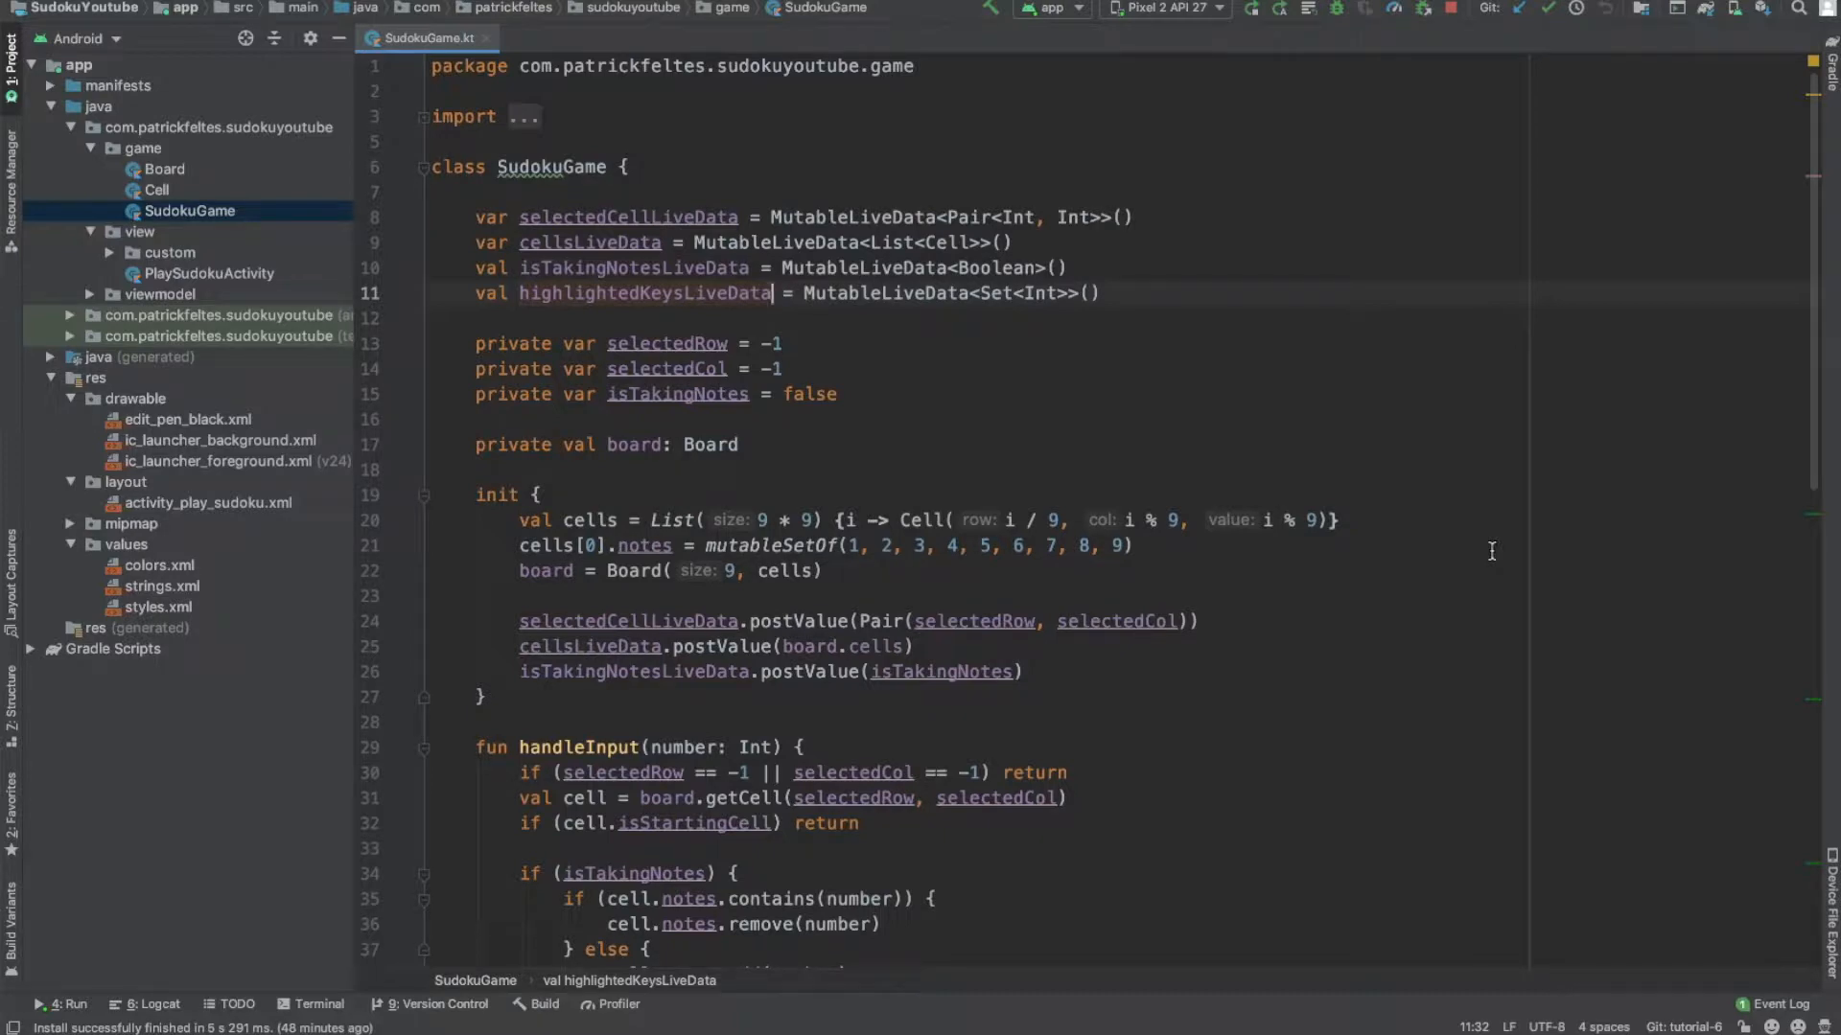
pyautogui.moveTo(313, 732)
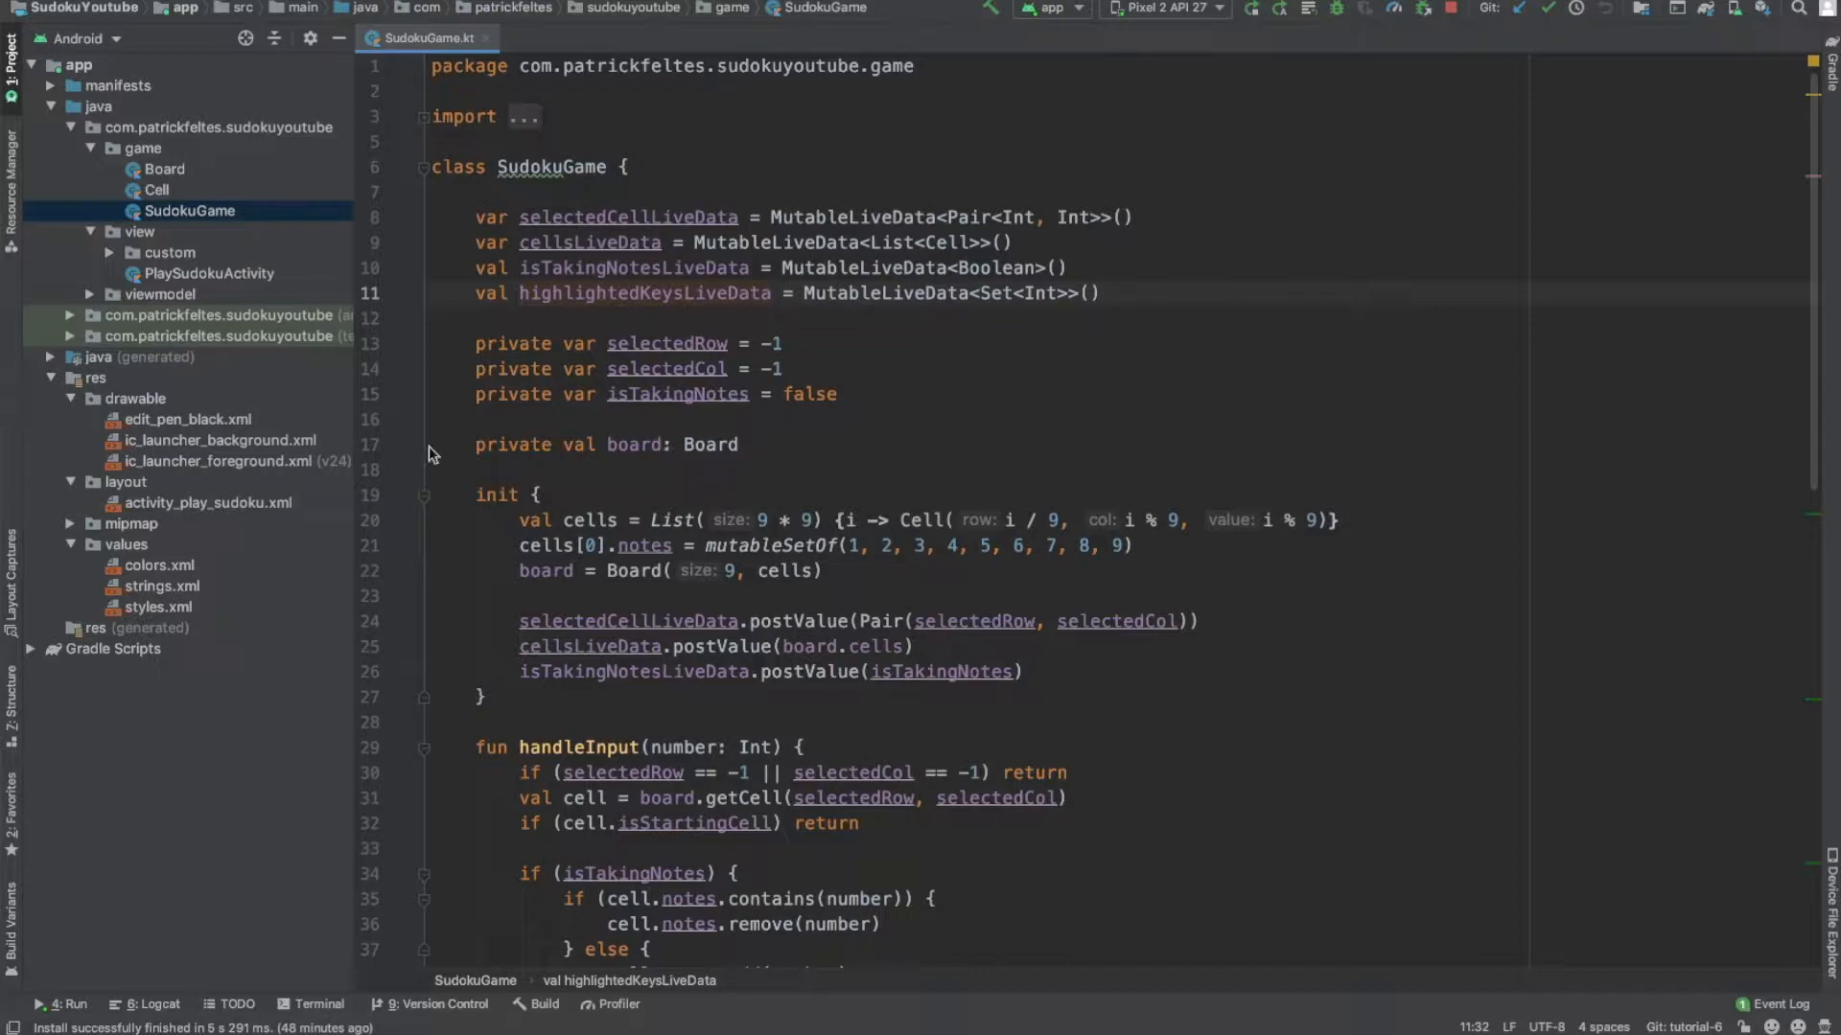
pyautogui.moveTo(157, 379)
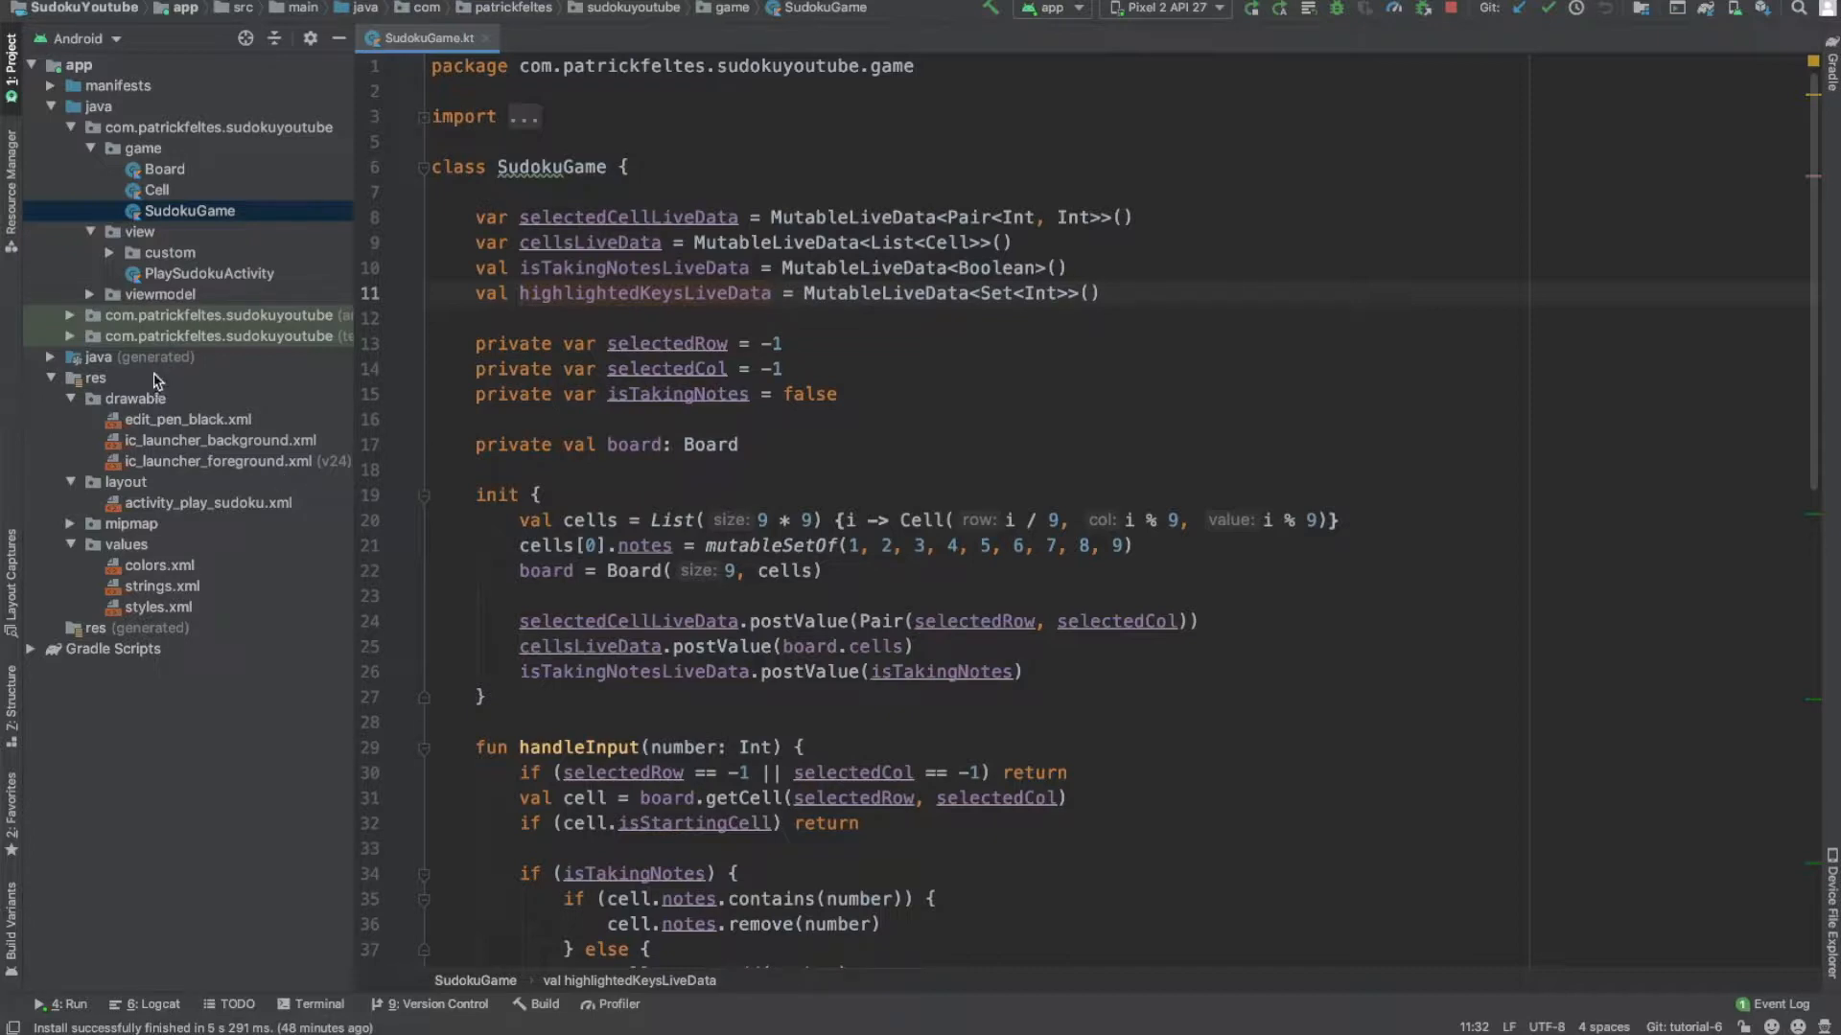
pyautogui.moveTo(140, 403)
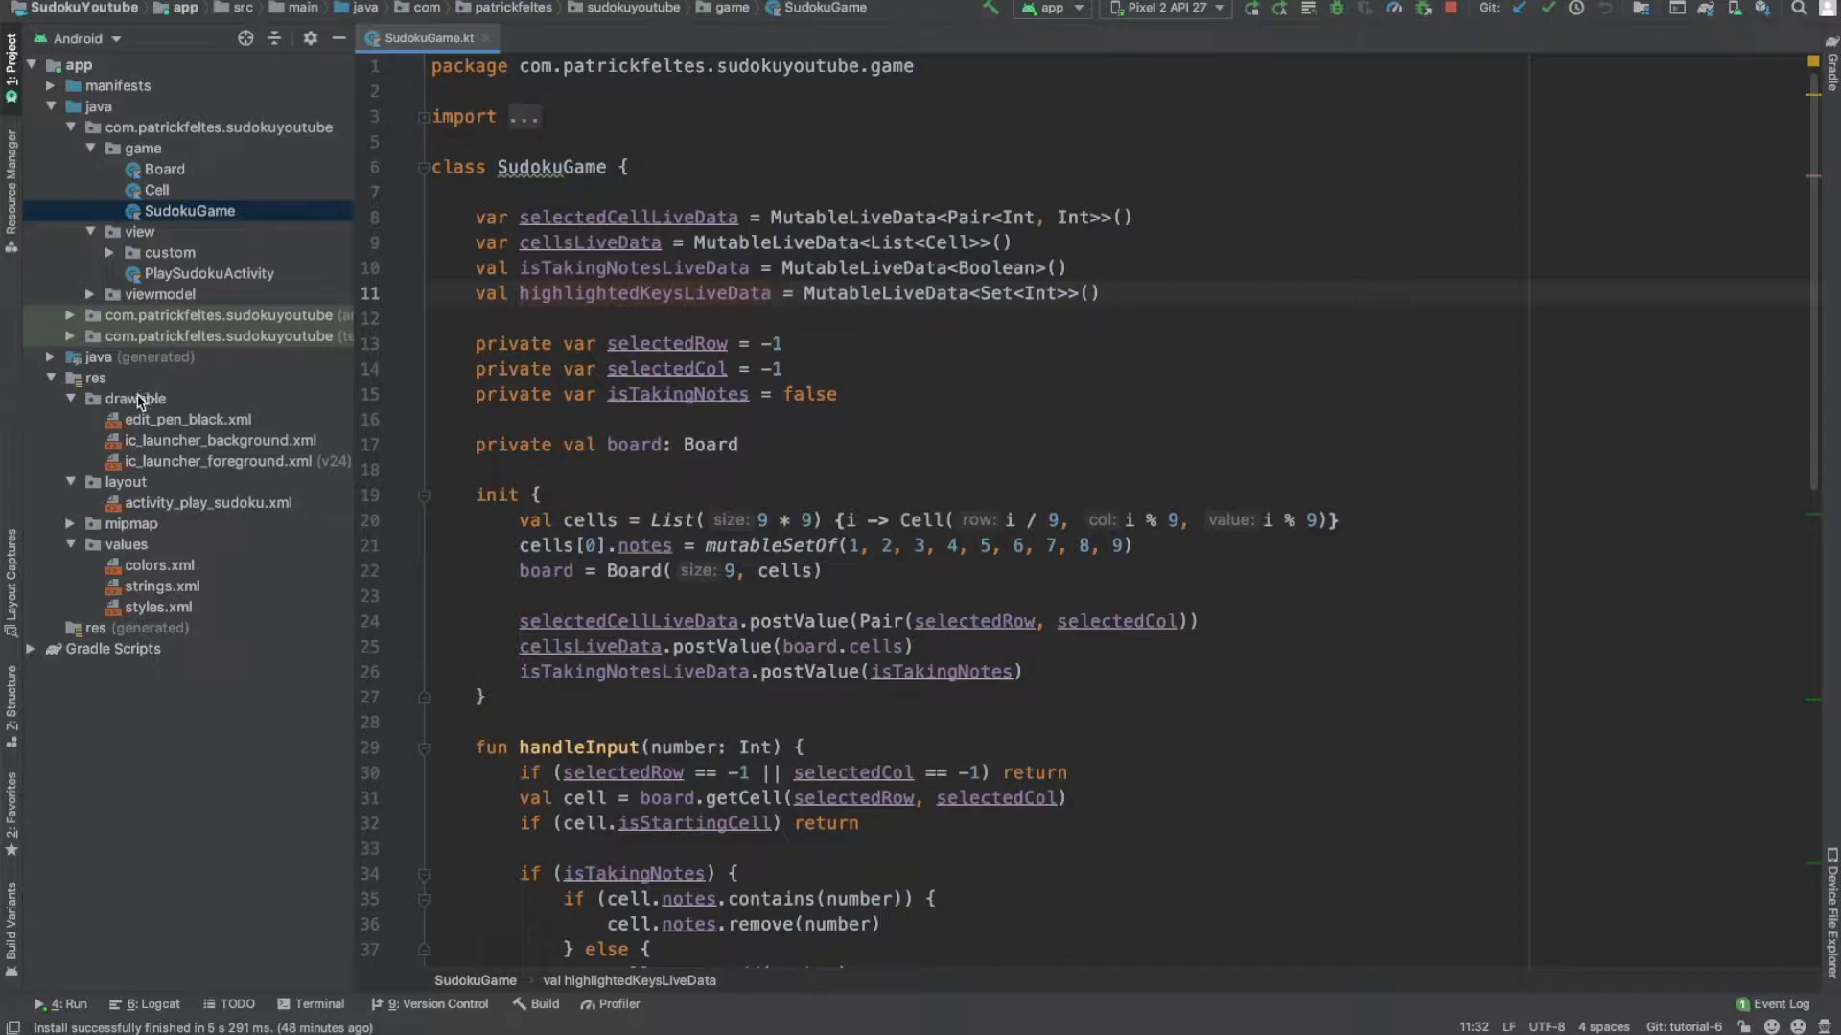
# Step: Start a new Vector Asset in the drawable folder using the keyboard backspace arrow clip art
pyautogui.rightClick(136, 399)
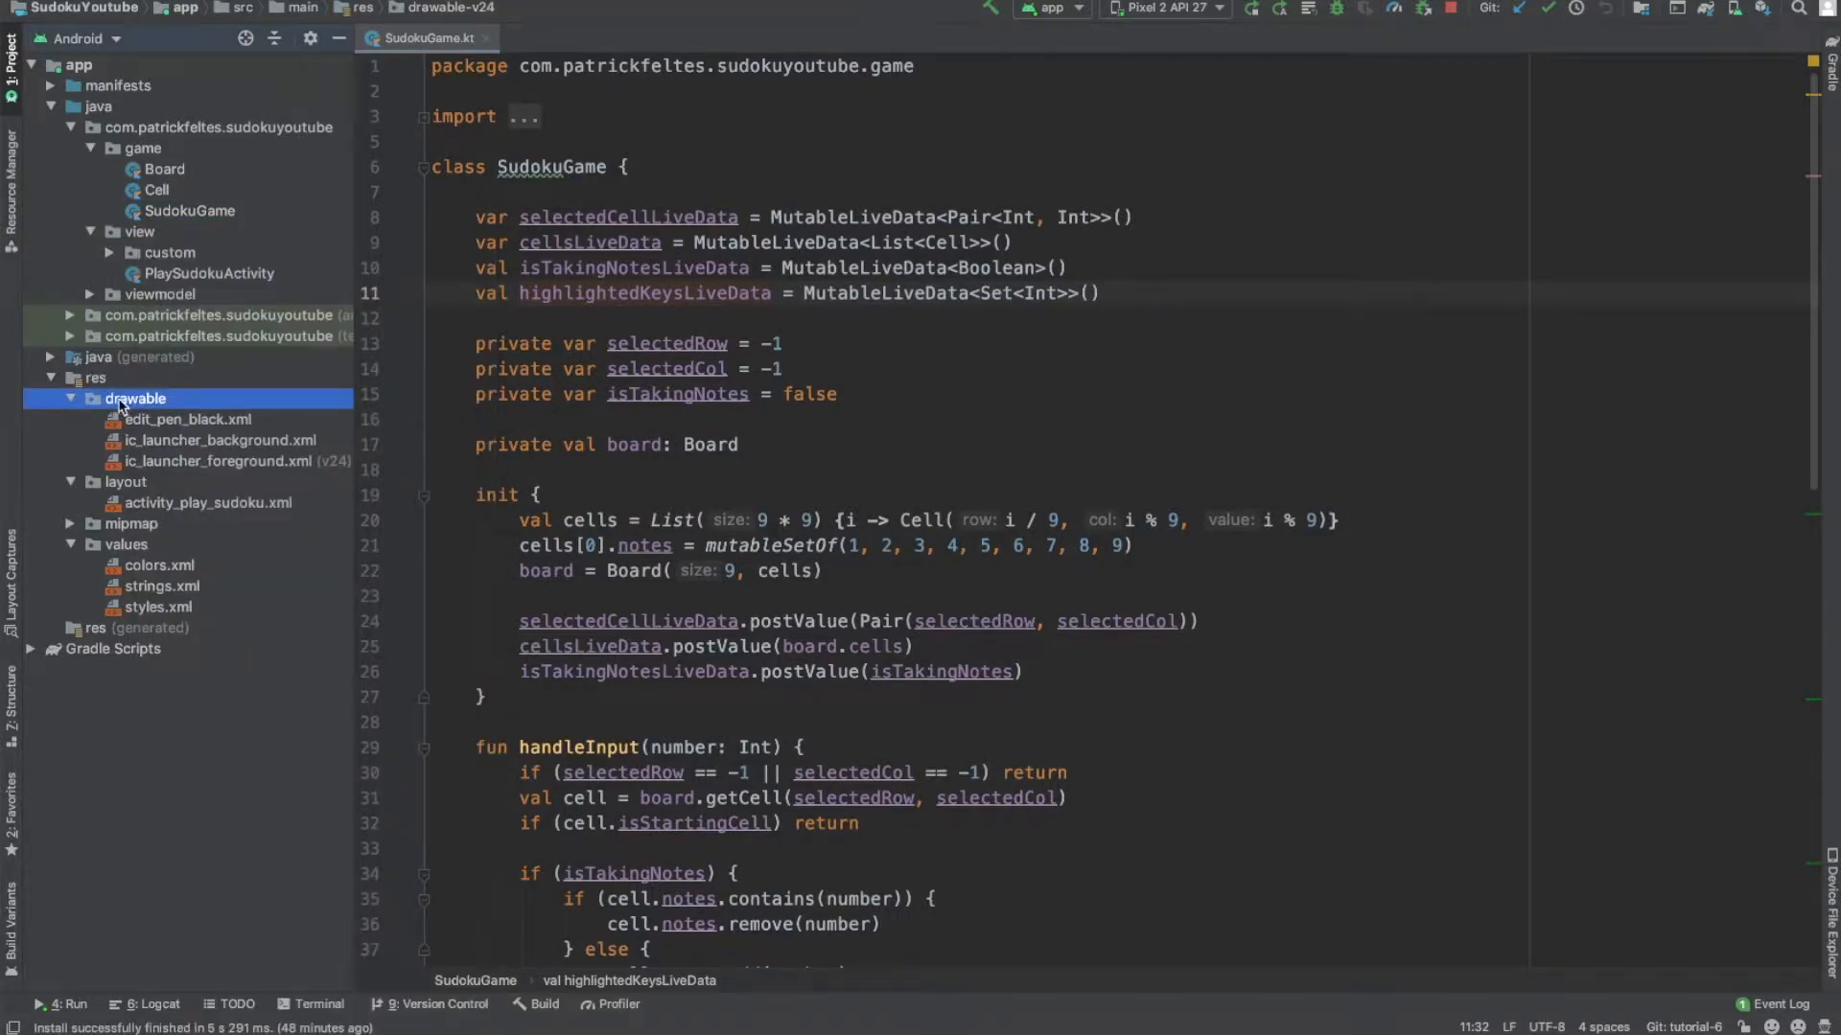
pyautogui.rightClick(136, 399)
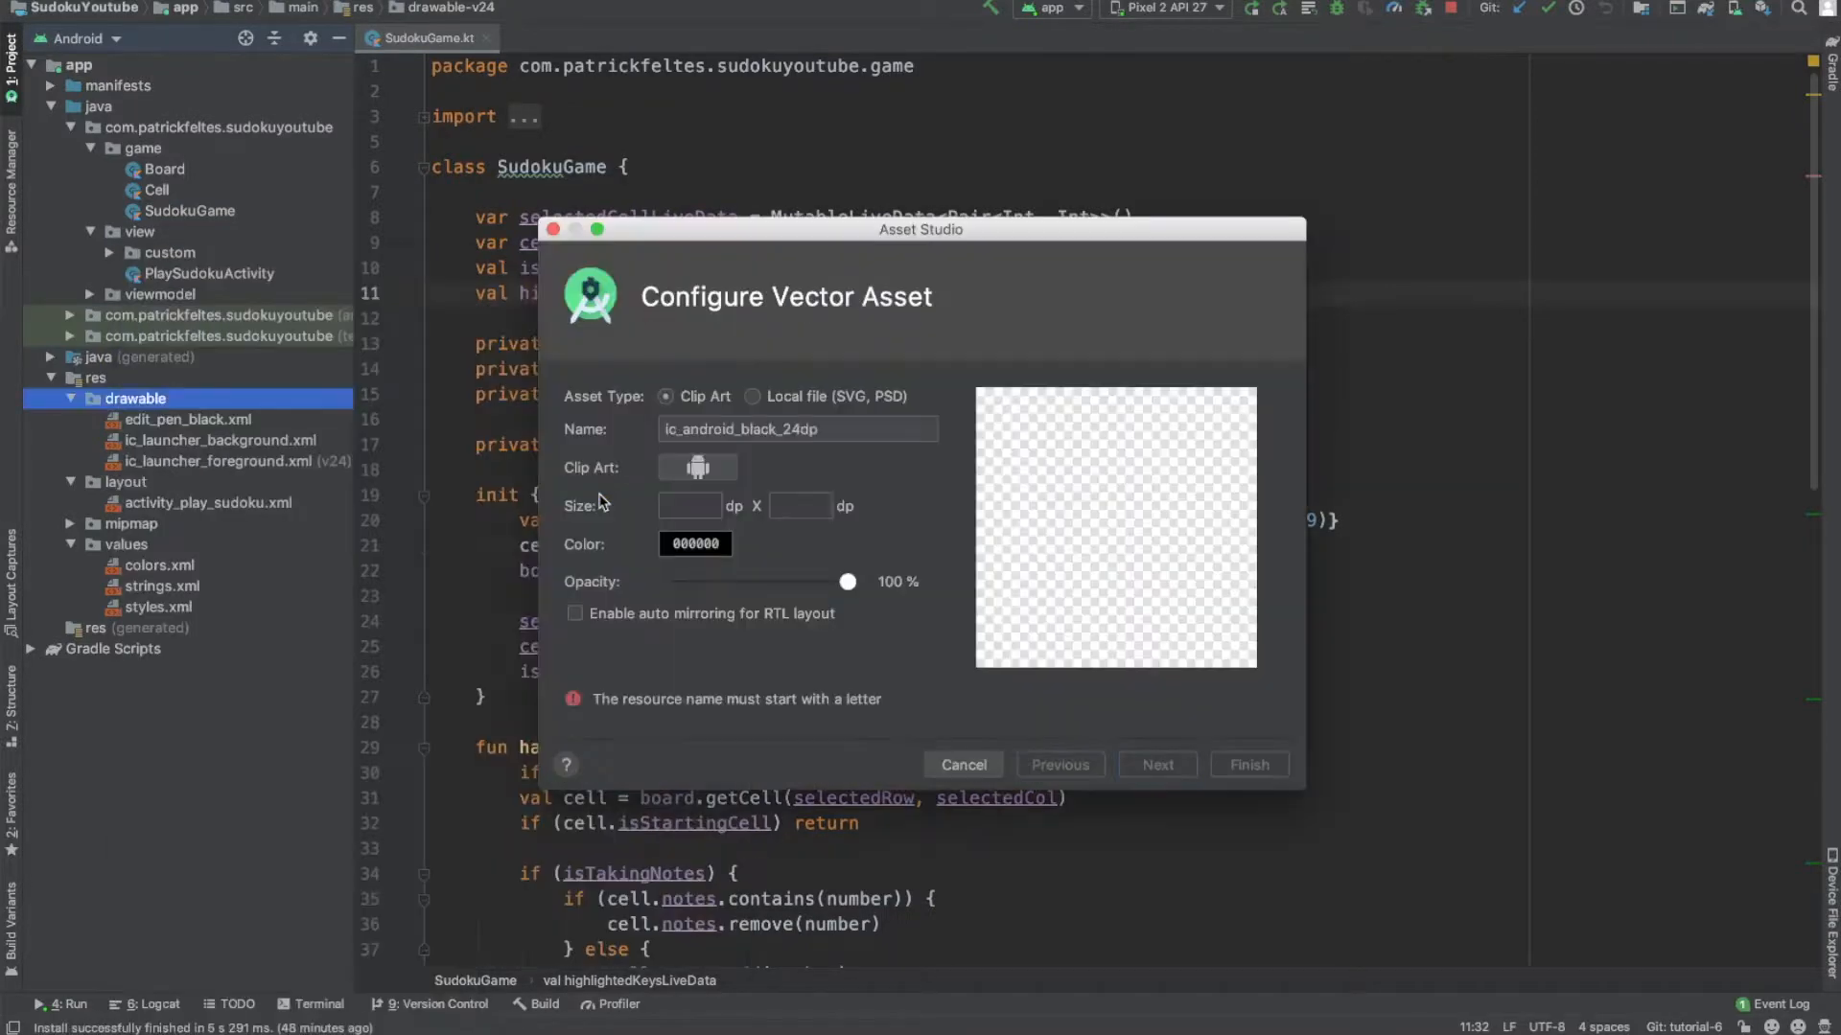
pyautogui.click(698, 466)
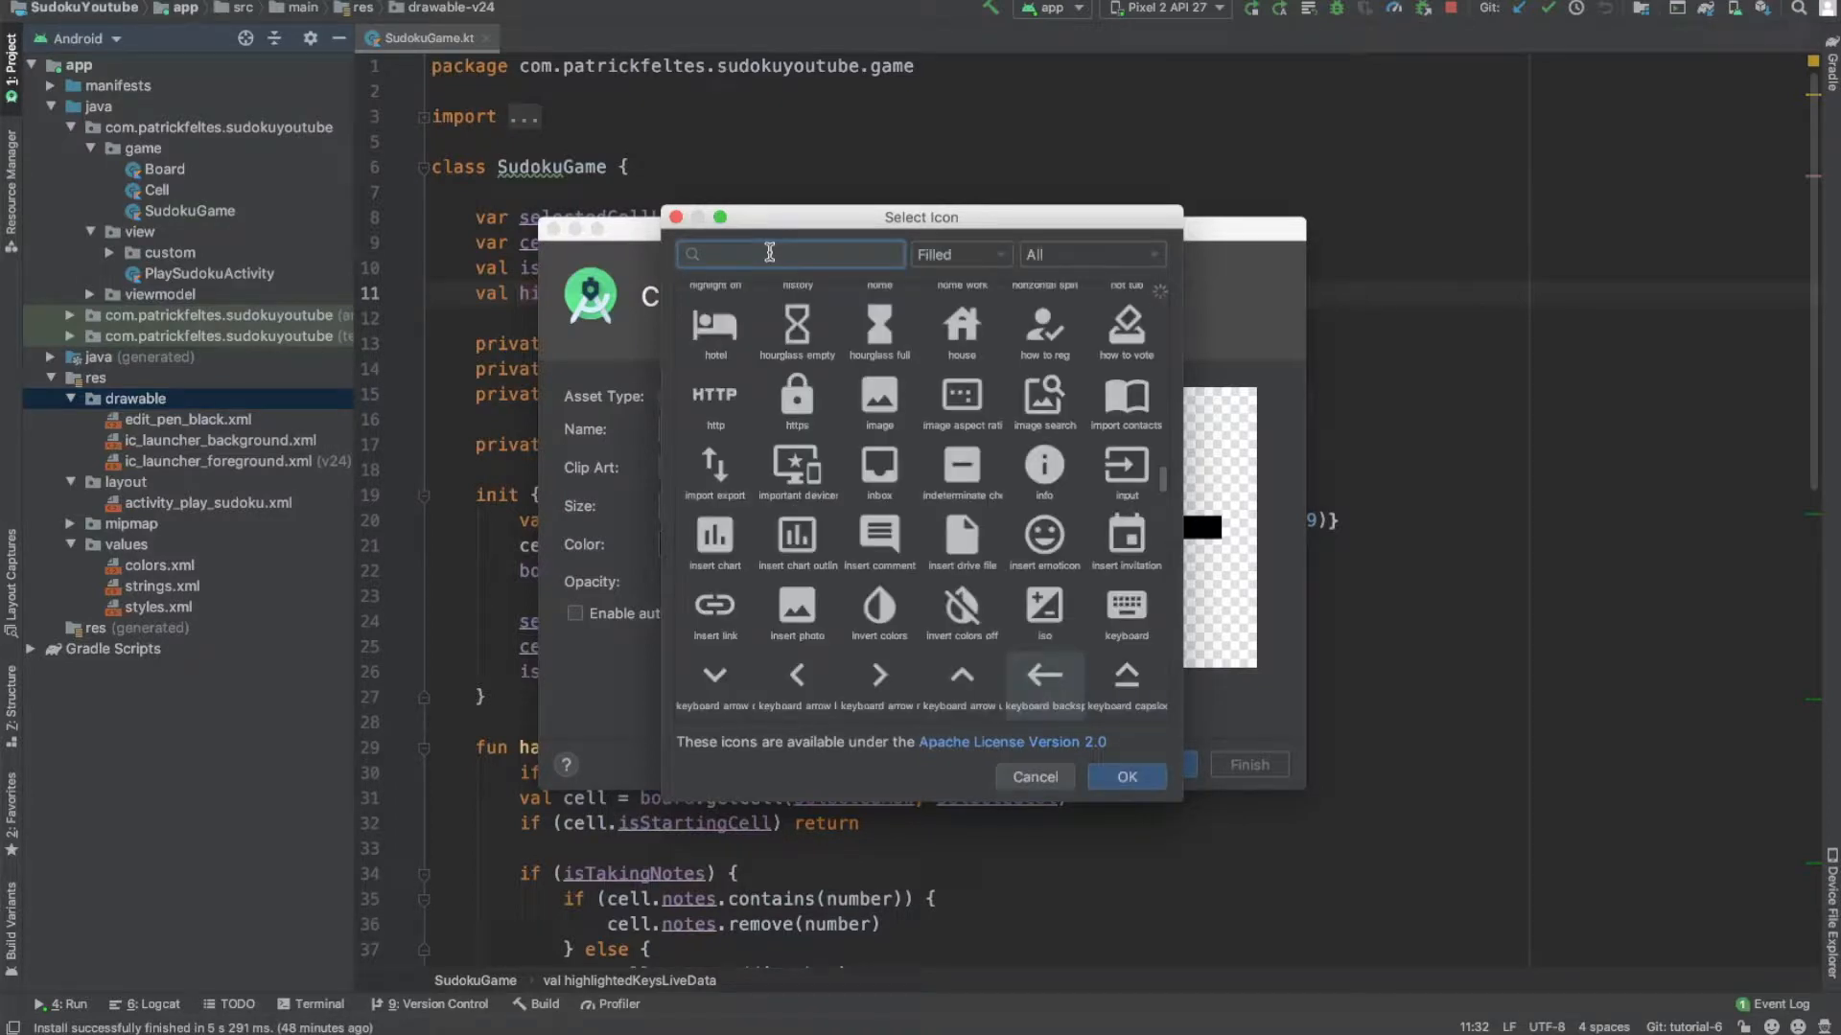
pyautogui.write('back')
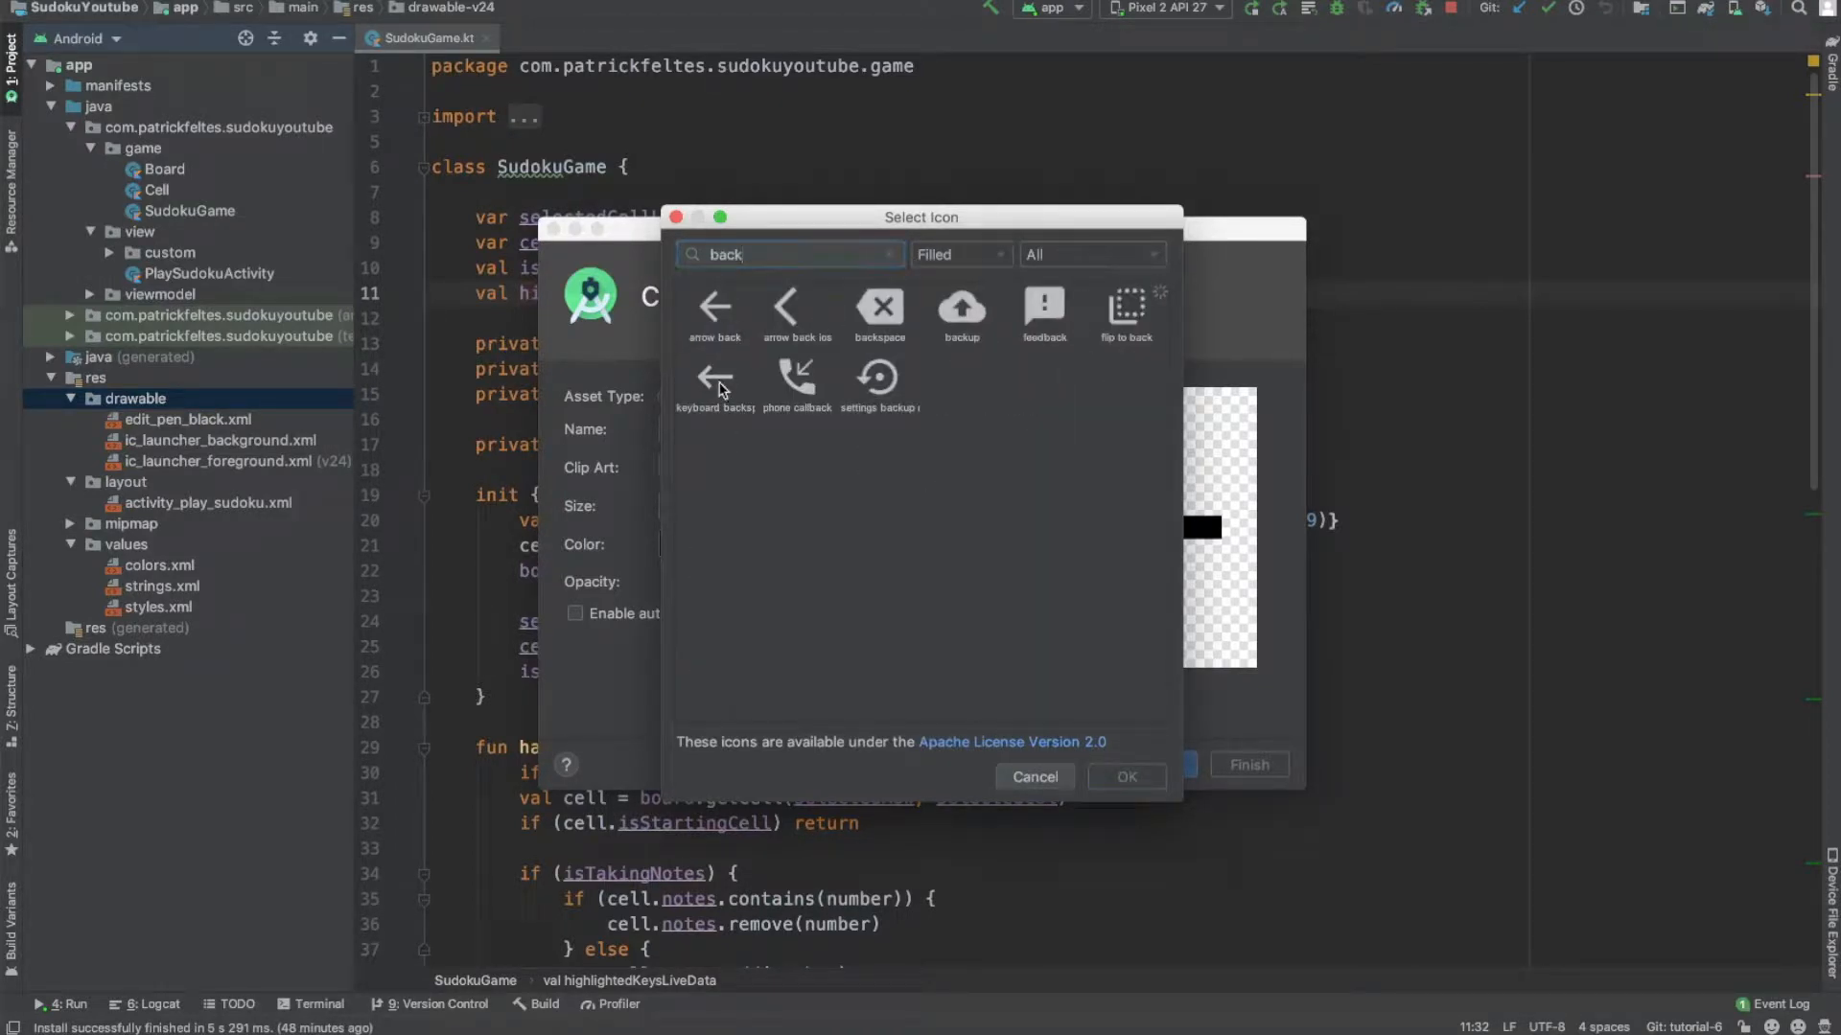
pyautogui.click(713, 376)
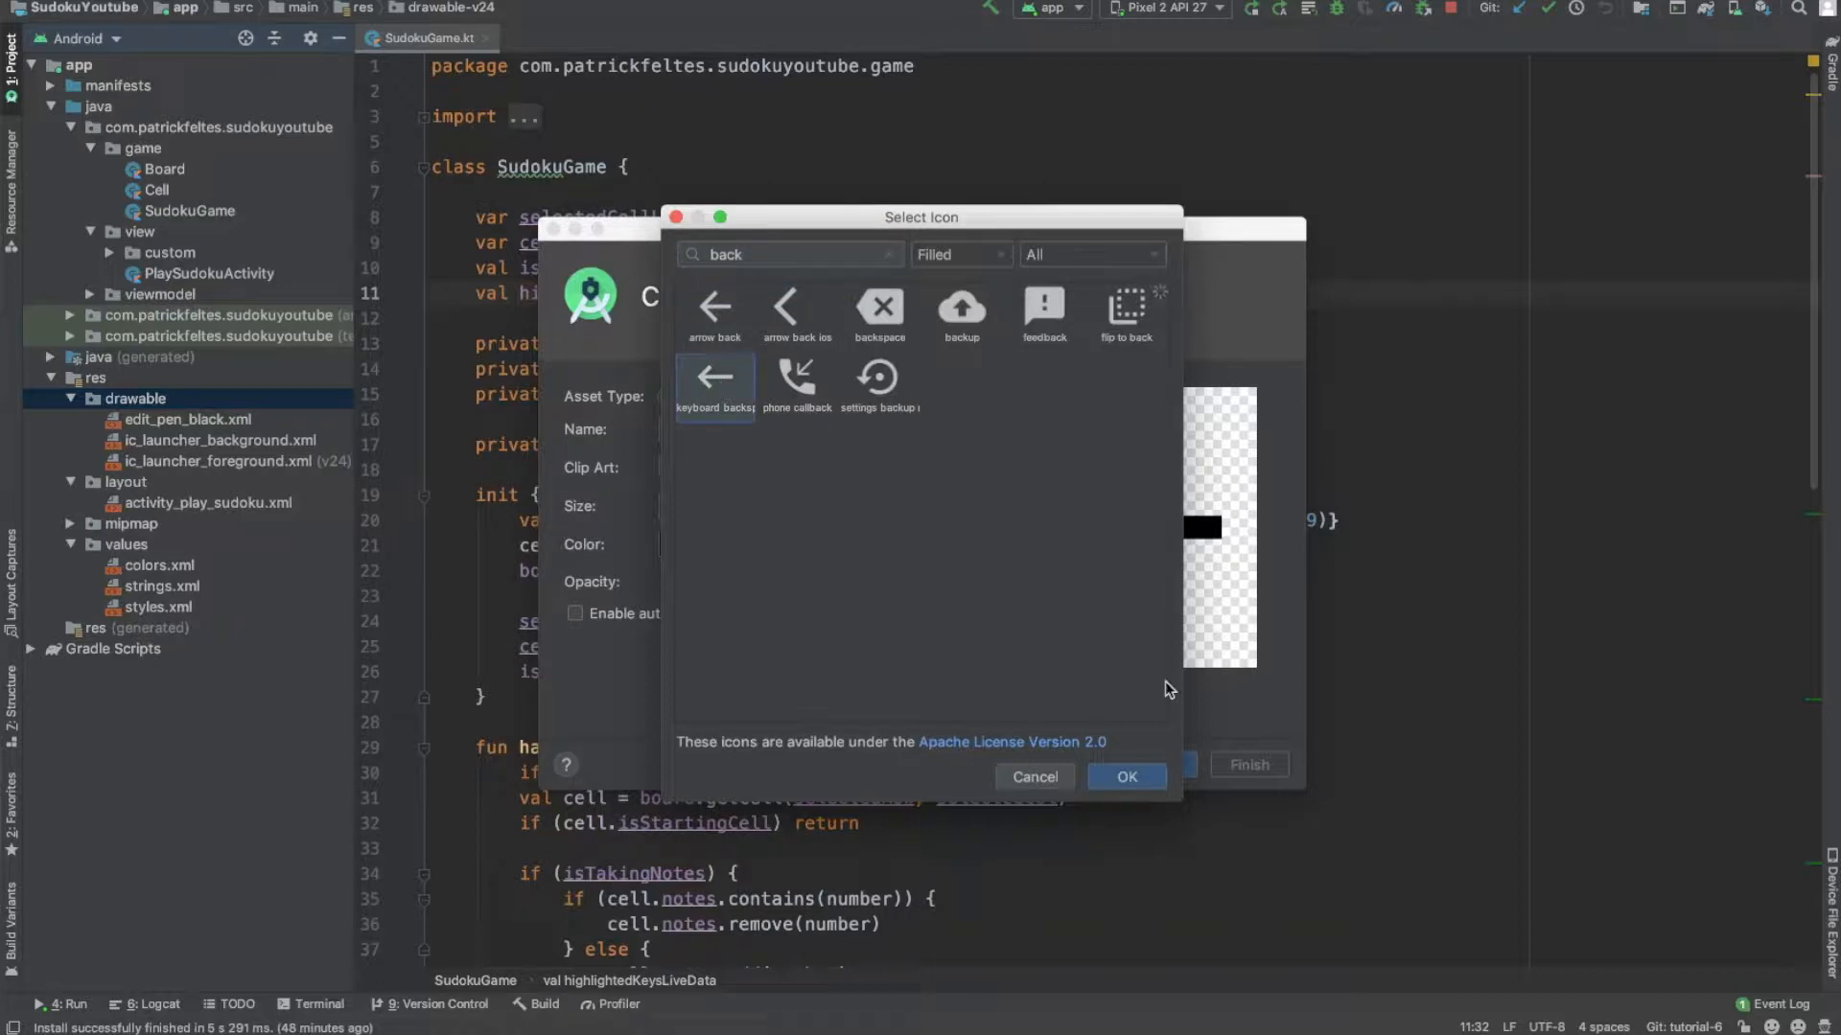
pyautogui.click(1128, 777)
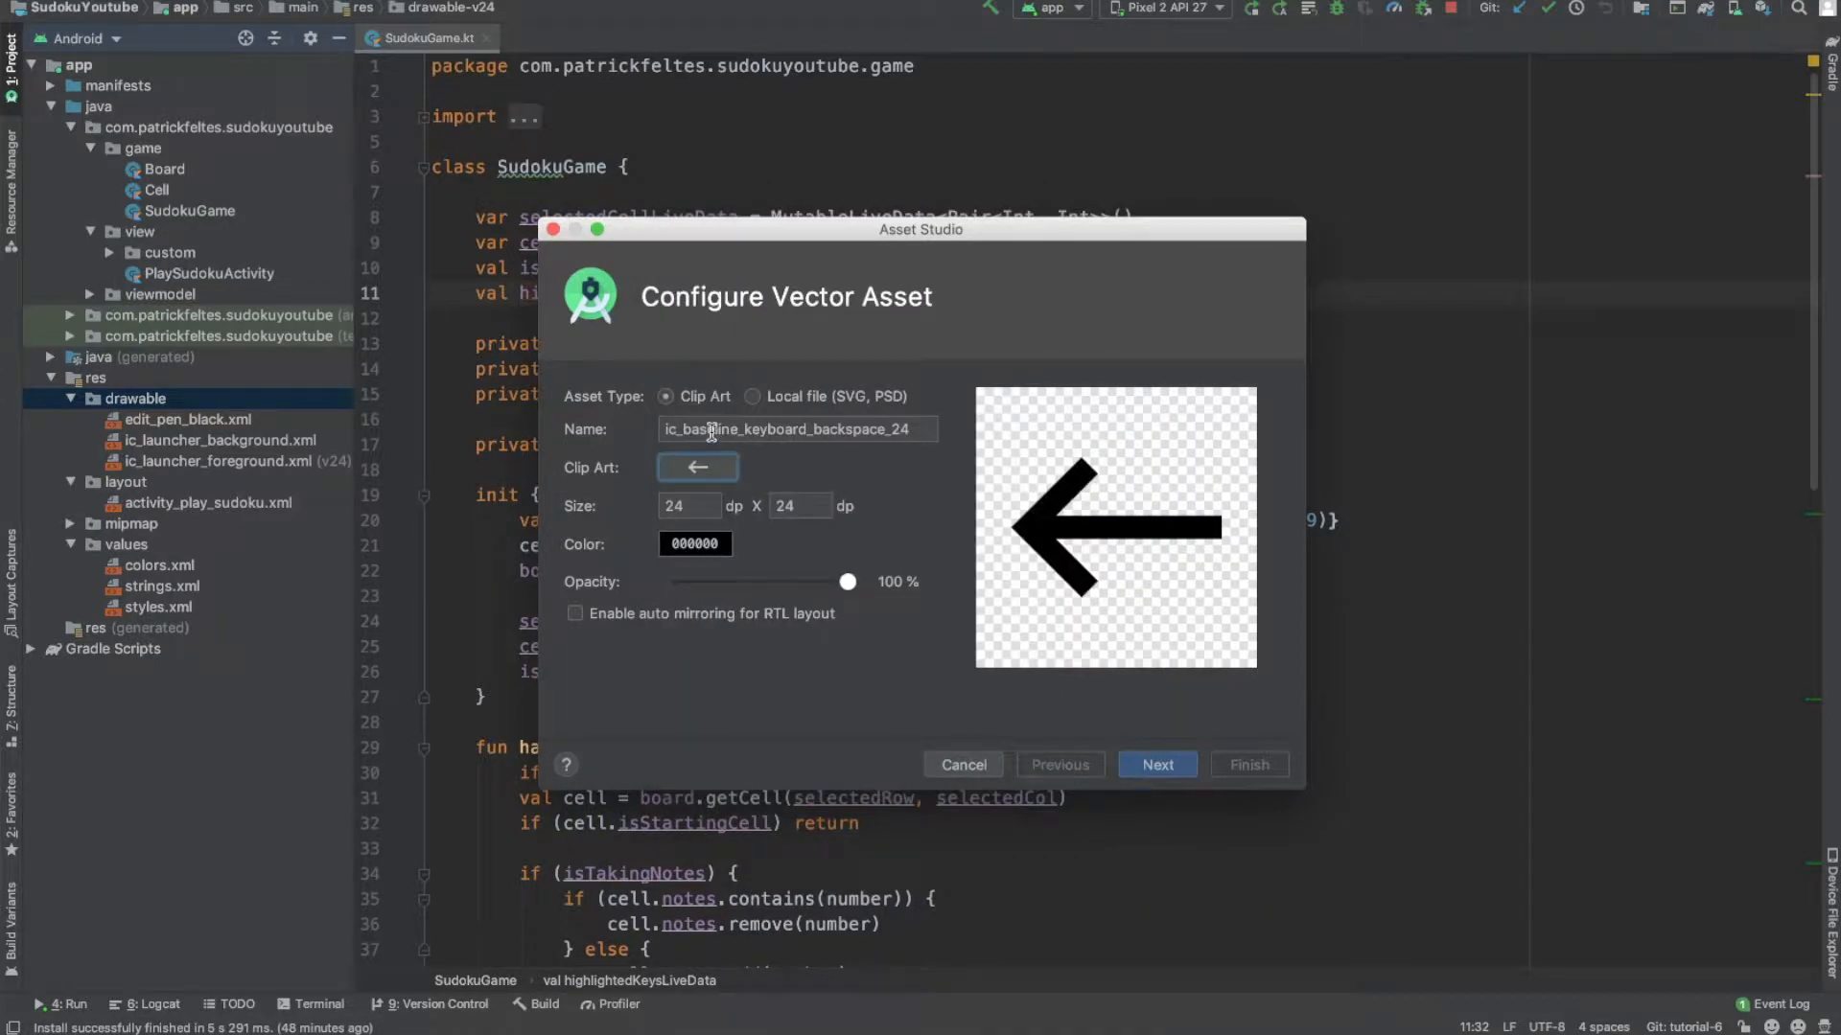
# Step: Name the asset delete_black, finish creating it and add the file to Git
pyautogui.doubleClick(795, 429)
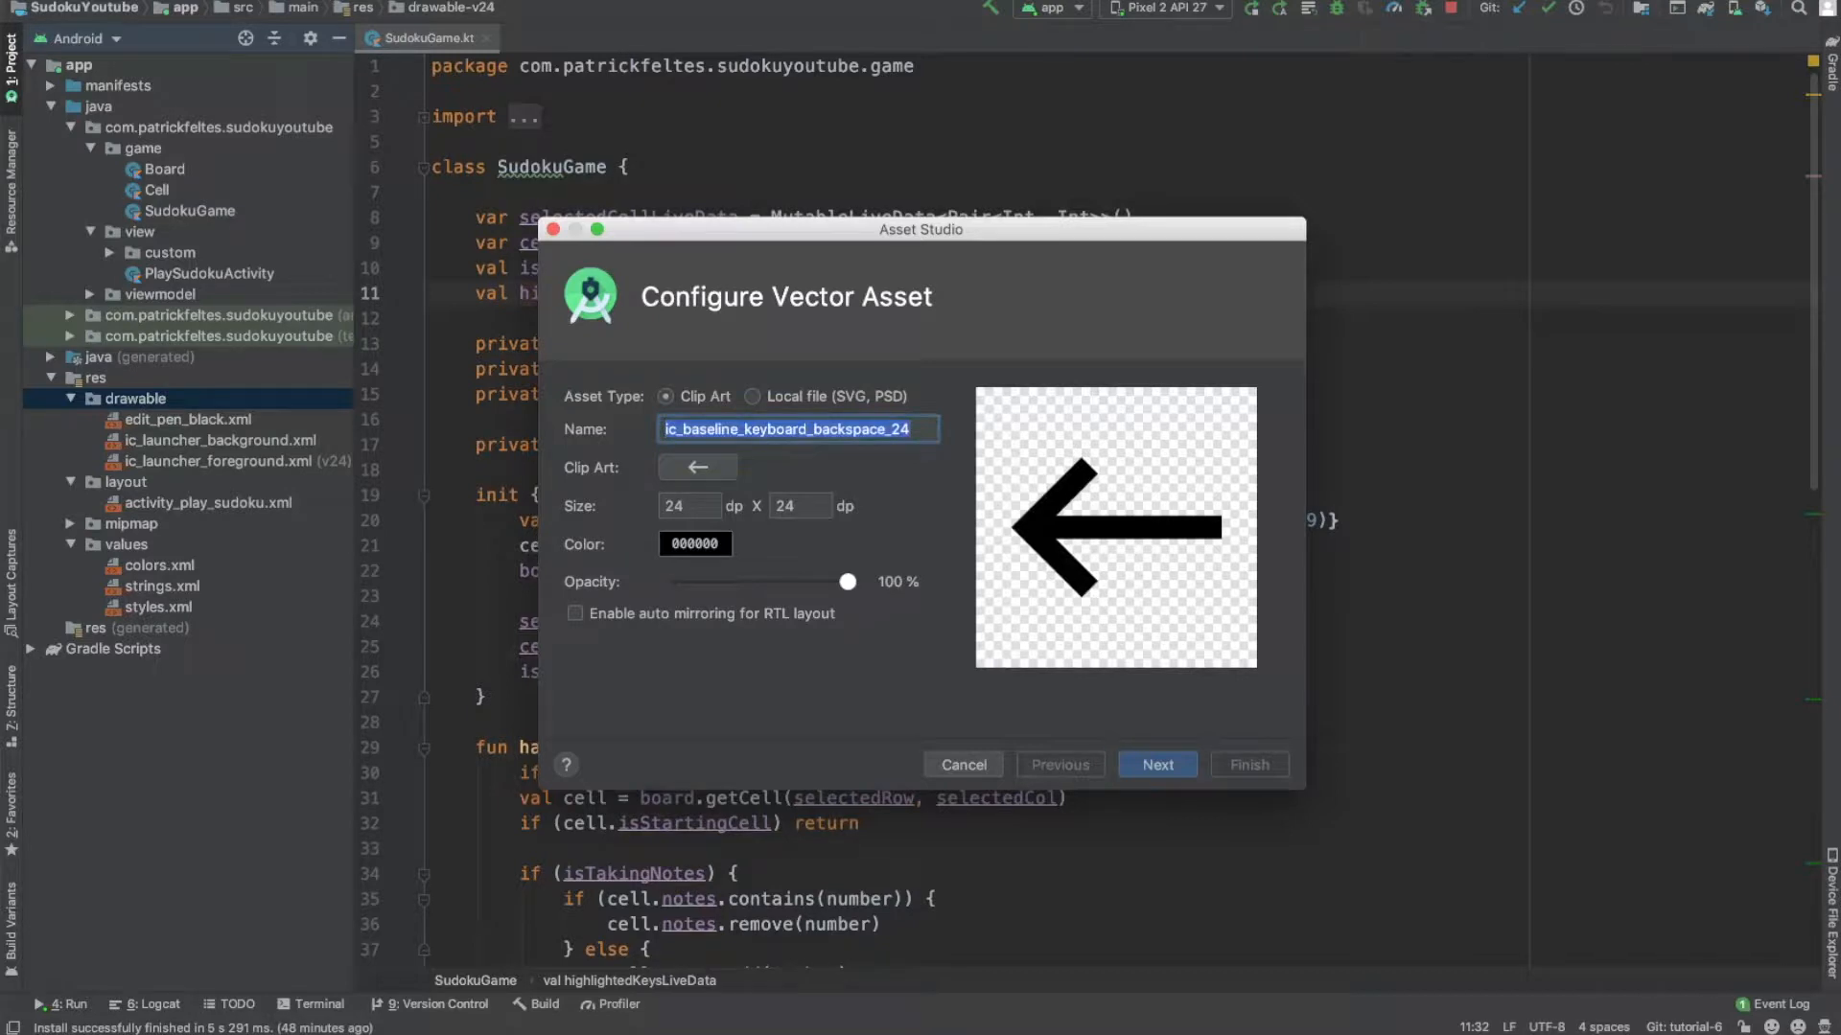
pyautogui.write('delete_black')
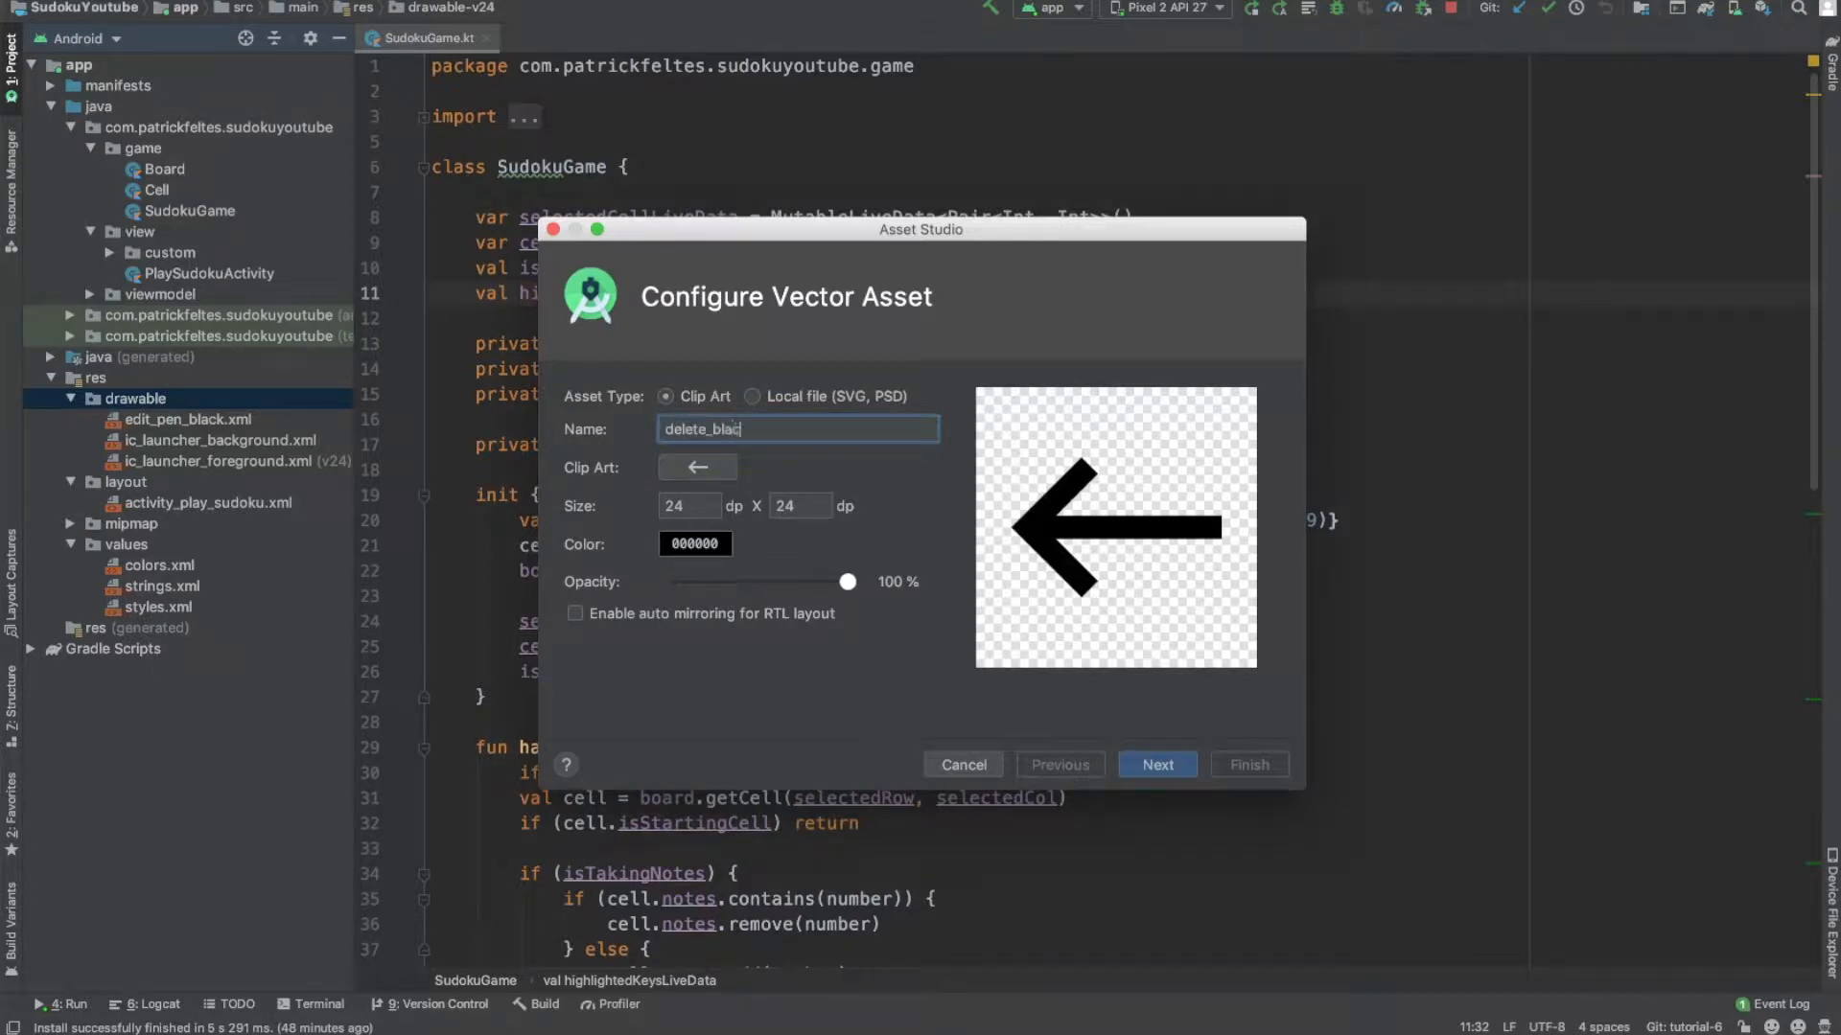
pyautogui.write('k')
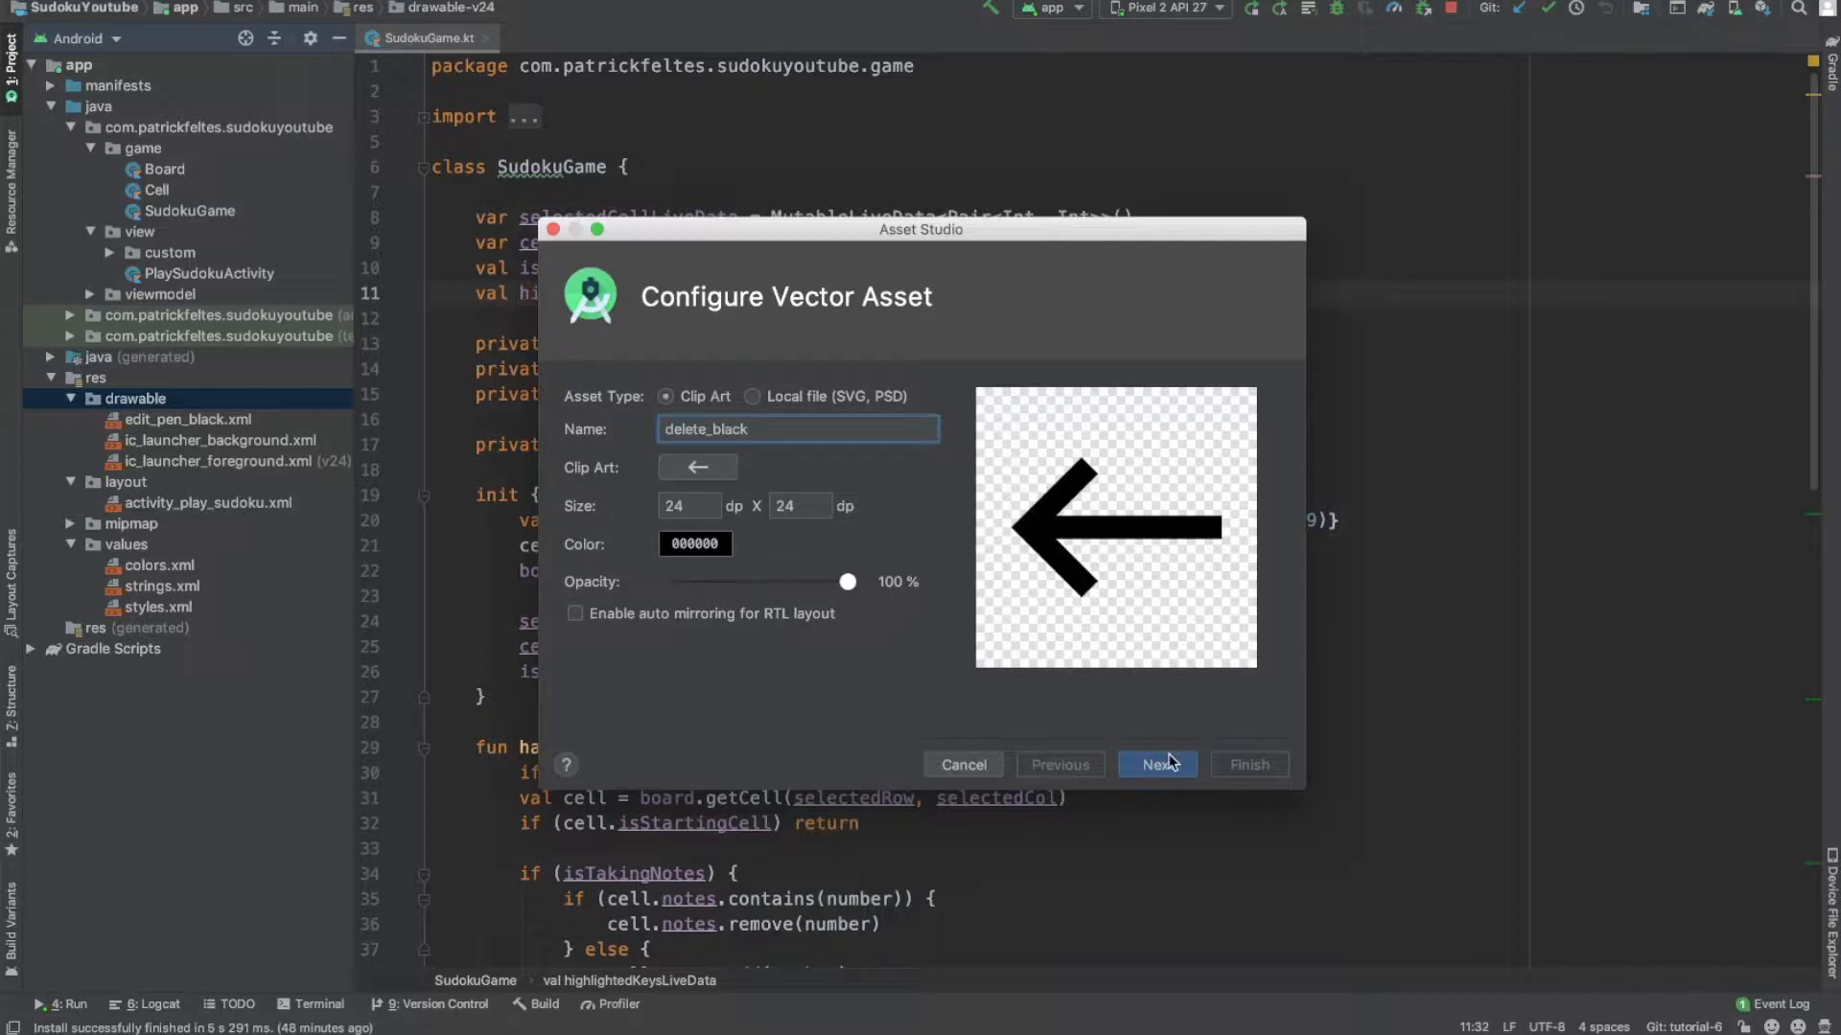
pyautogui.click(1158, 763)
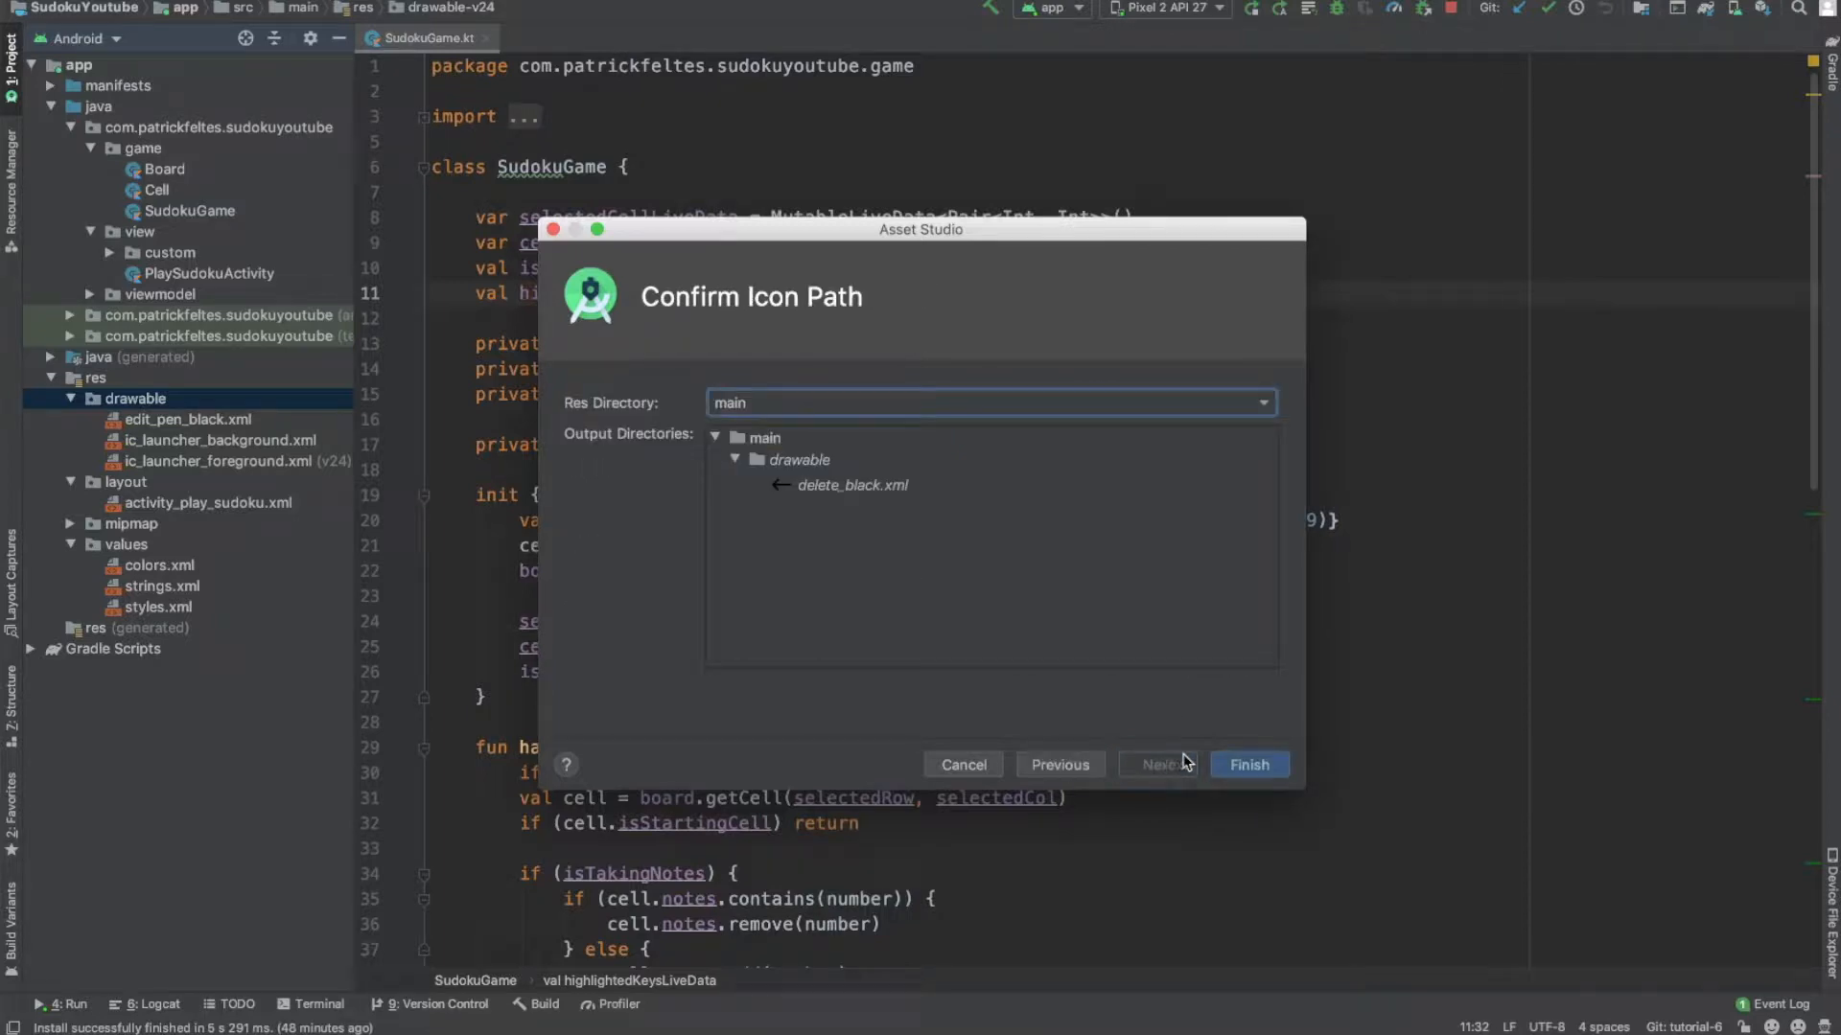
pyautogui.click(1250, 763)
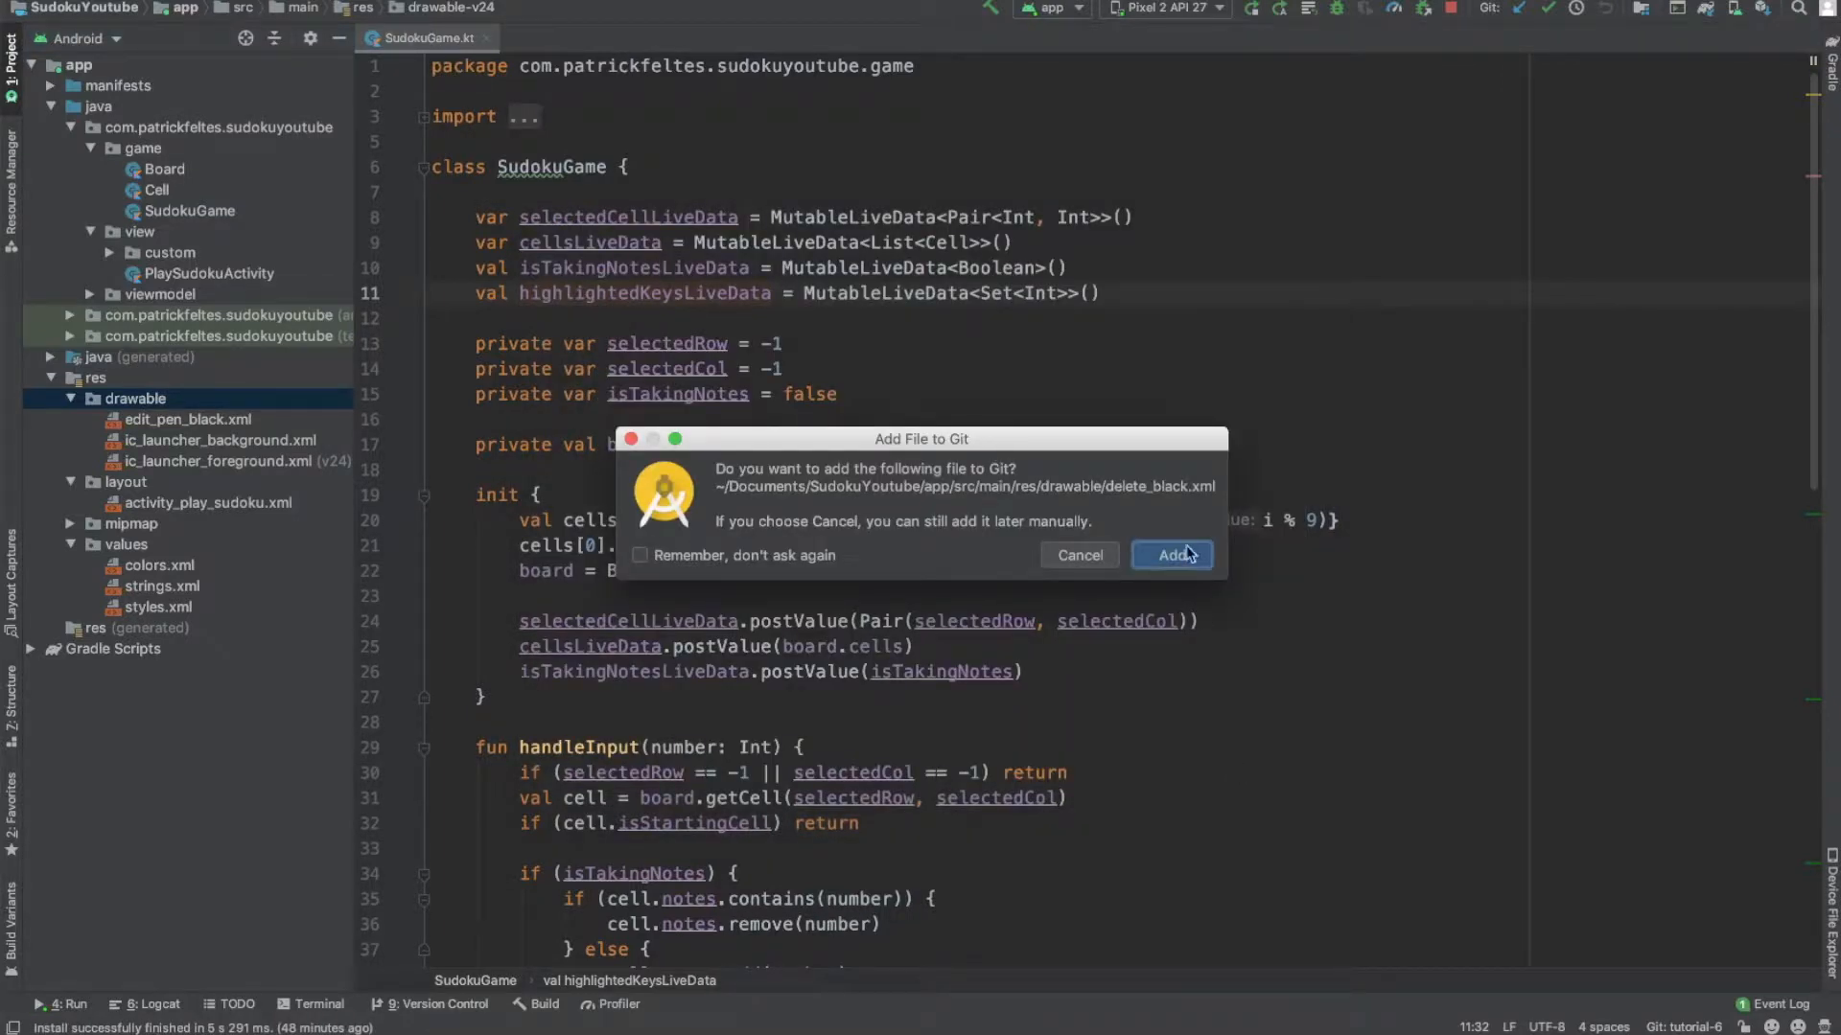
pyautogui.click(1172, 556)
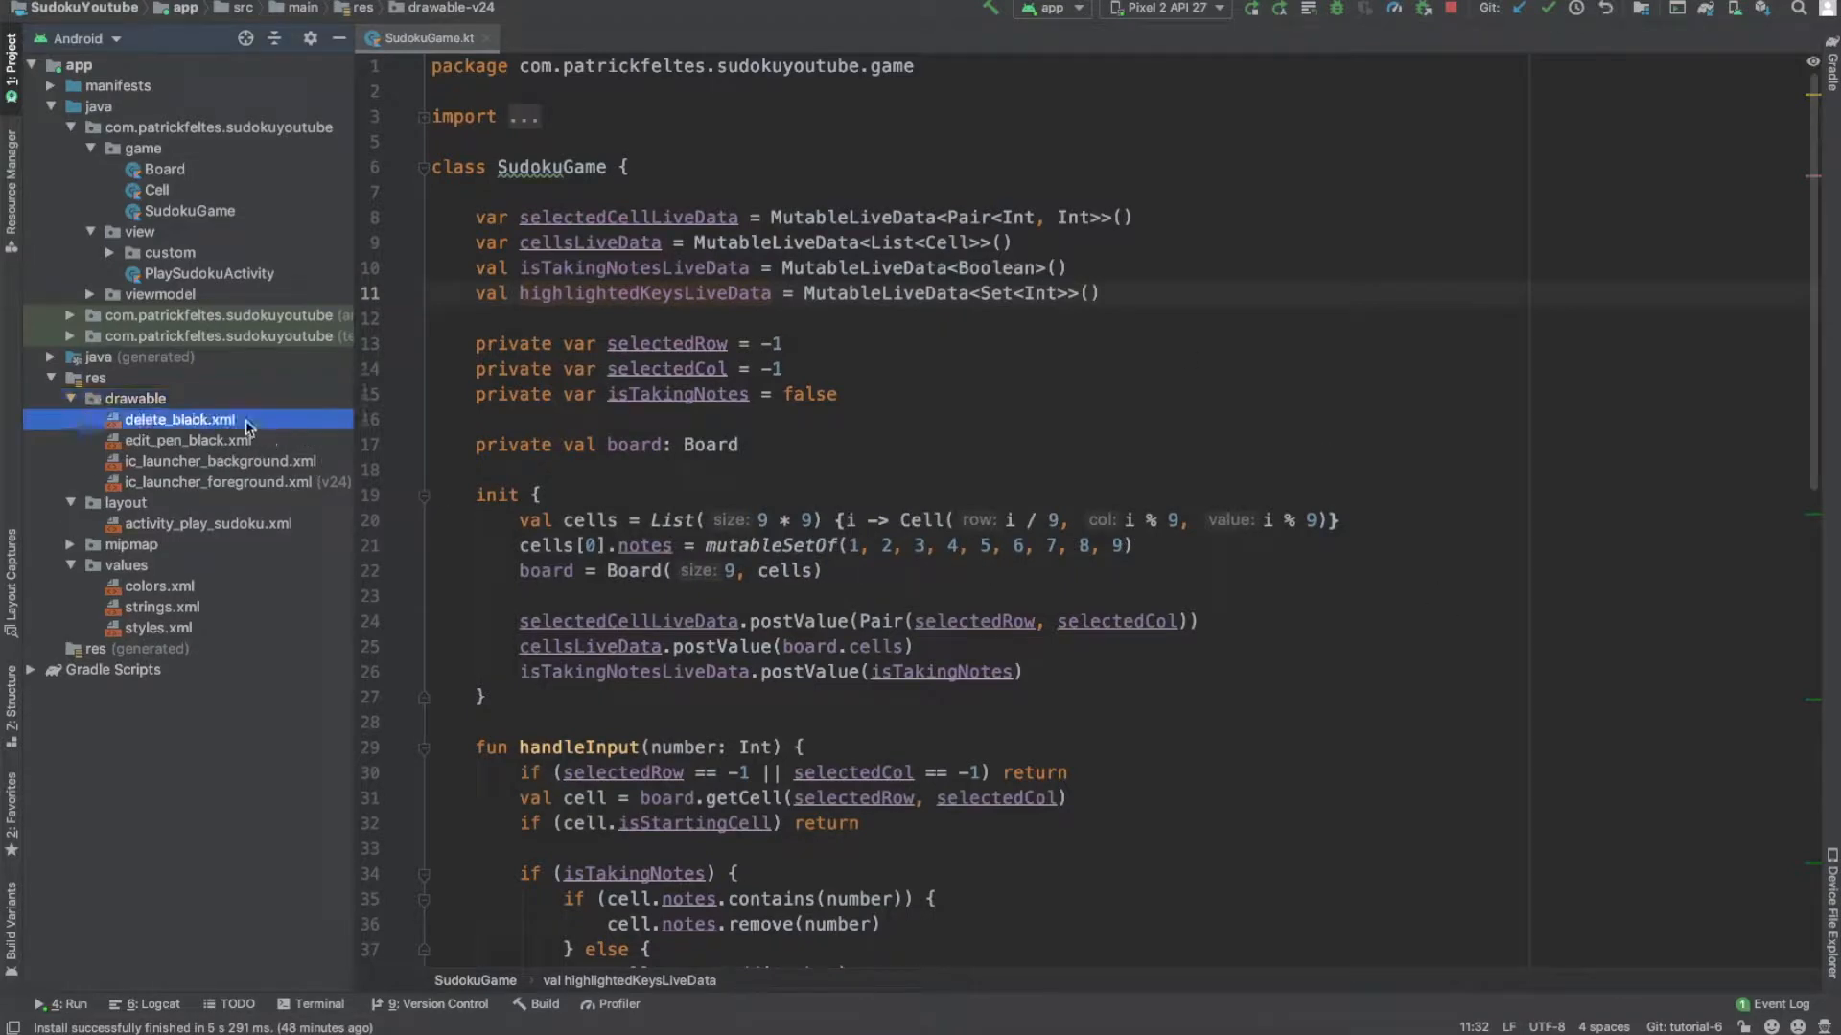
# Step: View delete_black.xml in the editor, toggling between its code and design previews
pyautogui.doubleClick(180, 418)
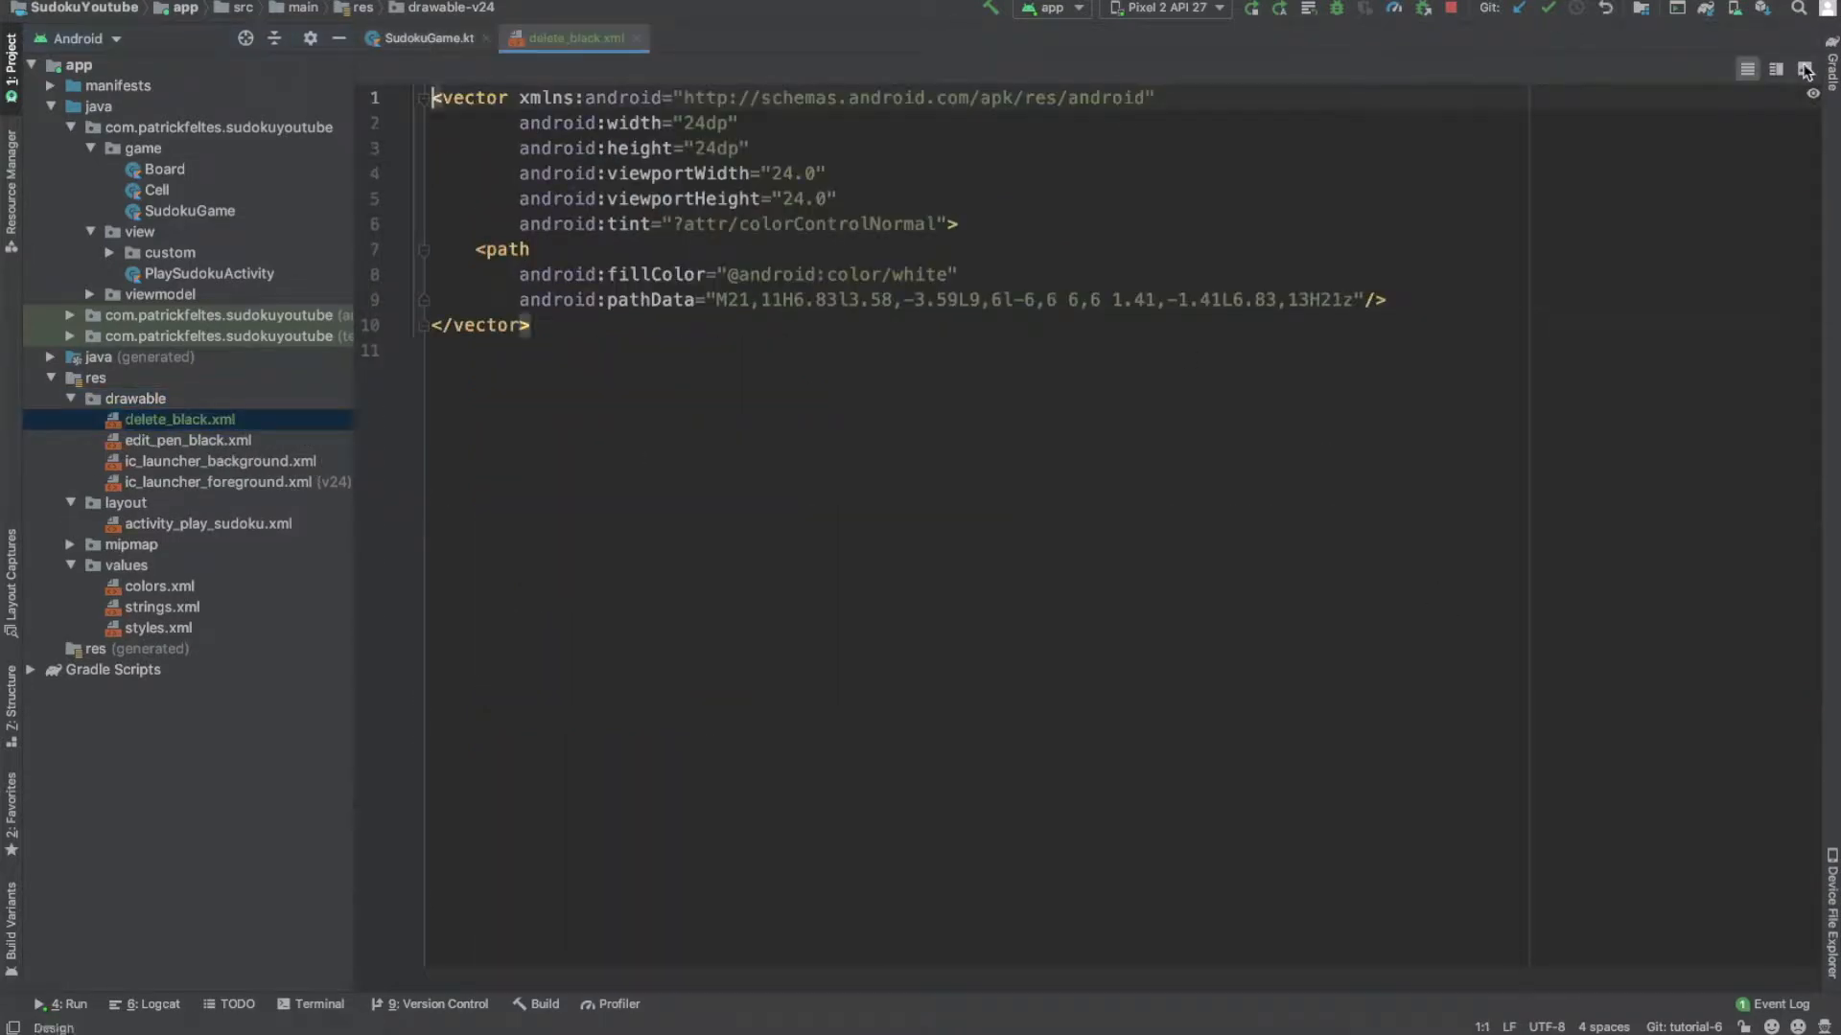
pyautogui.click(1773, 67)
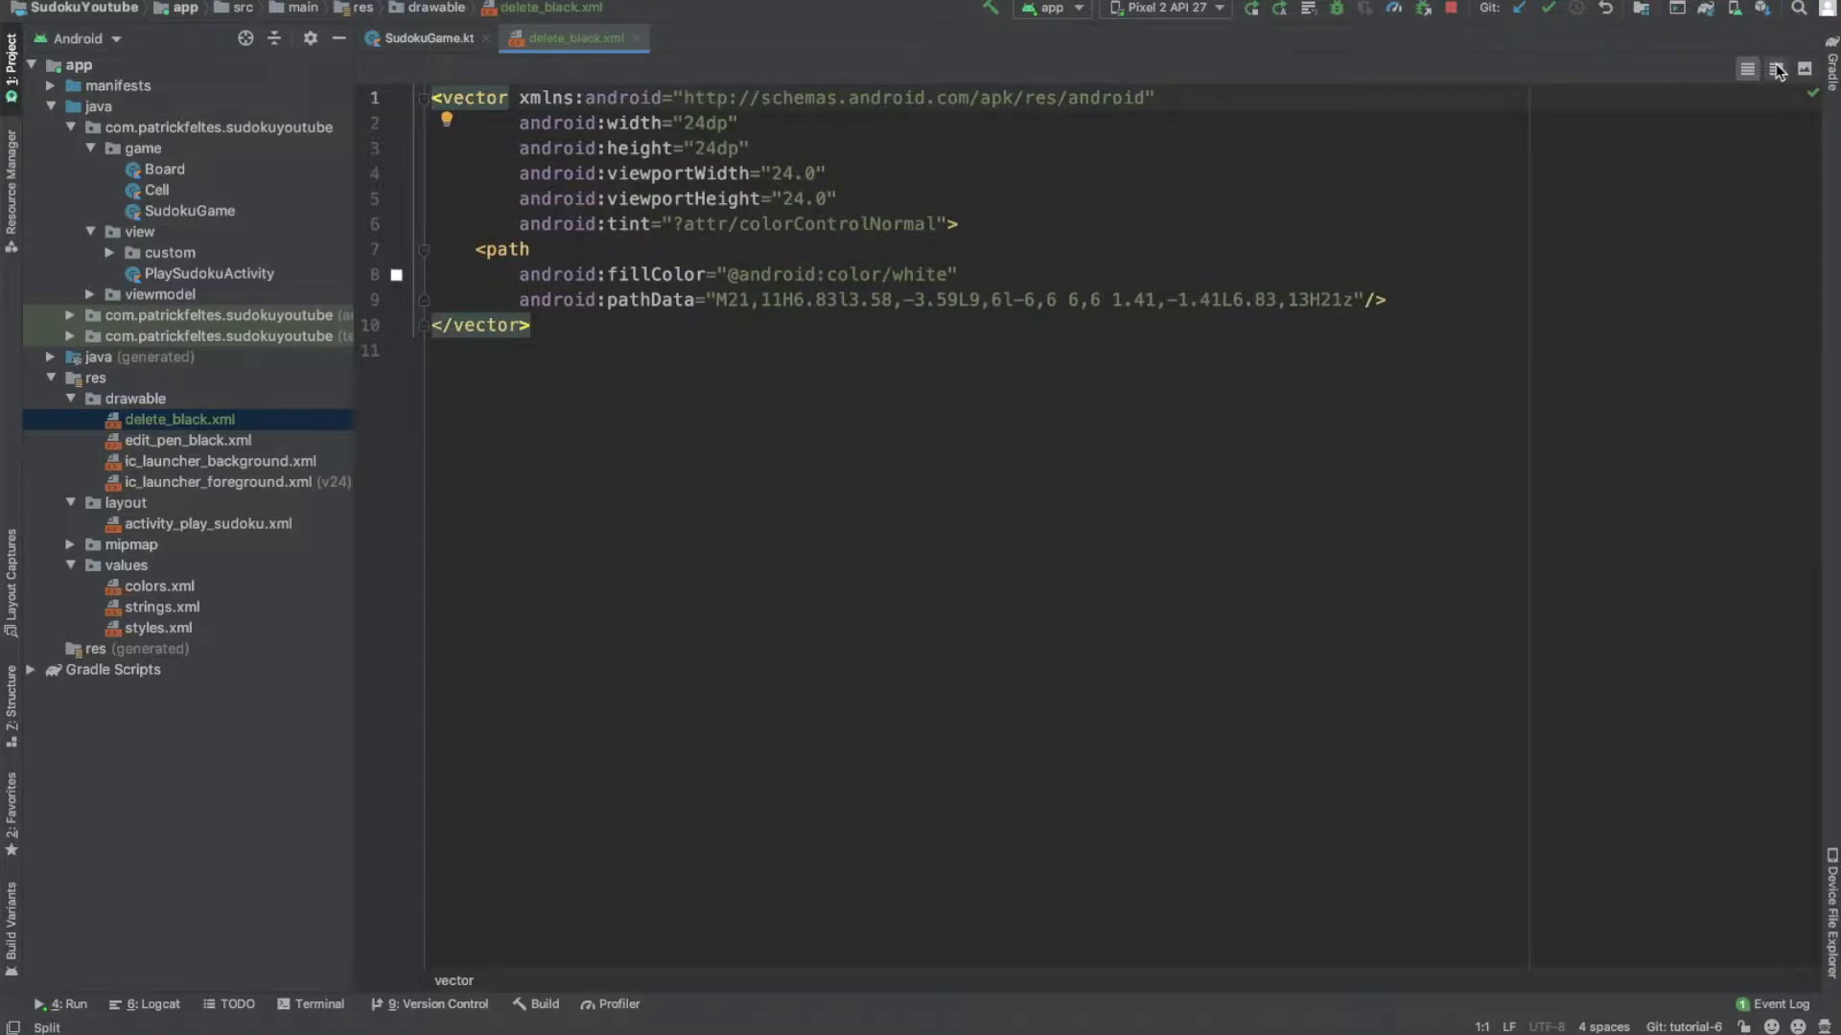
pyautogui.click(1771, 65)
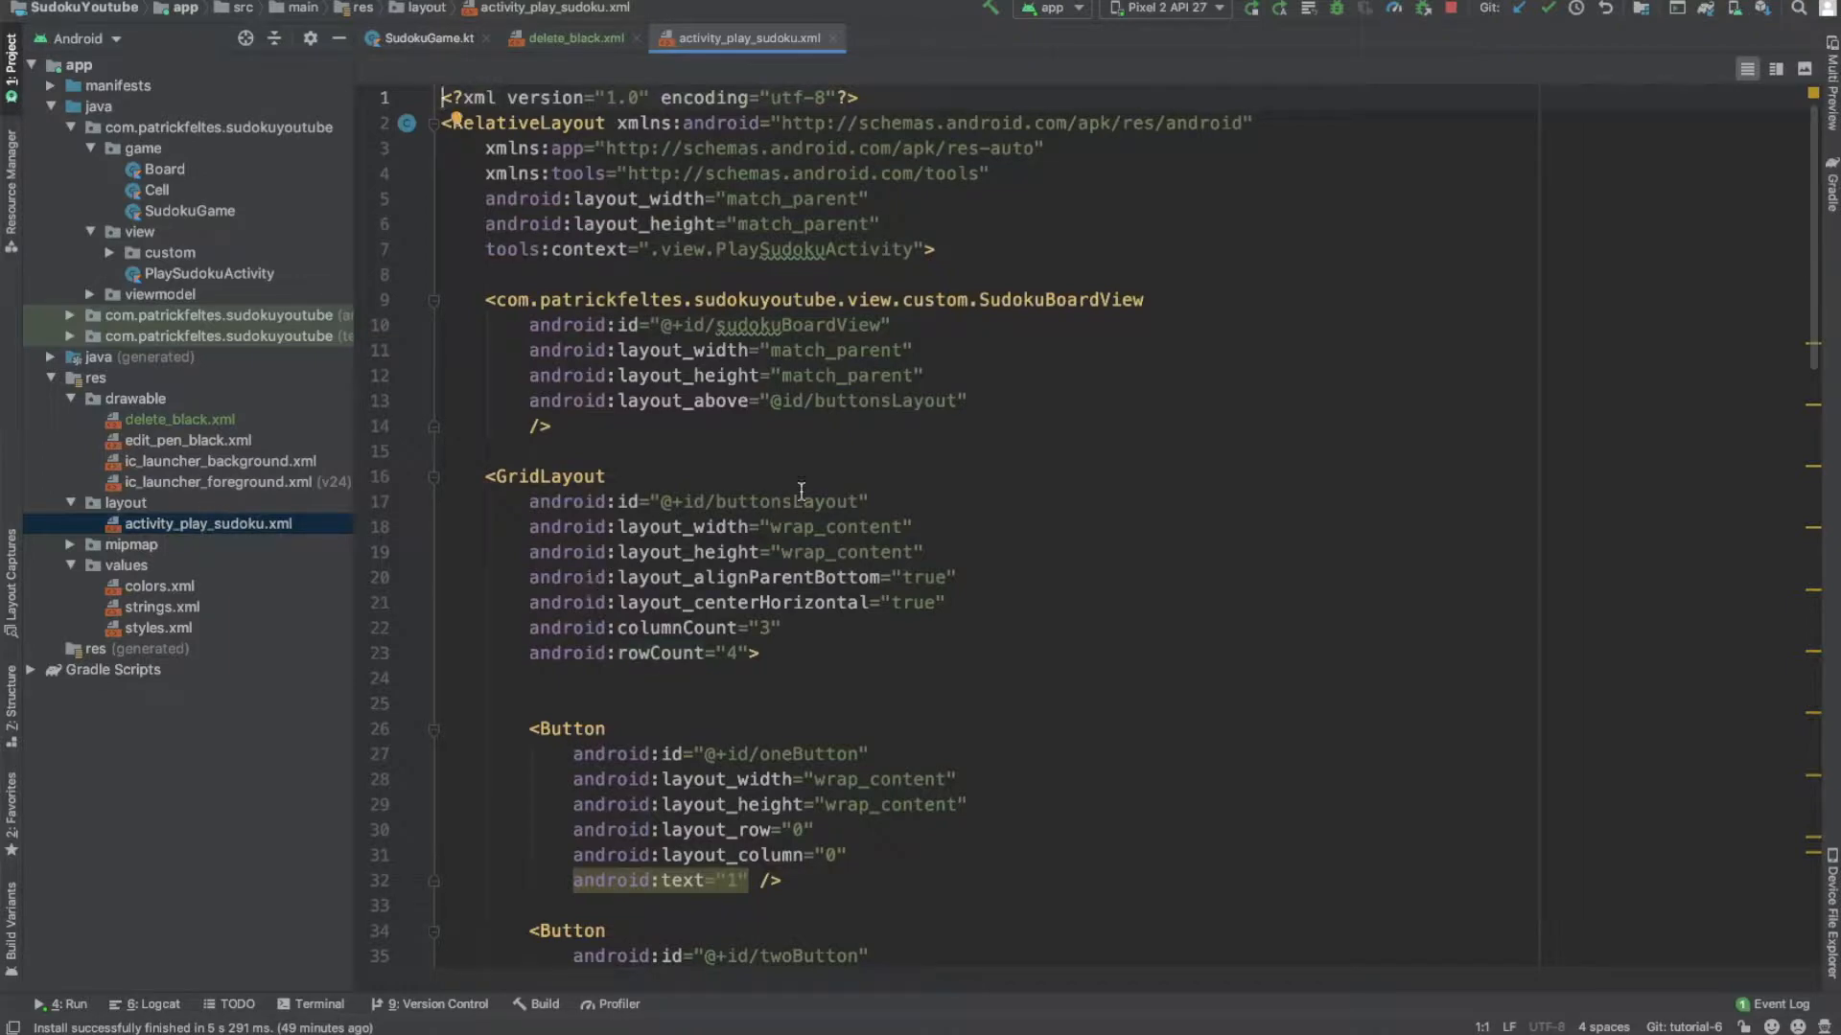
# Step: Duplicate the notes image button as deleteButton placed in layout_column 2
pyautogui.scroll(-3)
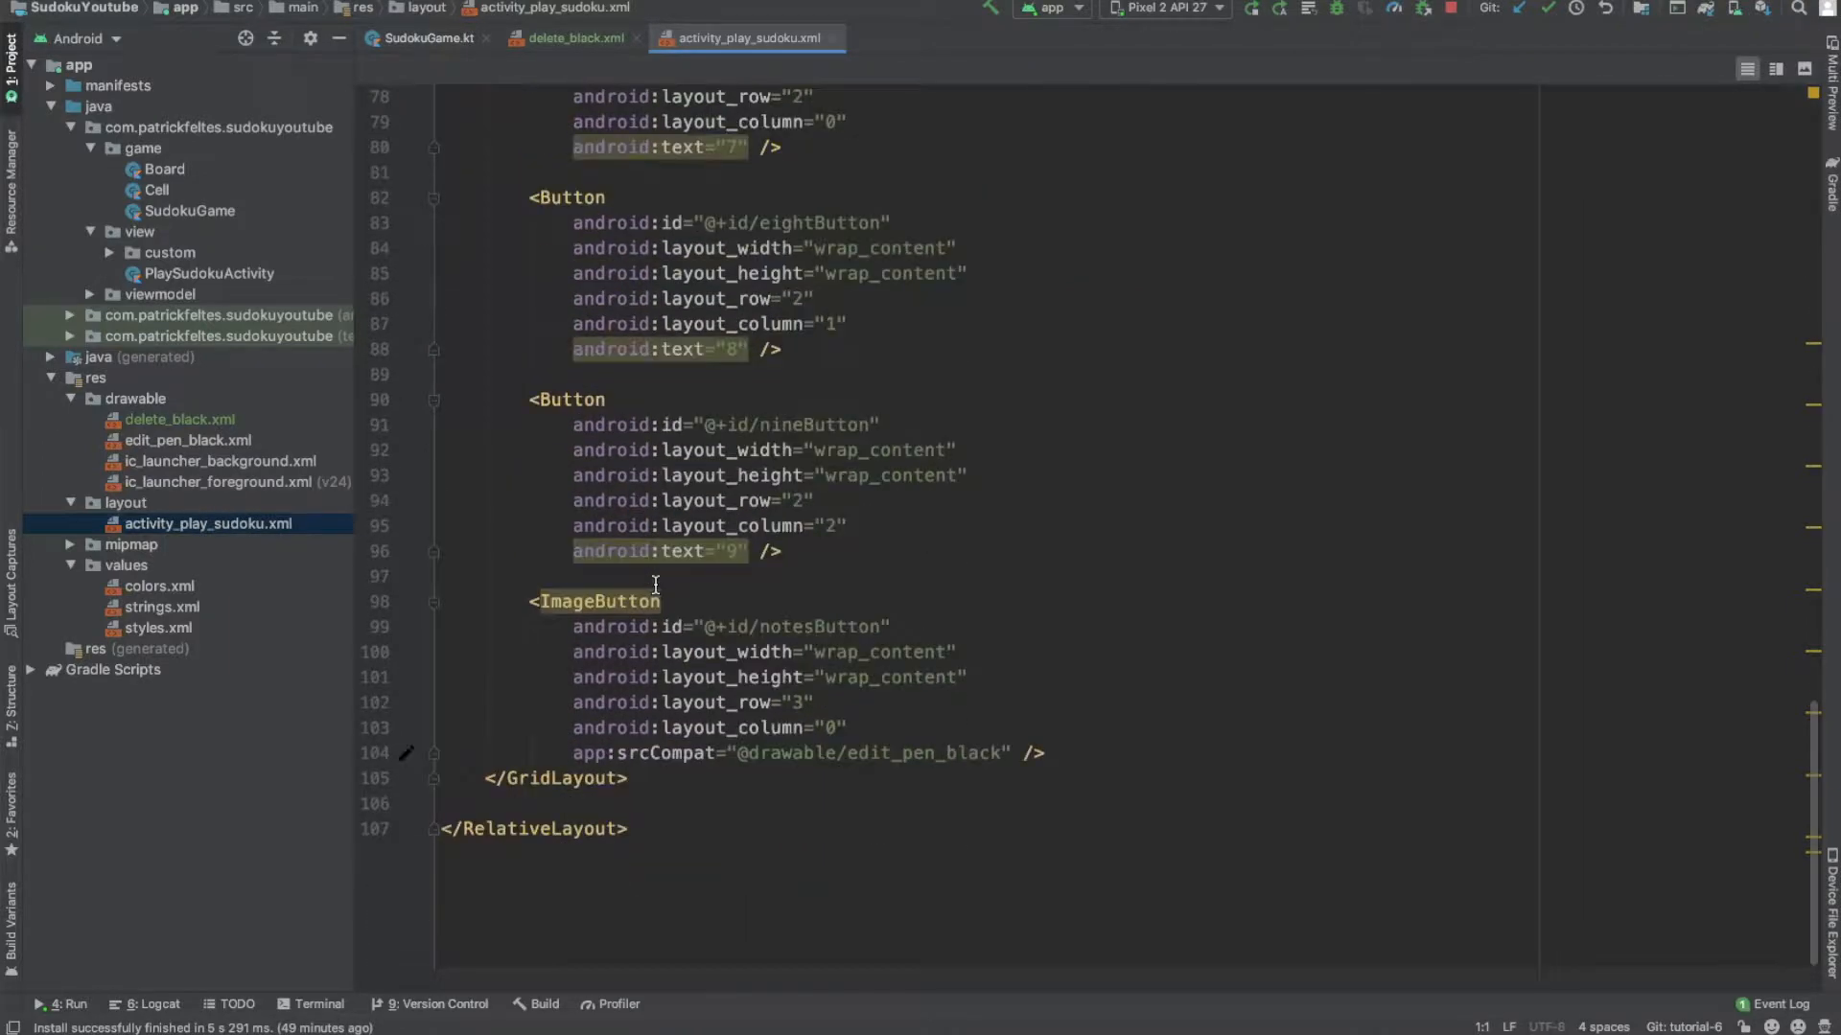
pyautogui.moveTo(573, 595)
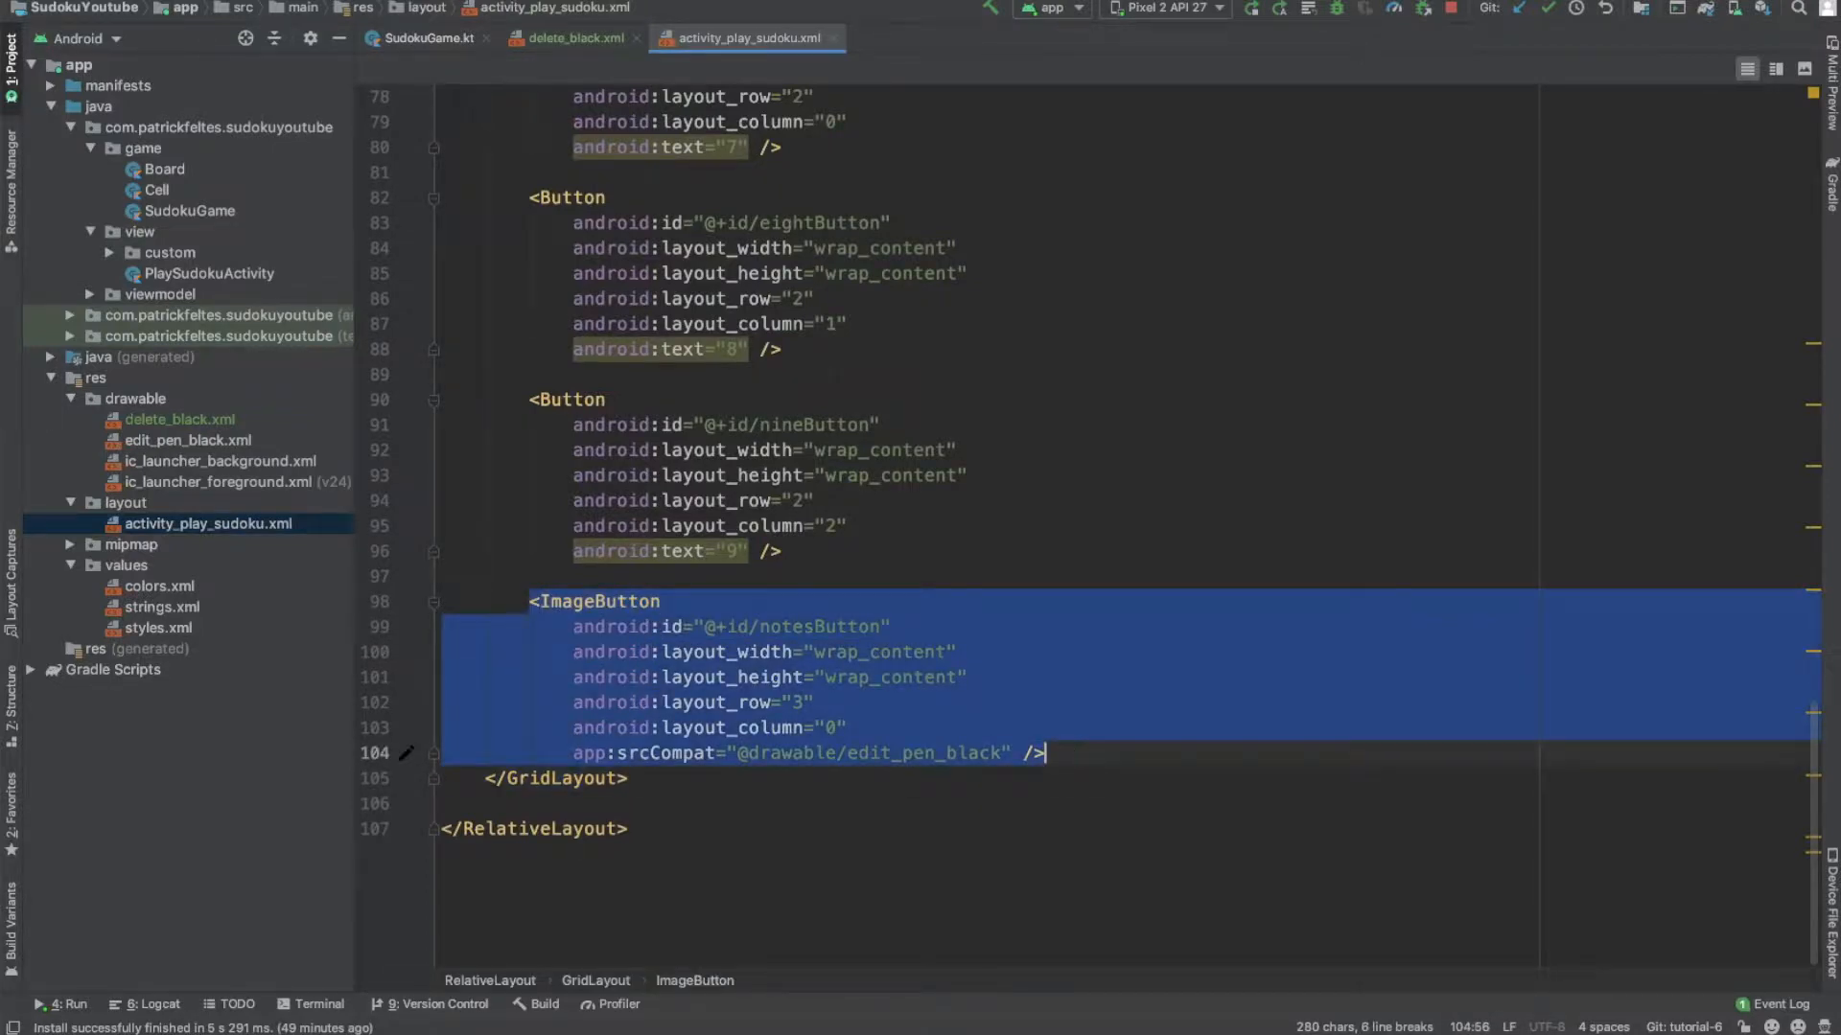
pyautogui.press('Ctrl+V')
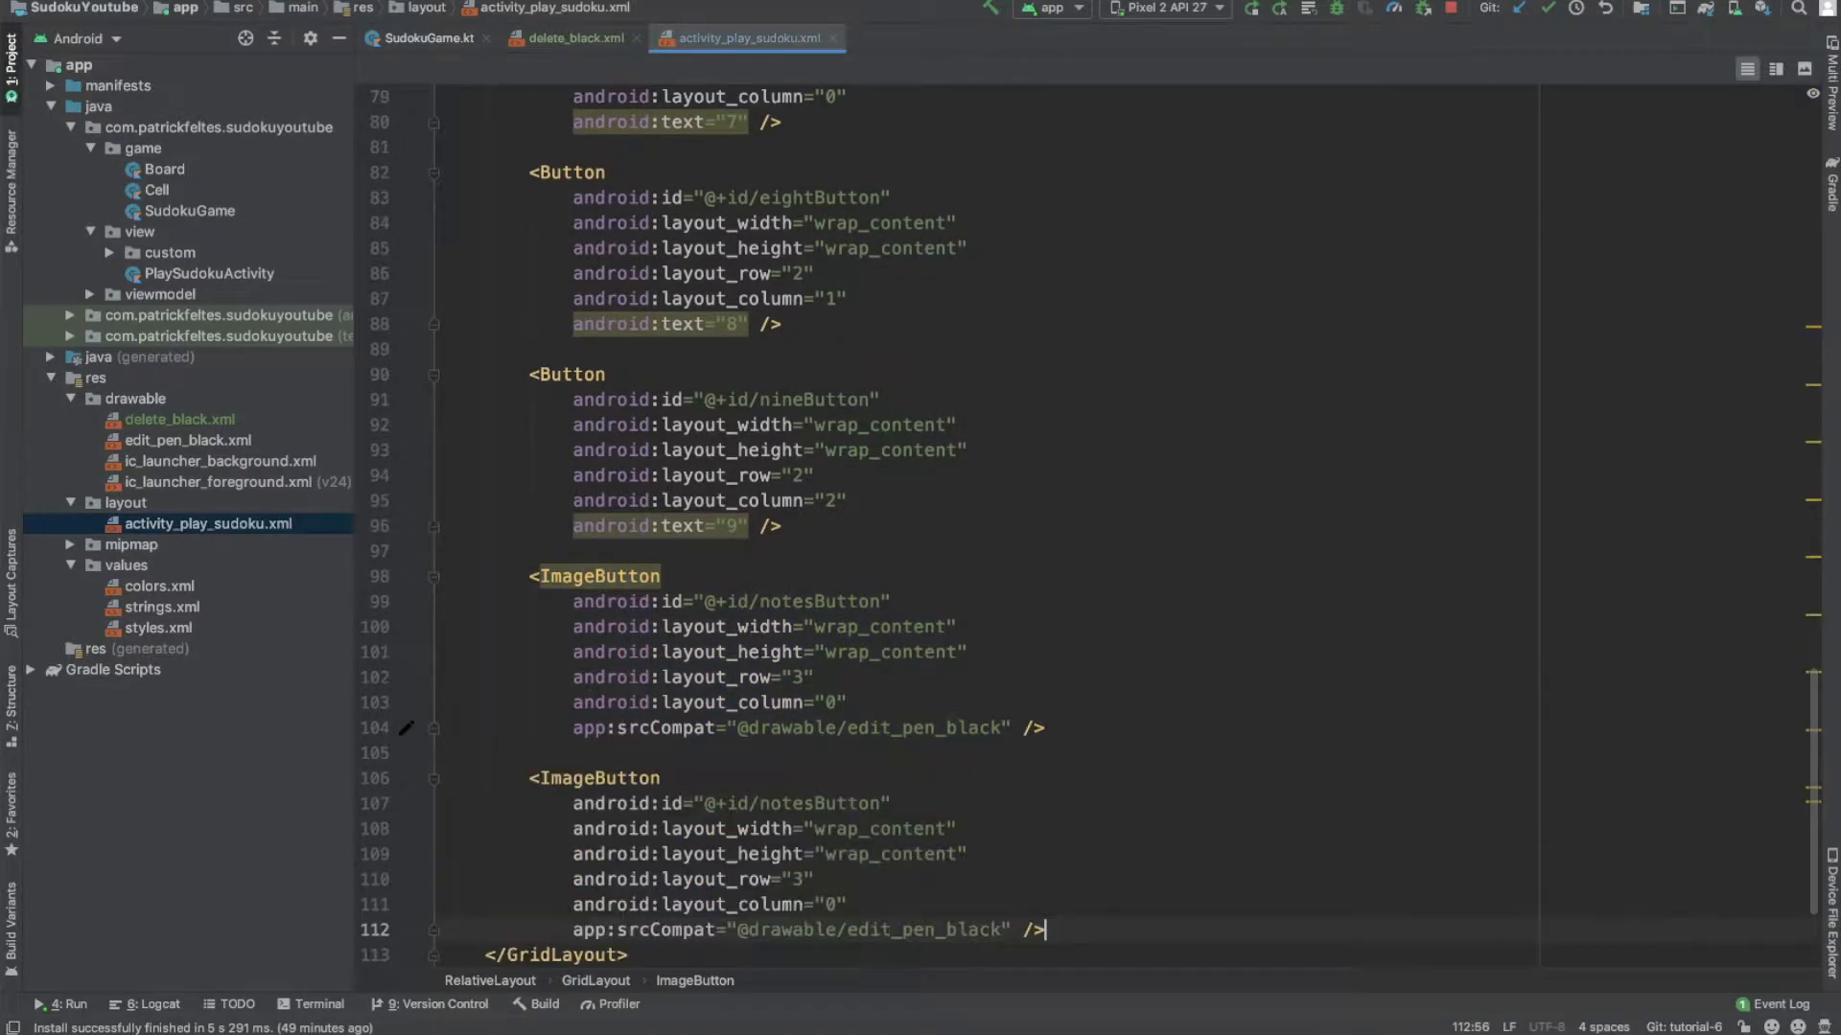
pyautogui.doubleClick(821, 803)
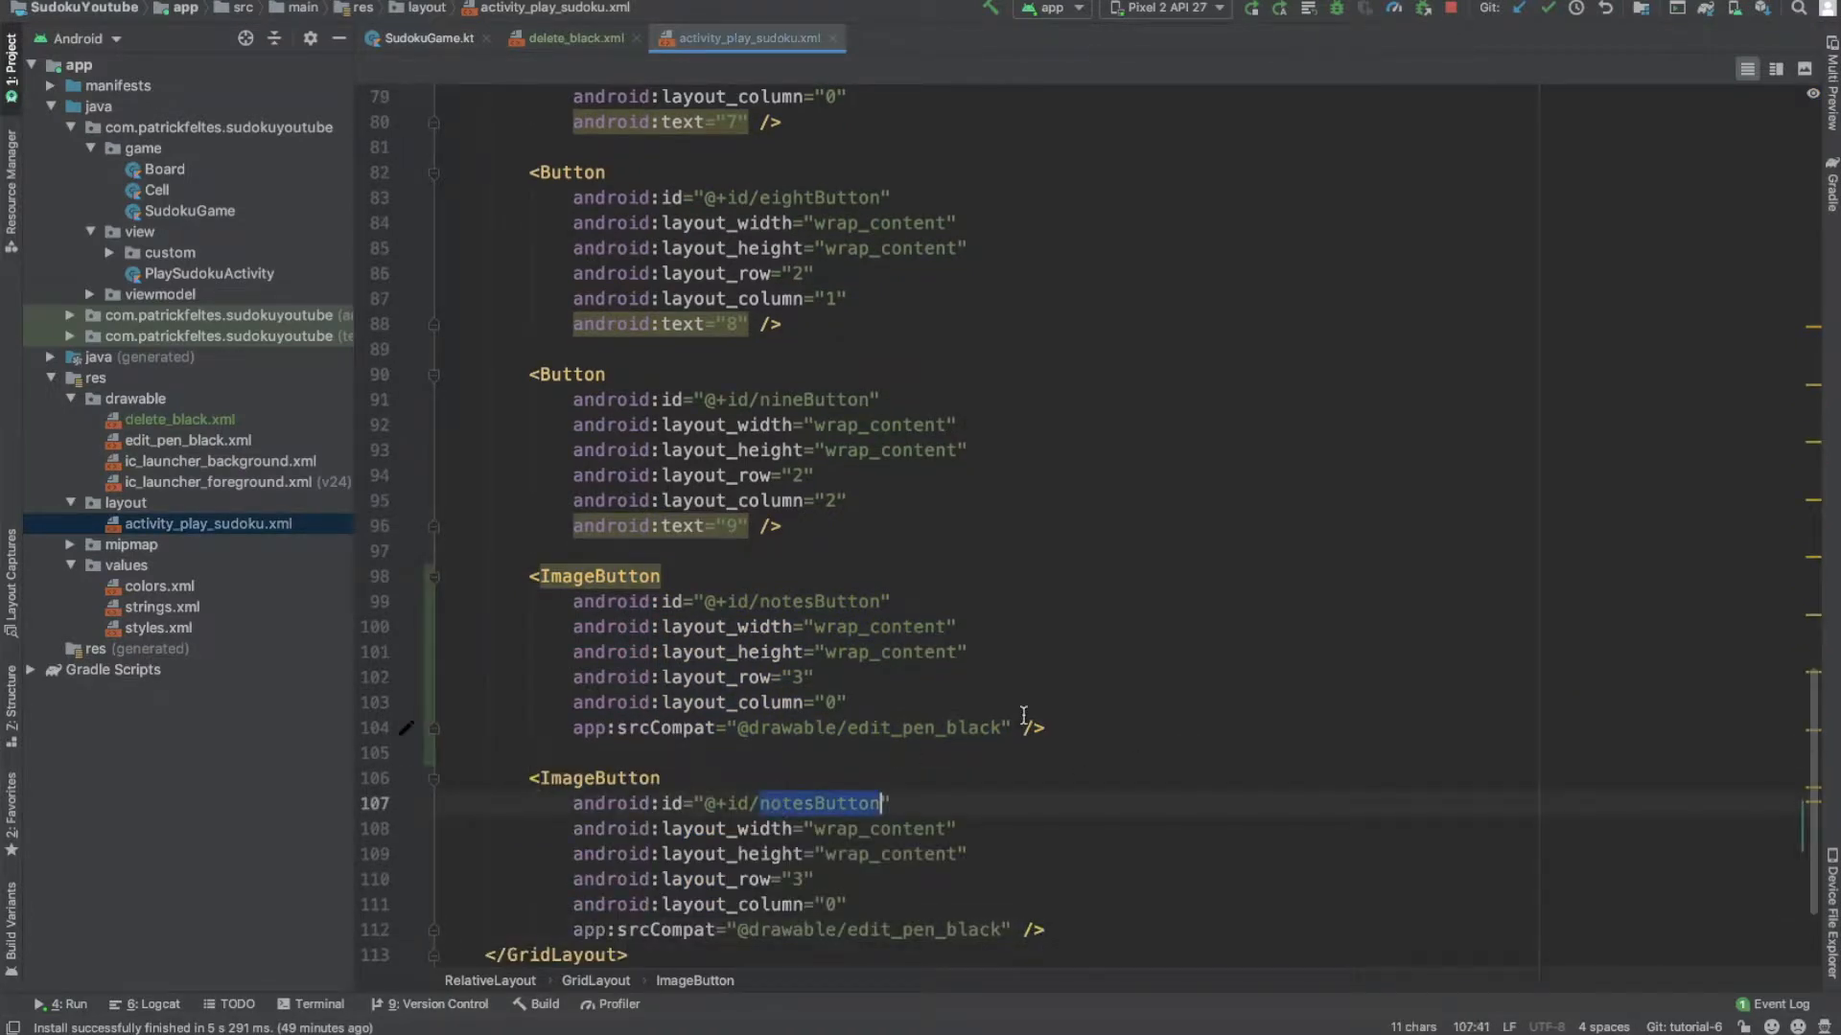
pyautogui.write('deleteB')
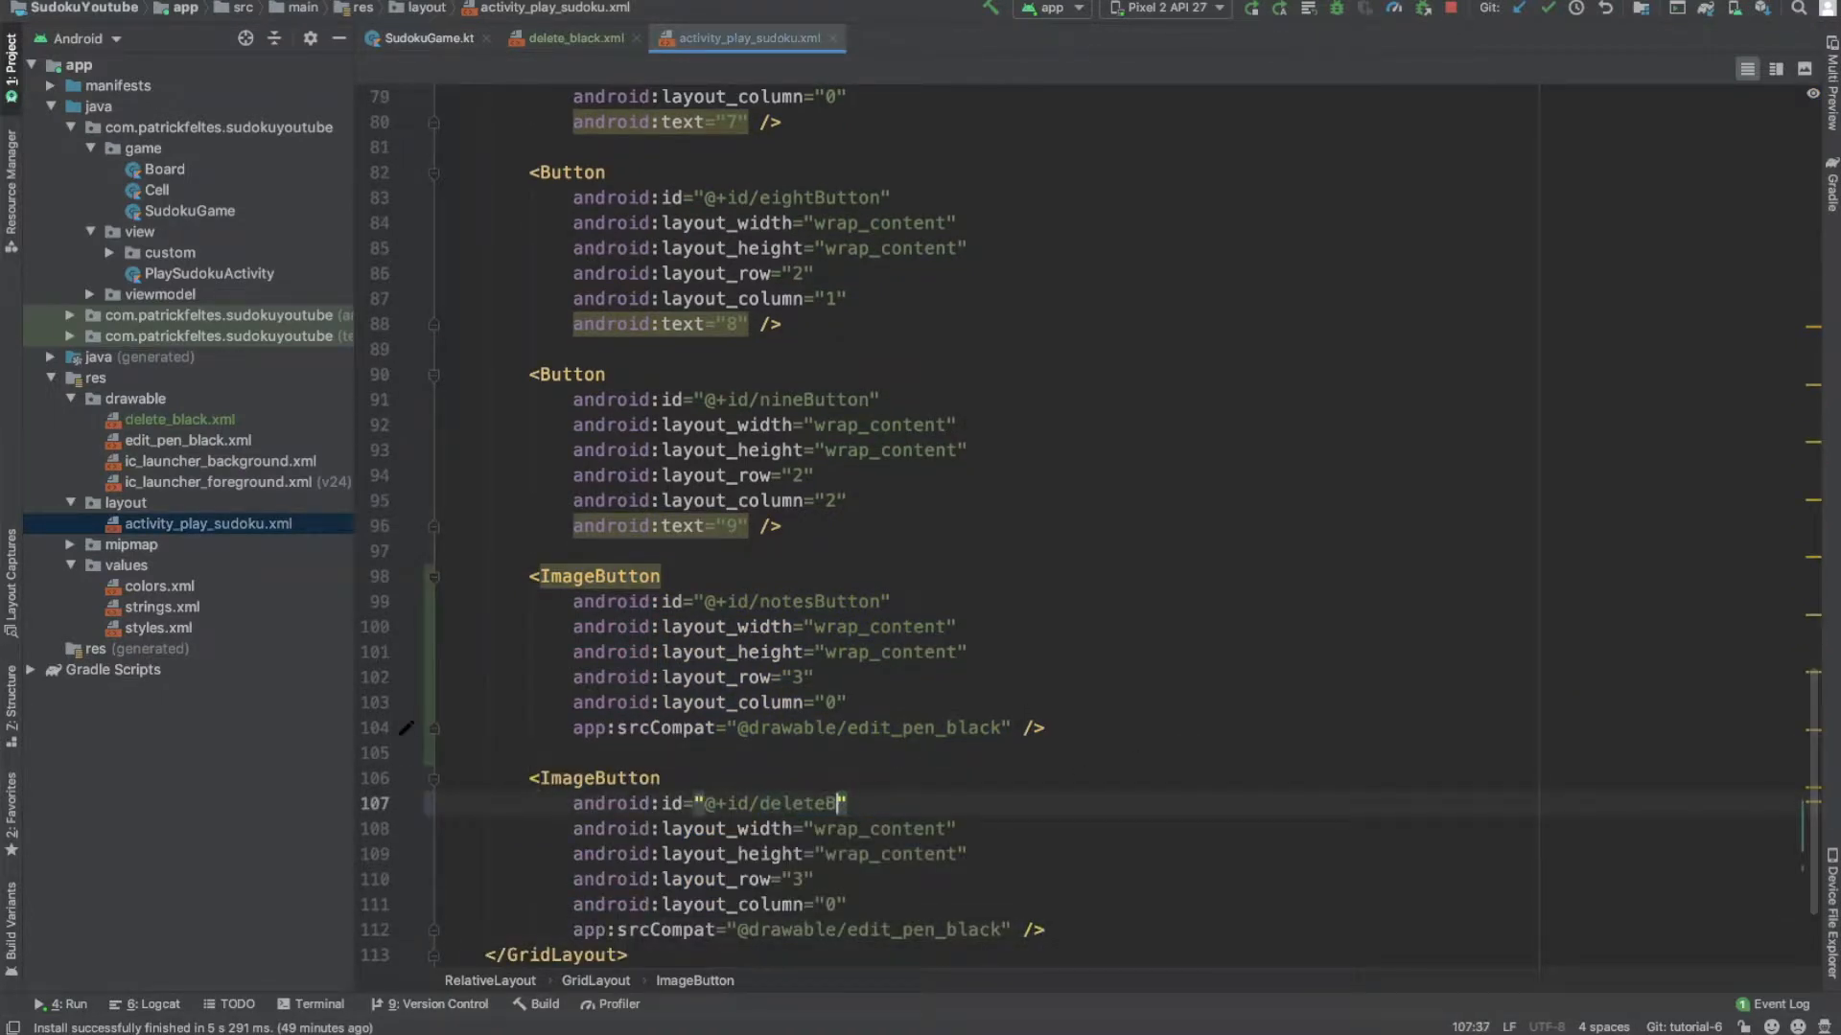
pyautogui.write('utton')
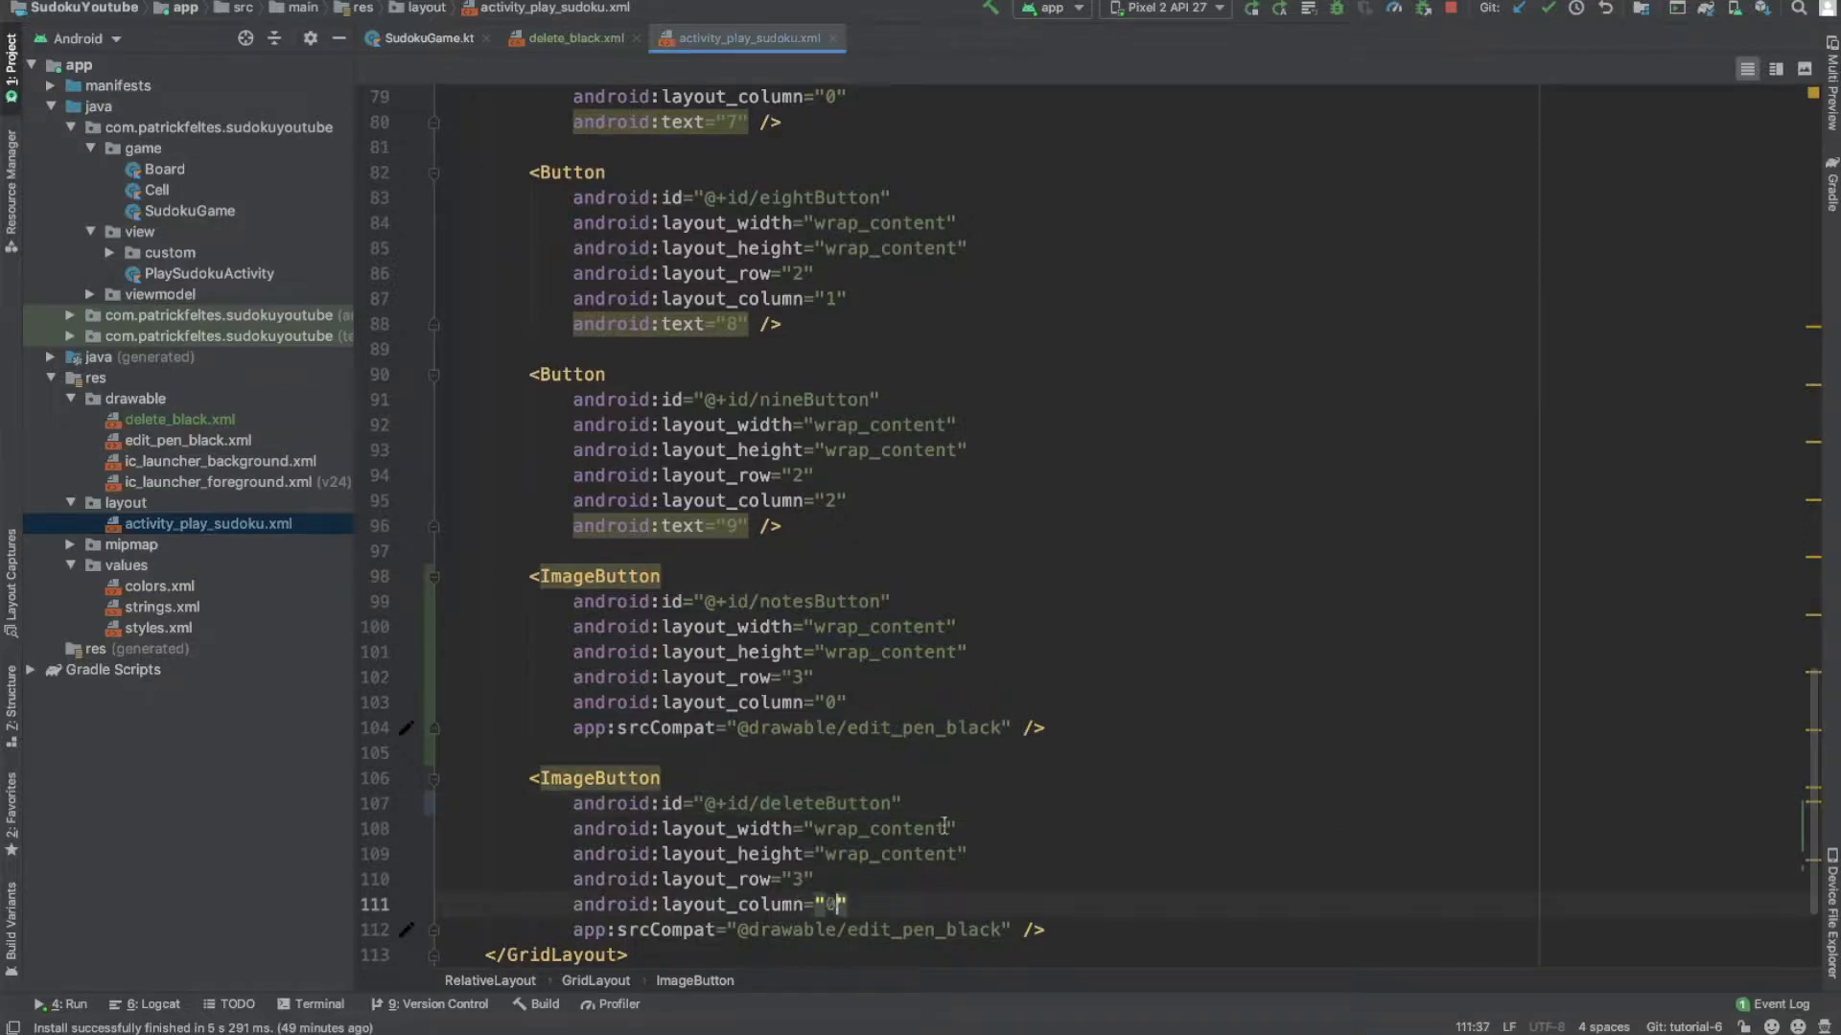
pyautogui.write('2')
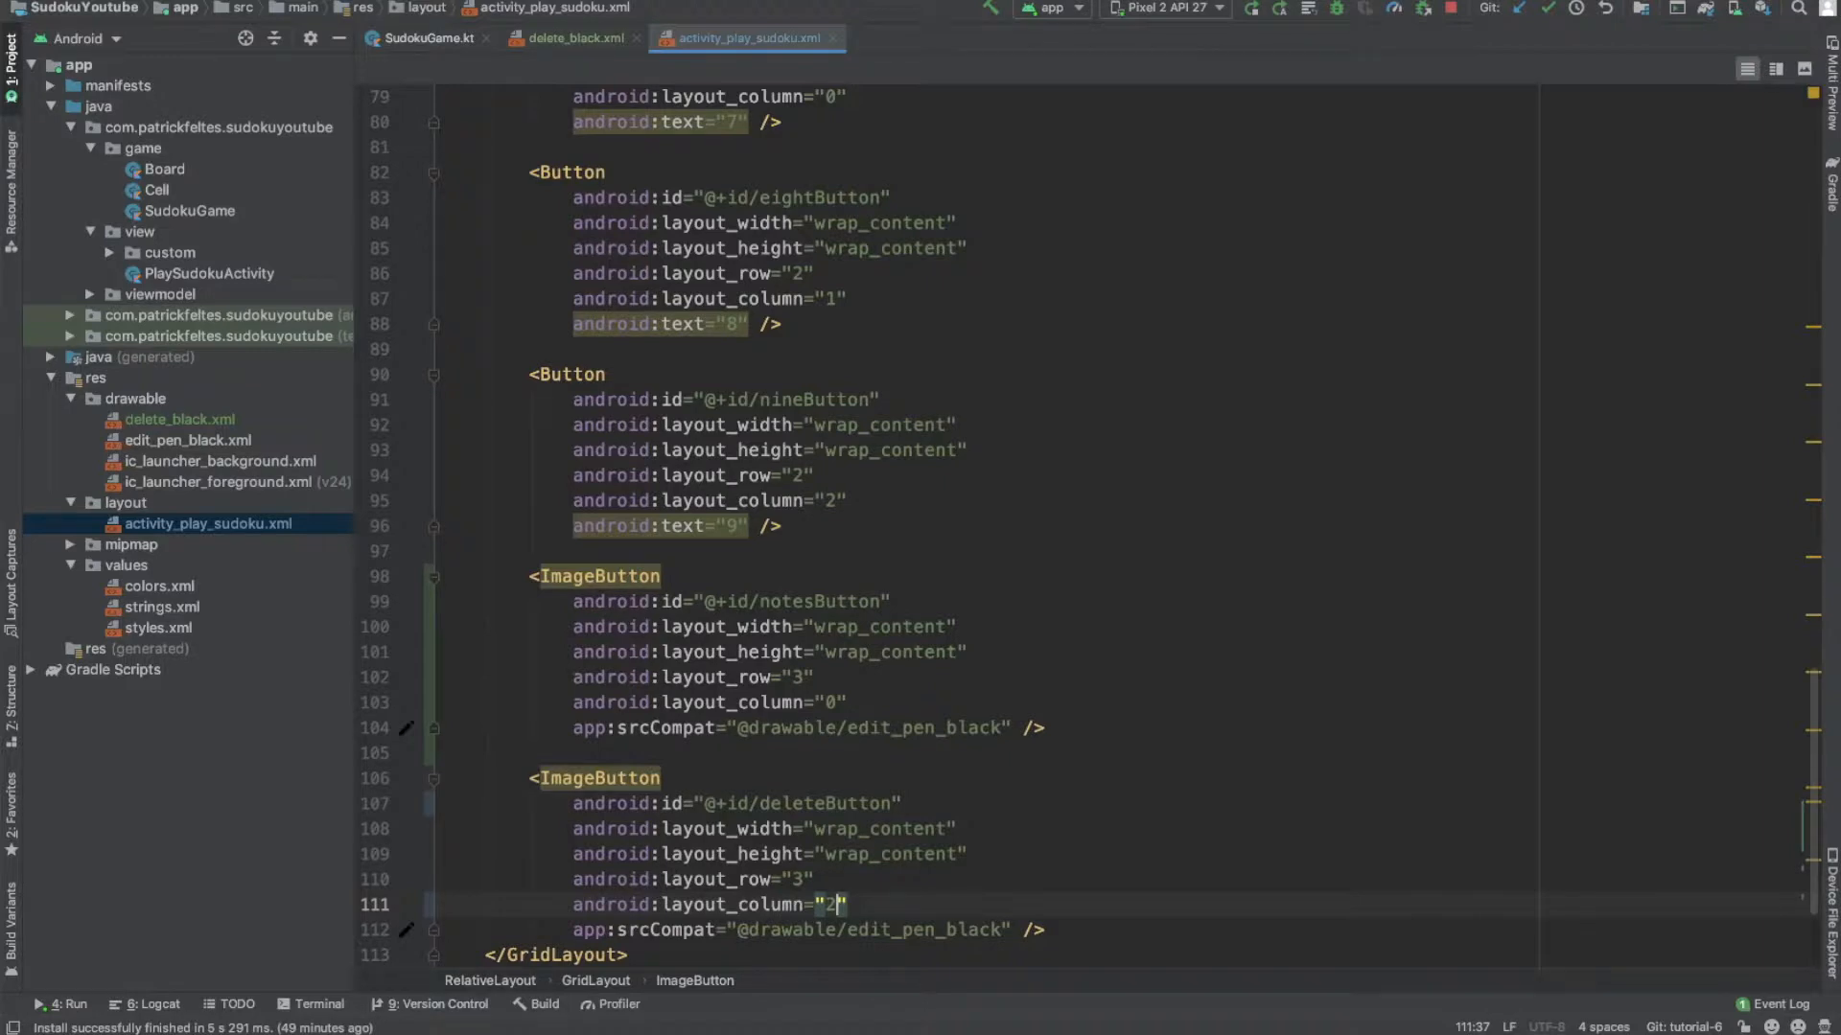
pyautogui.doubleClick(928, 930)
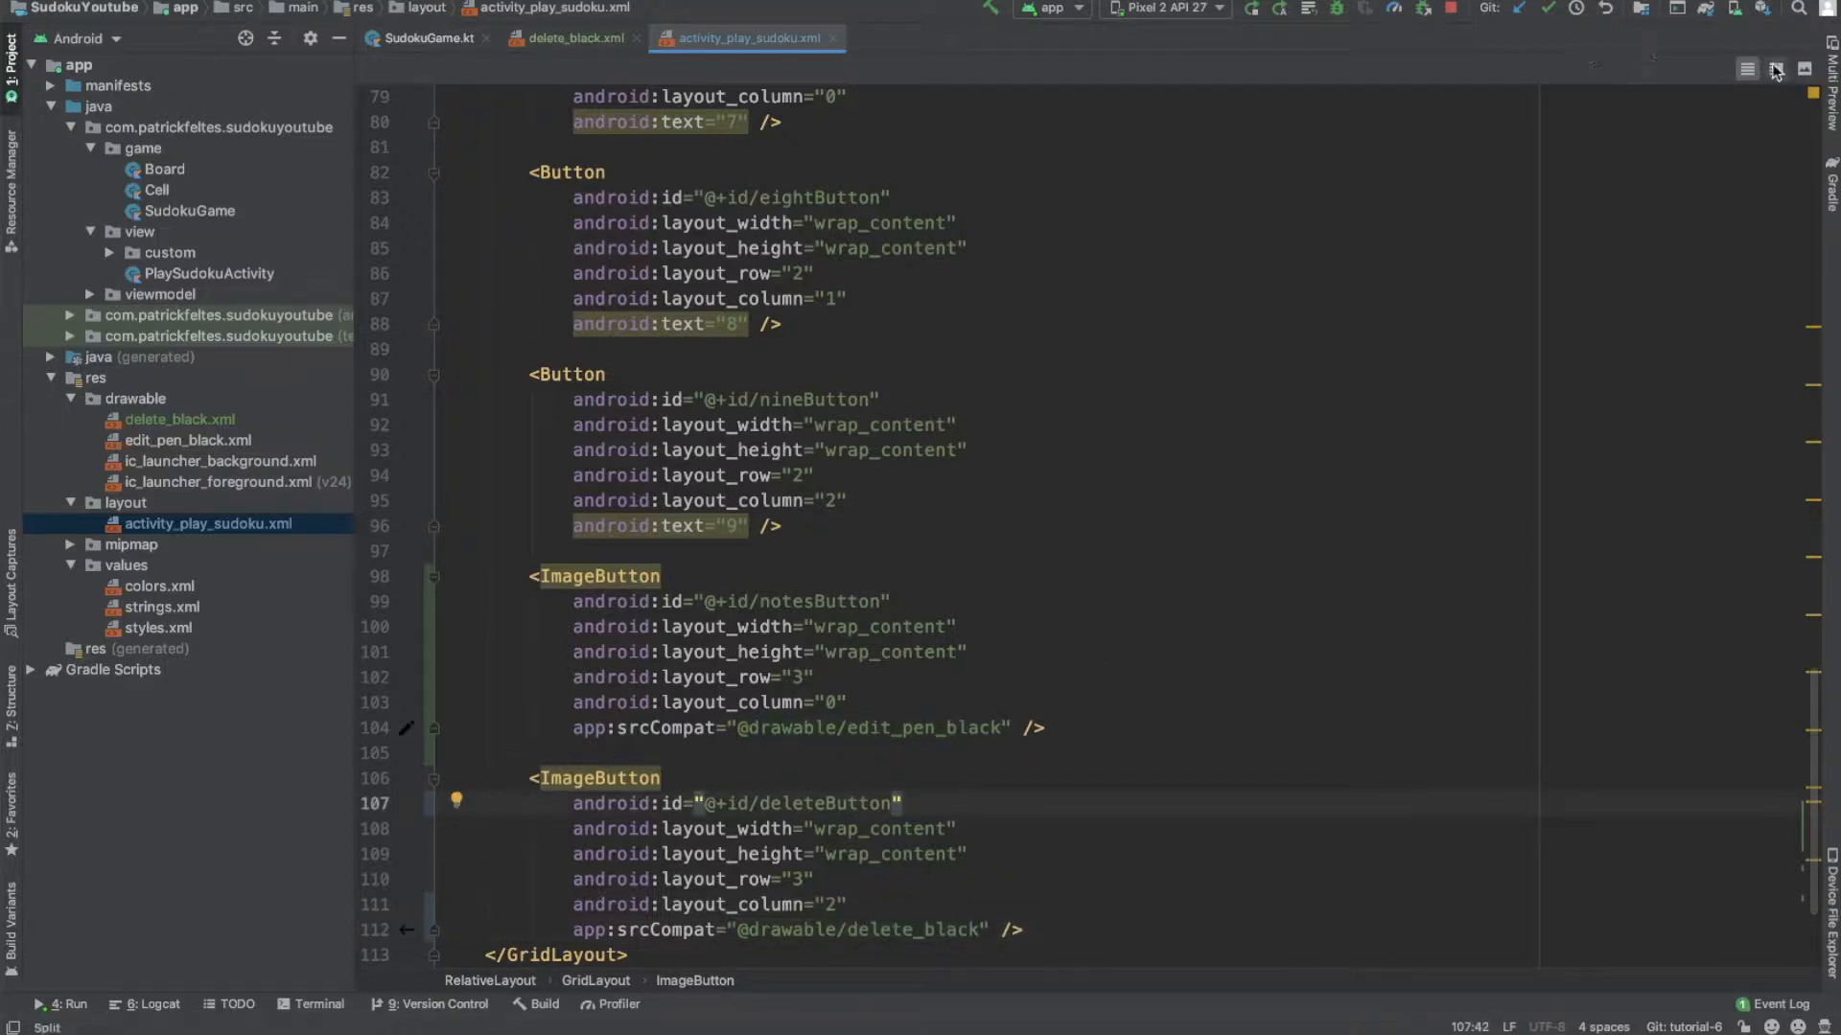
pyautogui.click(1772, 67)
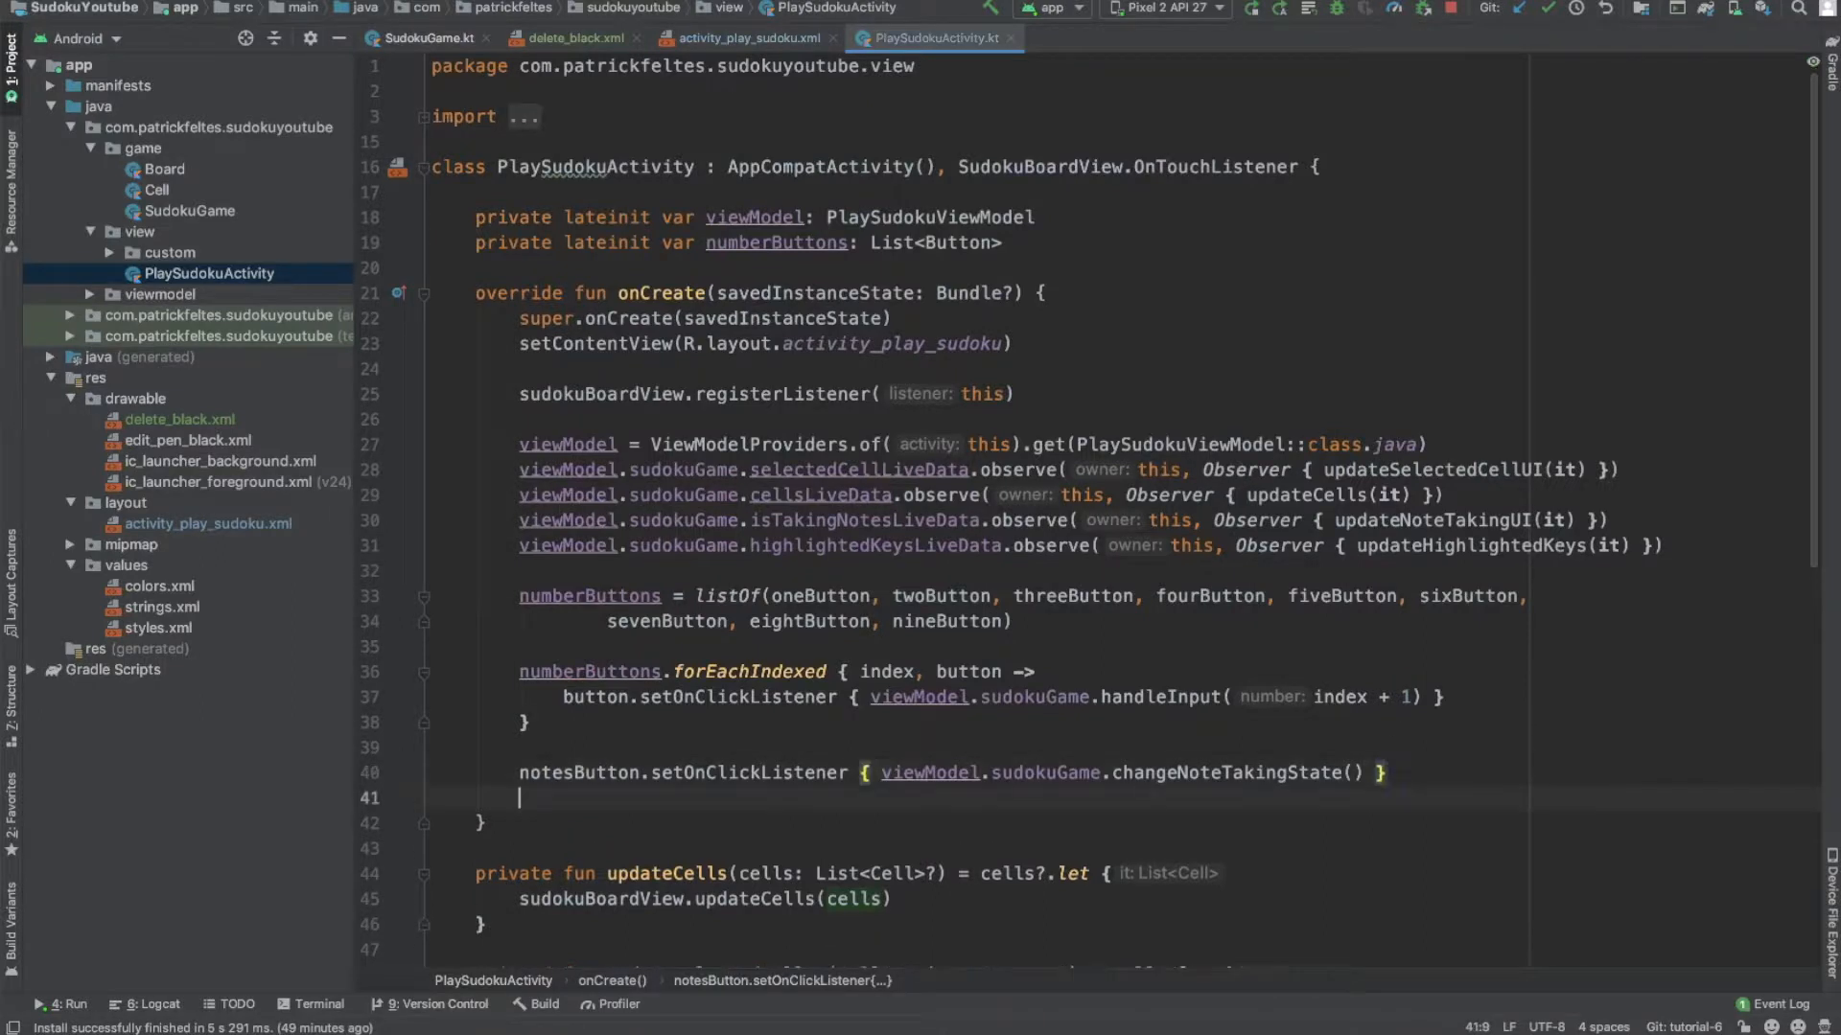
# Step: Add deleteButton.setOnClickListener { viewModel.sudokuGame.delete() } in onCreate
pyautogui.write('deleteButton.')
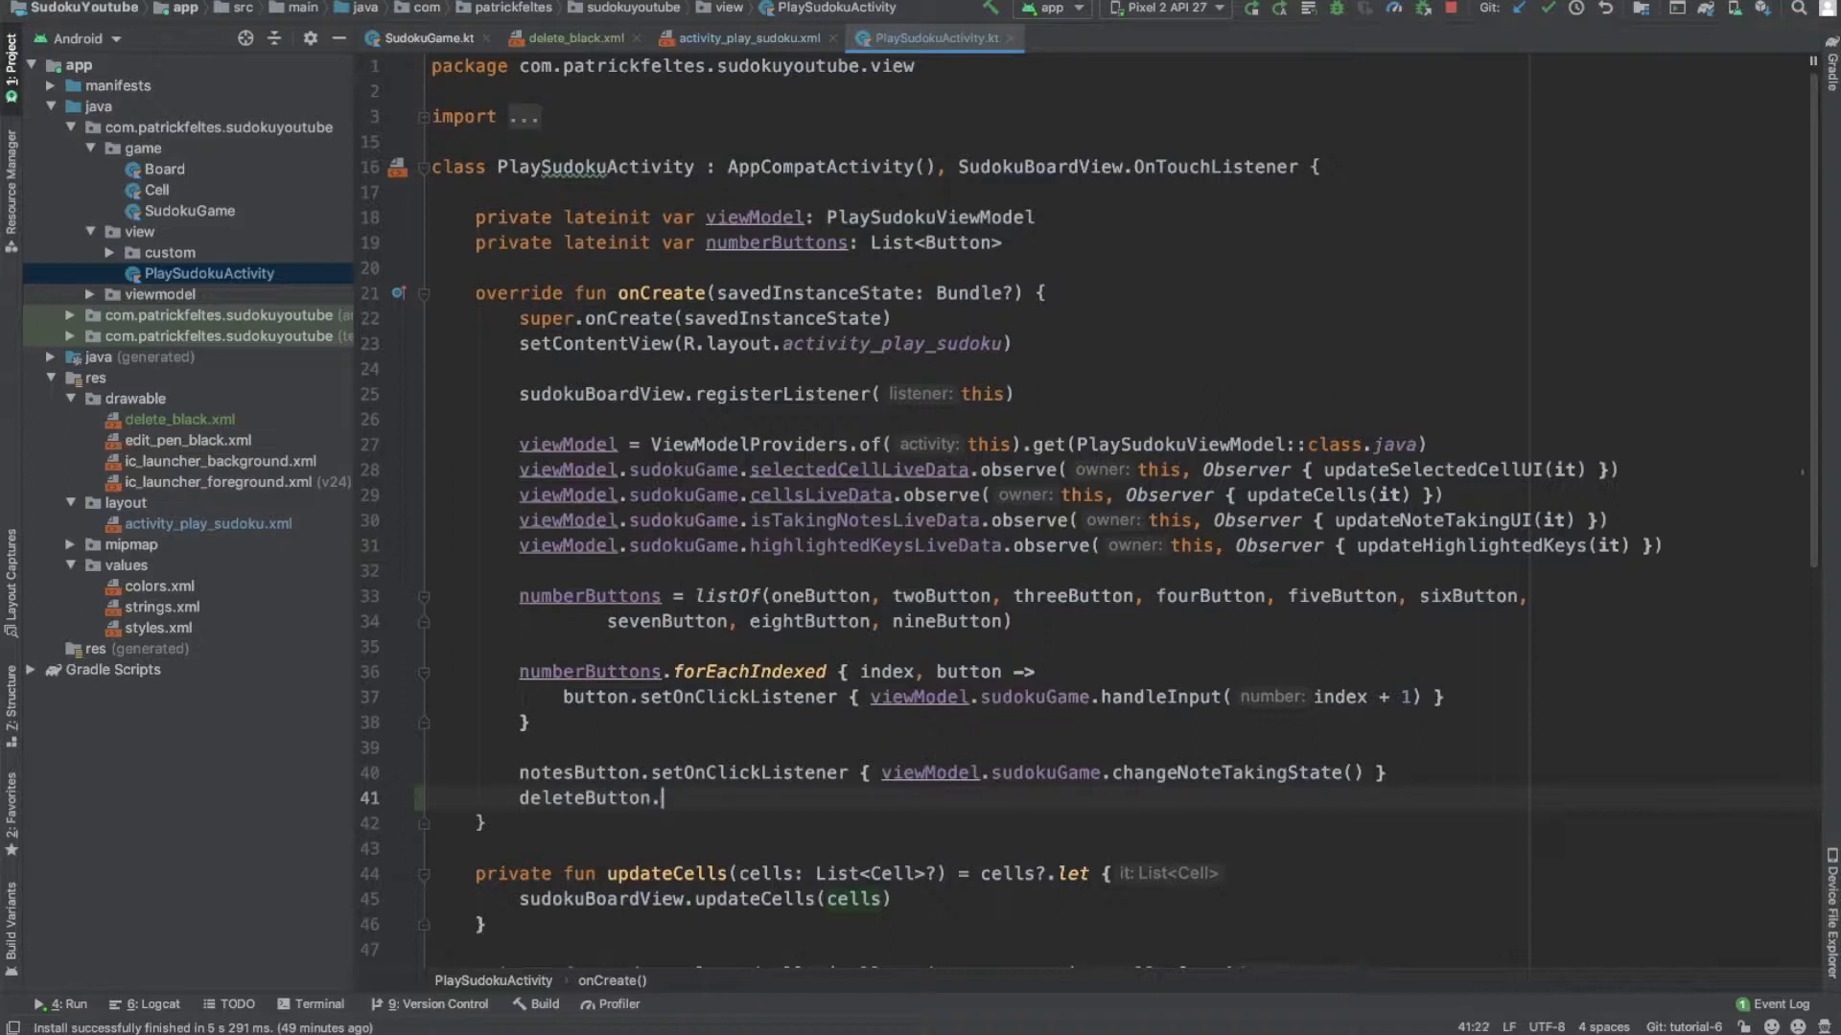
pyautogui.write('setOnClickListener {')
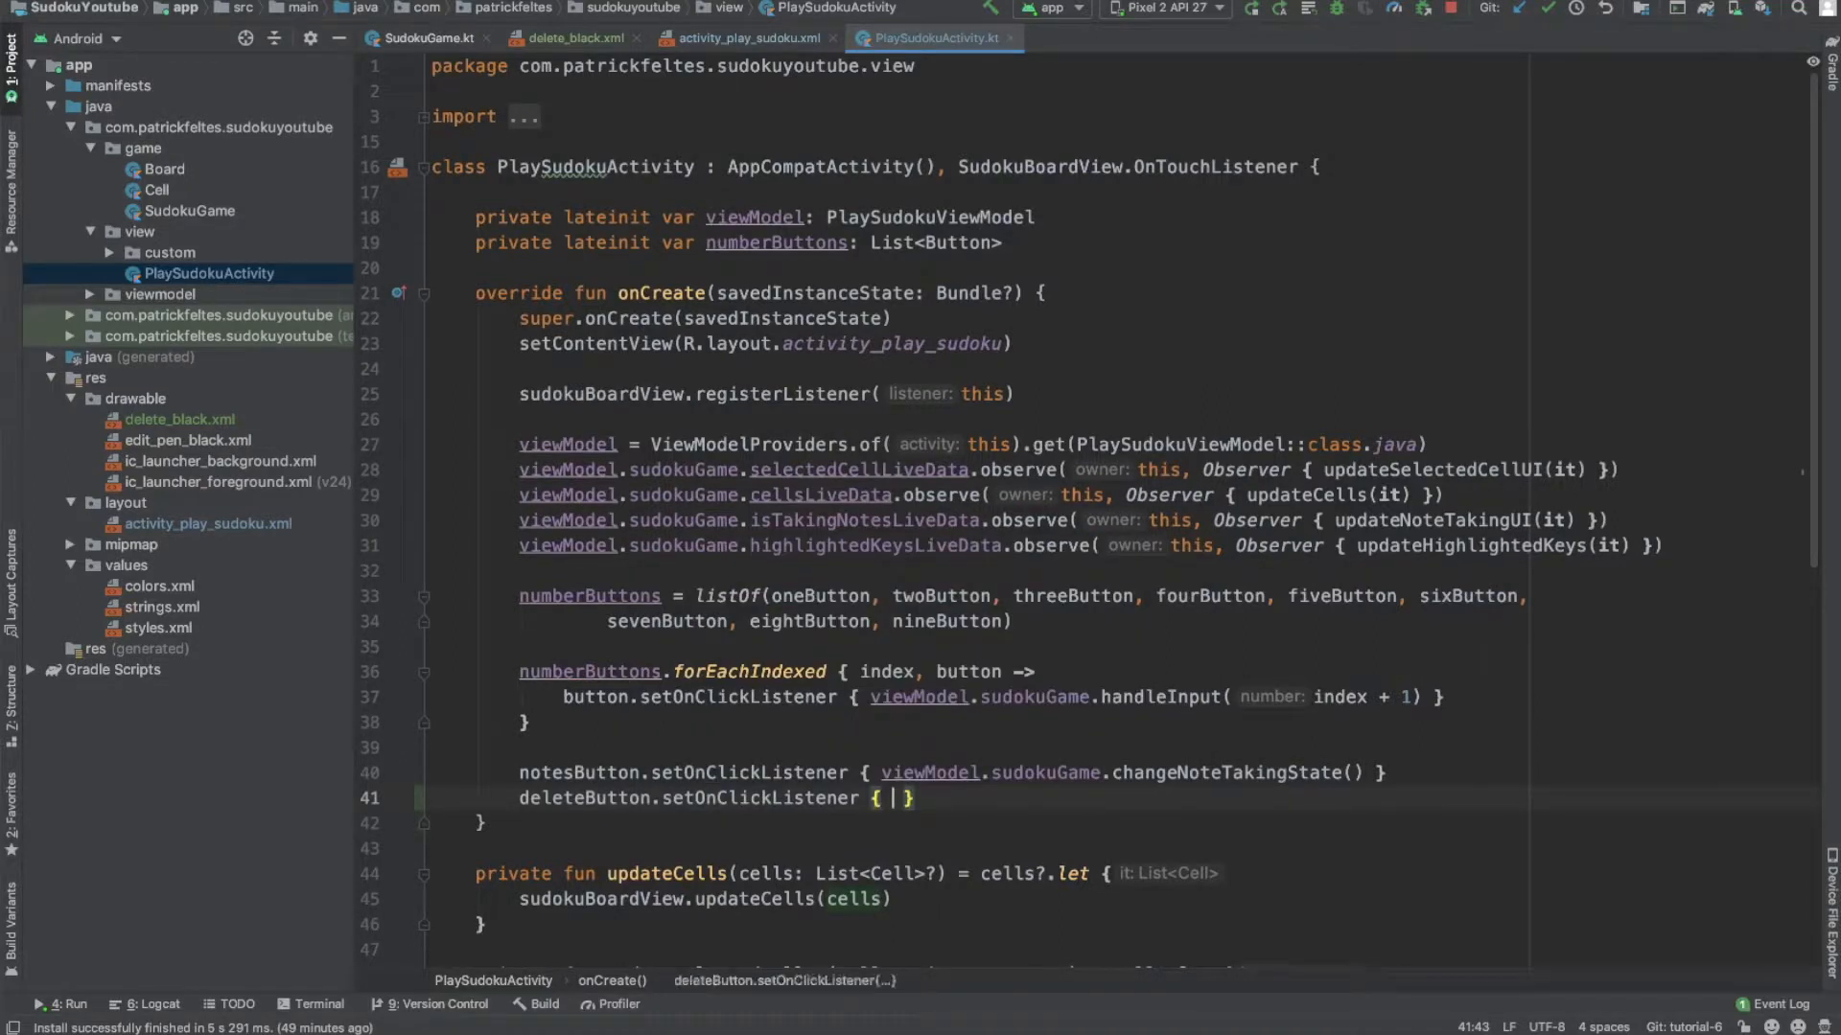
pyautogui.write('viewModel')
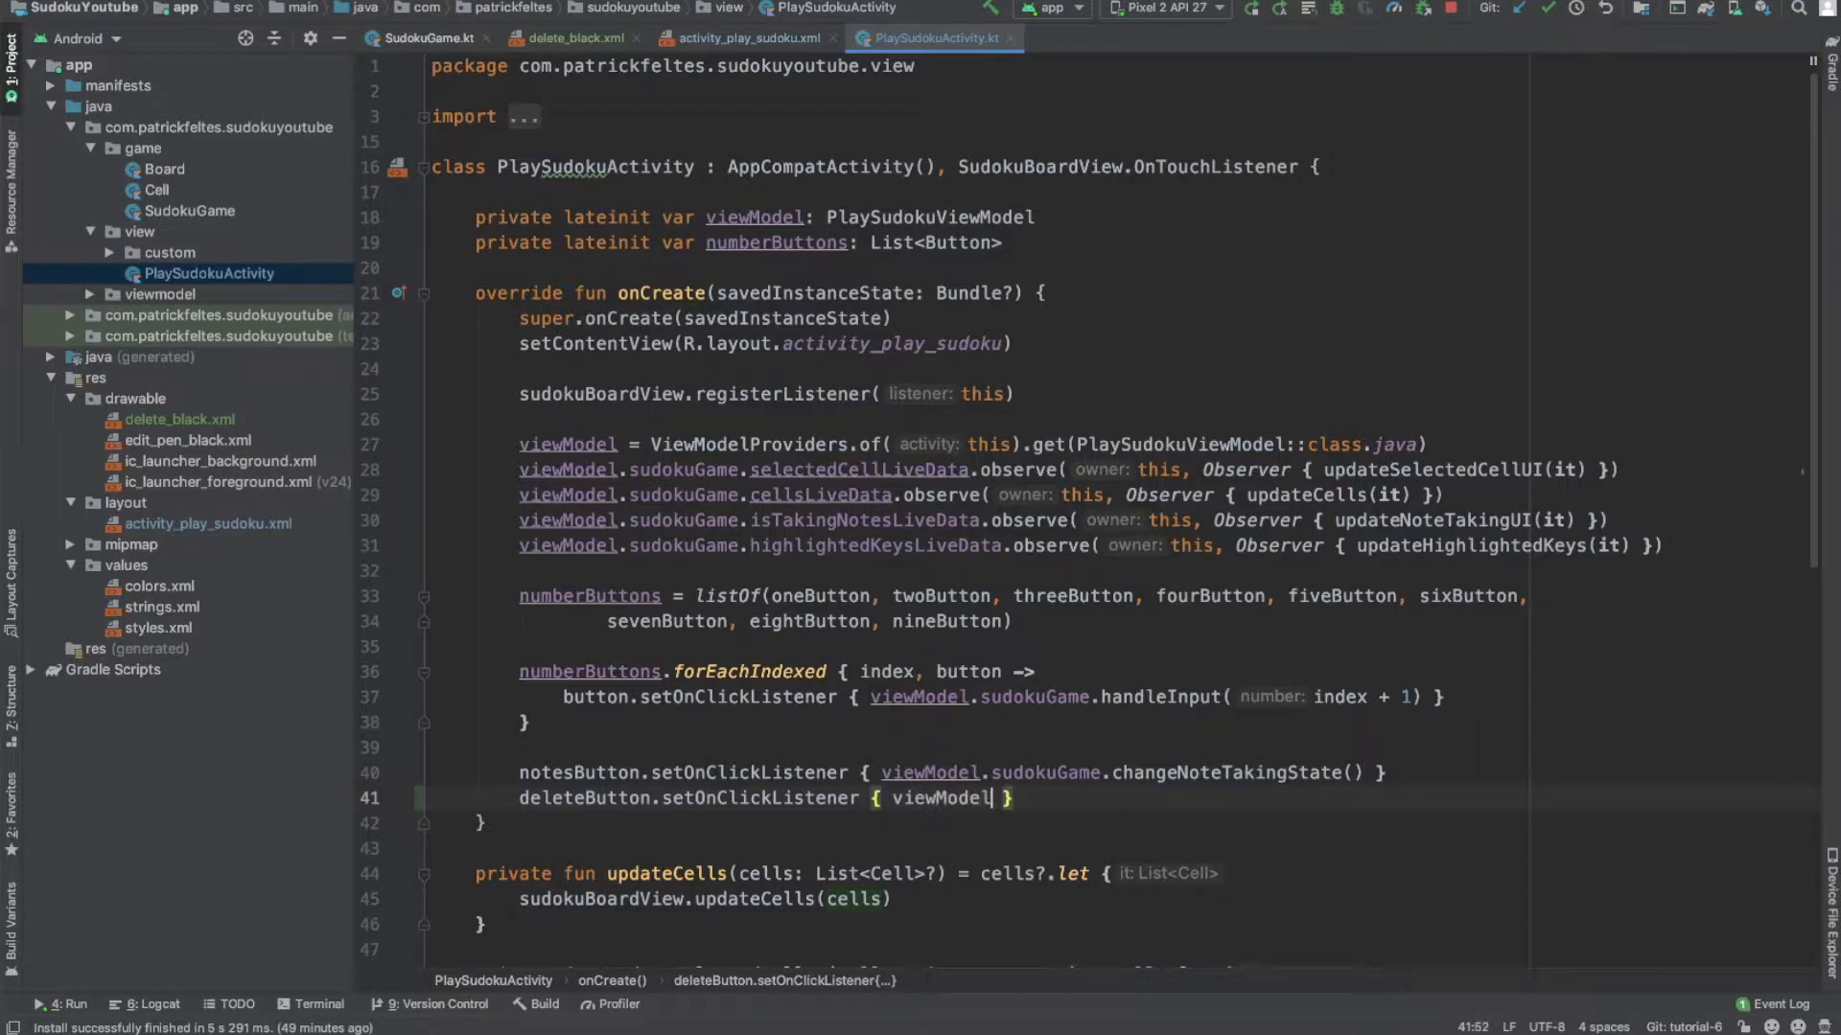
pyautogui.write('.sudokuGame')
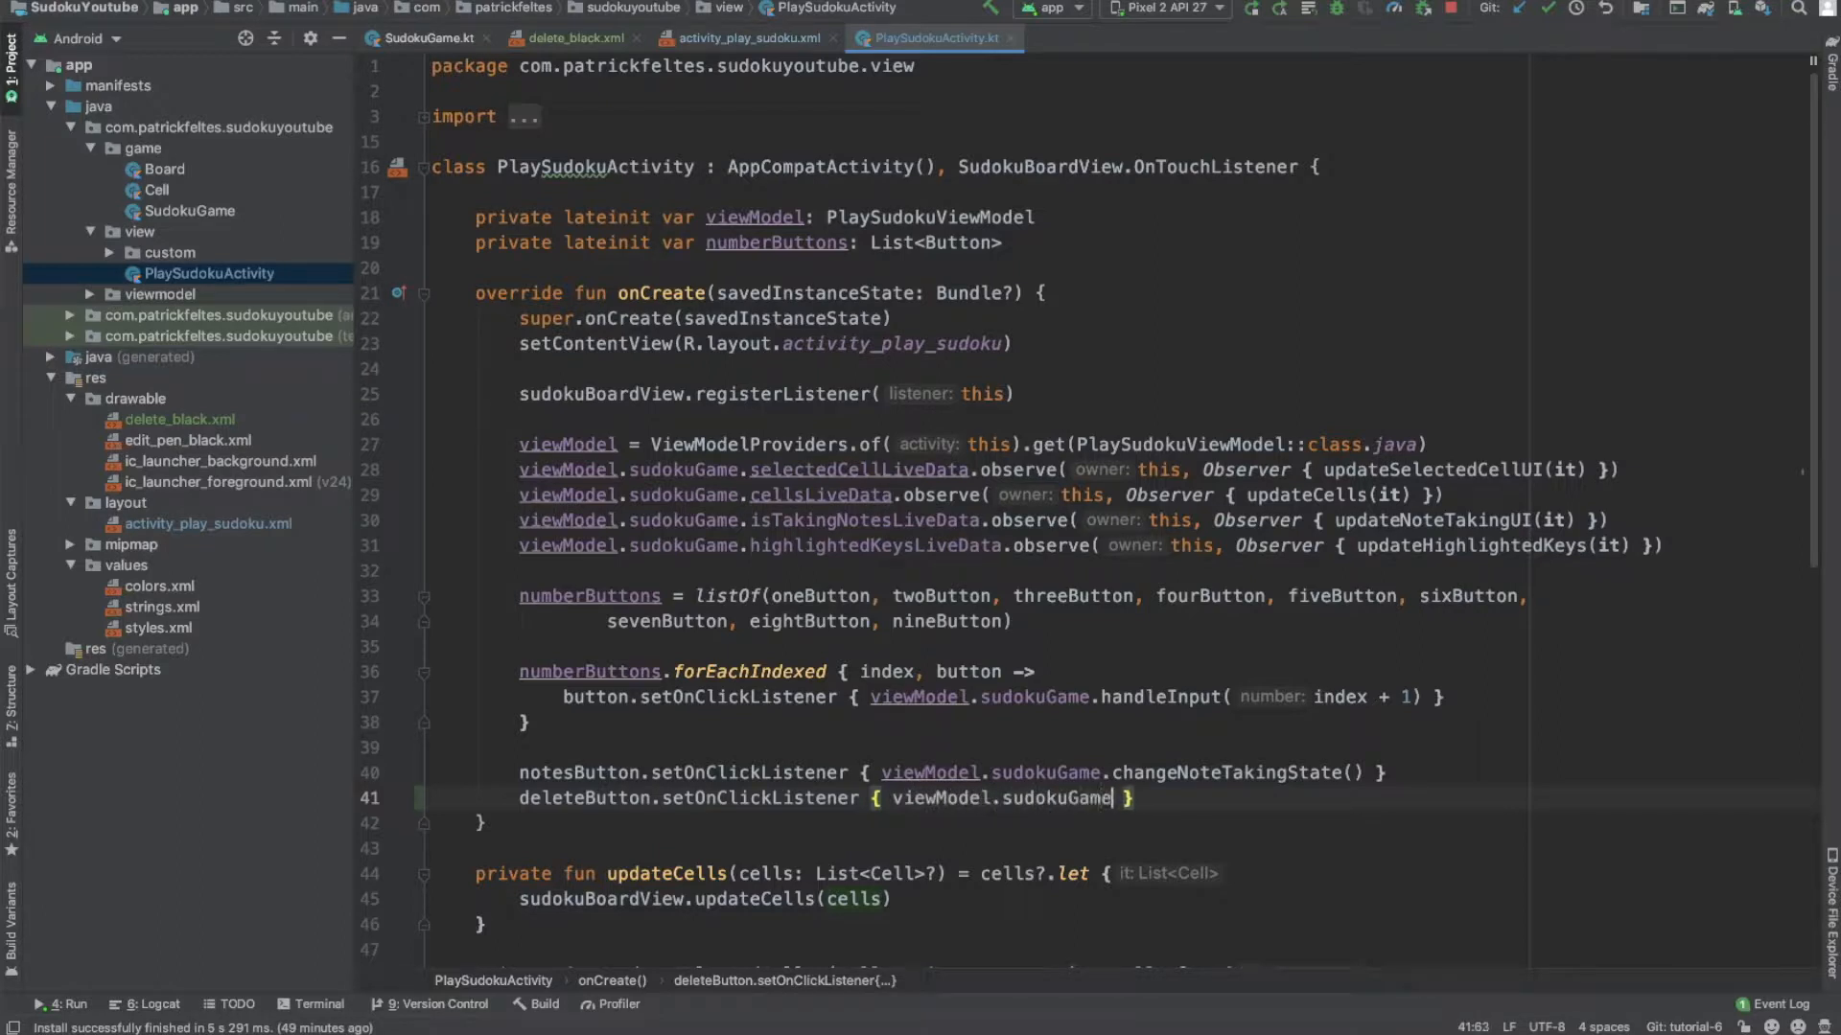
pyautogui.write('.delete')
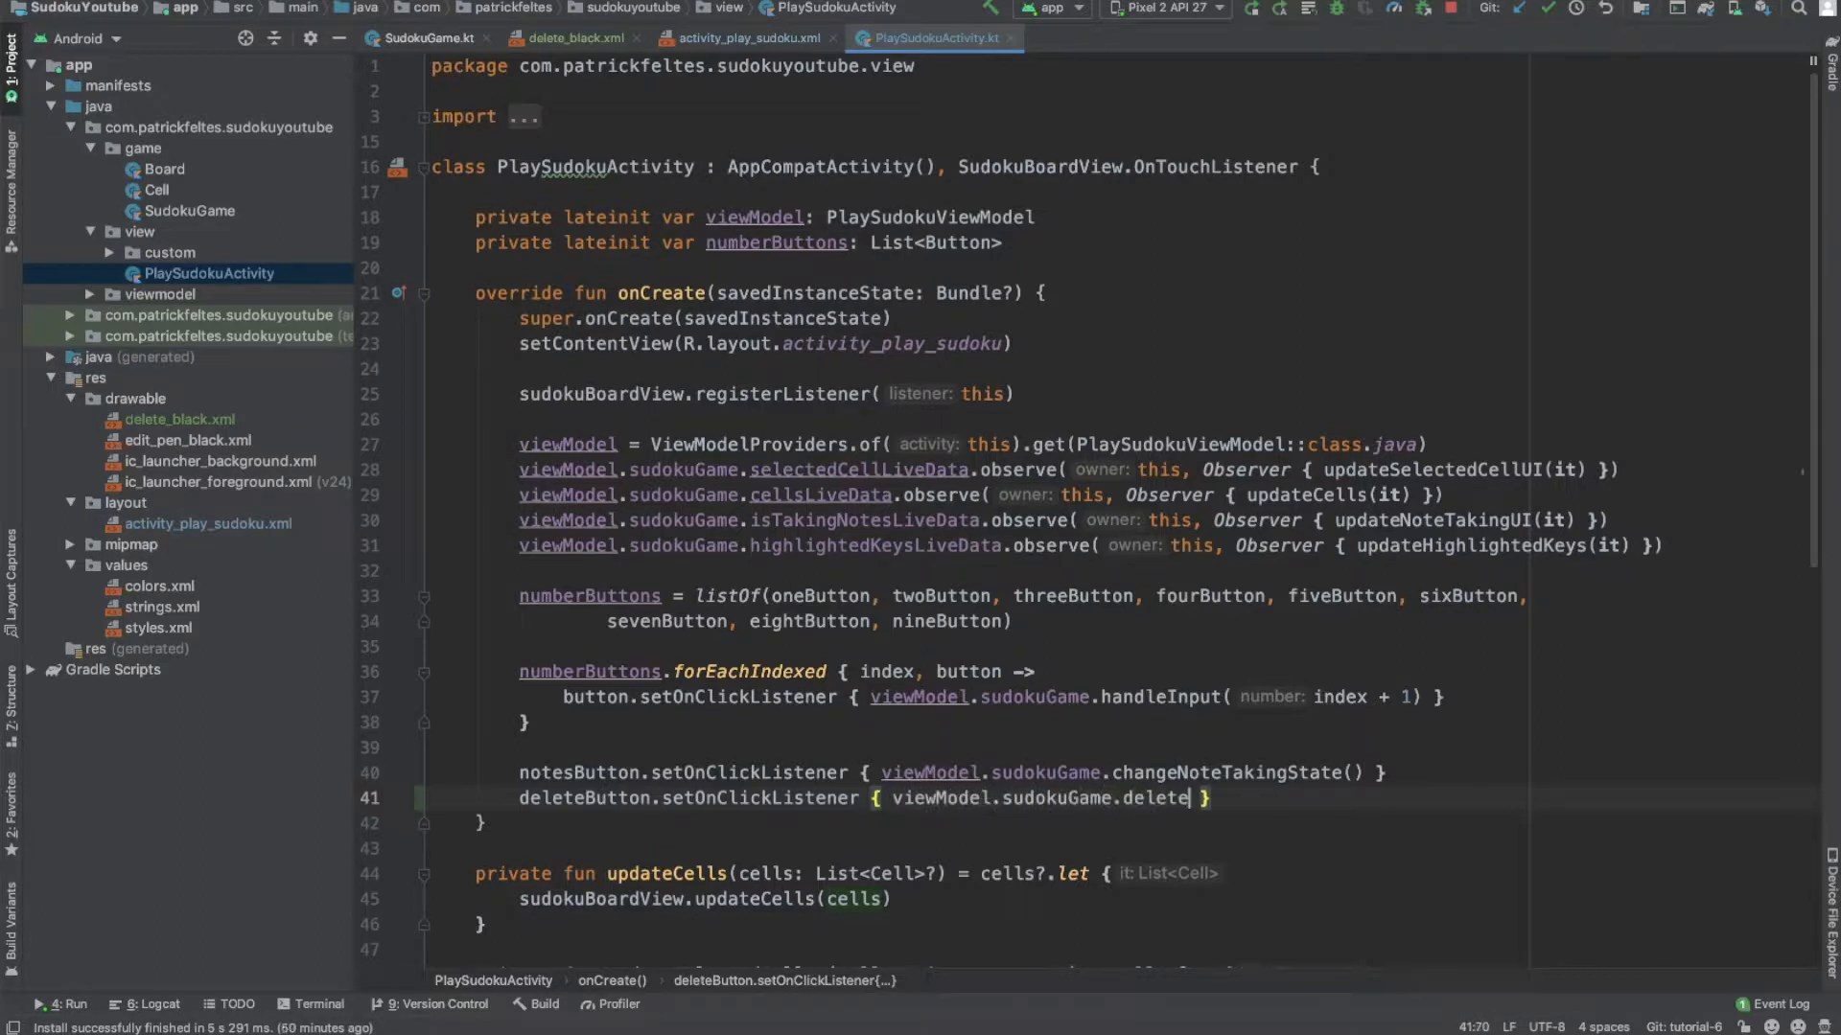
pyautogui.write('()')
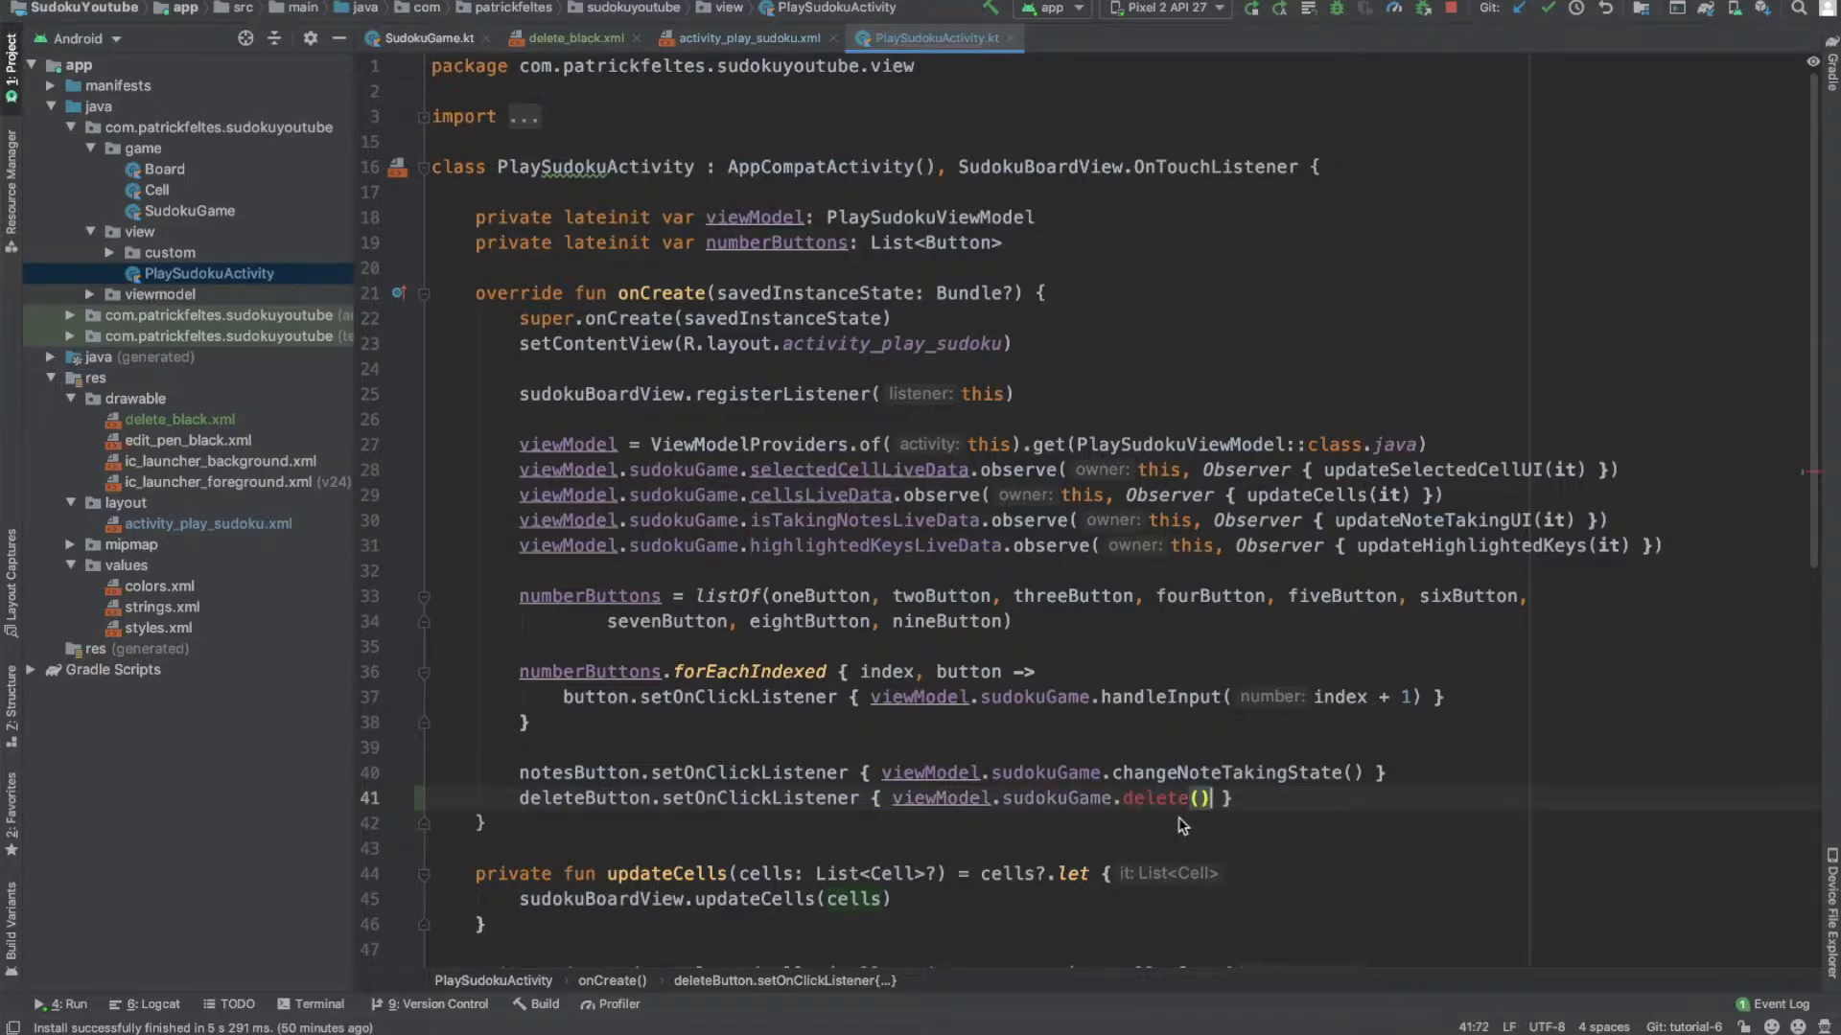
pyautogui.doubleClick(1157, 798)
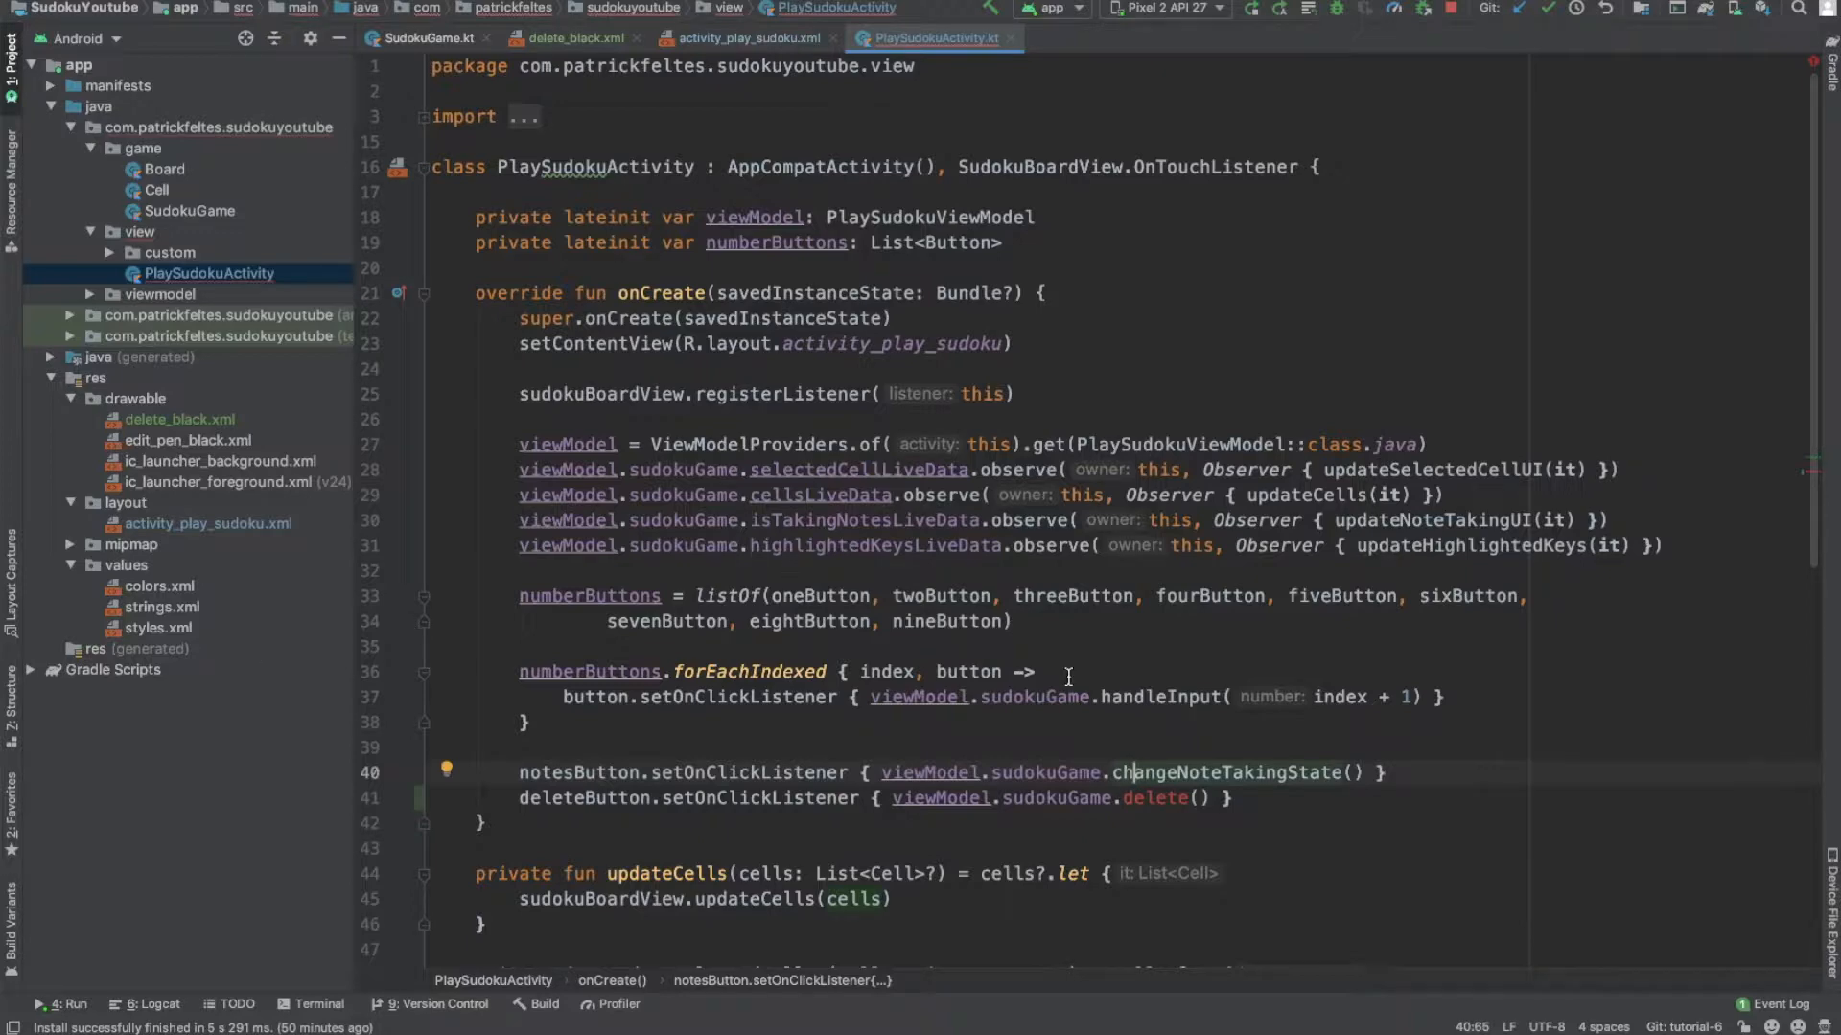
# Step: In updateNoteTakingUI compute color as colorPrimary when taking notes else Color.LTGRAY, dropping the old if/else
pyautogui.scroll(-3)
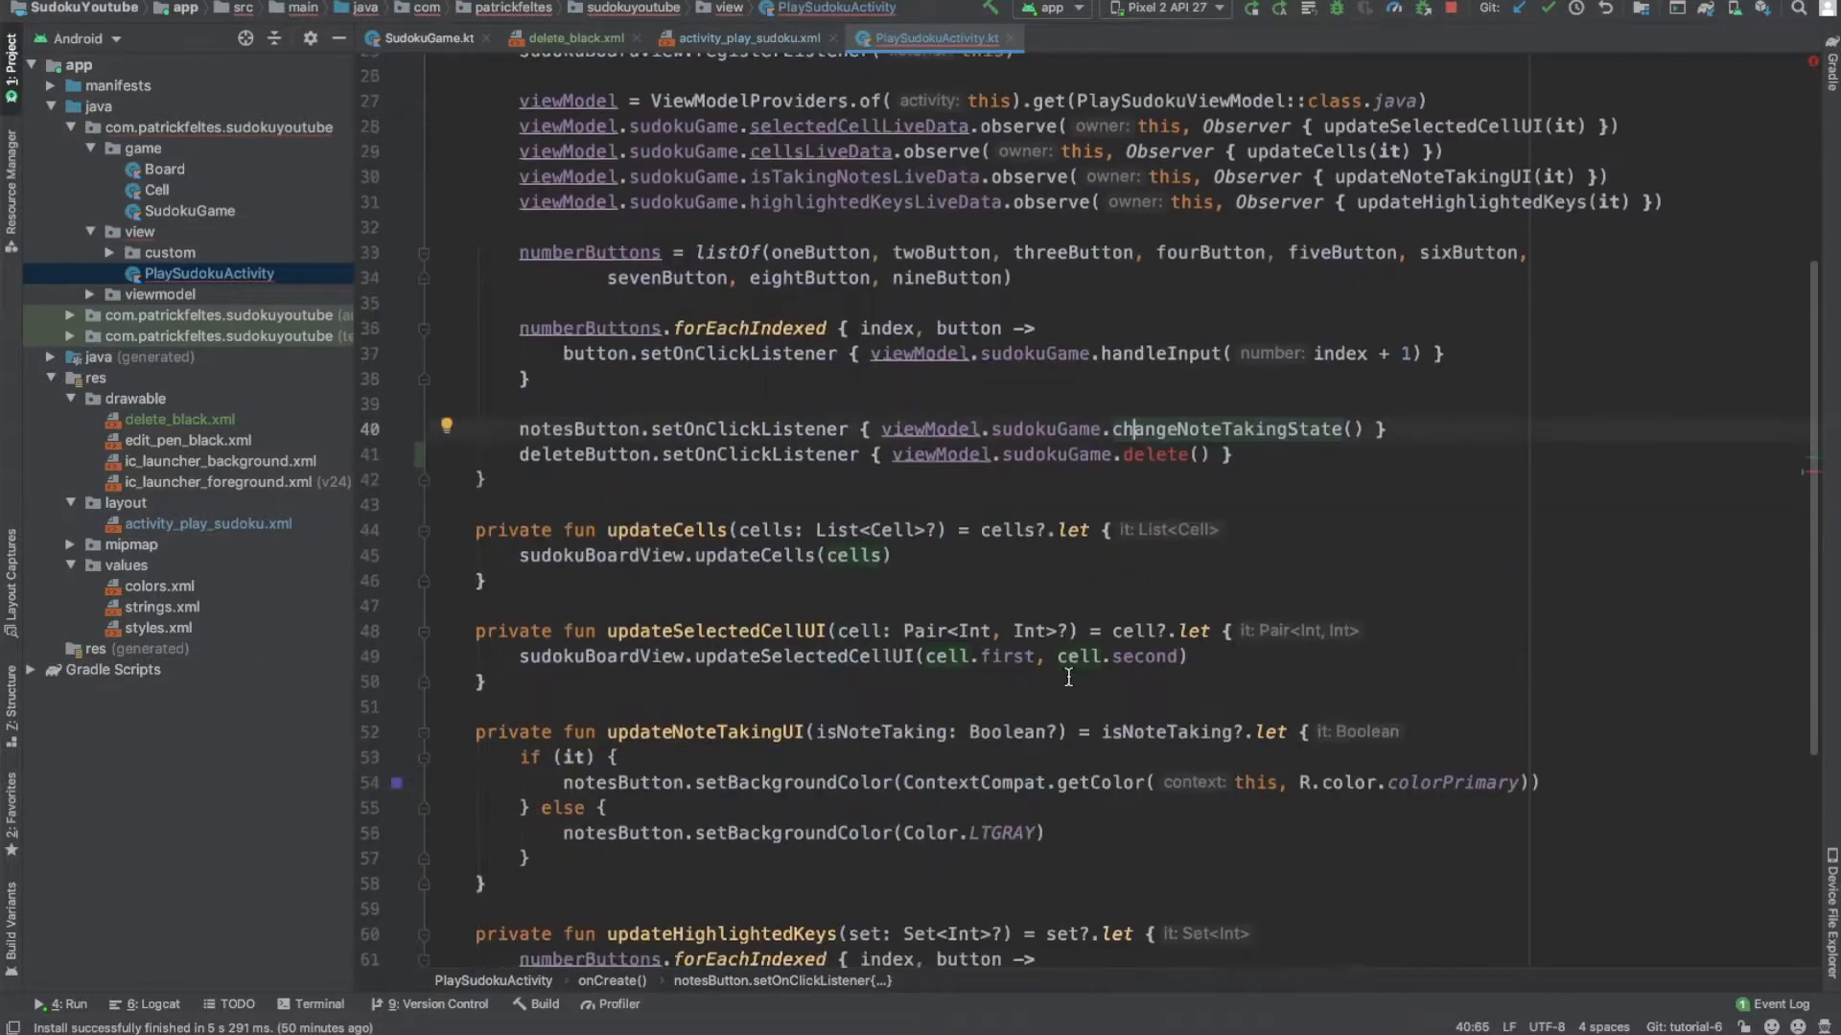
pyautogui.scroll(-3)
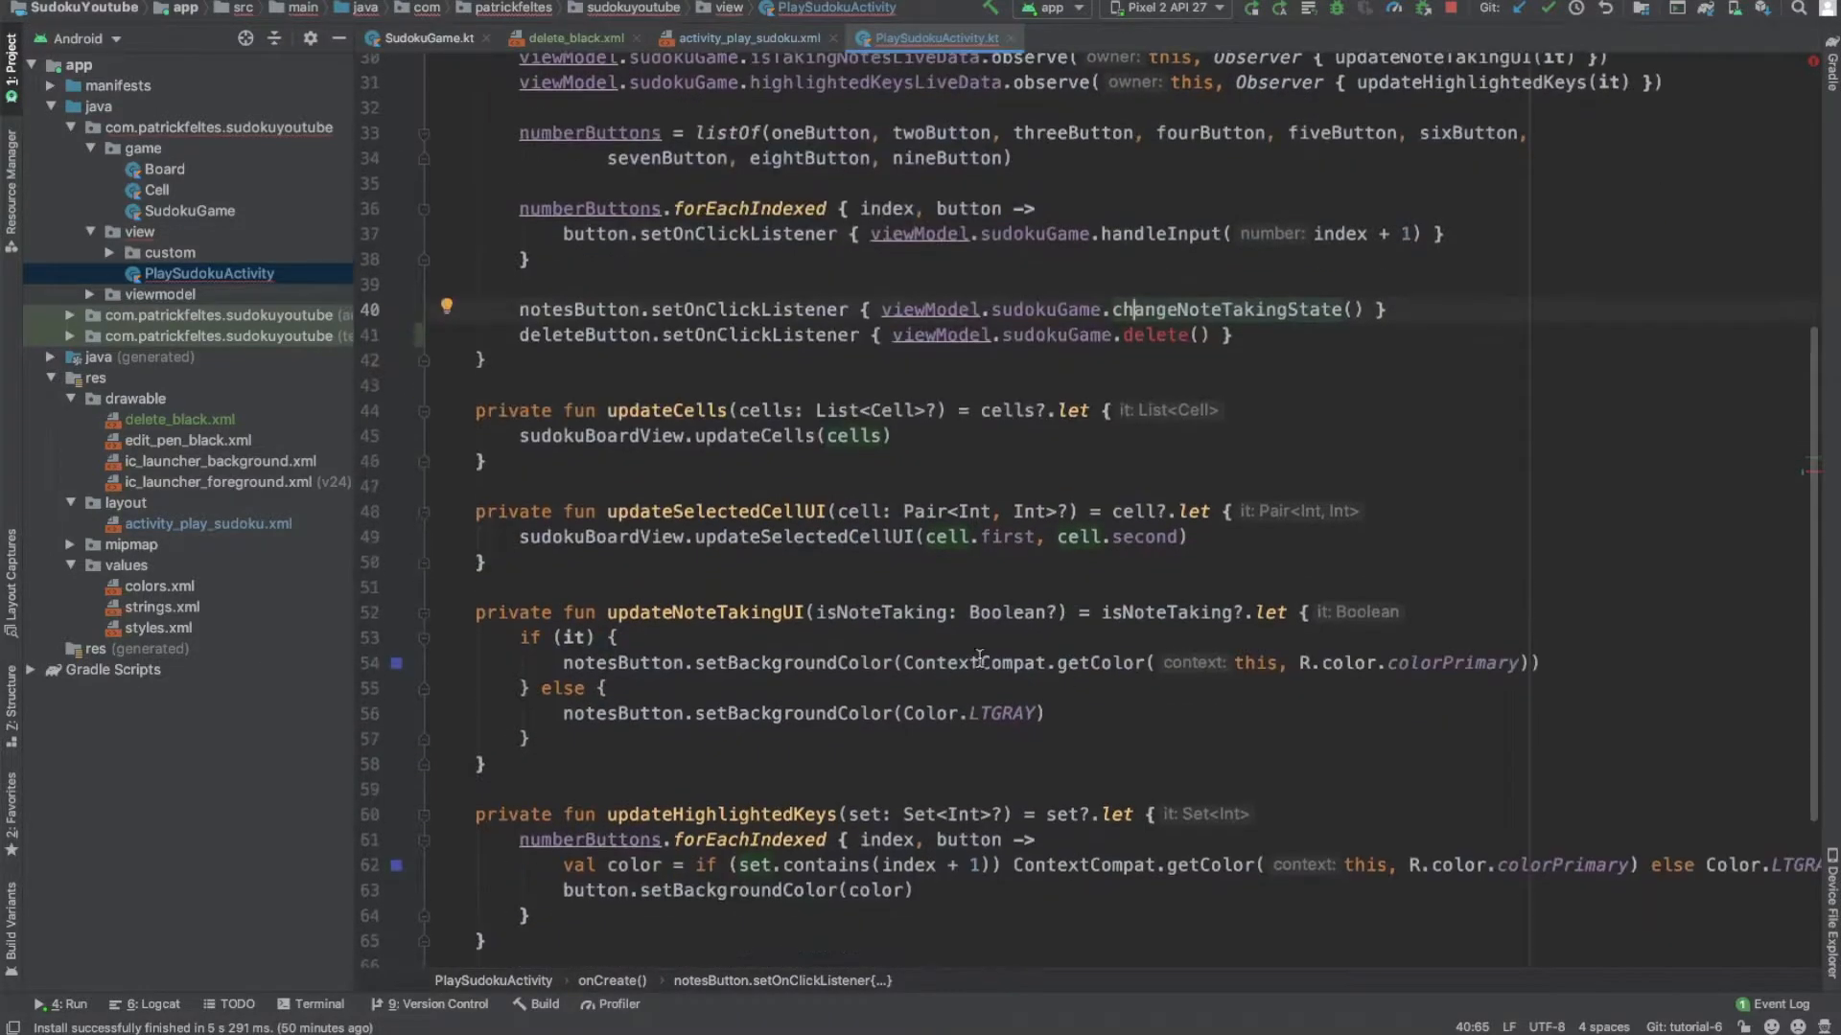
pyautogui.doubleClick(621, 664)
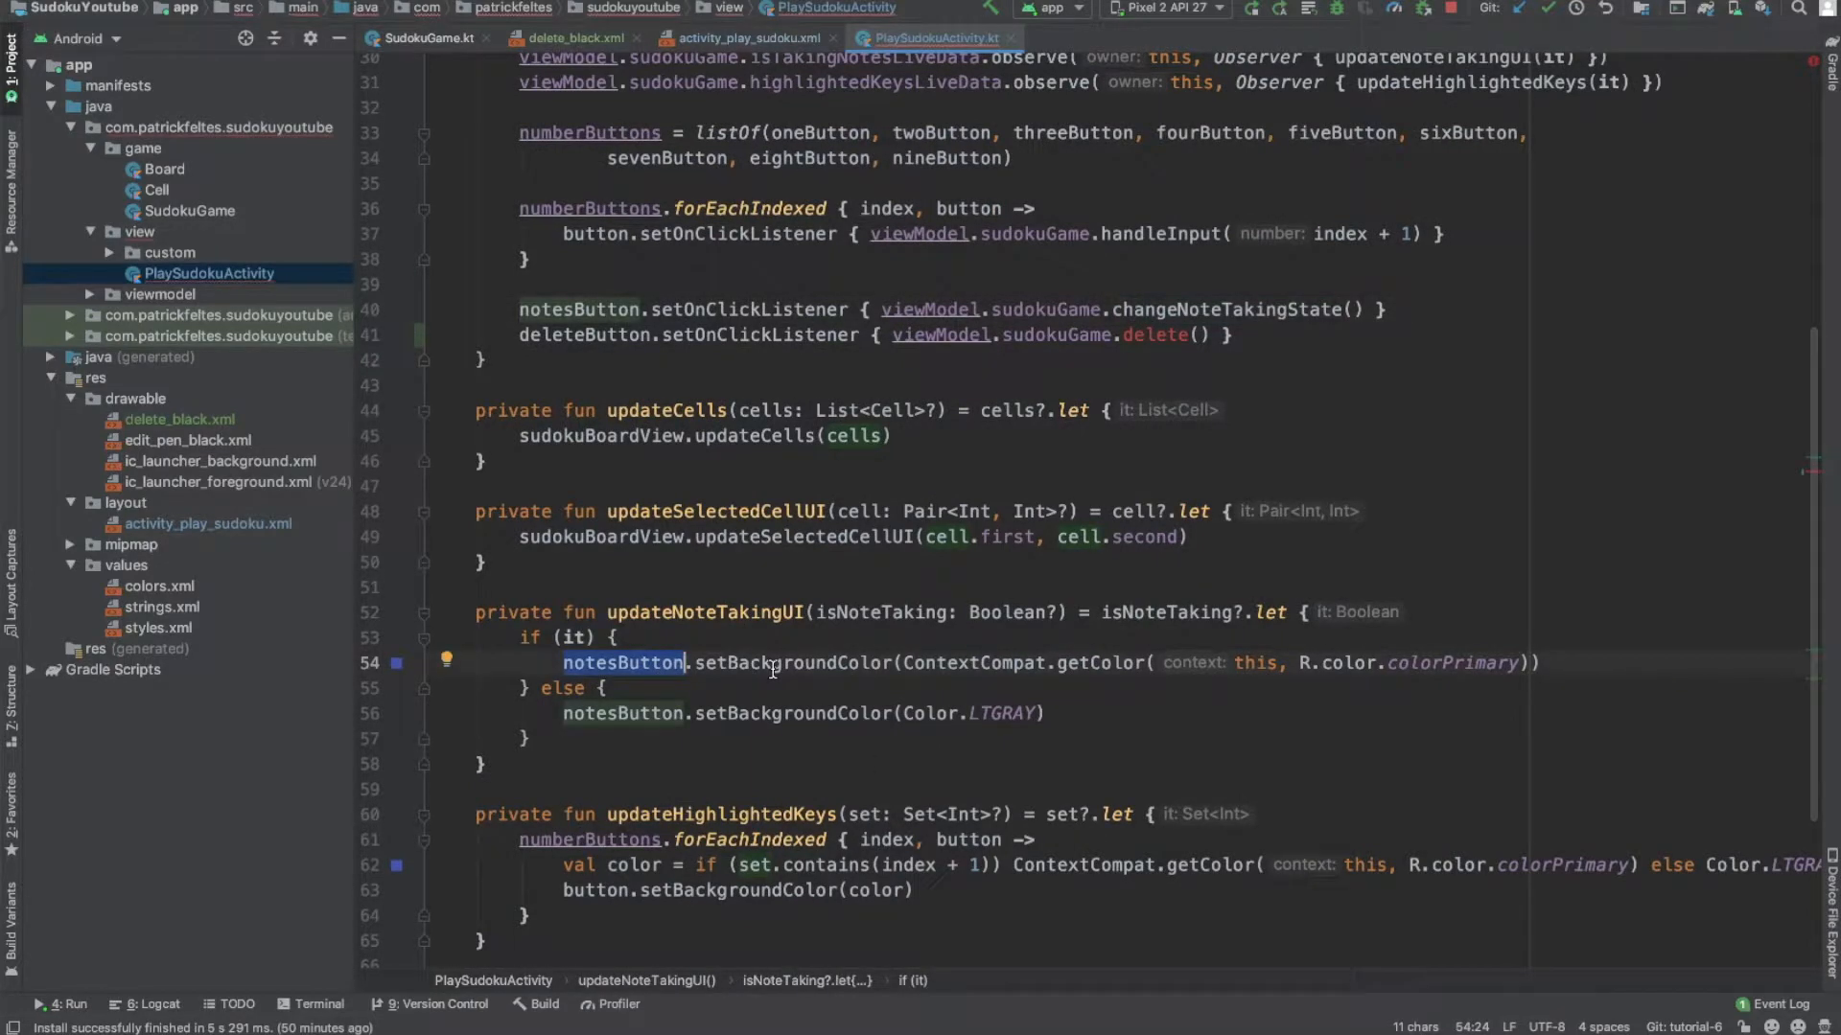
pyautogui.moveTo(541, 646)
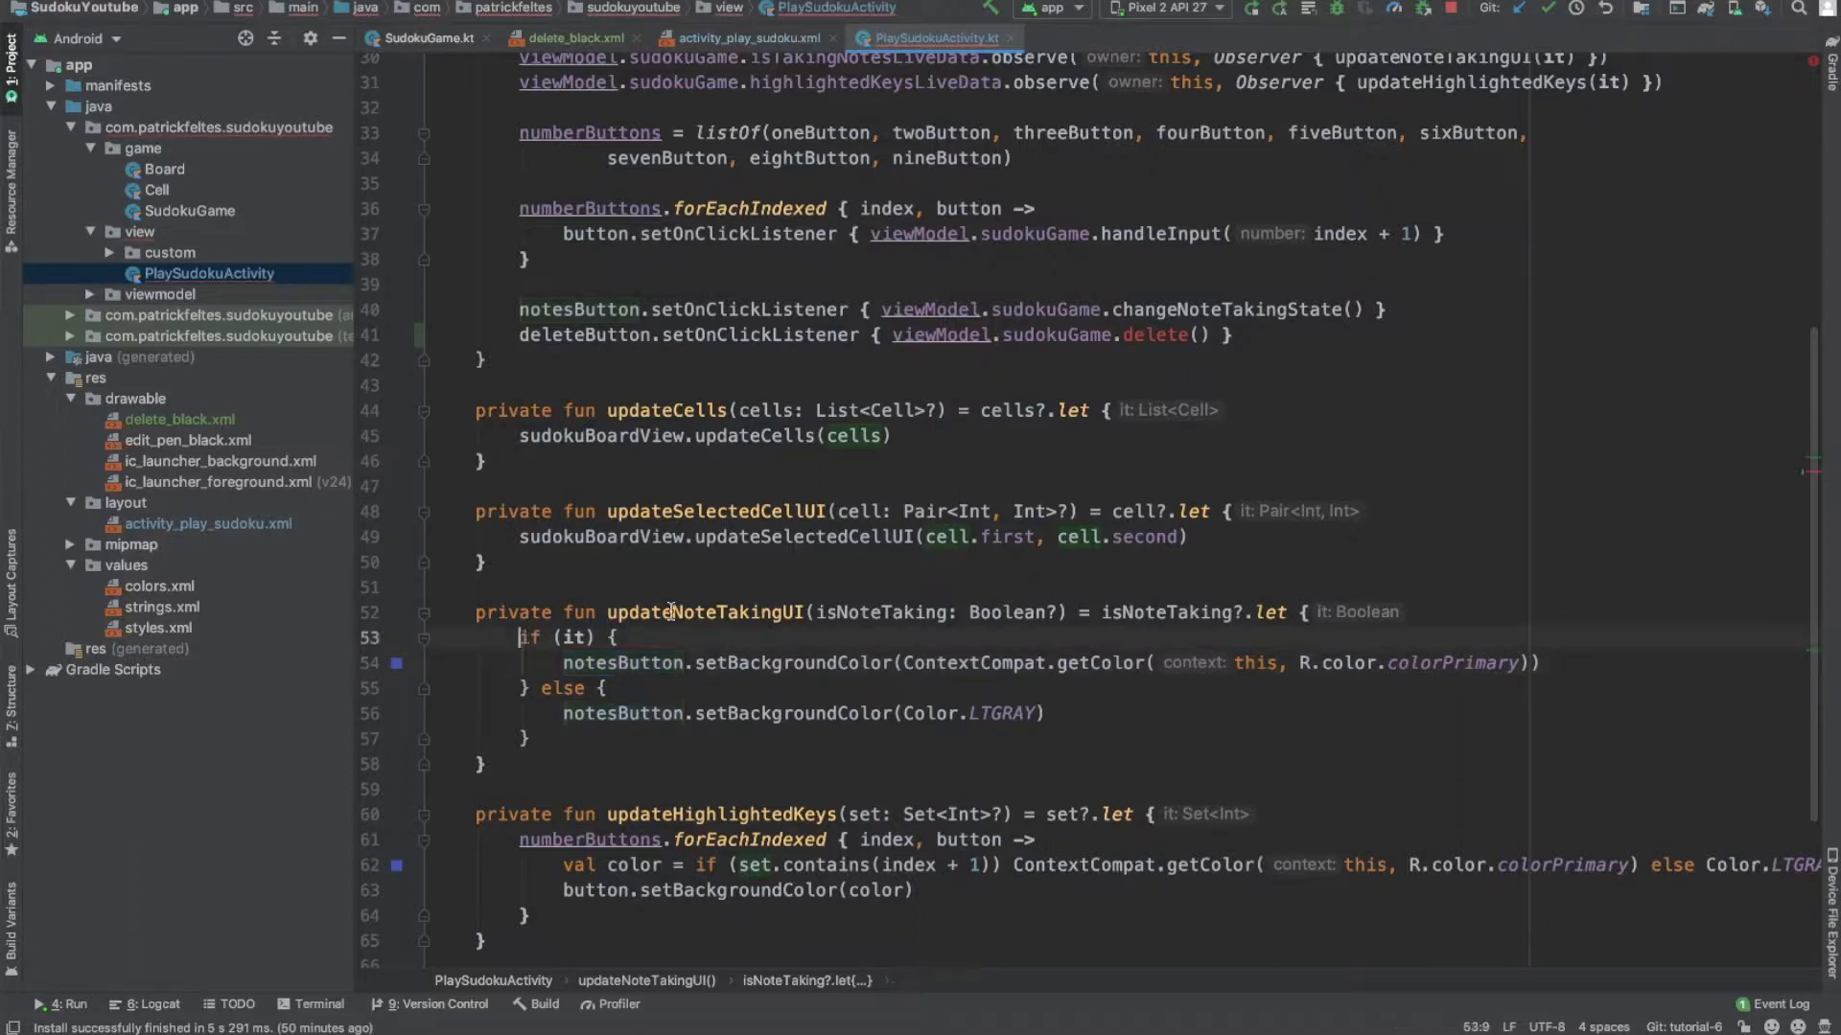
pyautogui.write('val')
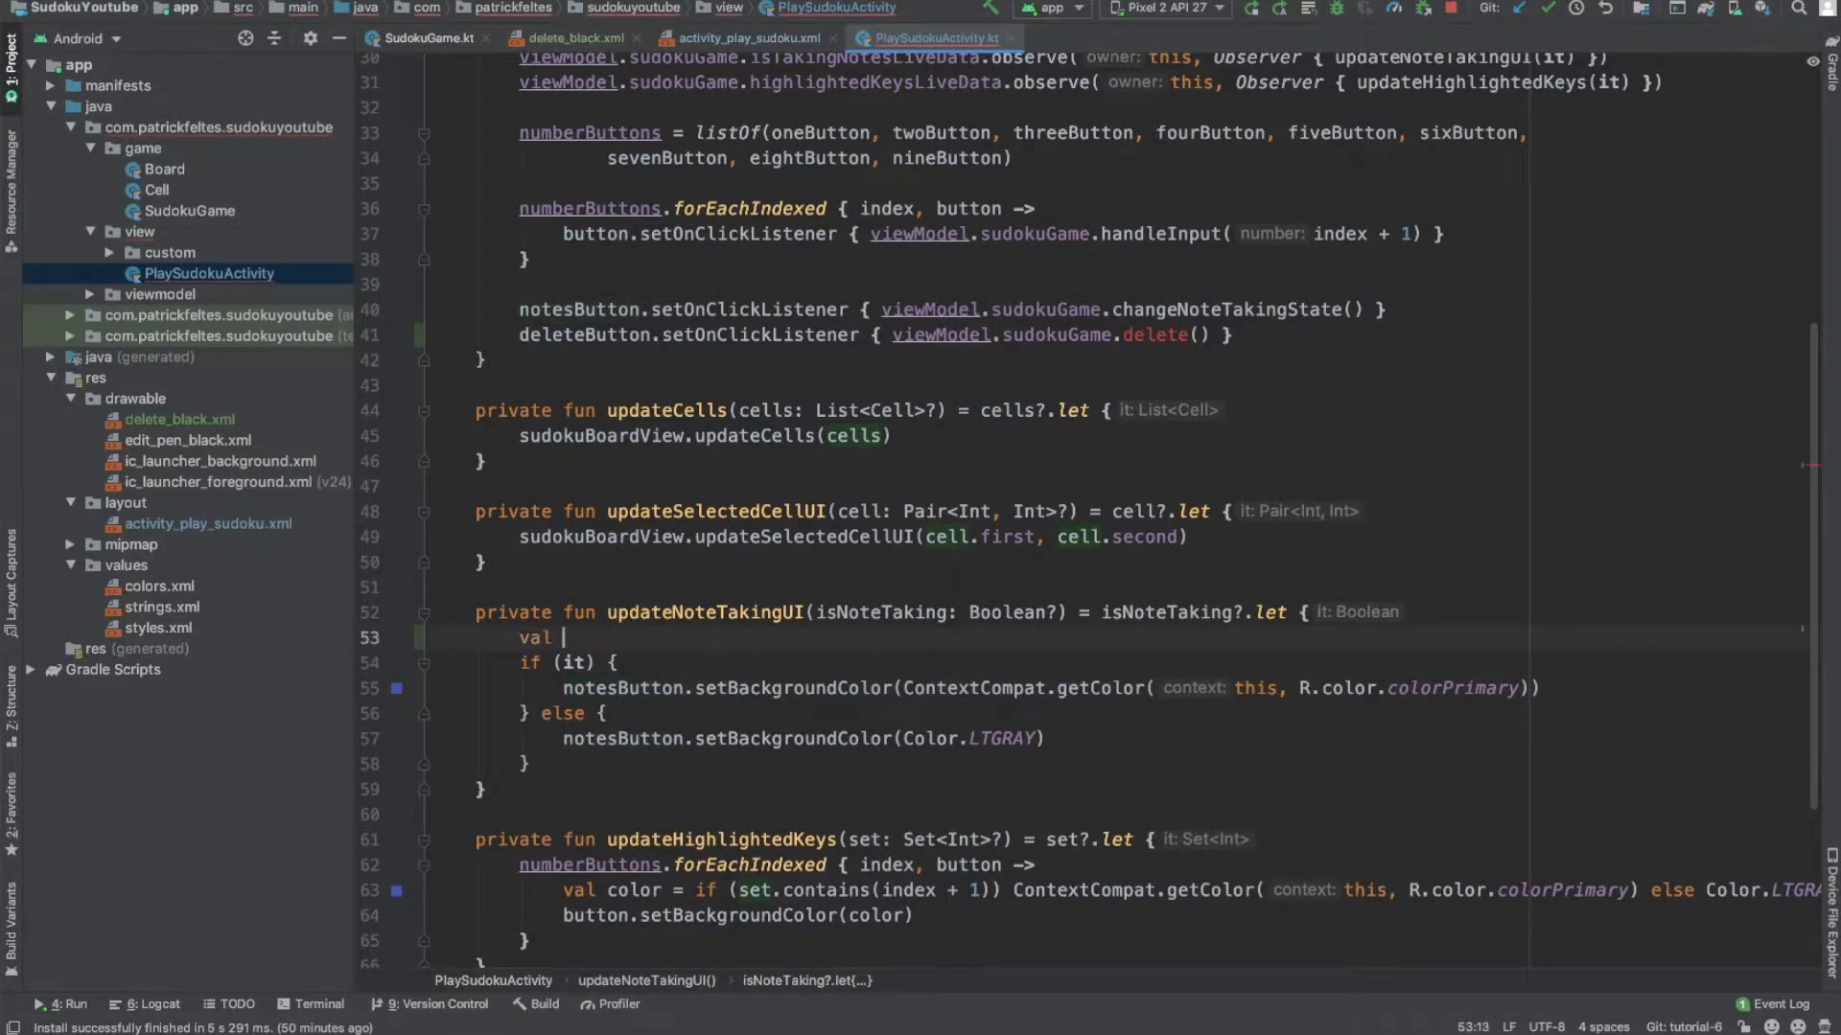
pyautogui.write('color =')
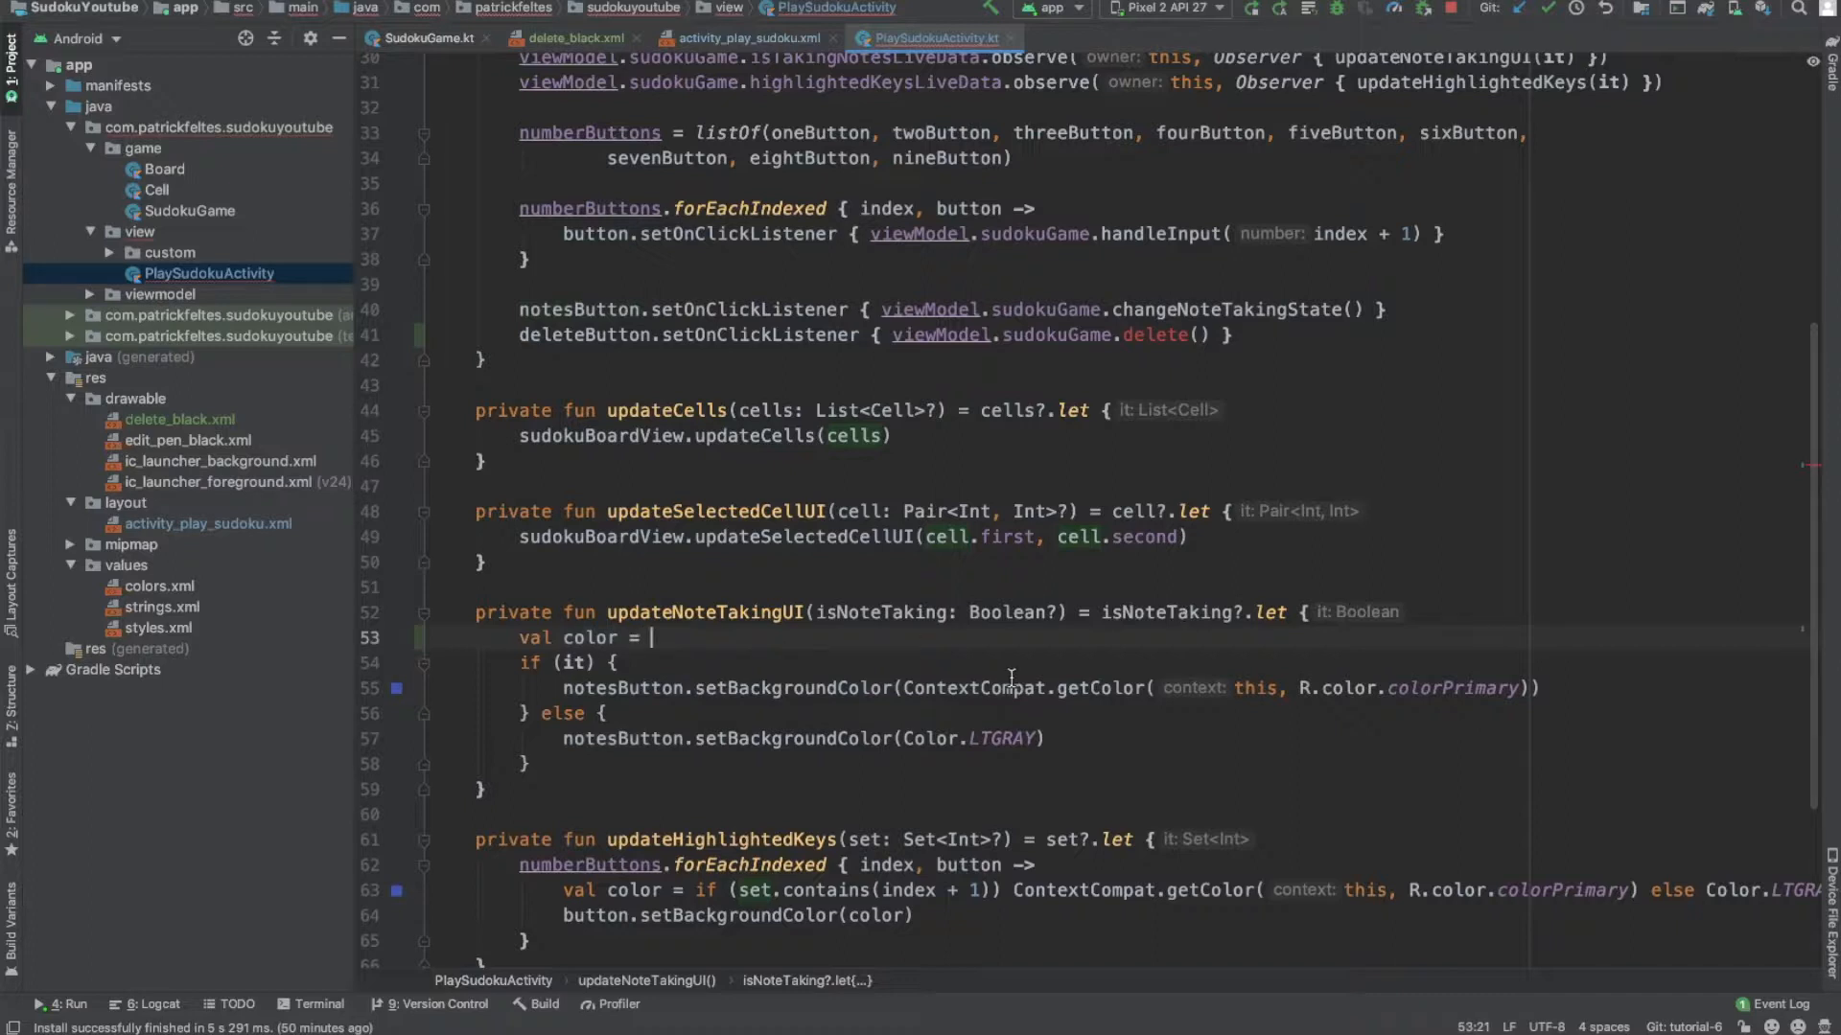
pyautogui.write('if (it)')
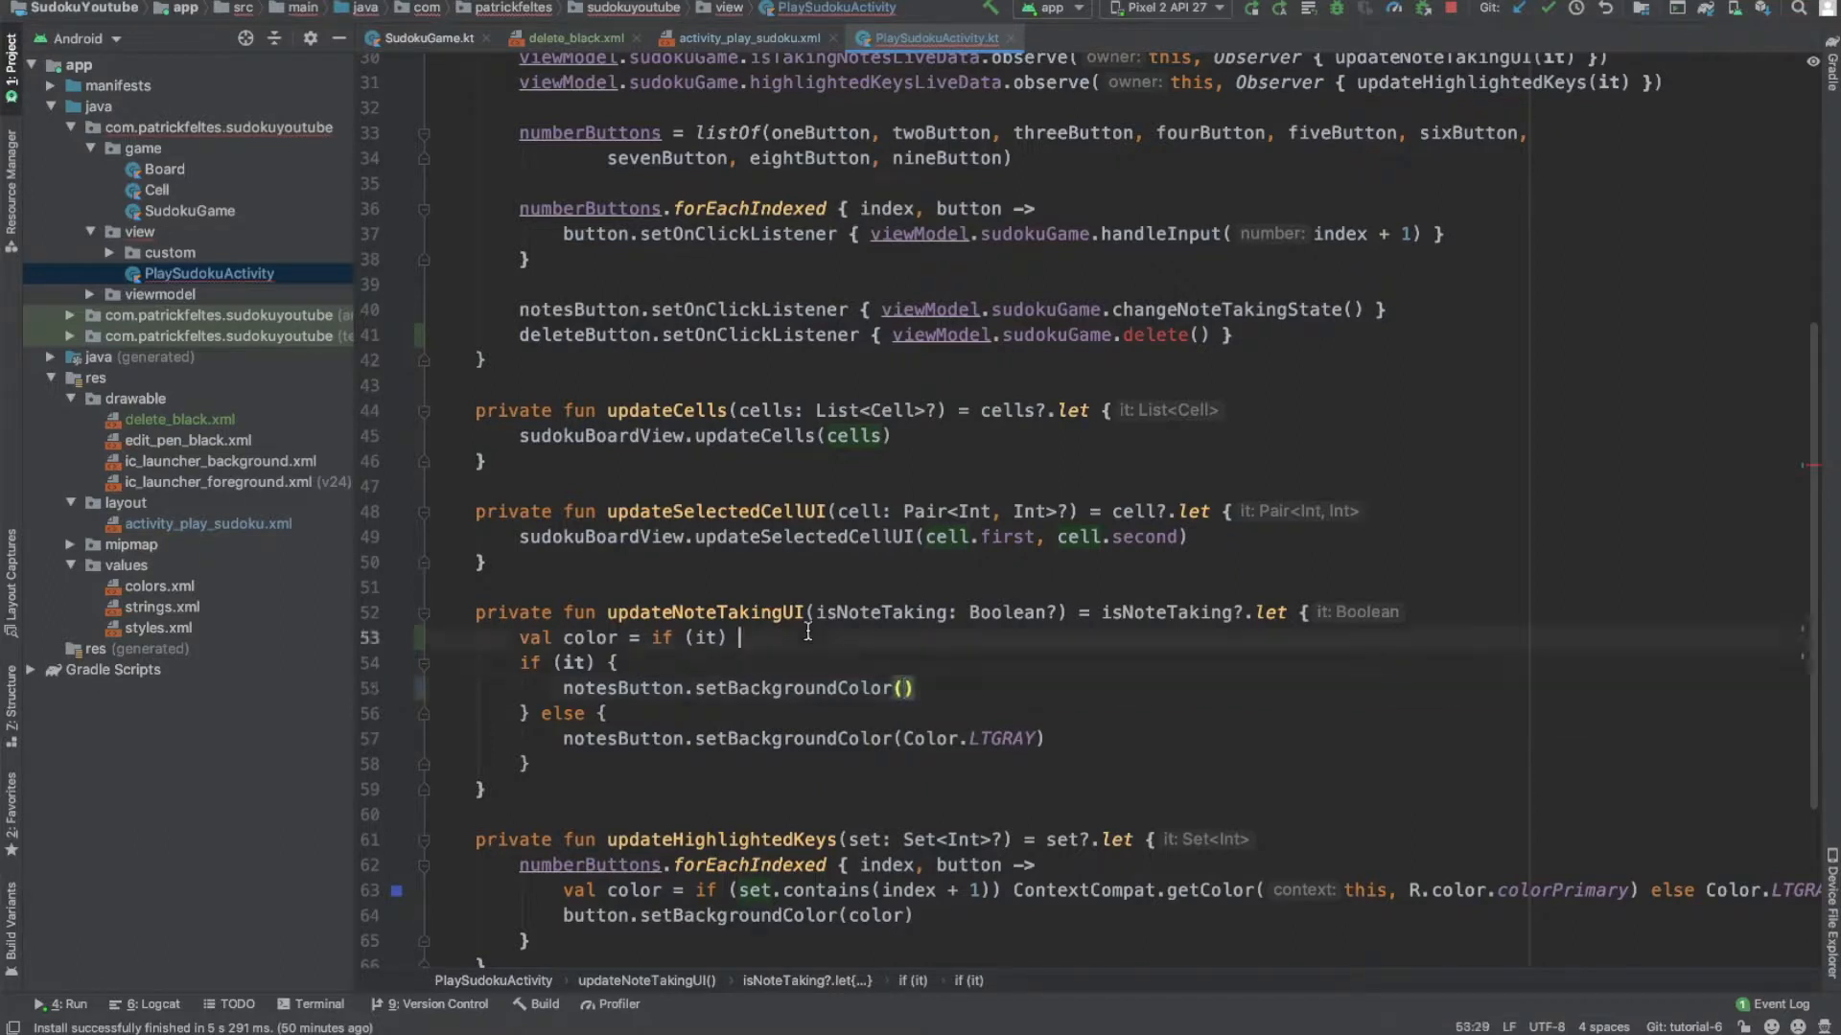
pyautogui.write('ContextCompat.getColor(this, R.color.colorPrimary) else C')
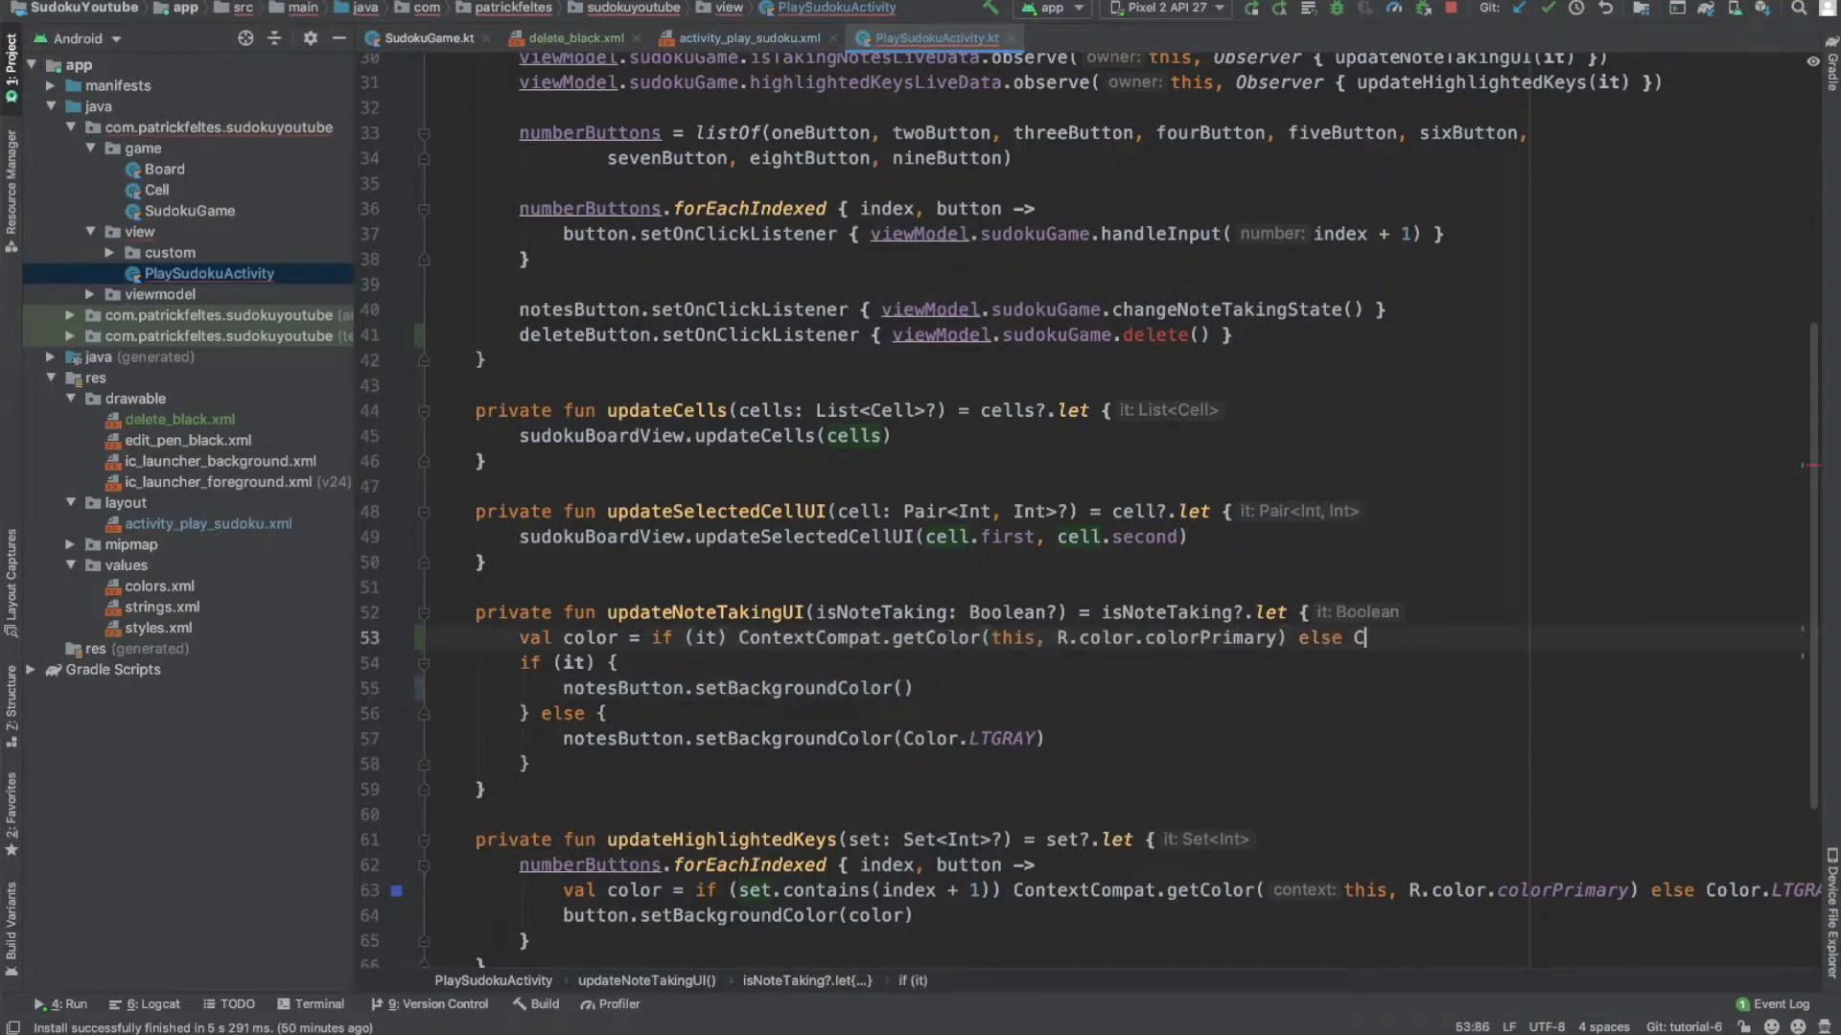
pyautogui.write('olor.LTG')
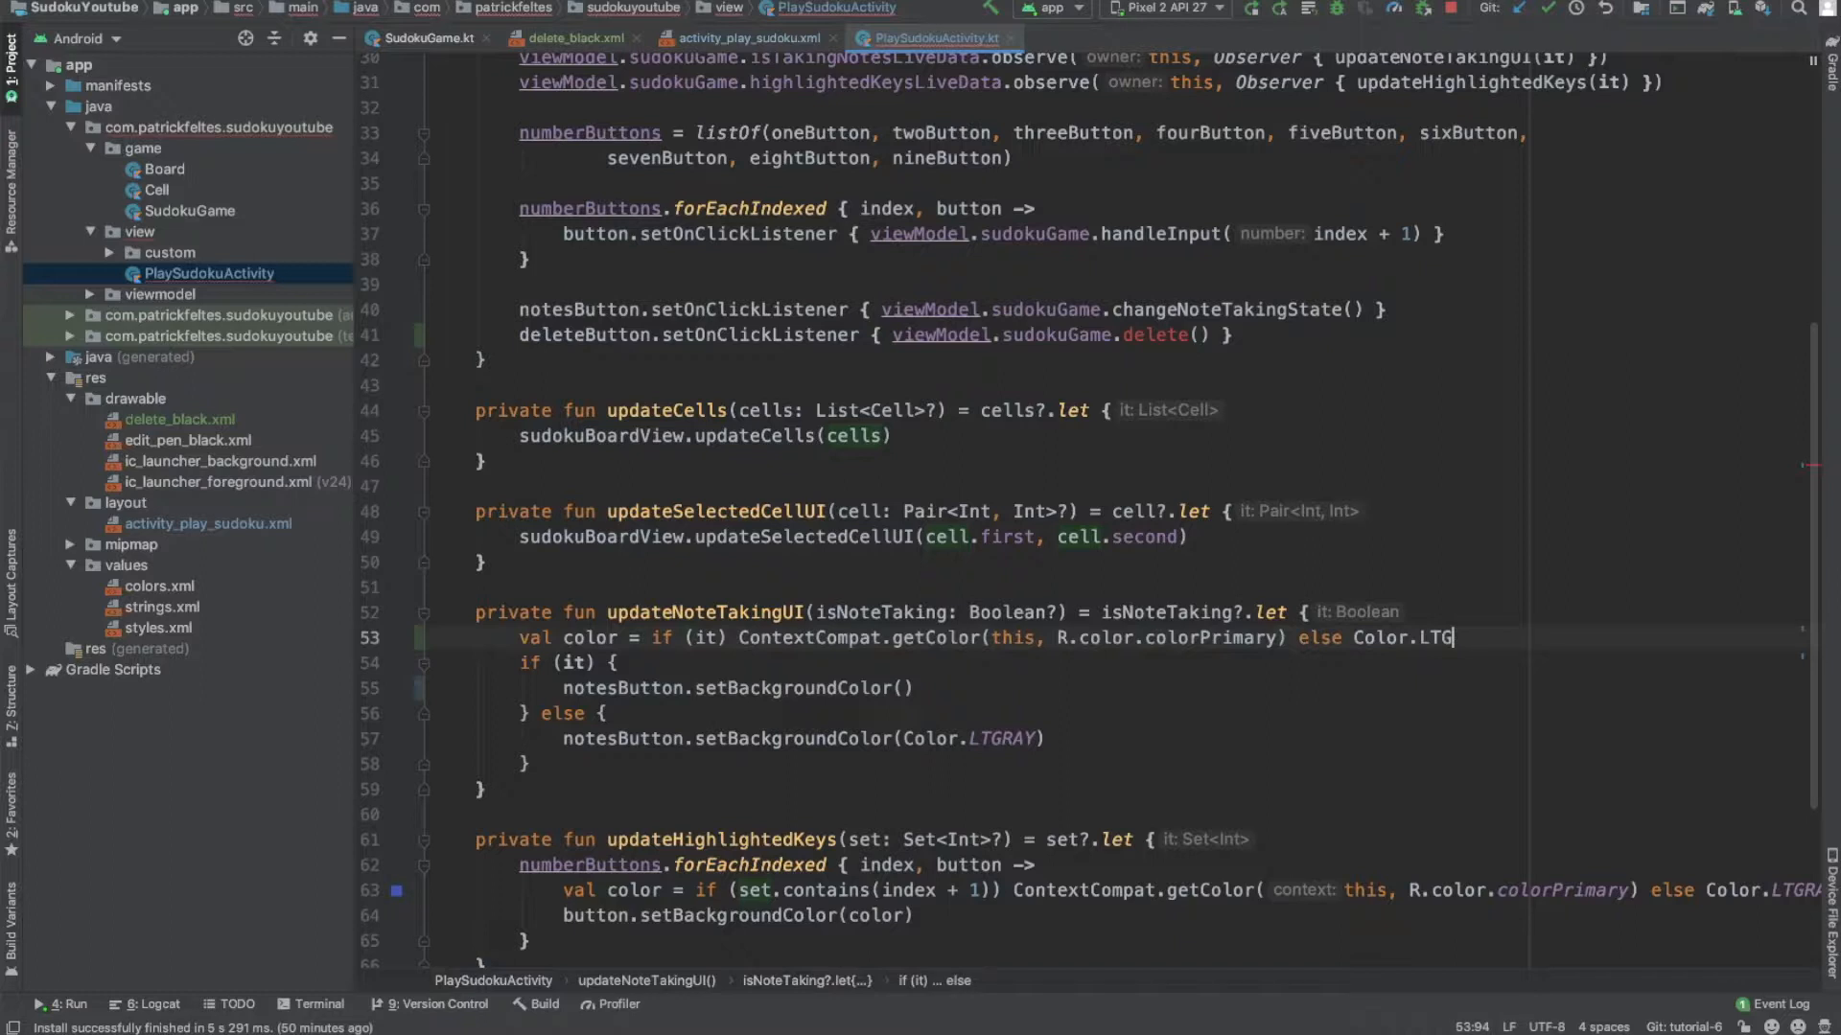
pyautogui.write('RAY')
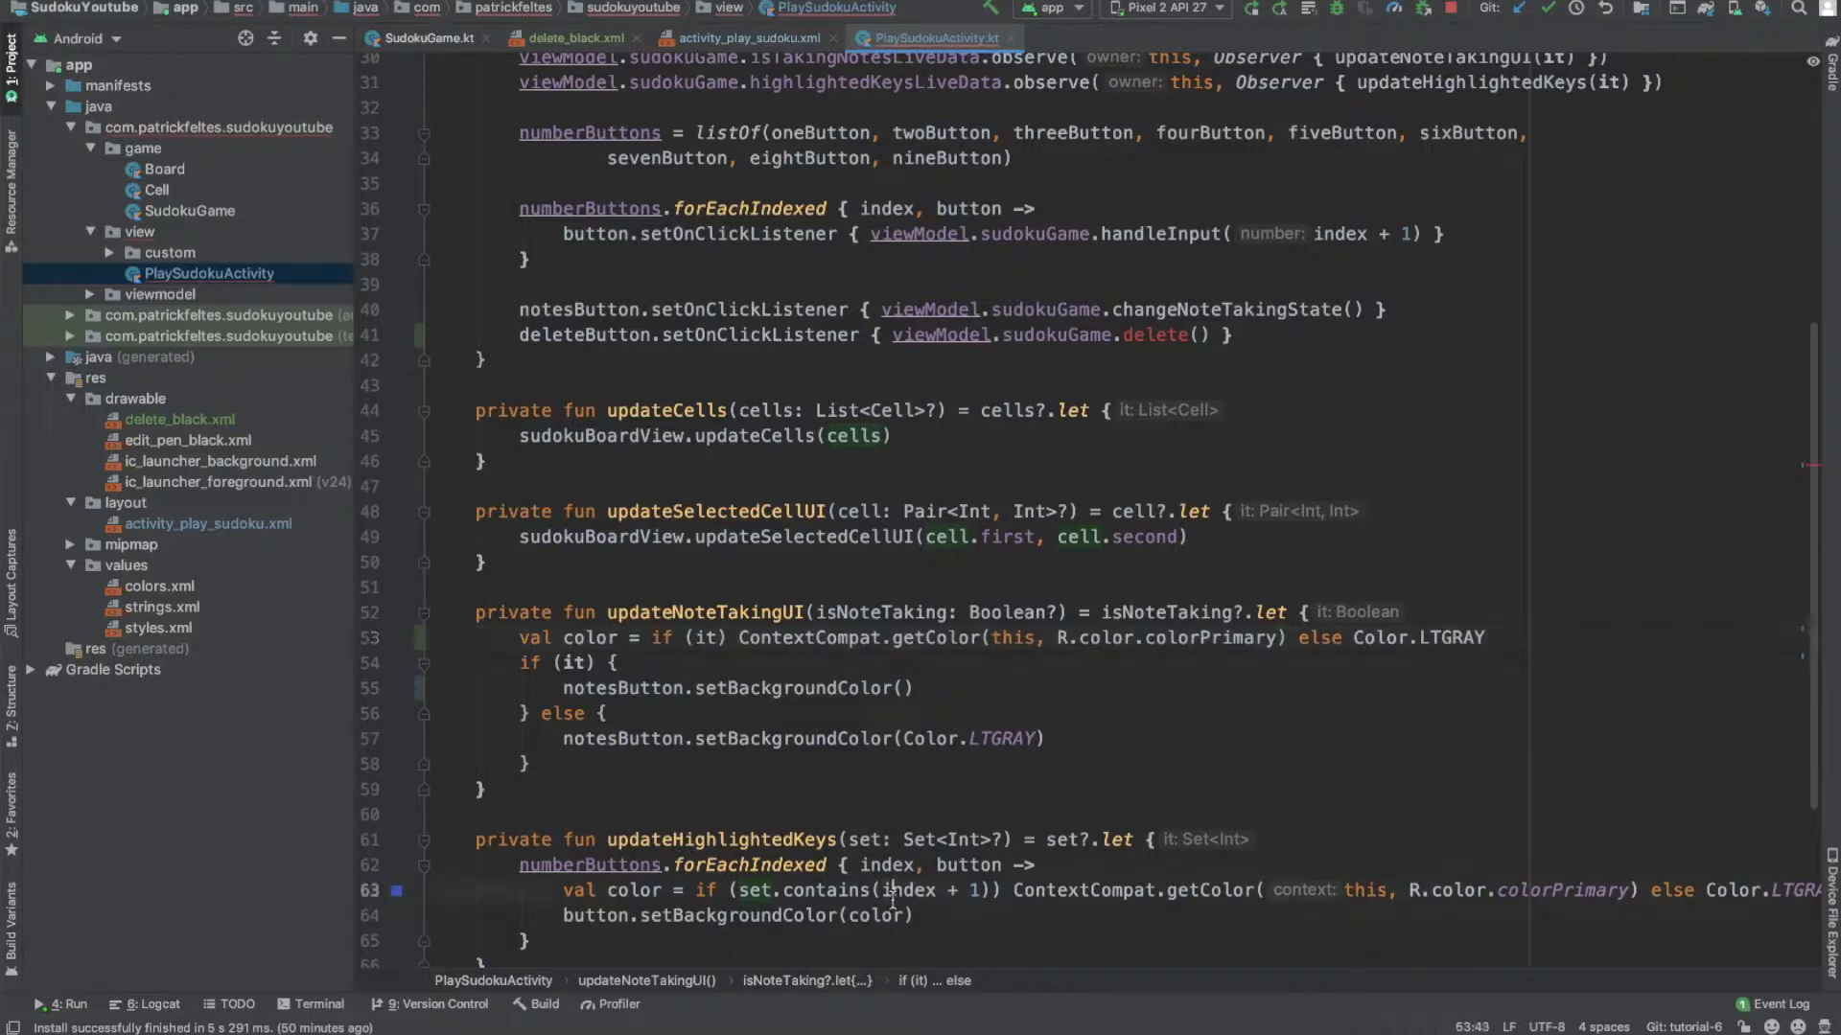
pyautogui.doubleClick(909, 890)
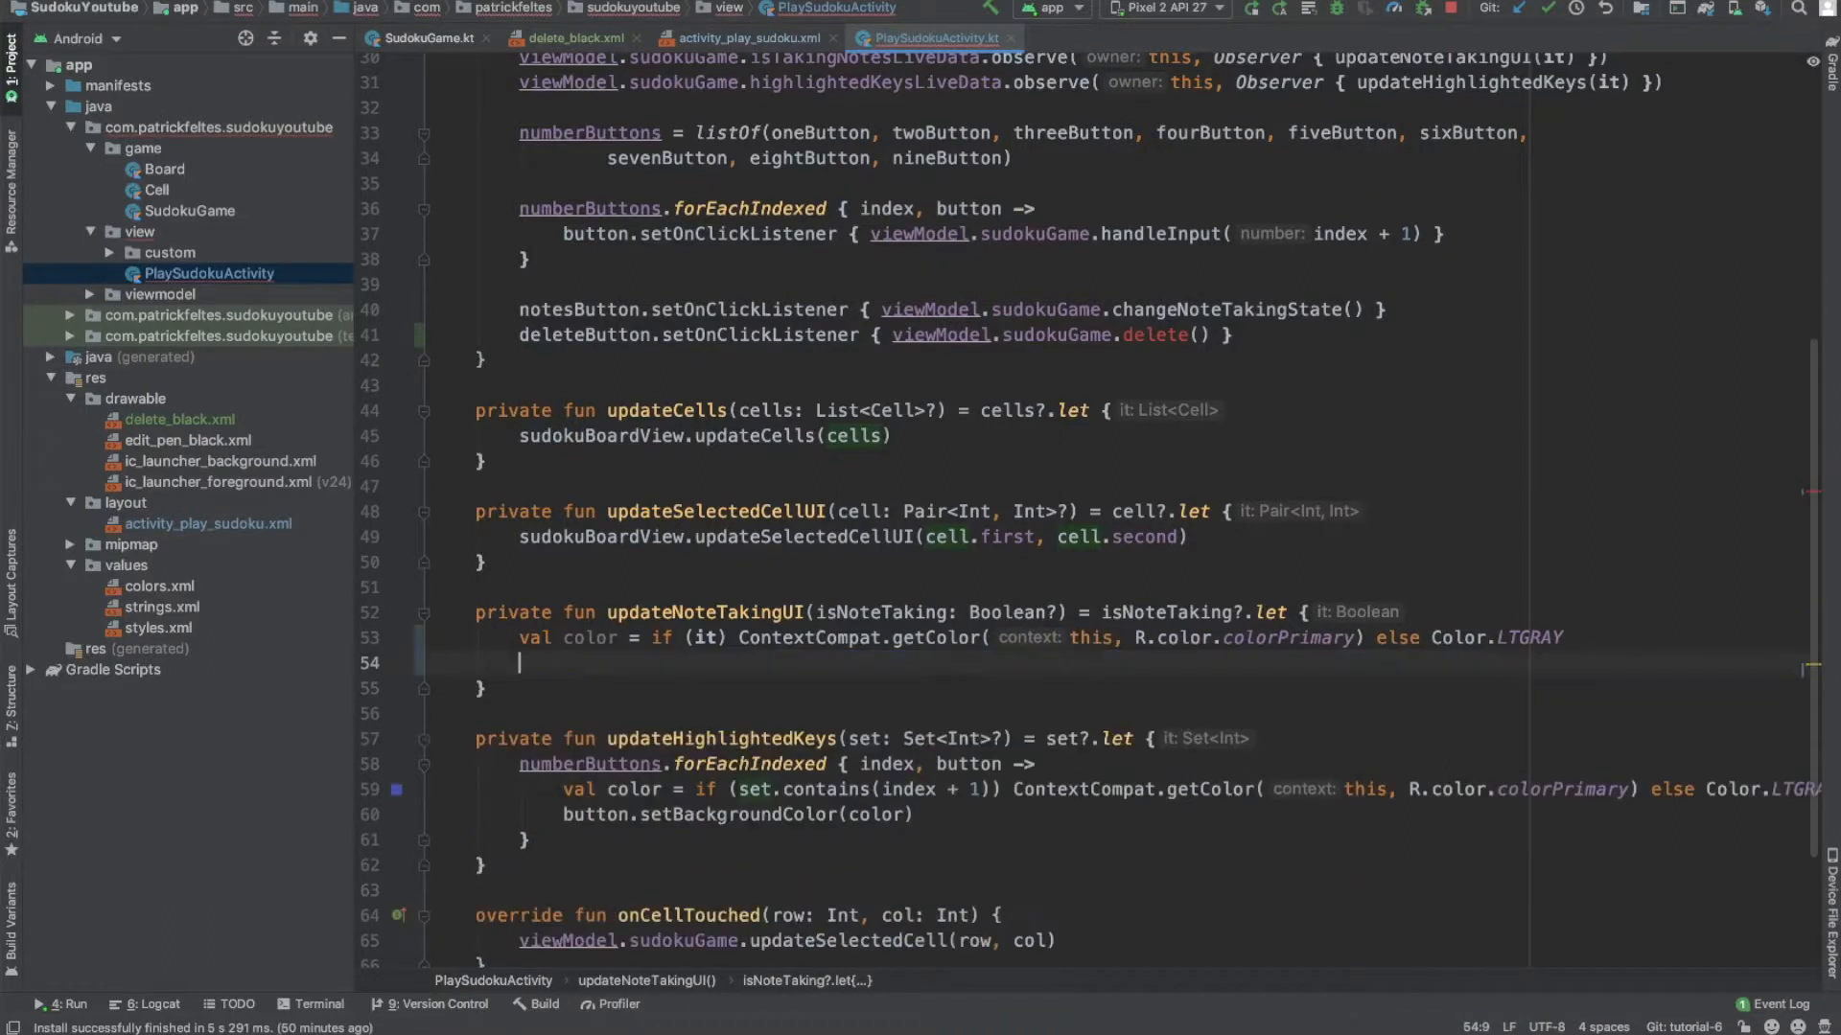
# Step: Tint notesButton.background with setColorFilter(color, PorterDuff.Mode.MULTIPLY)
pyautogui.write('notesBu')
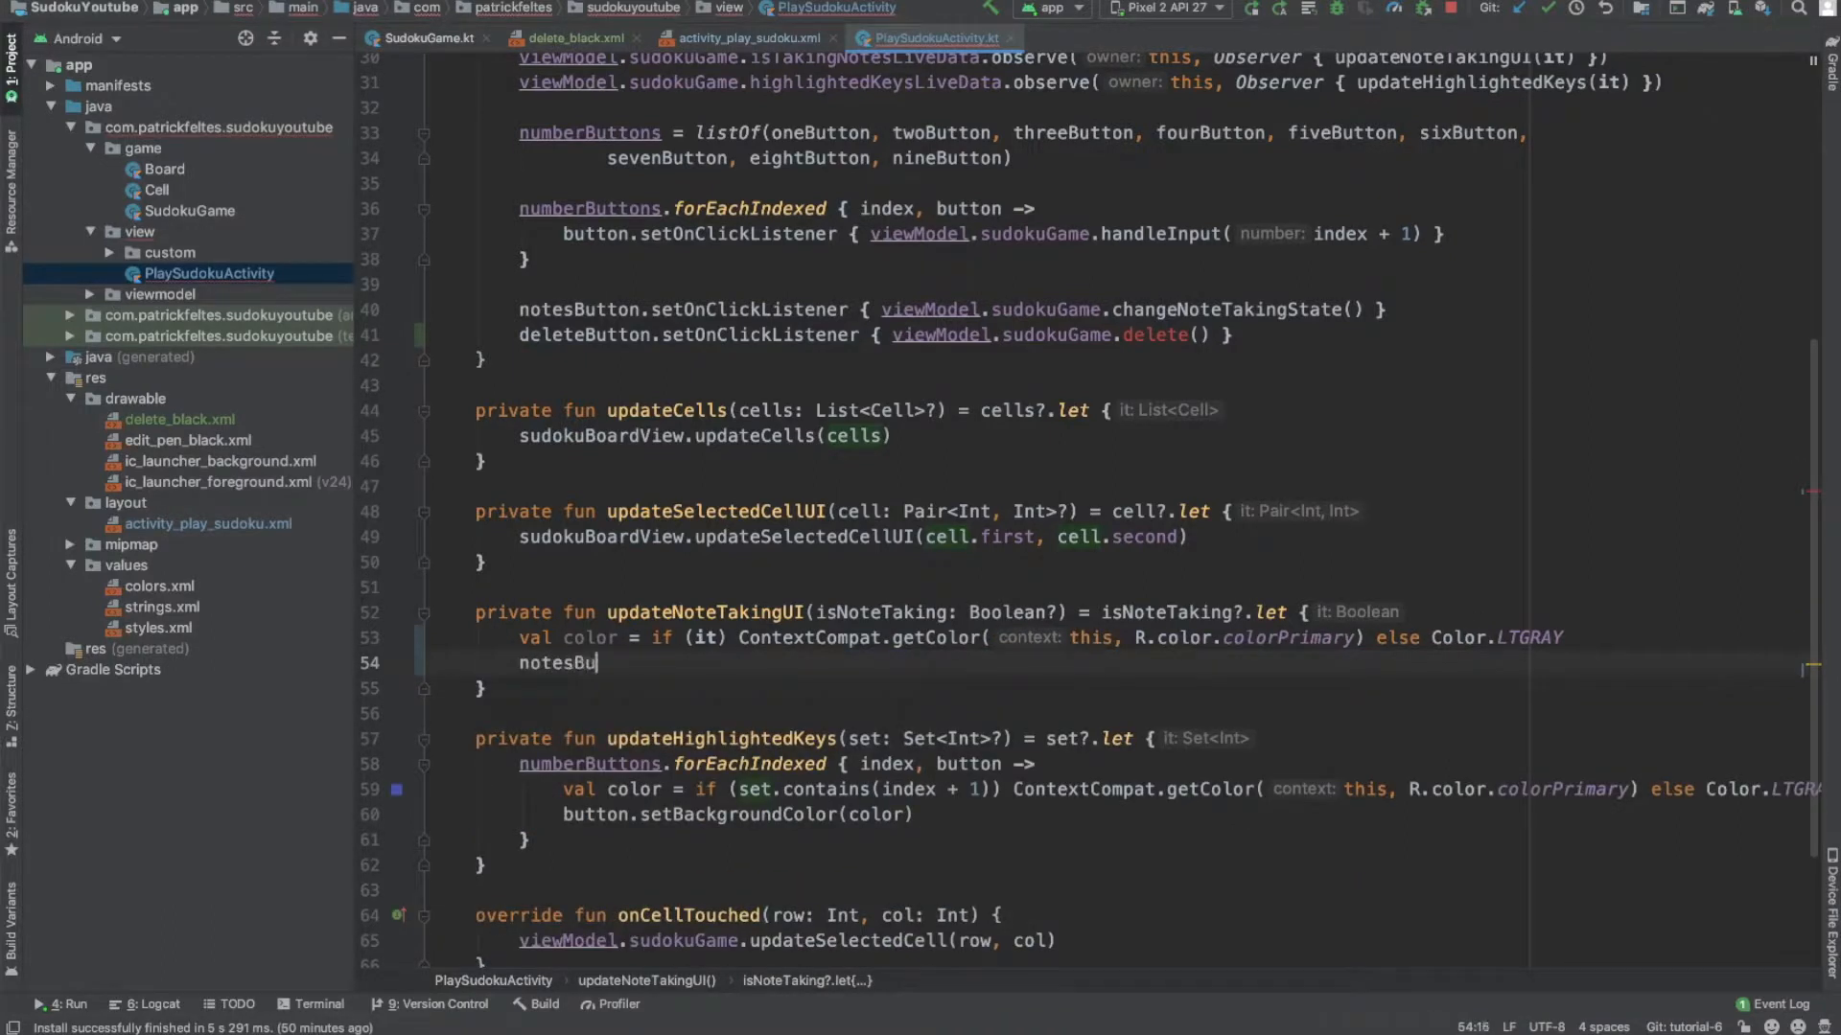
pyautogui.write('tton.background')
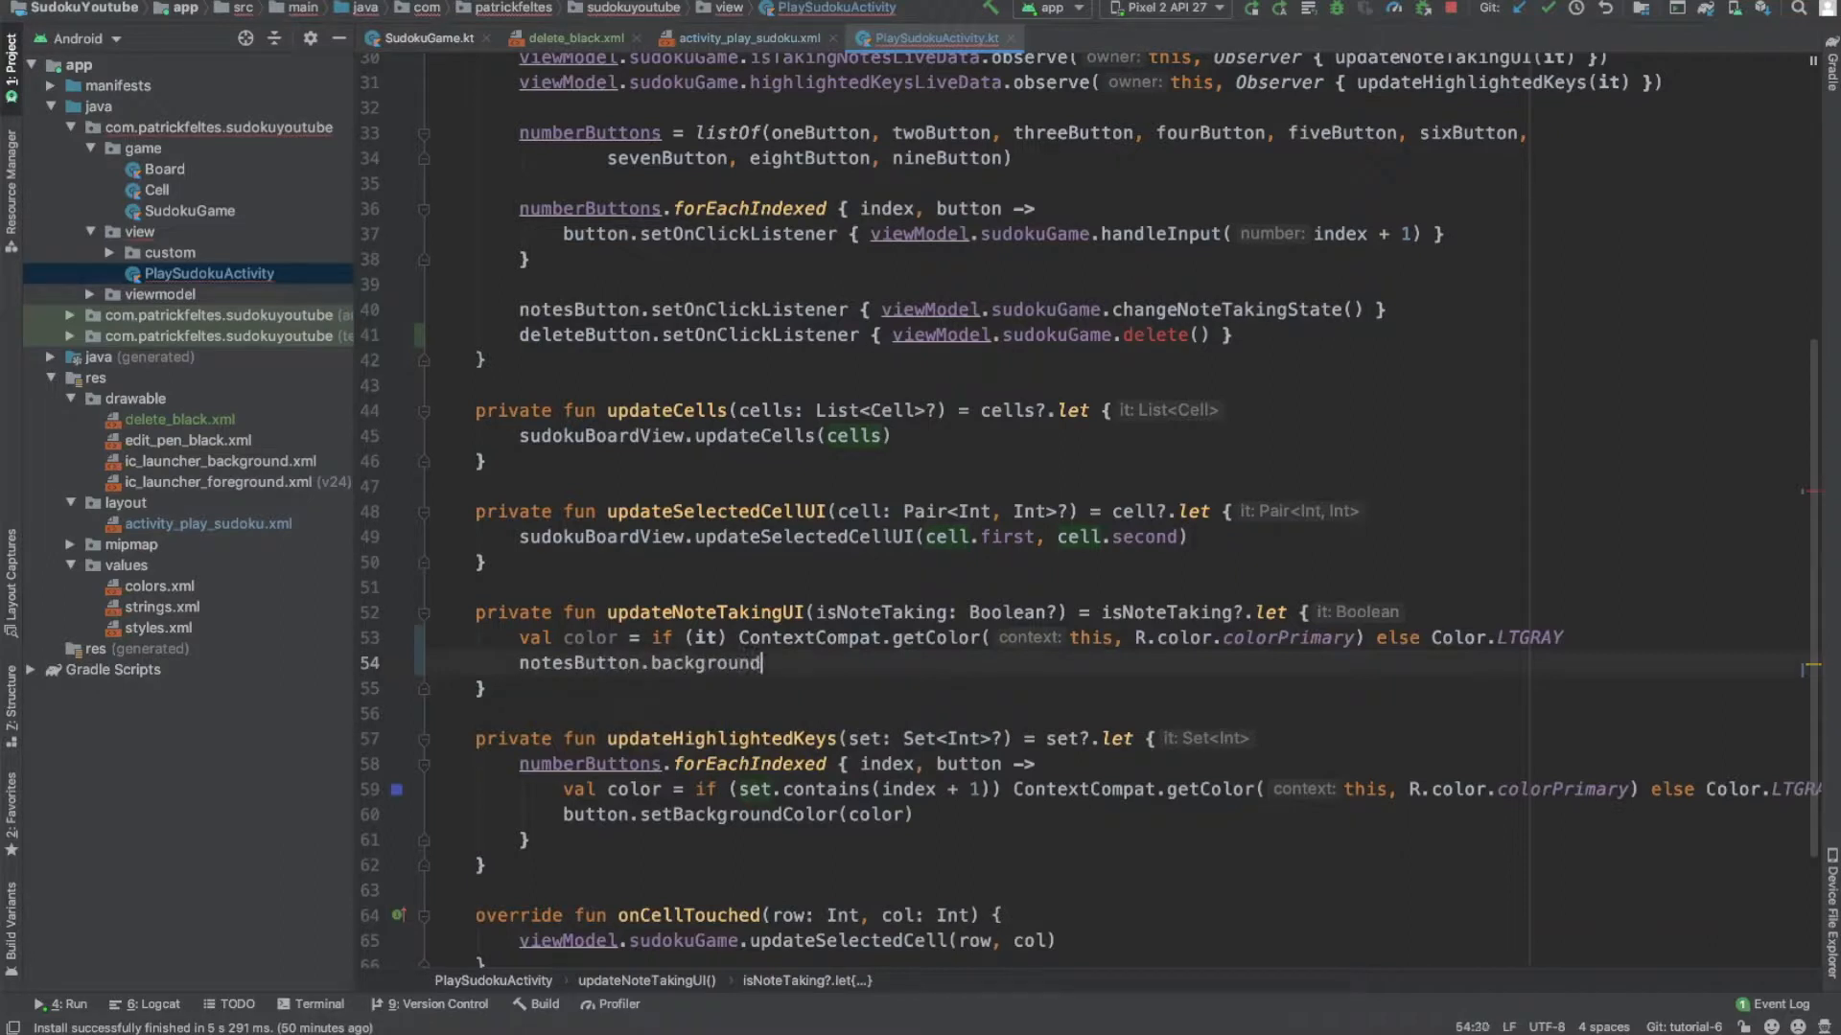
pyautogui.write('.setColorF')
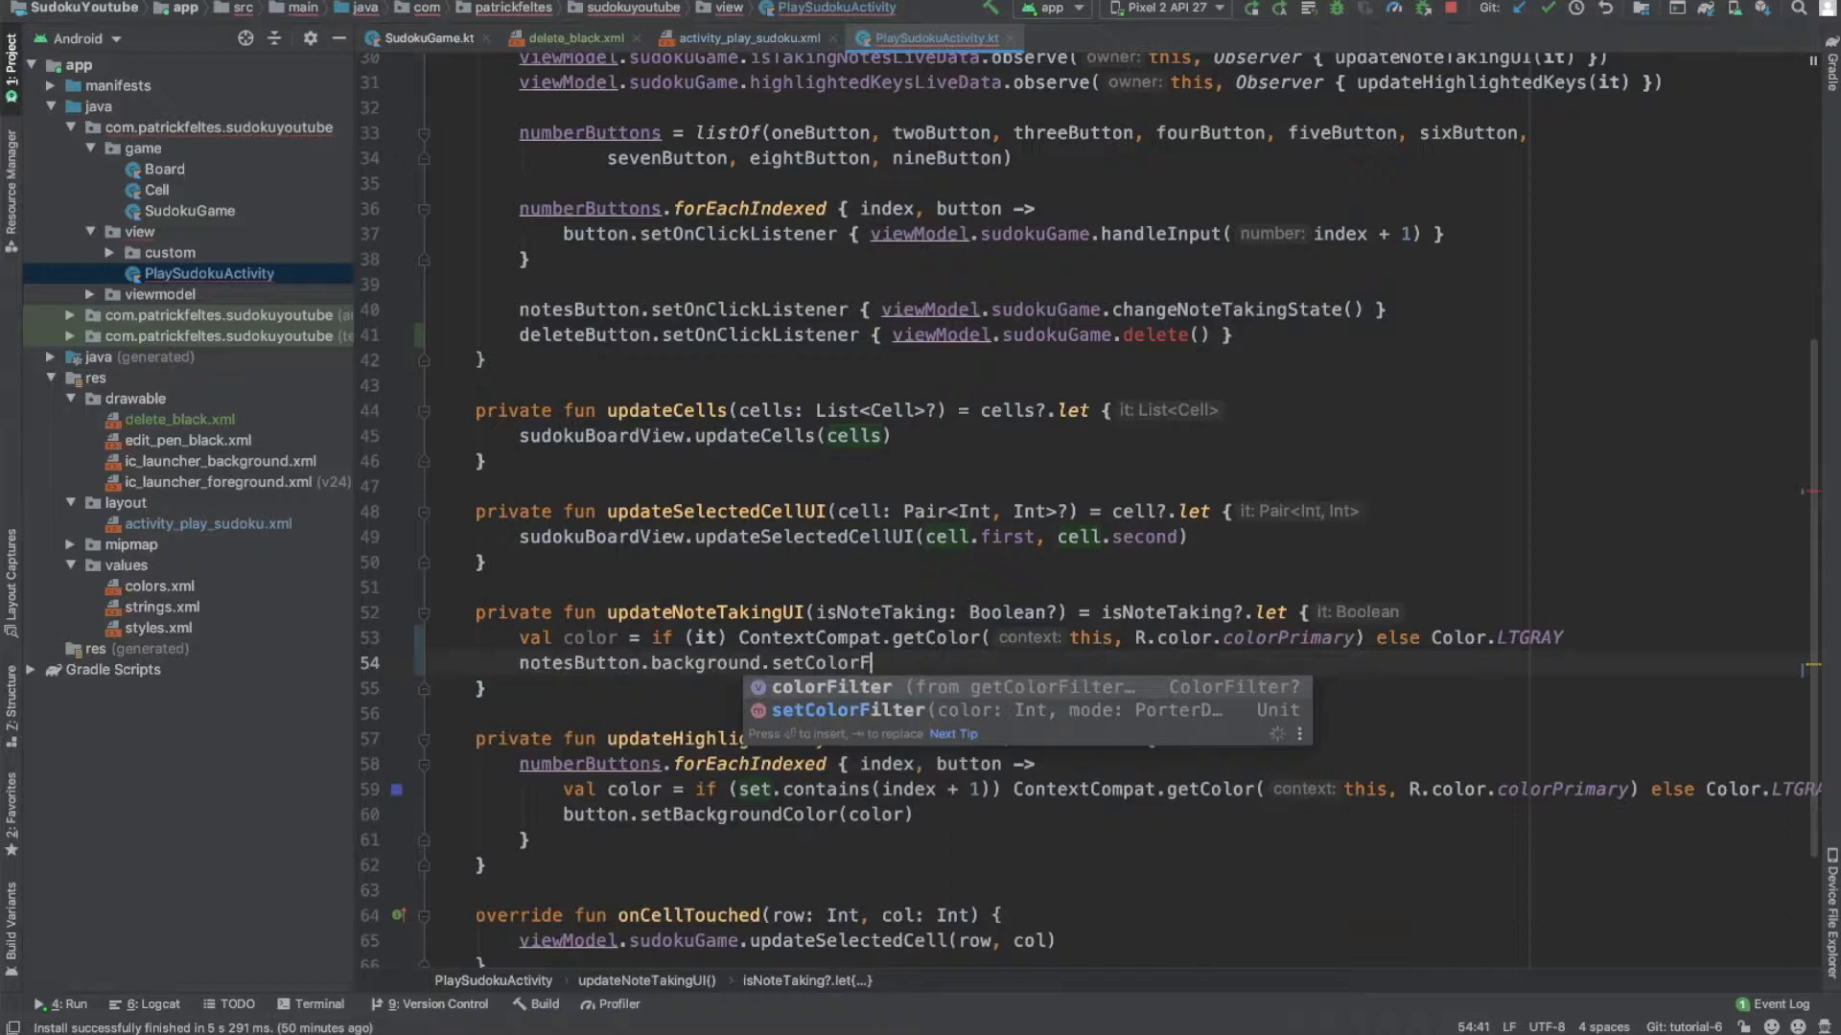
pyautogui.press('Tab')
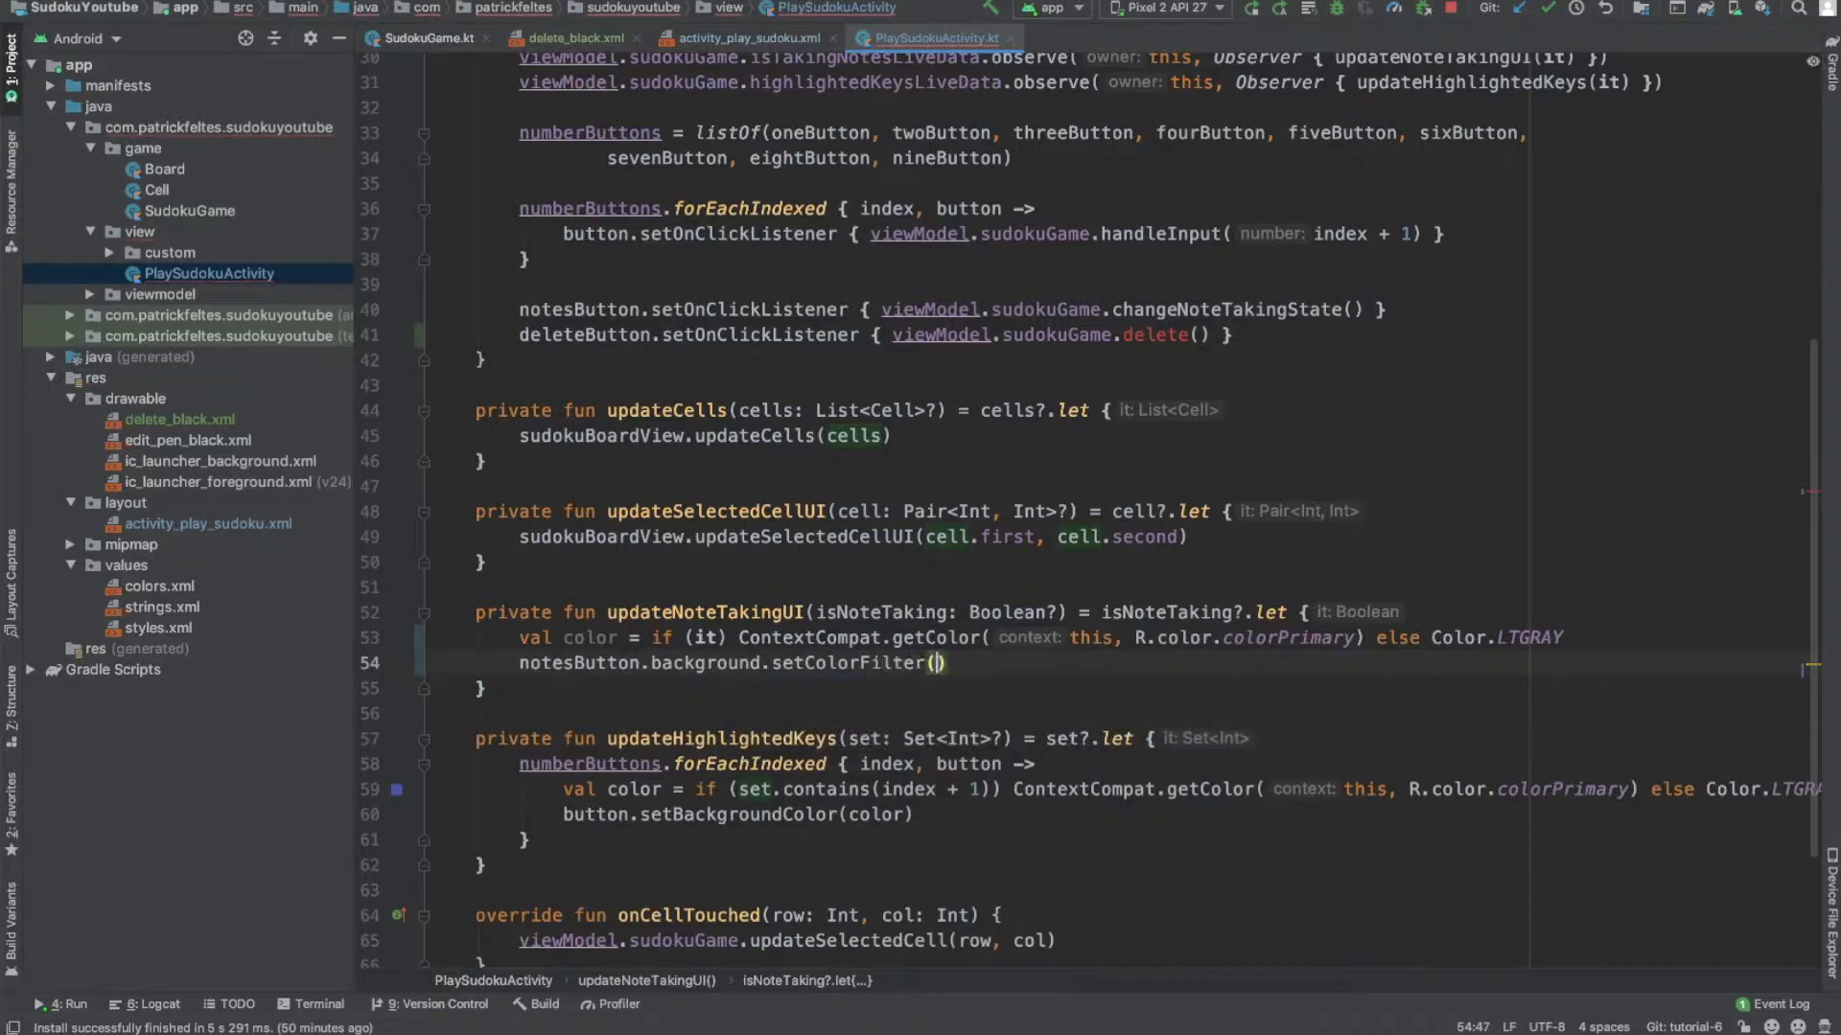
pyautogui.write('color')
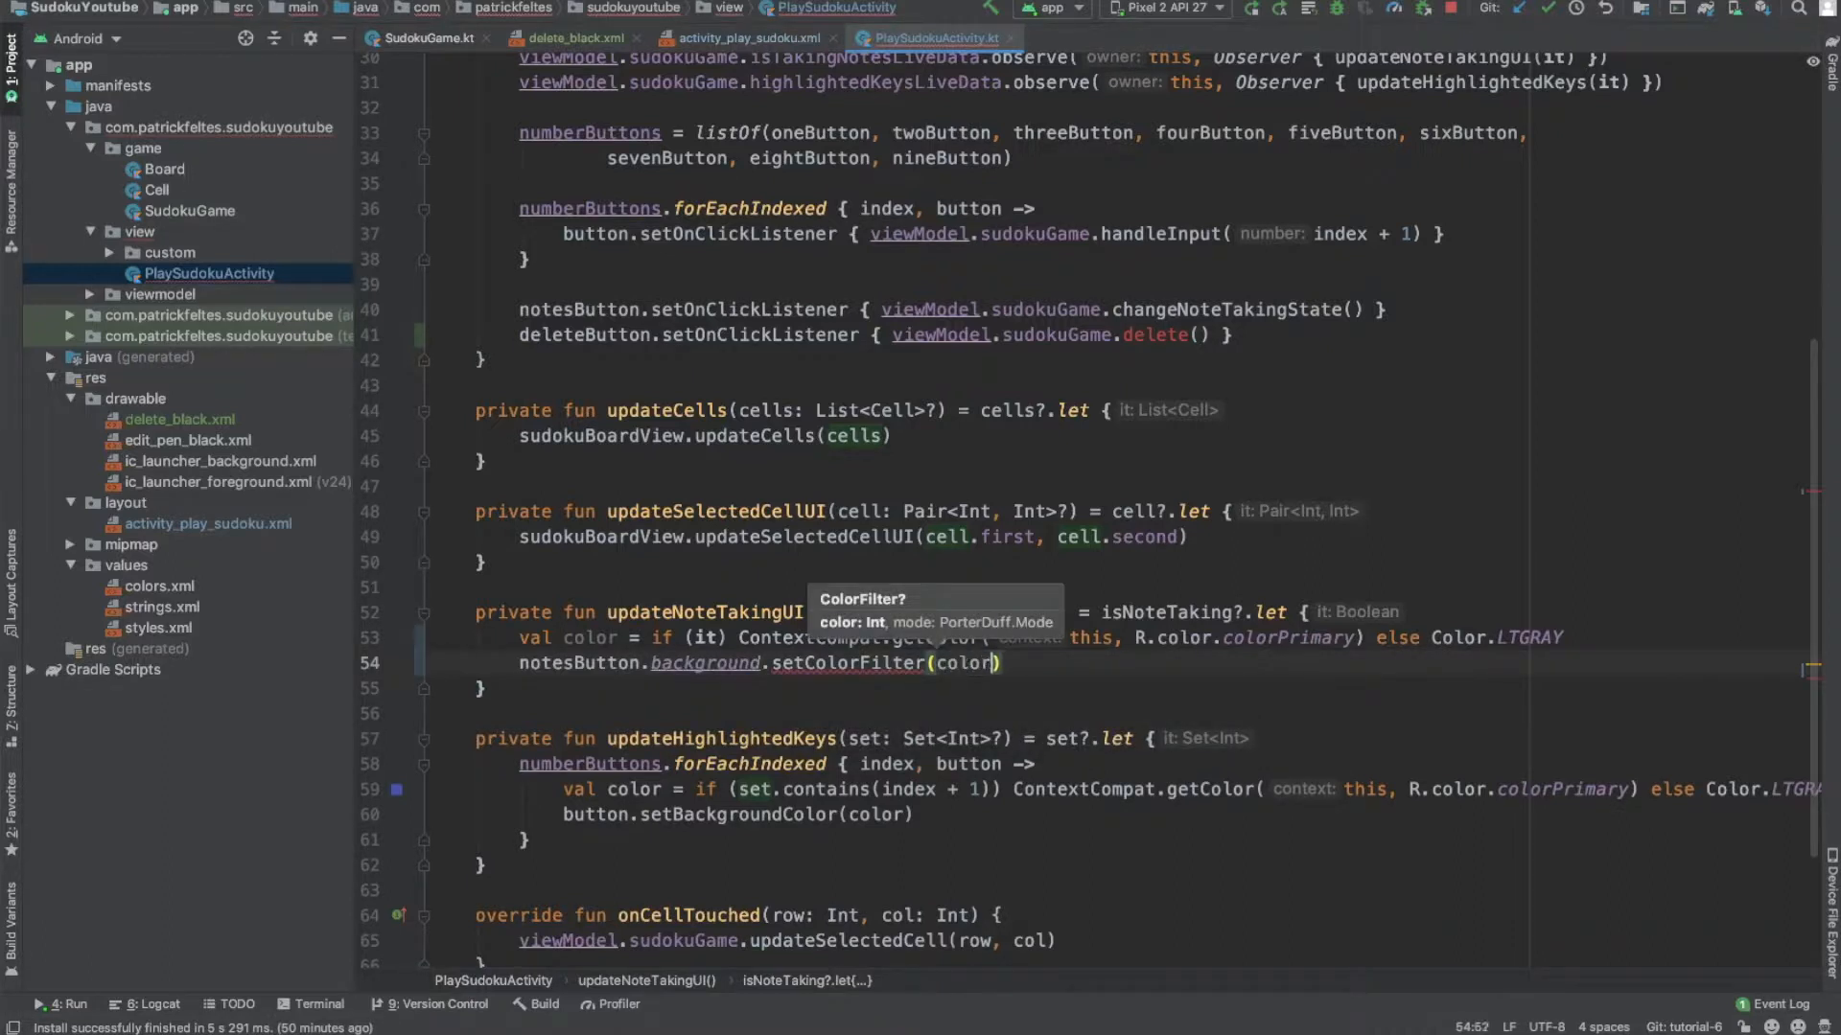
pyautogui.write(', PorterDuff.Mode')
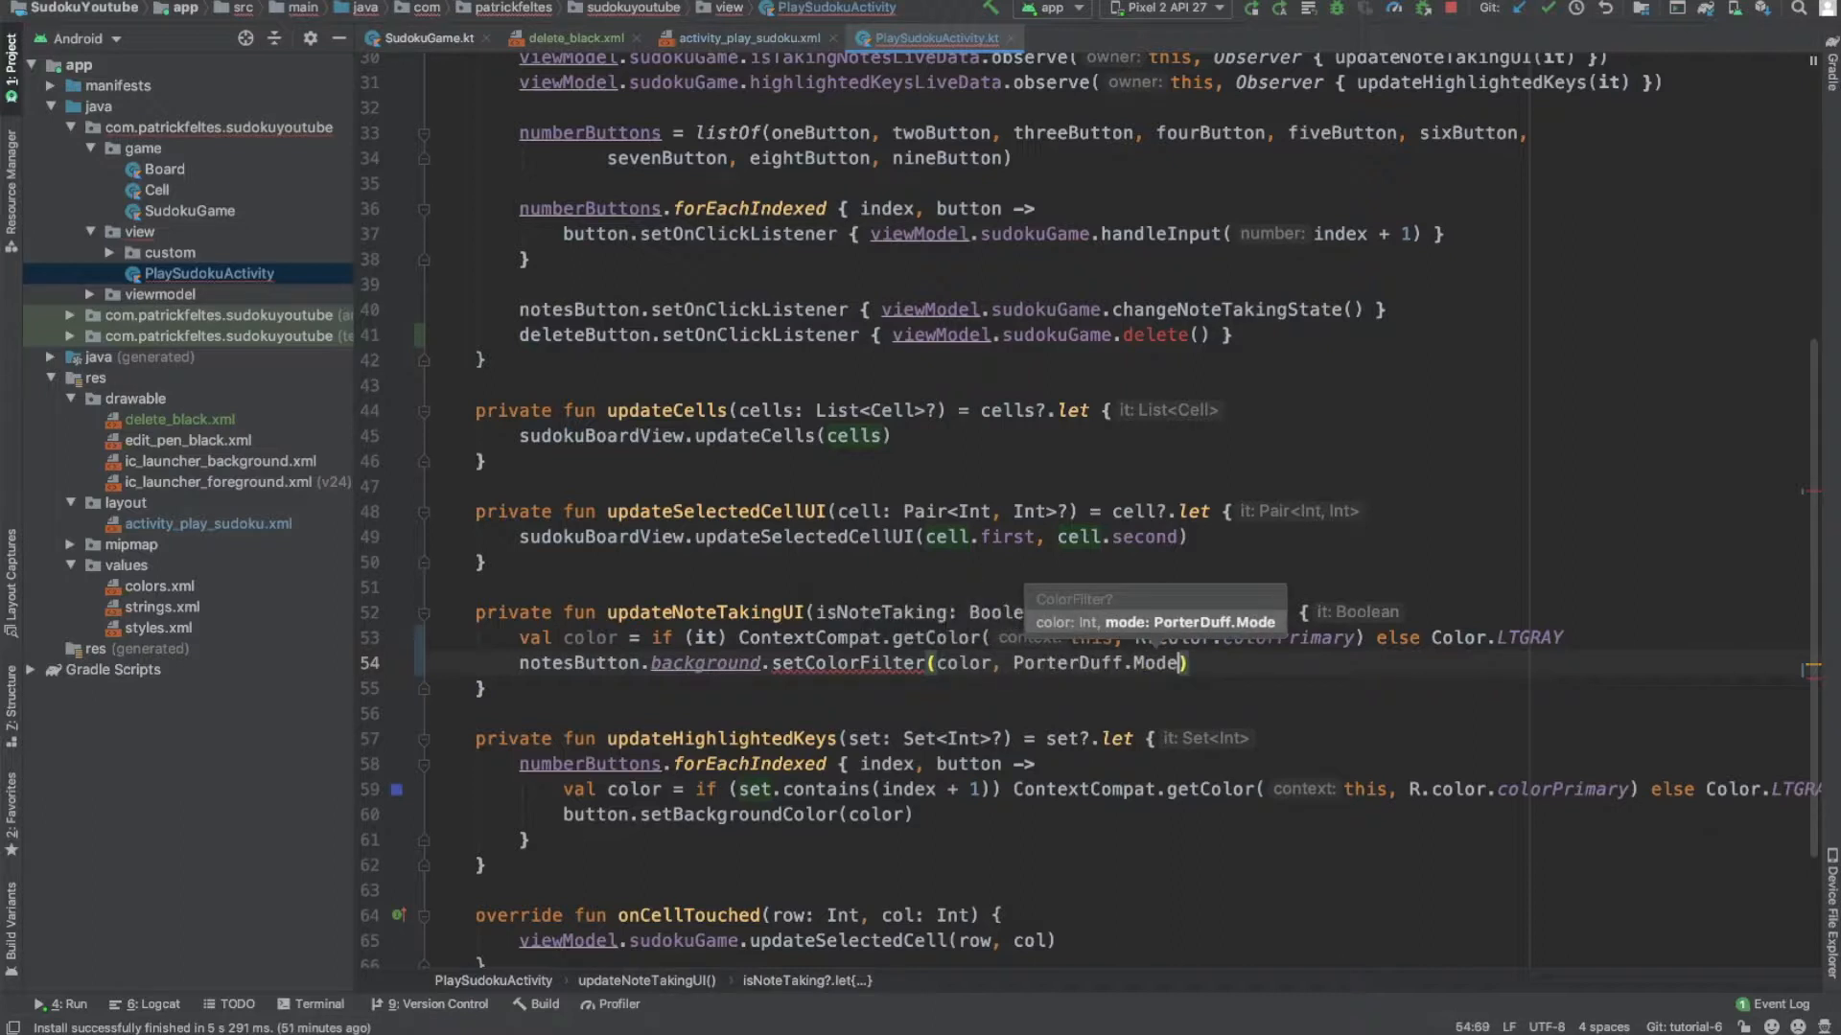
pyautogui.write('.MULT')
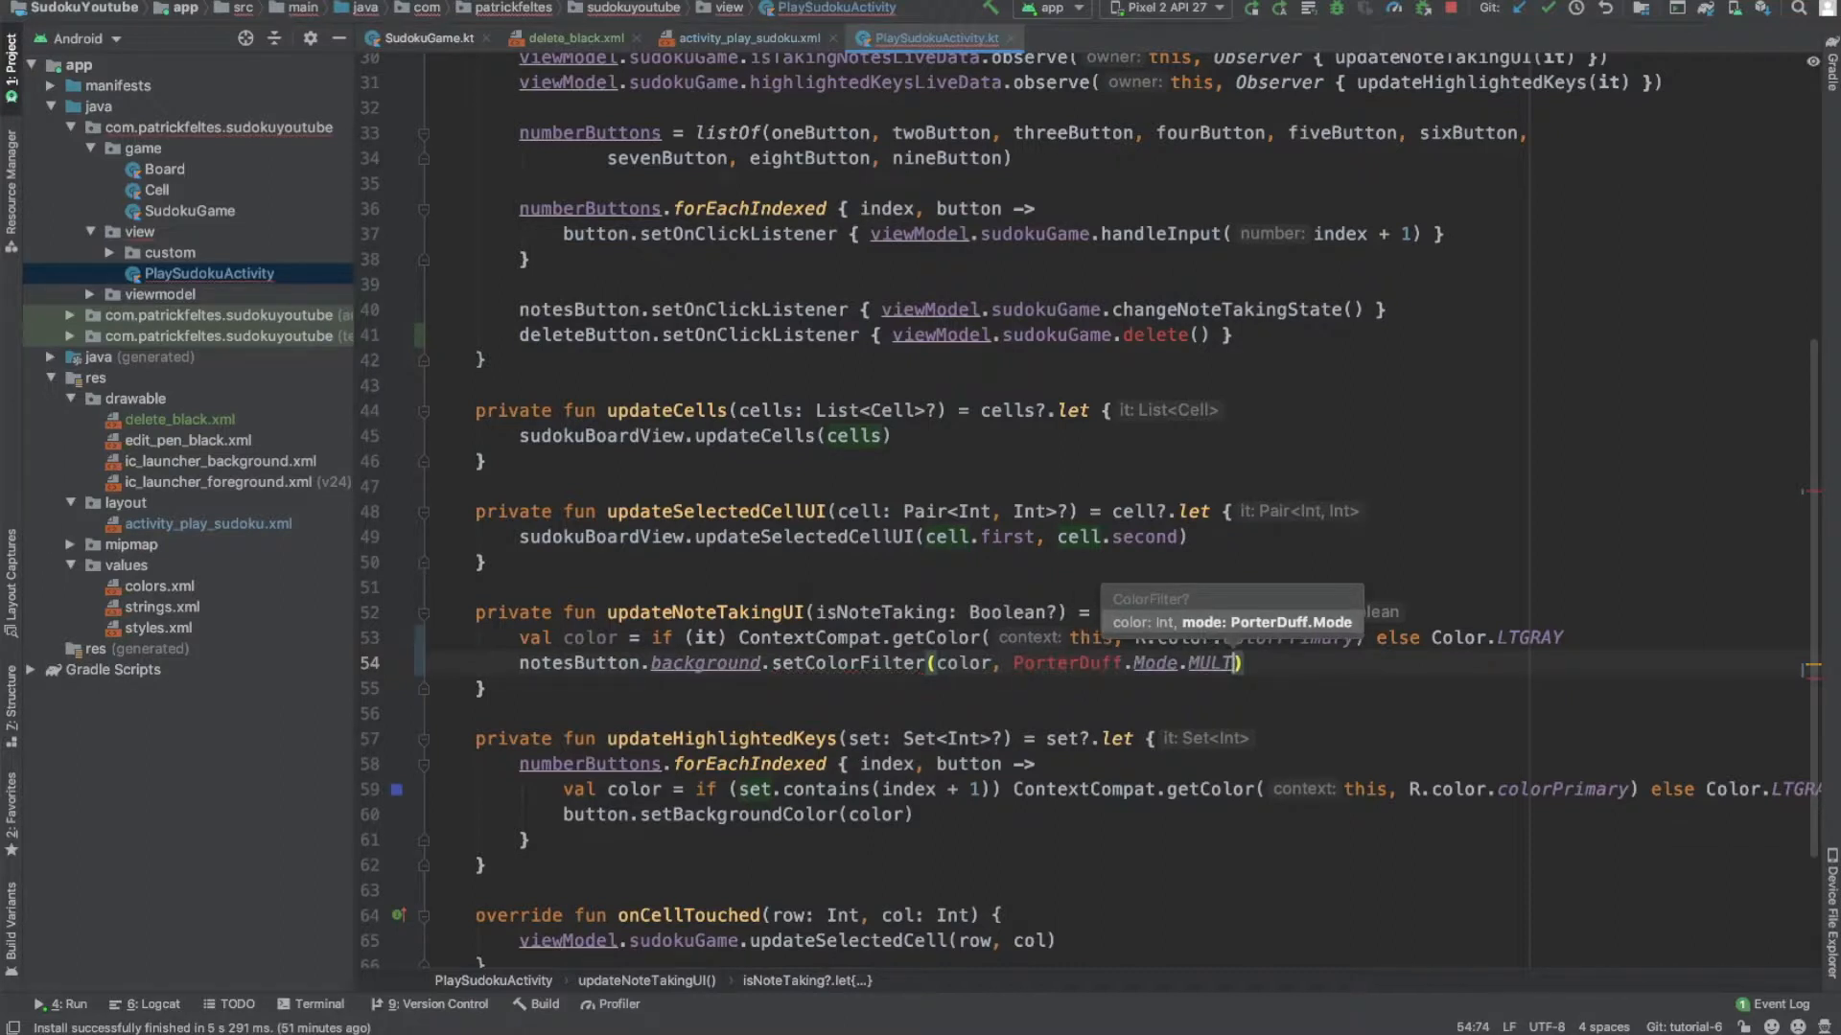
pyautogui.write('IPLY')
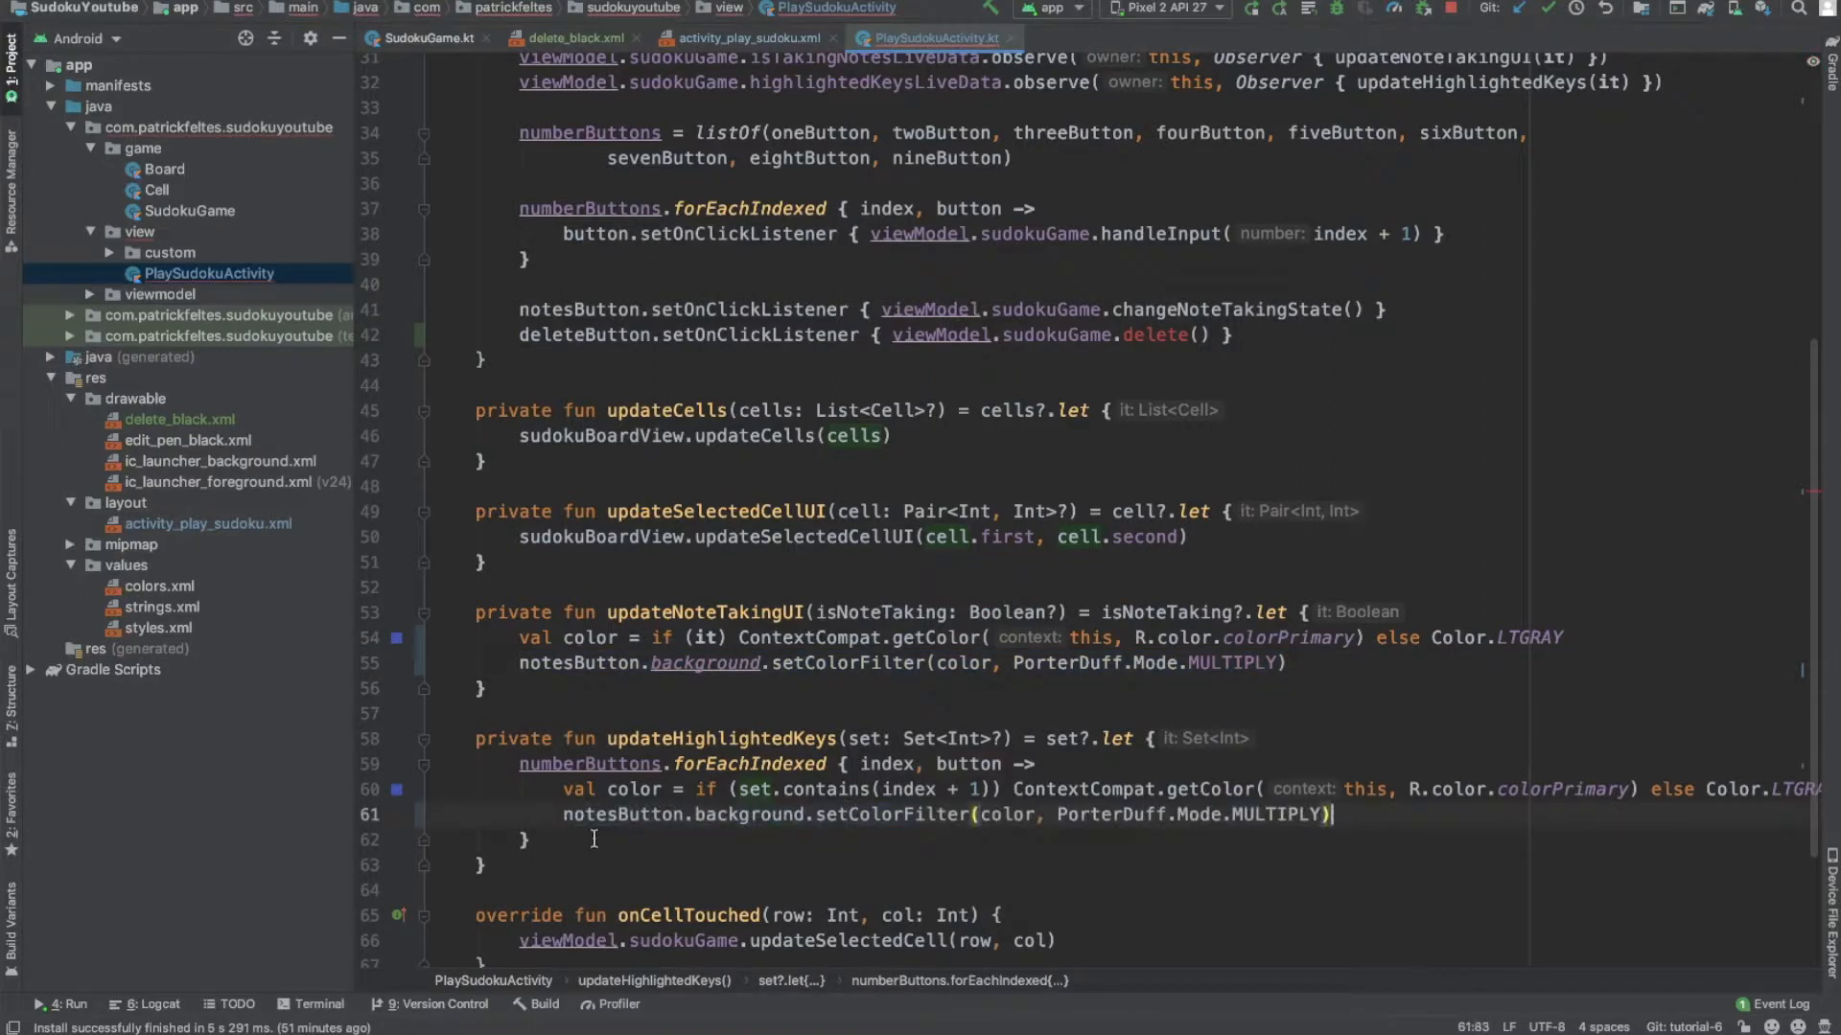
# Step: Use button instead of notesButton in the updateHighlightedKeys colour filter line
pyautogui.write('button')
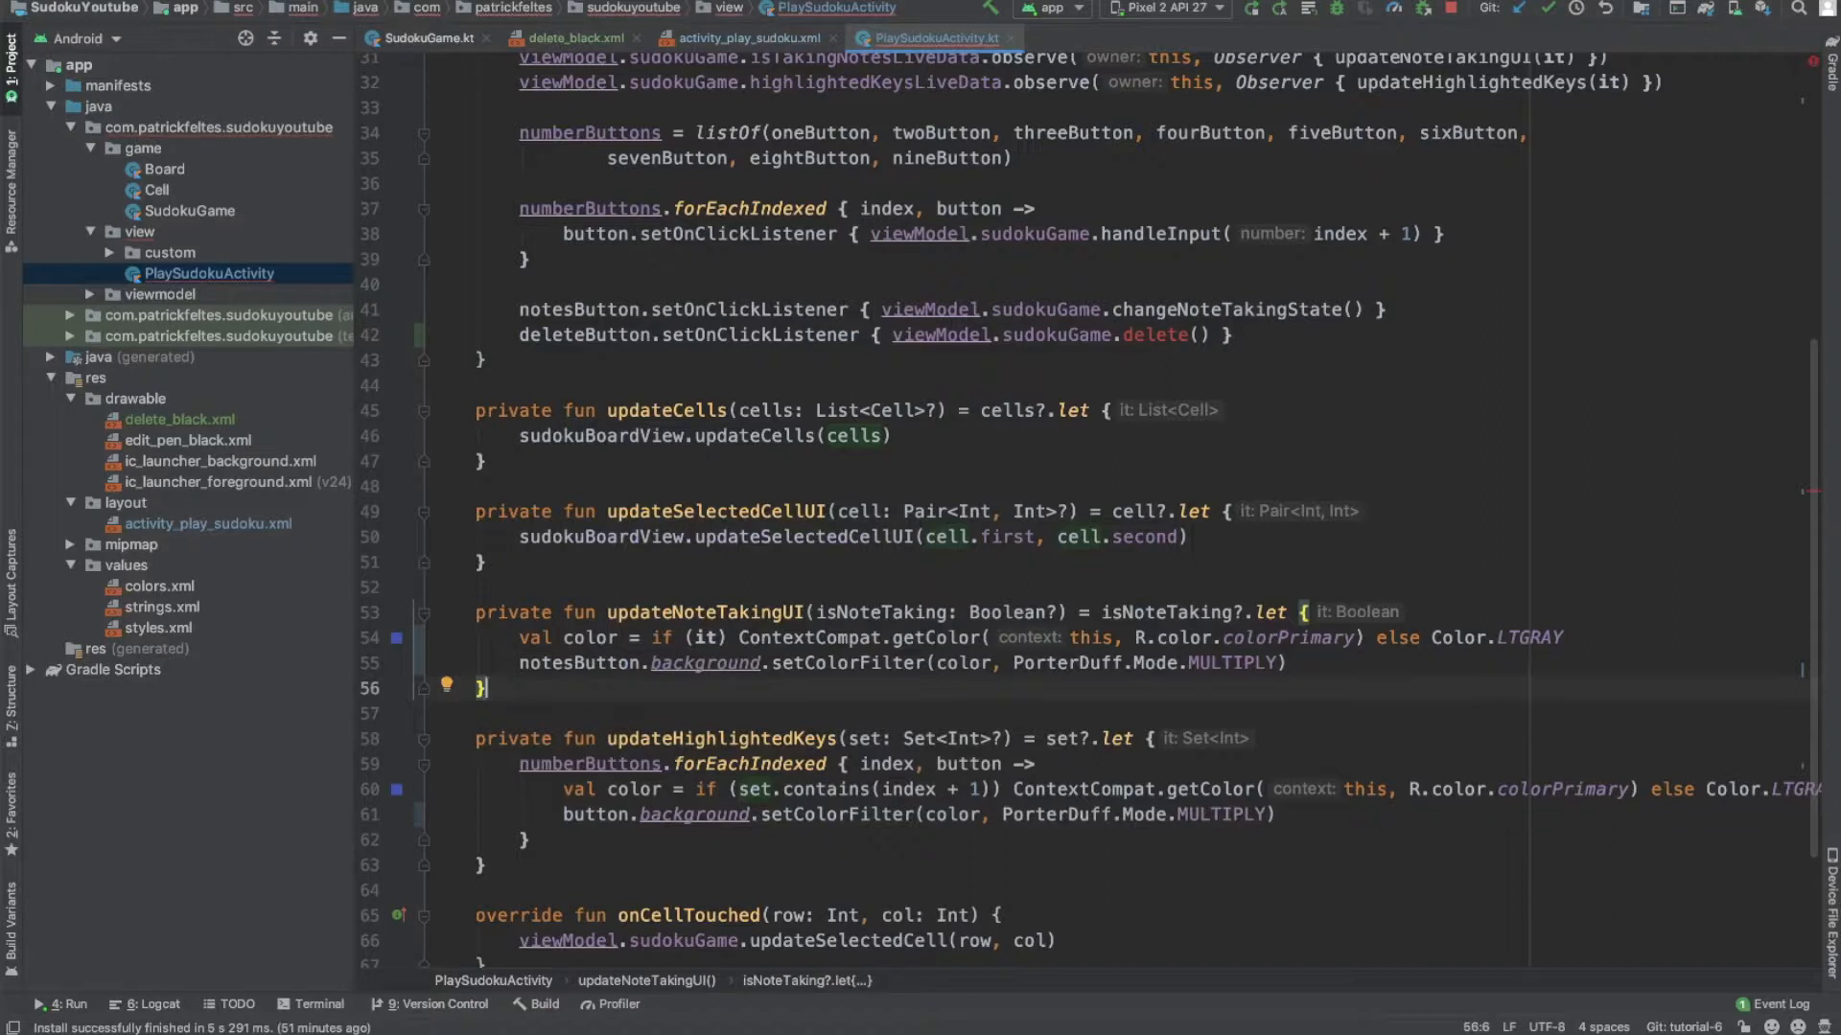
pyautogui.moveTo(188, 174)
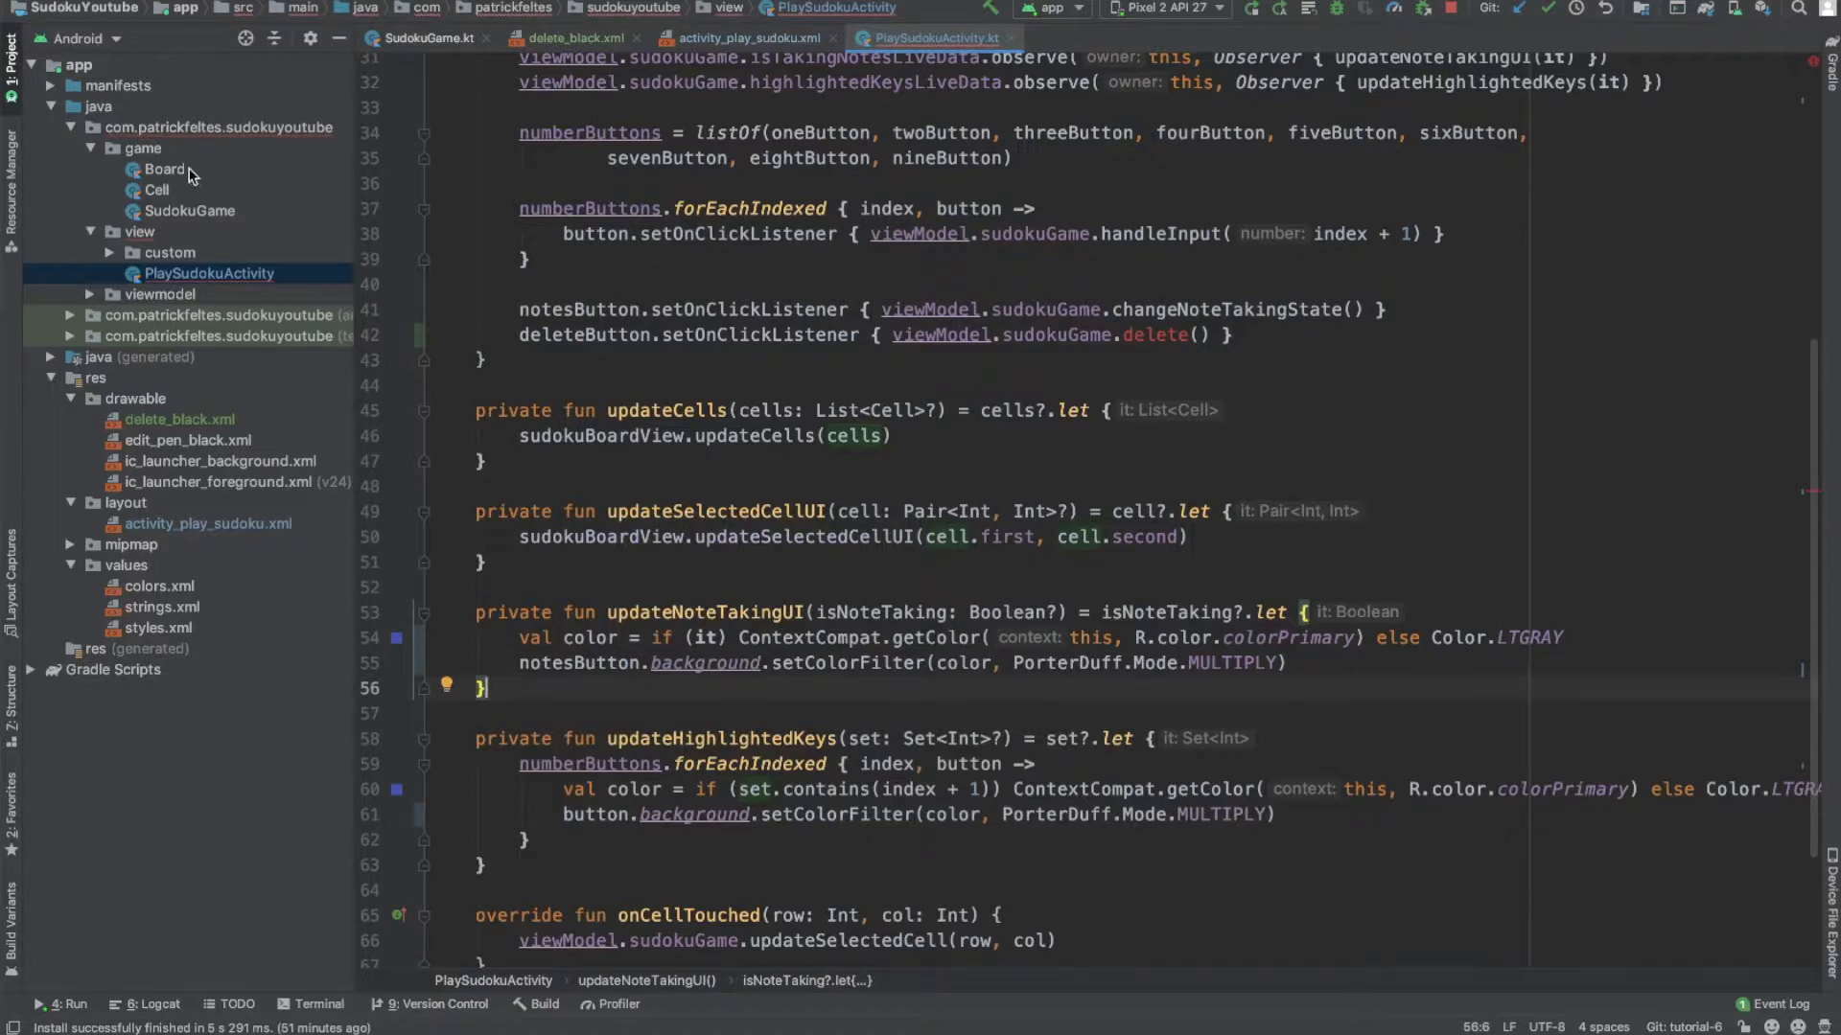
pyautogui.moveTo(177, 232)
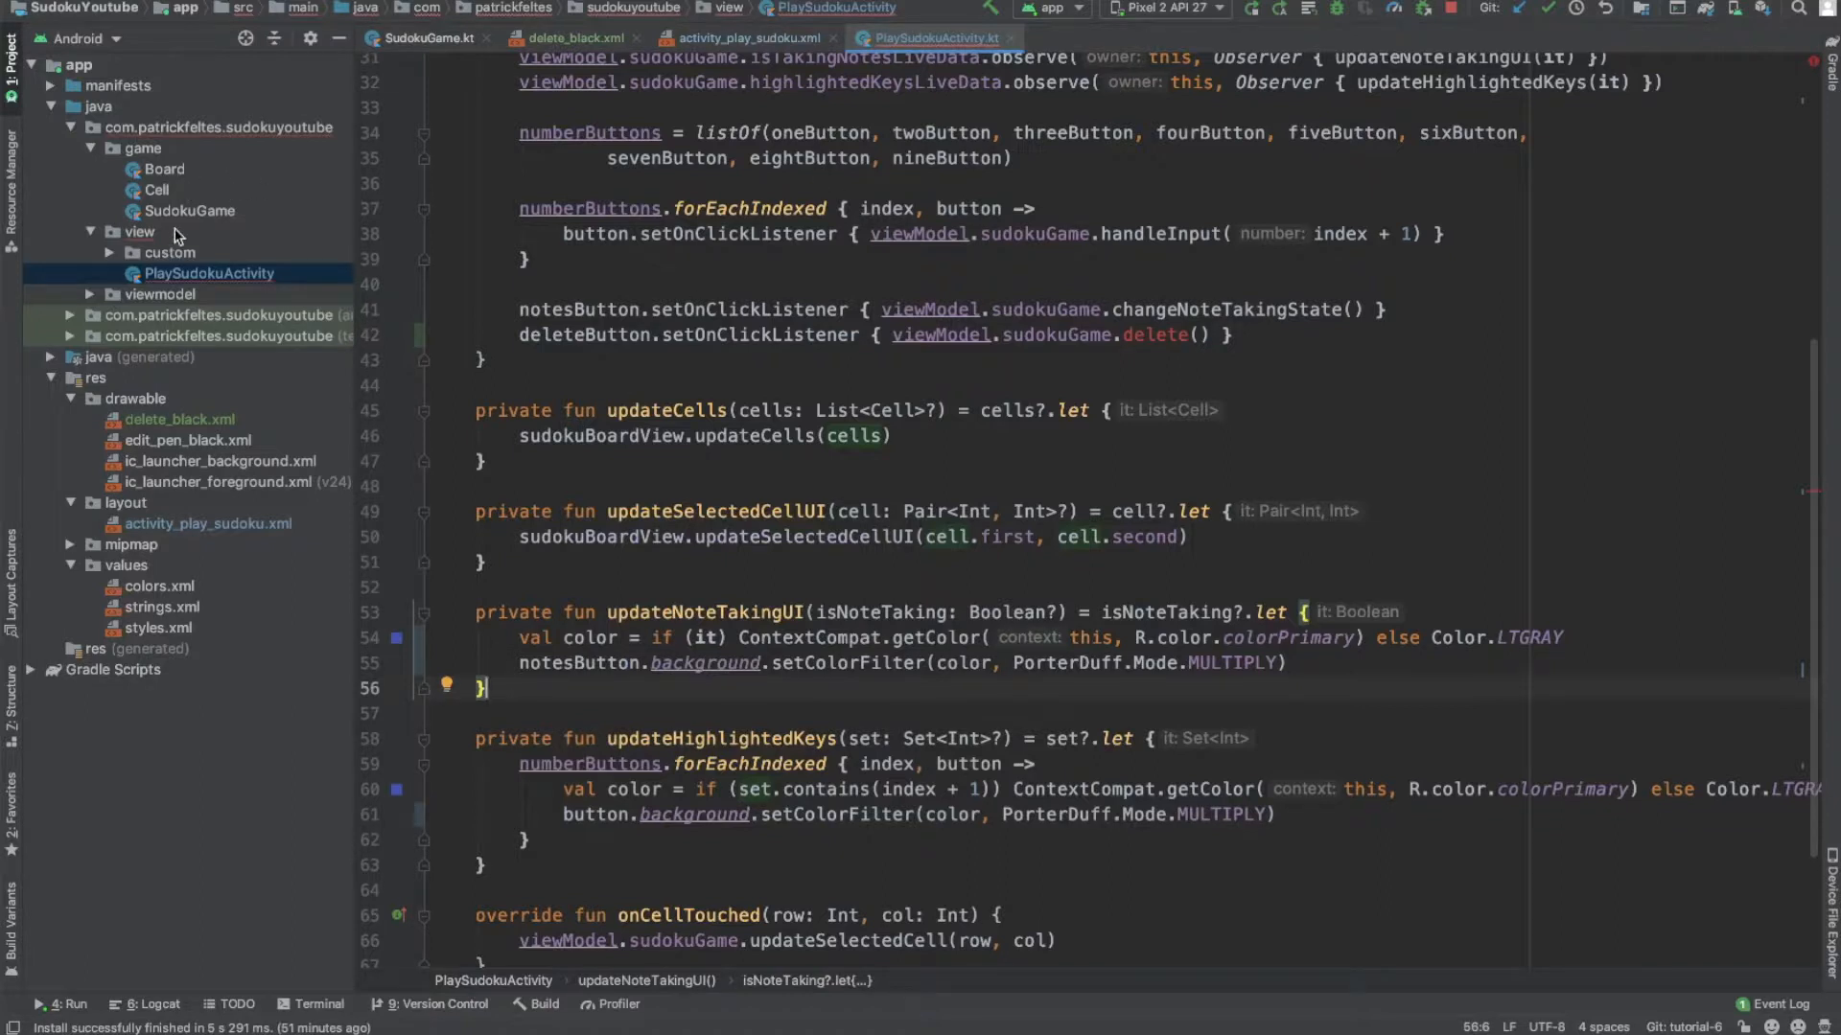
pyautogui.moveTo(177, 215)
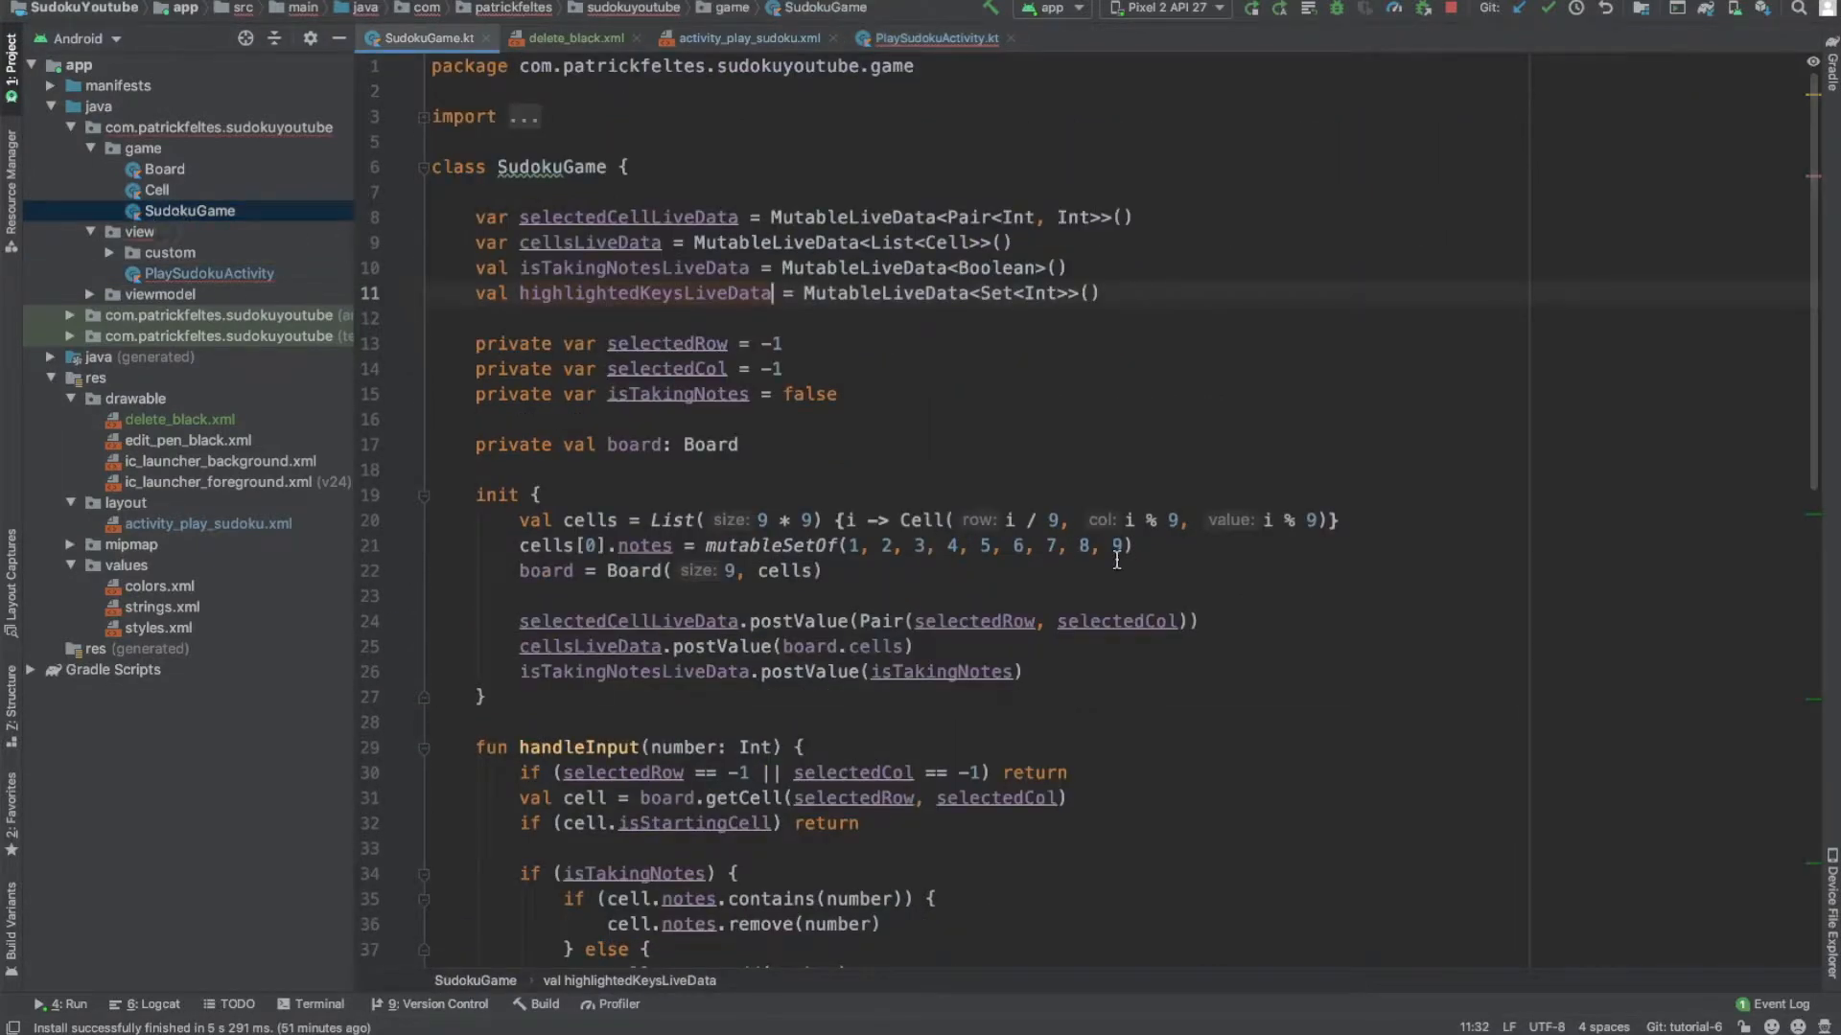
# Step: Write delete() in SudokuGame: get the selected cell and clear its notes when taking notes
pyautogui.scroll(-3)
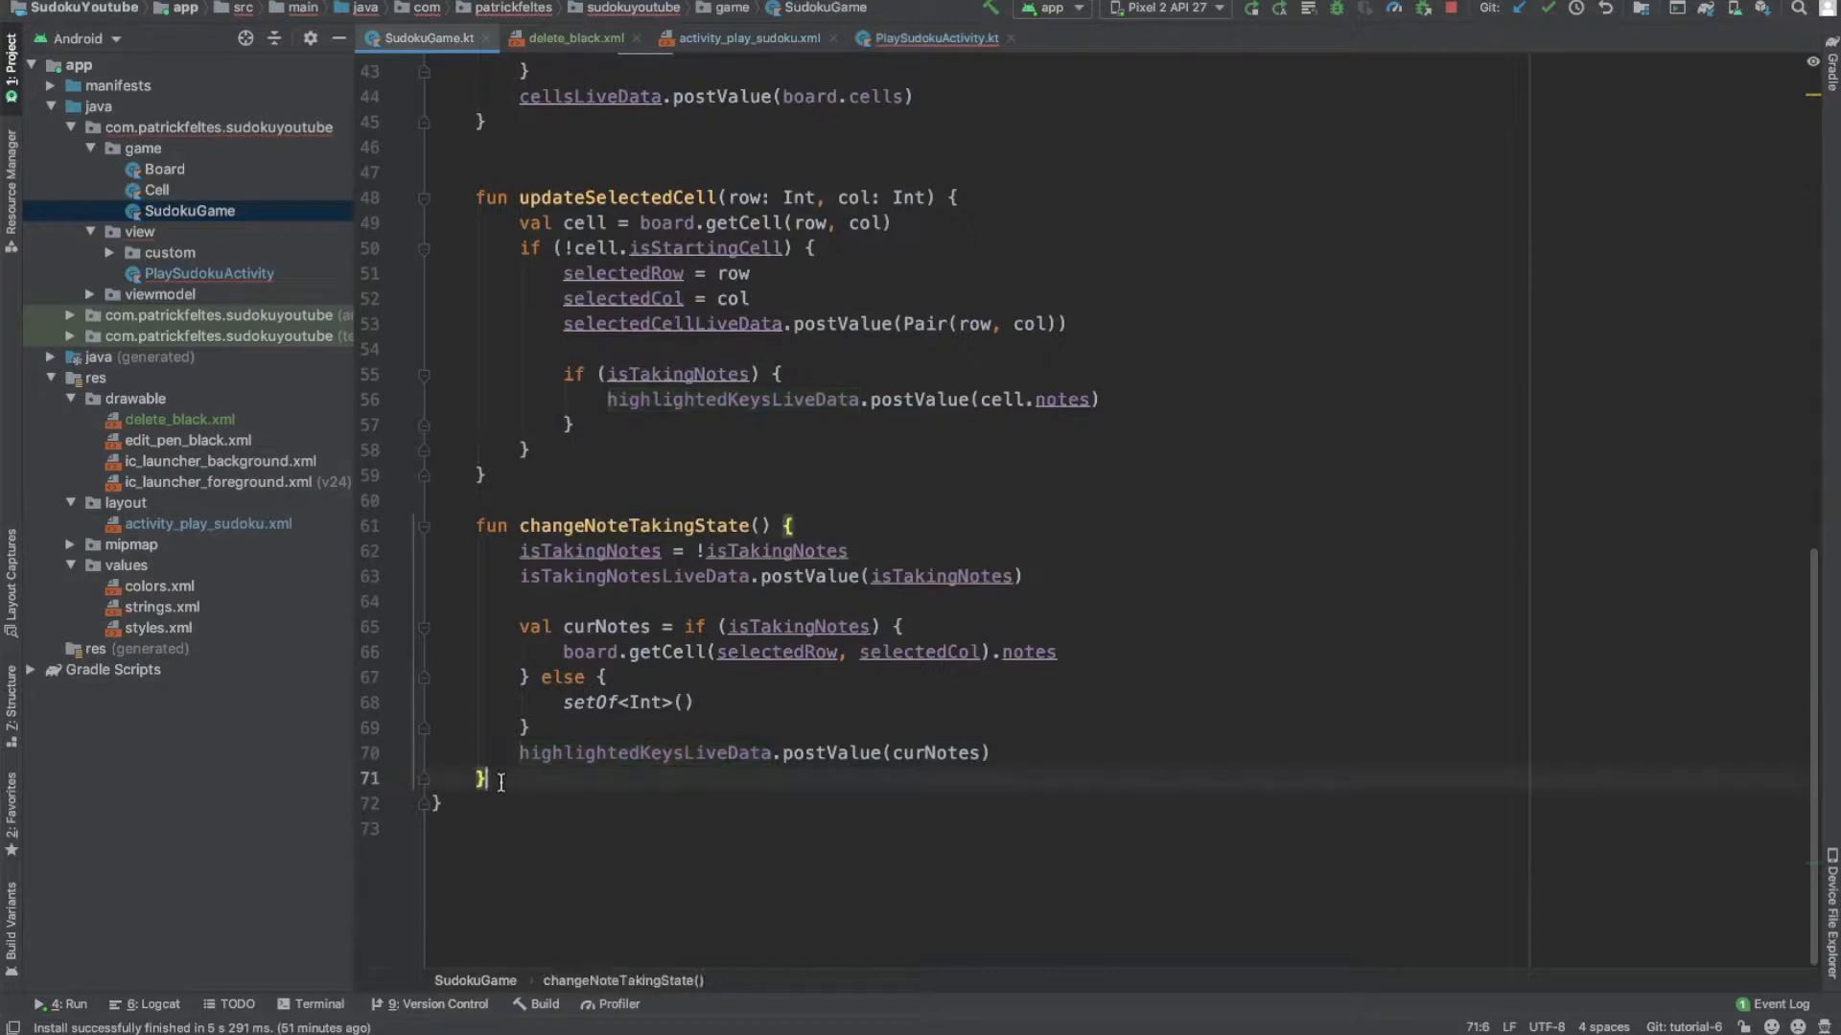
pyautogui.write('fun delete')
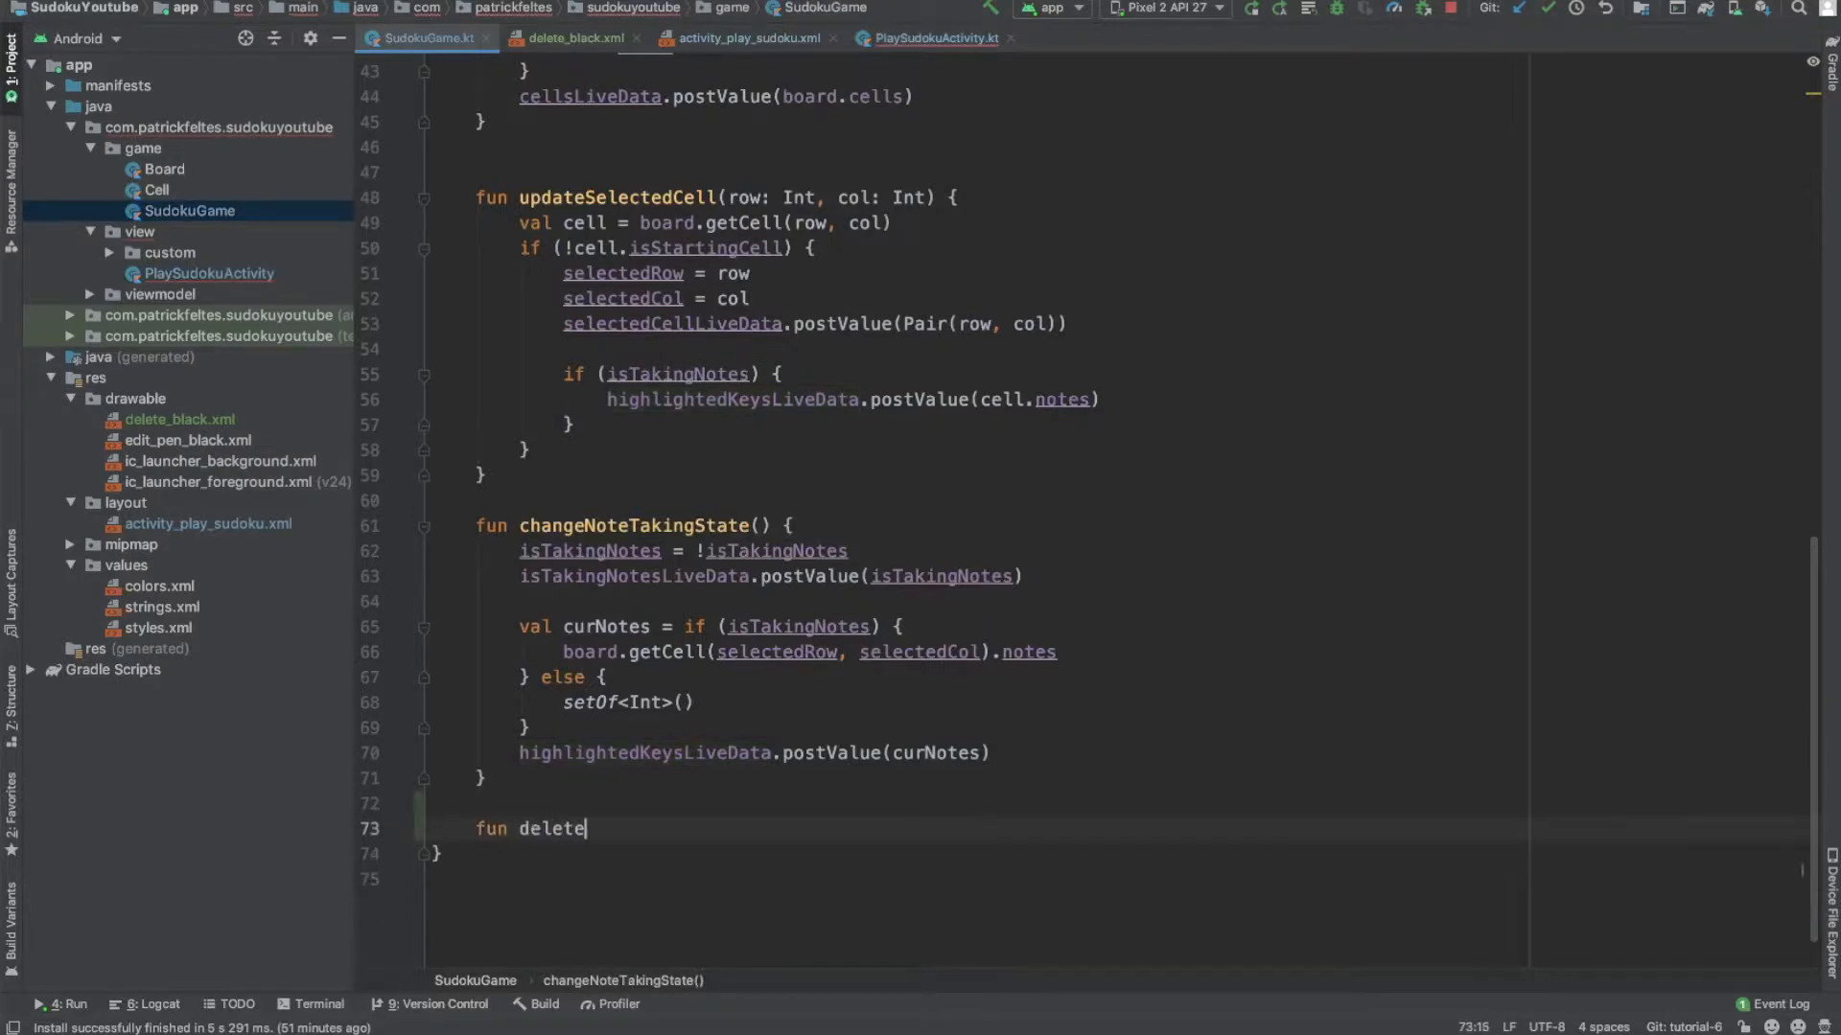
pyautogui.write('() {')
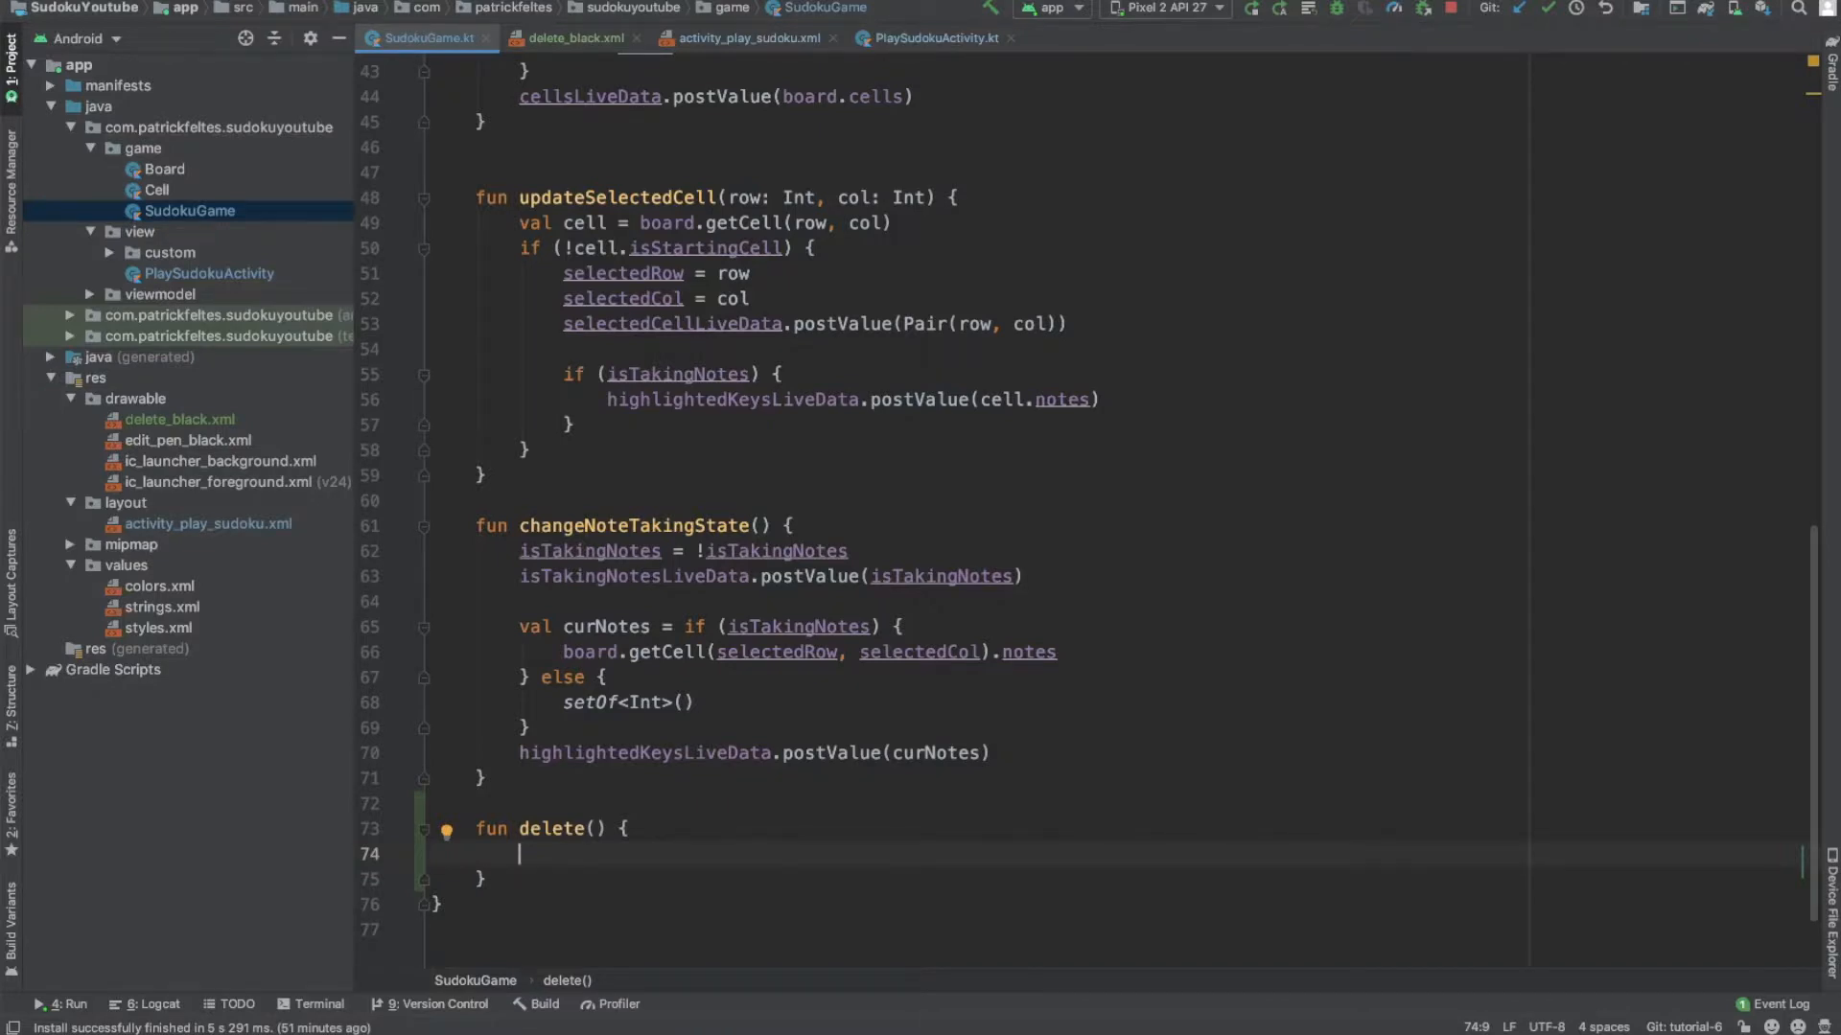
pyautogui.write('val')
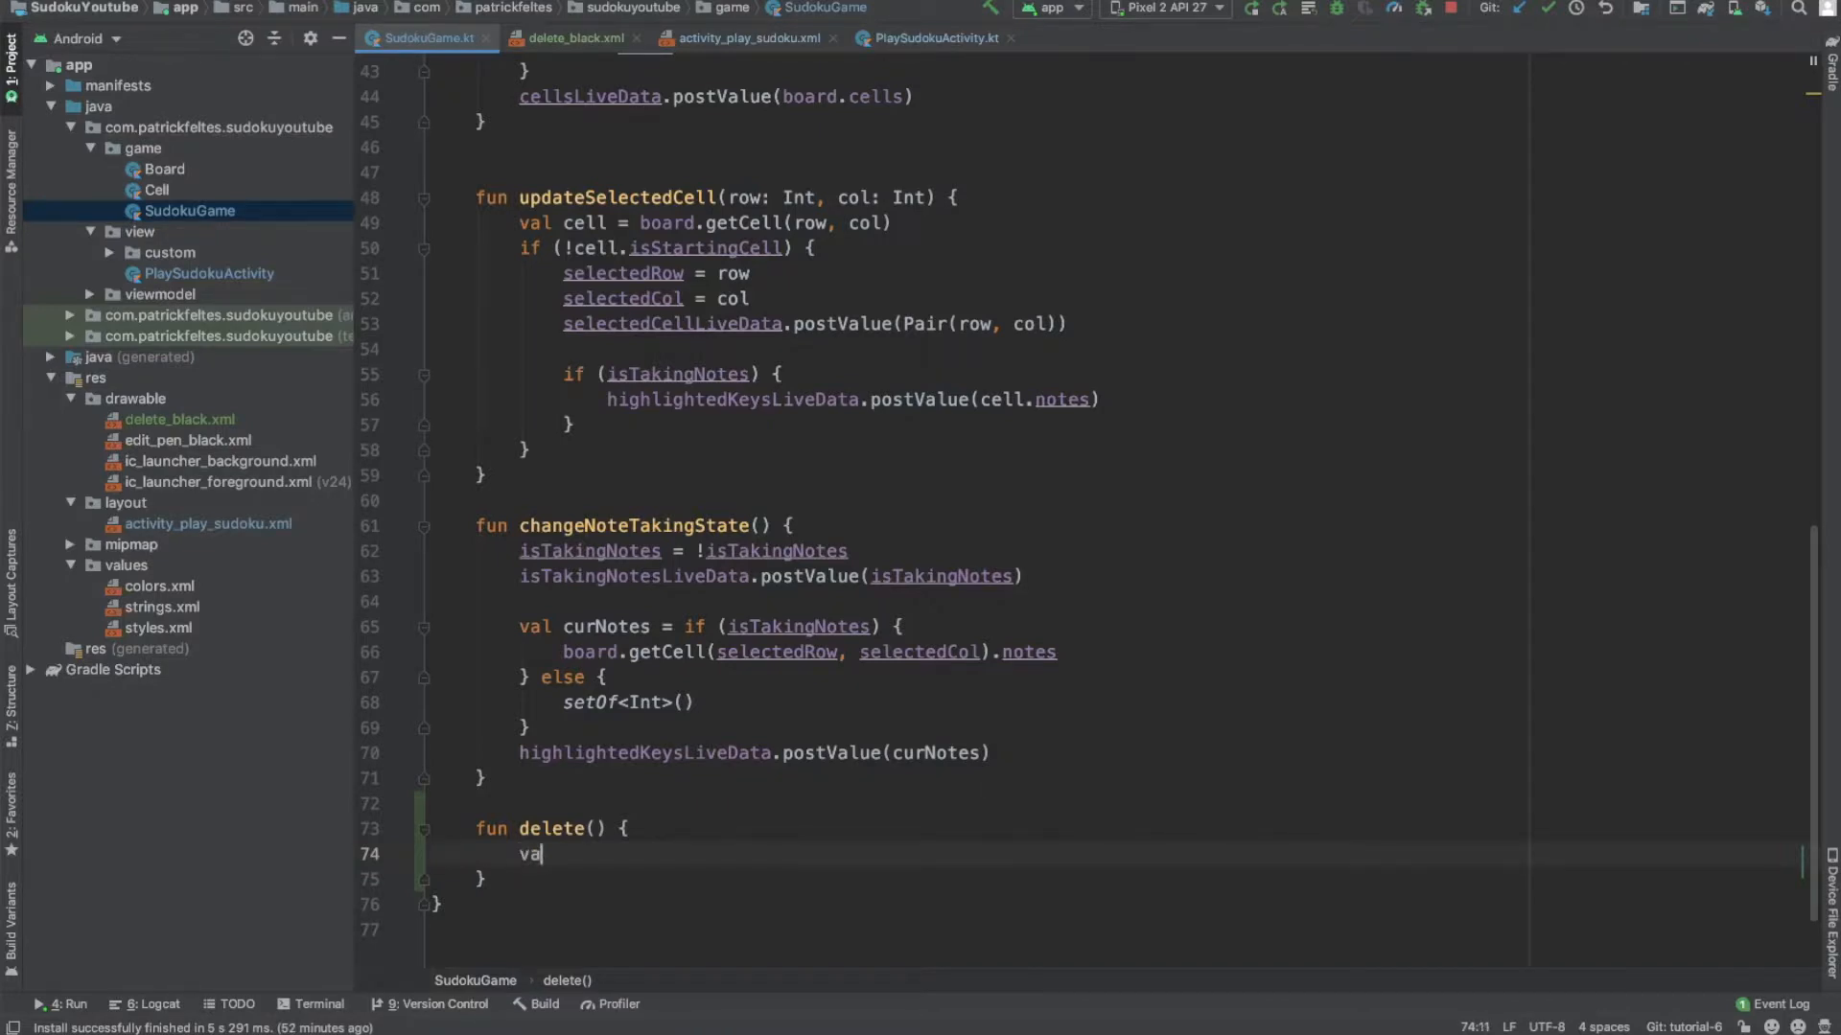
pyautogui.write('l_cell =')
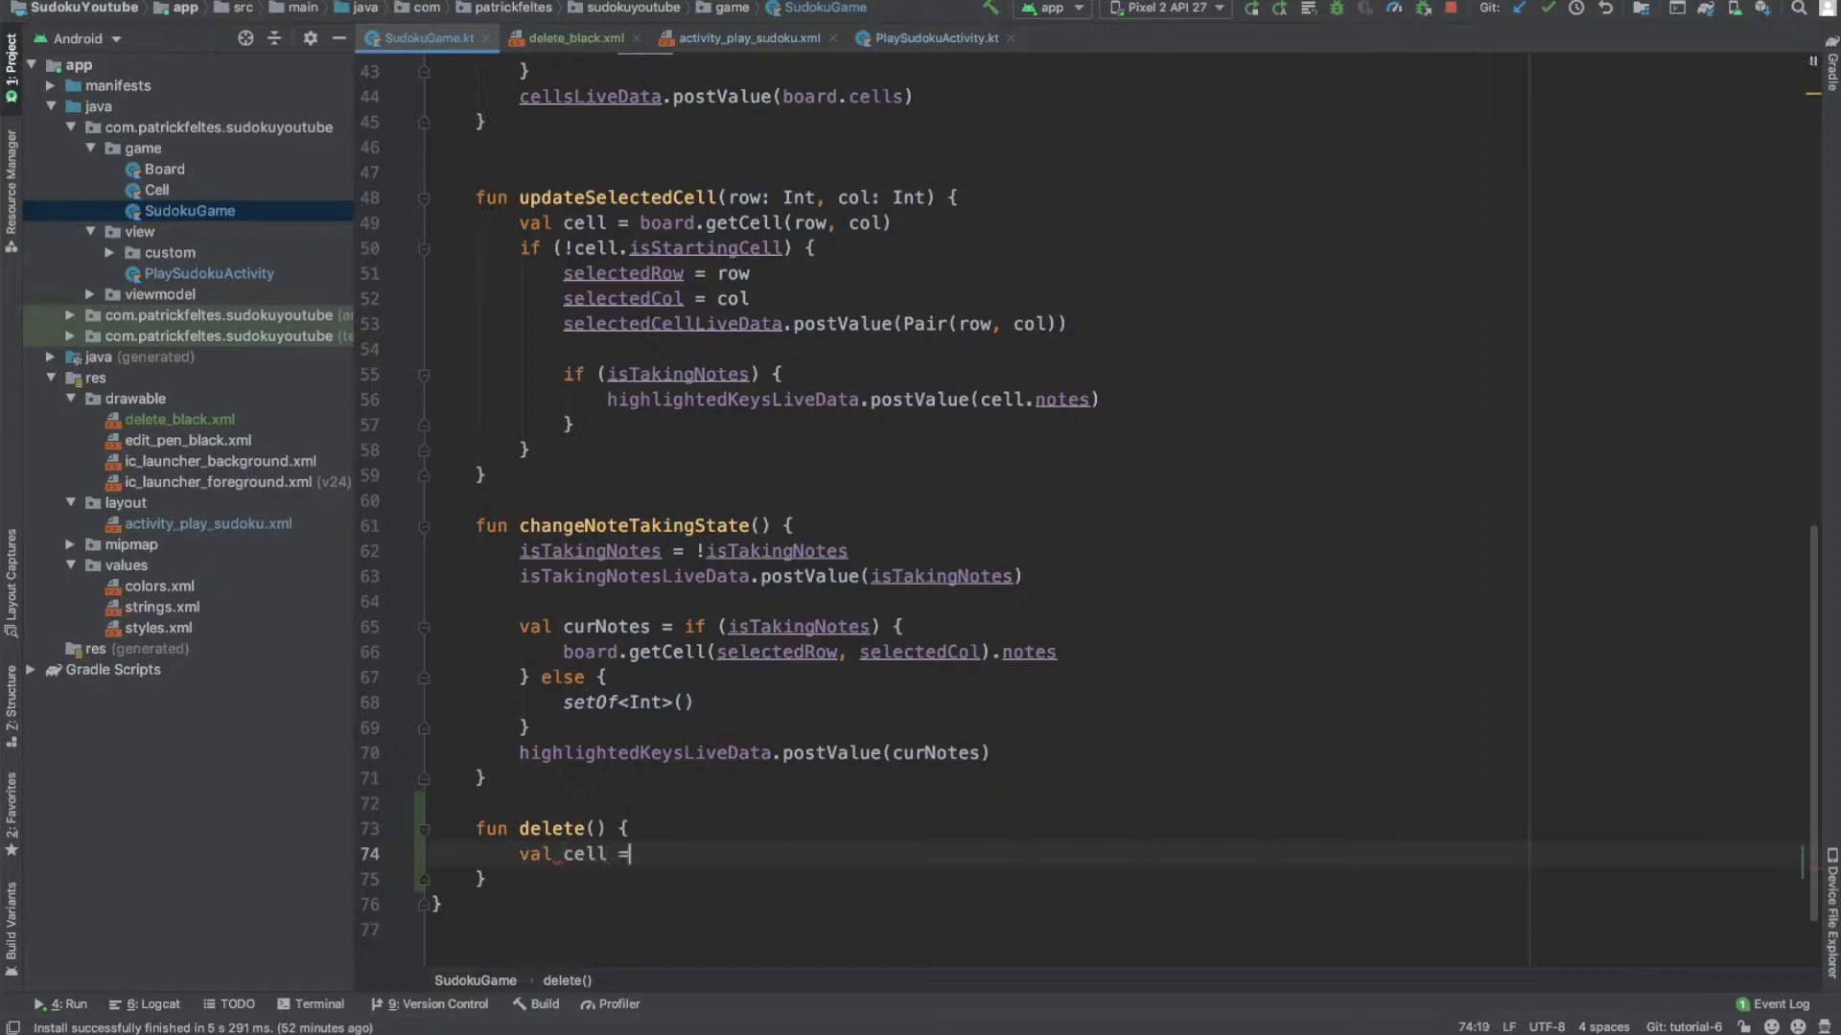
pyautogui.write('board.getCell(selectedRow, selectedCol')
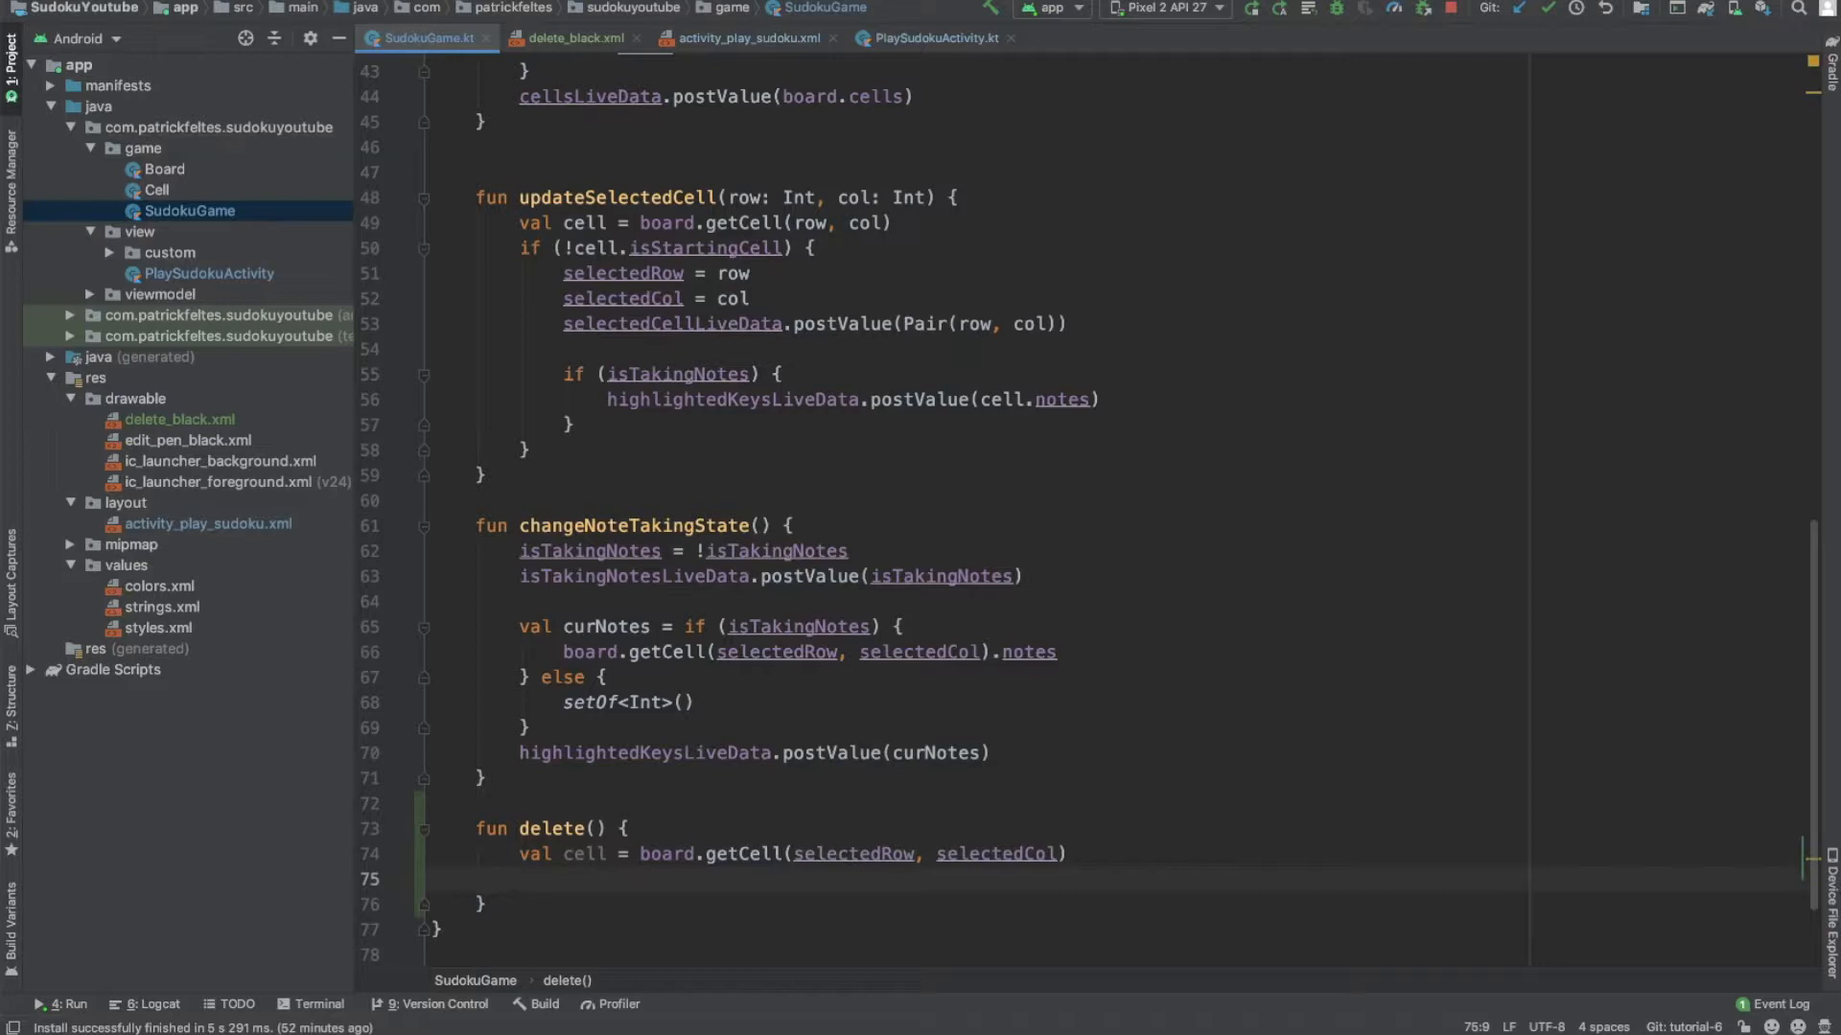
pyautogui.write('if (isTakingNotes) {')
pyautogui.write('cell.')
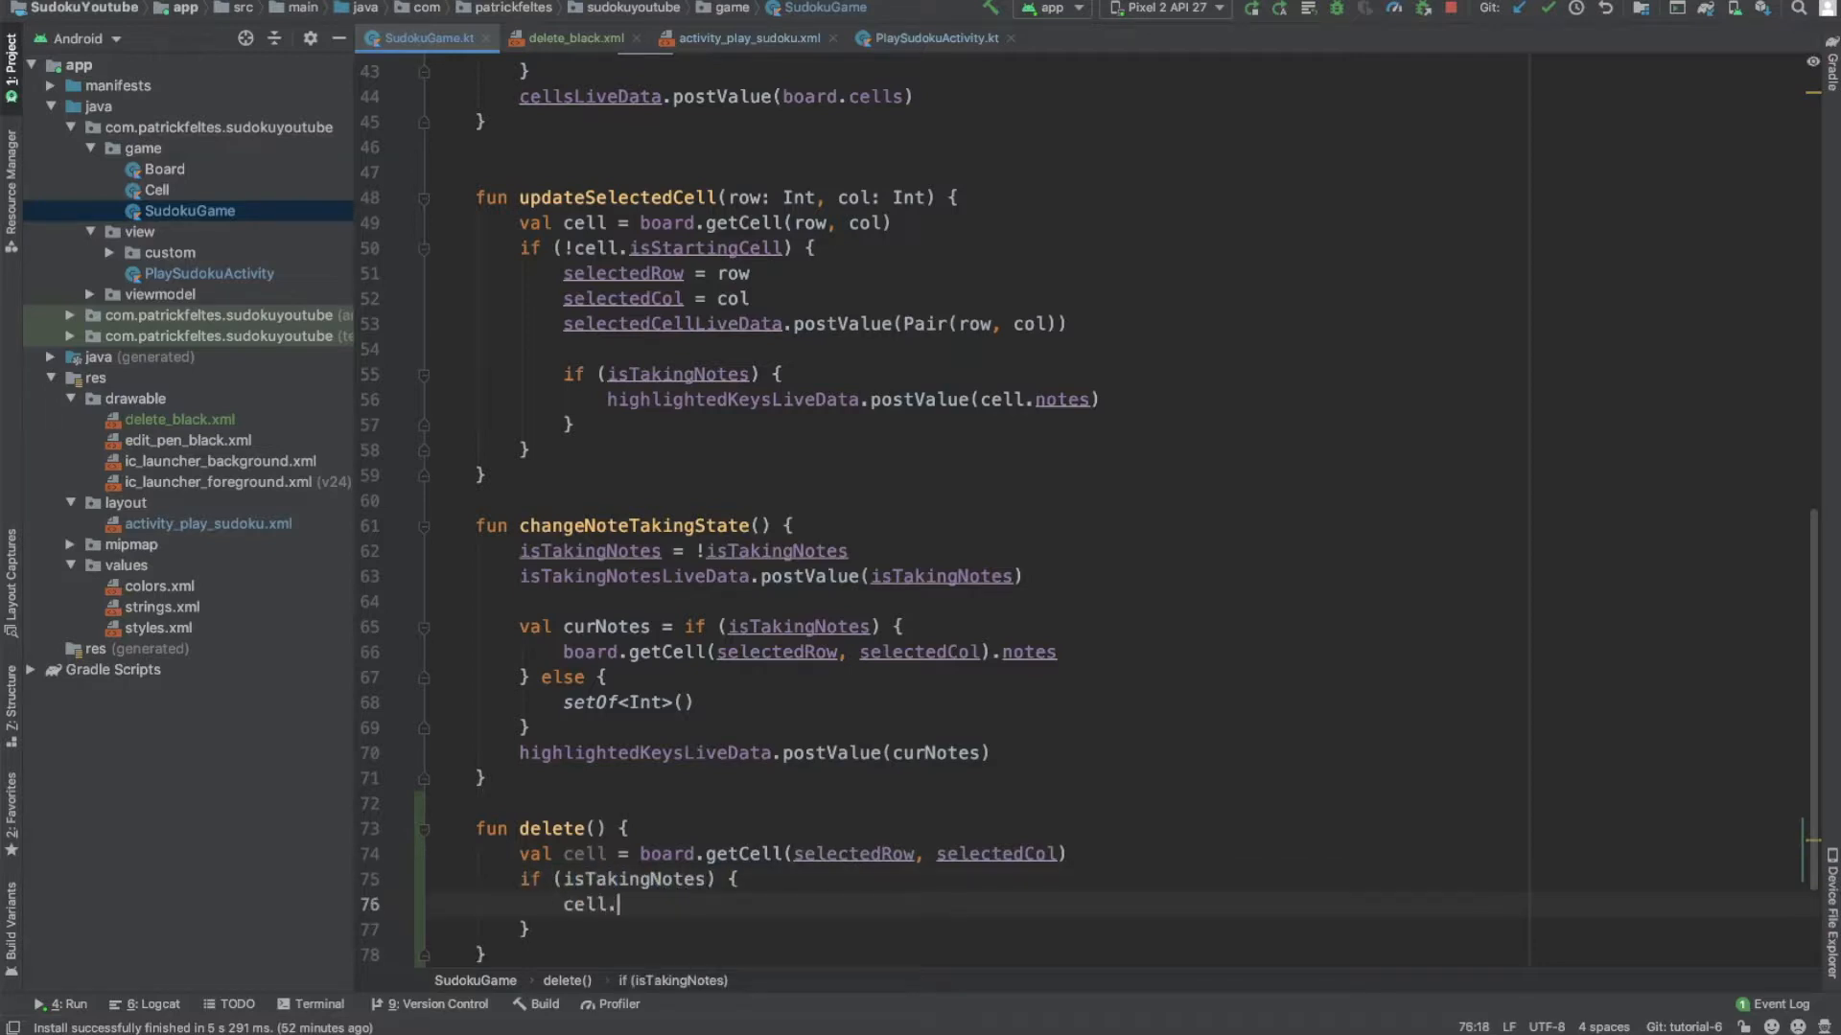
pyautogui.write('notes.clear()')
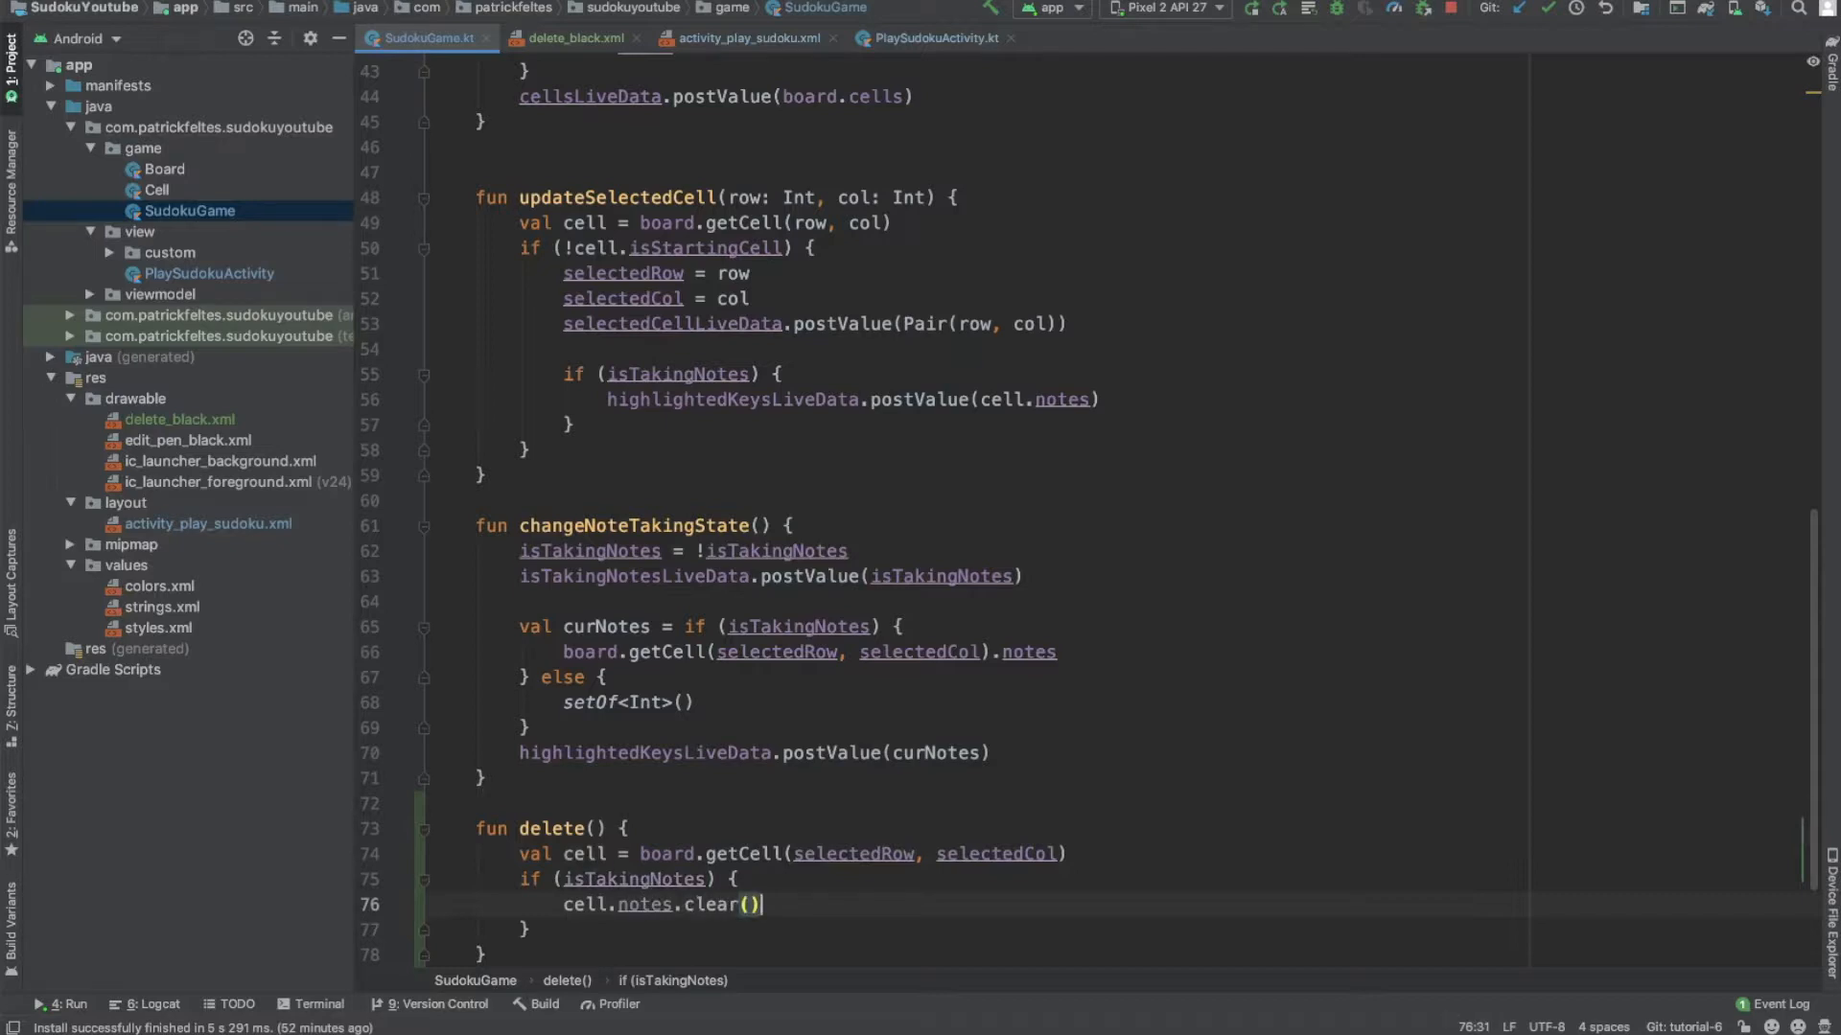
pyautogui.write('high')
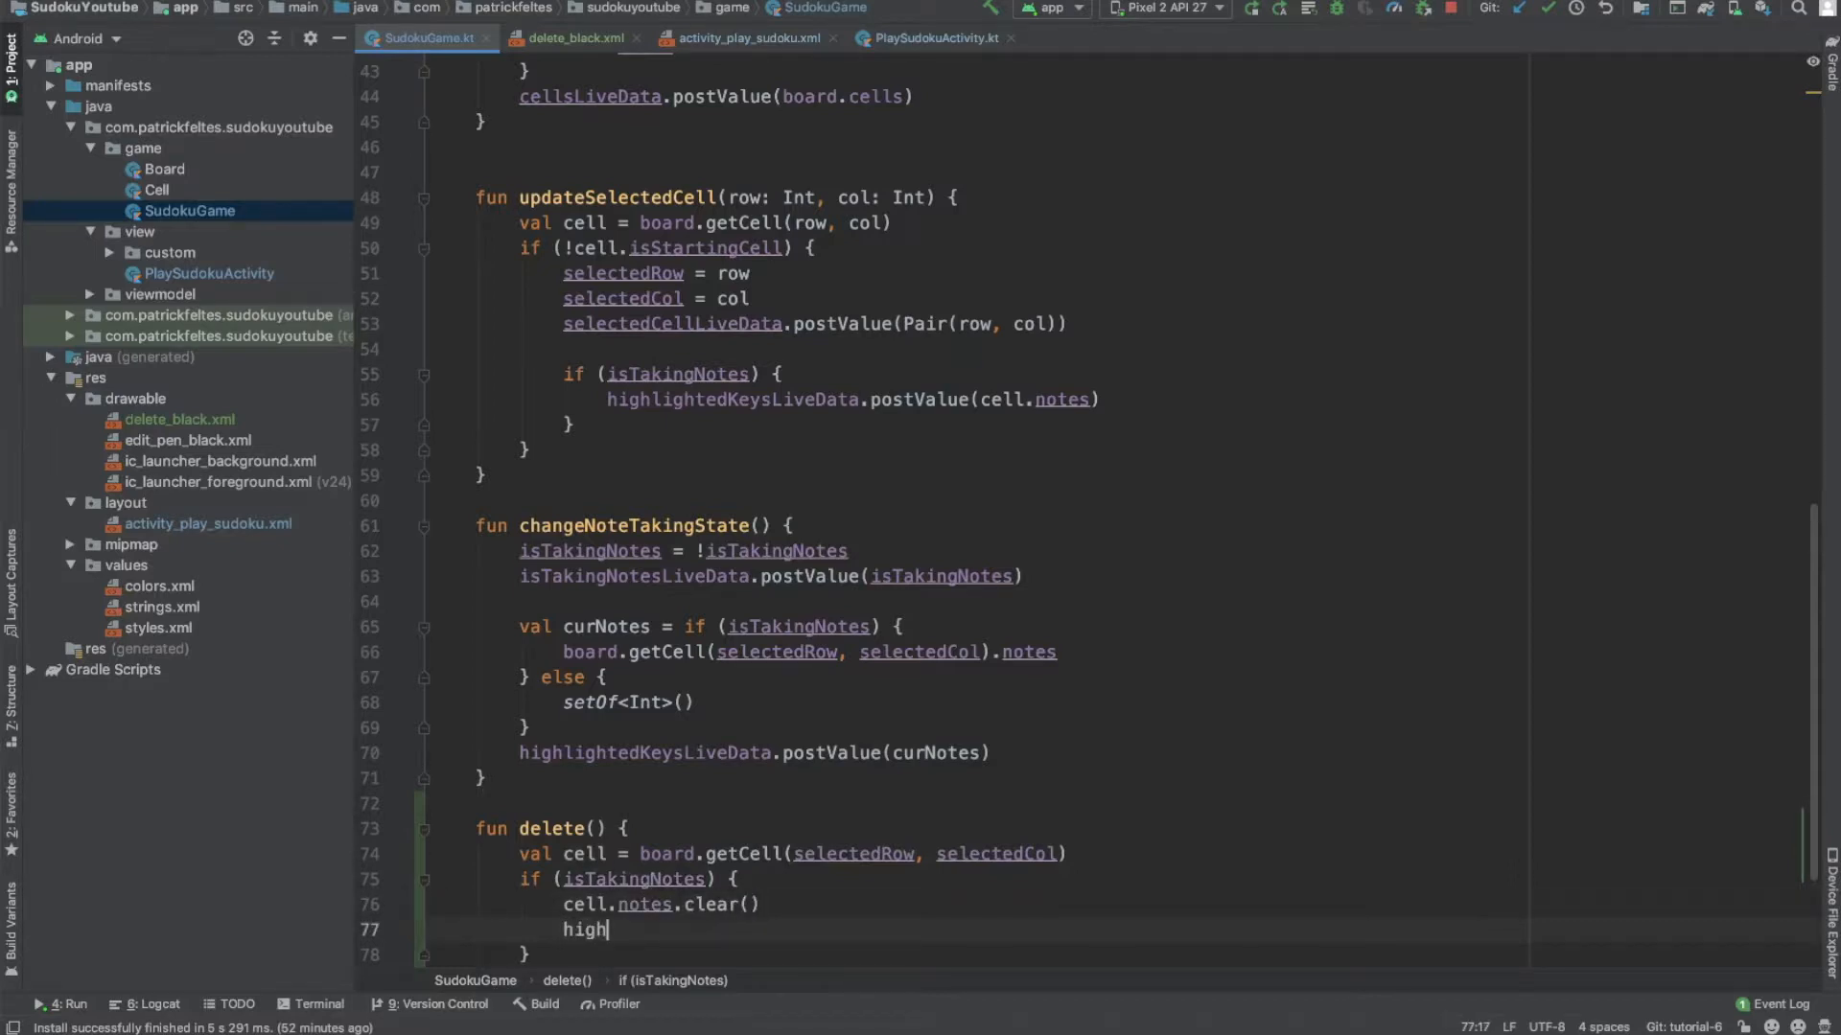
pyautogui.write('lightedKeysLiveData.postValue(')
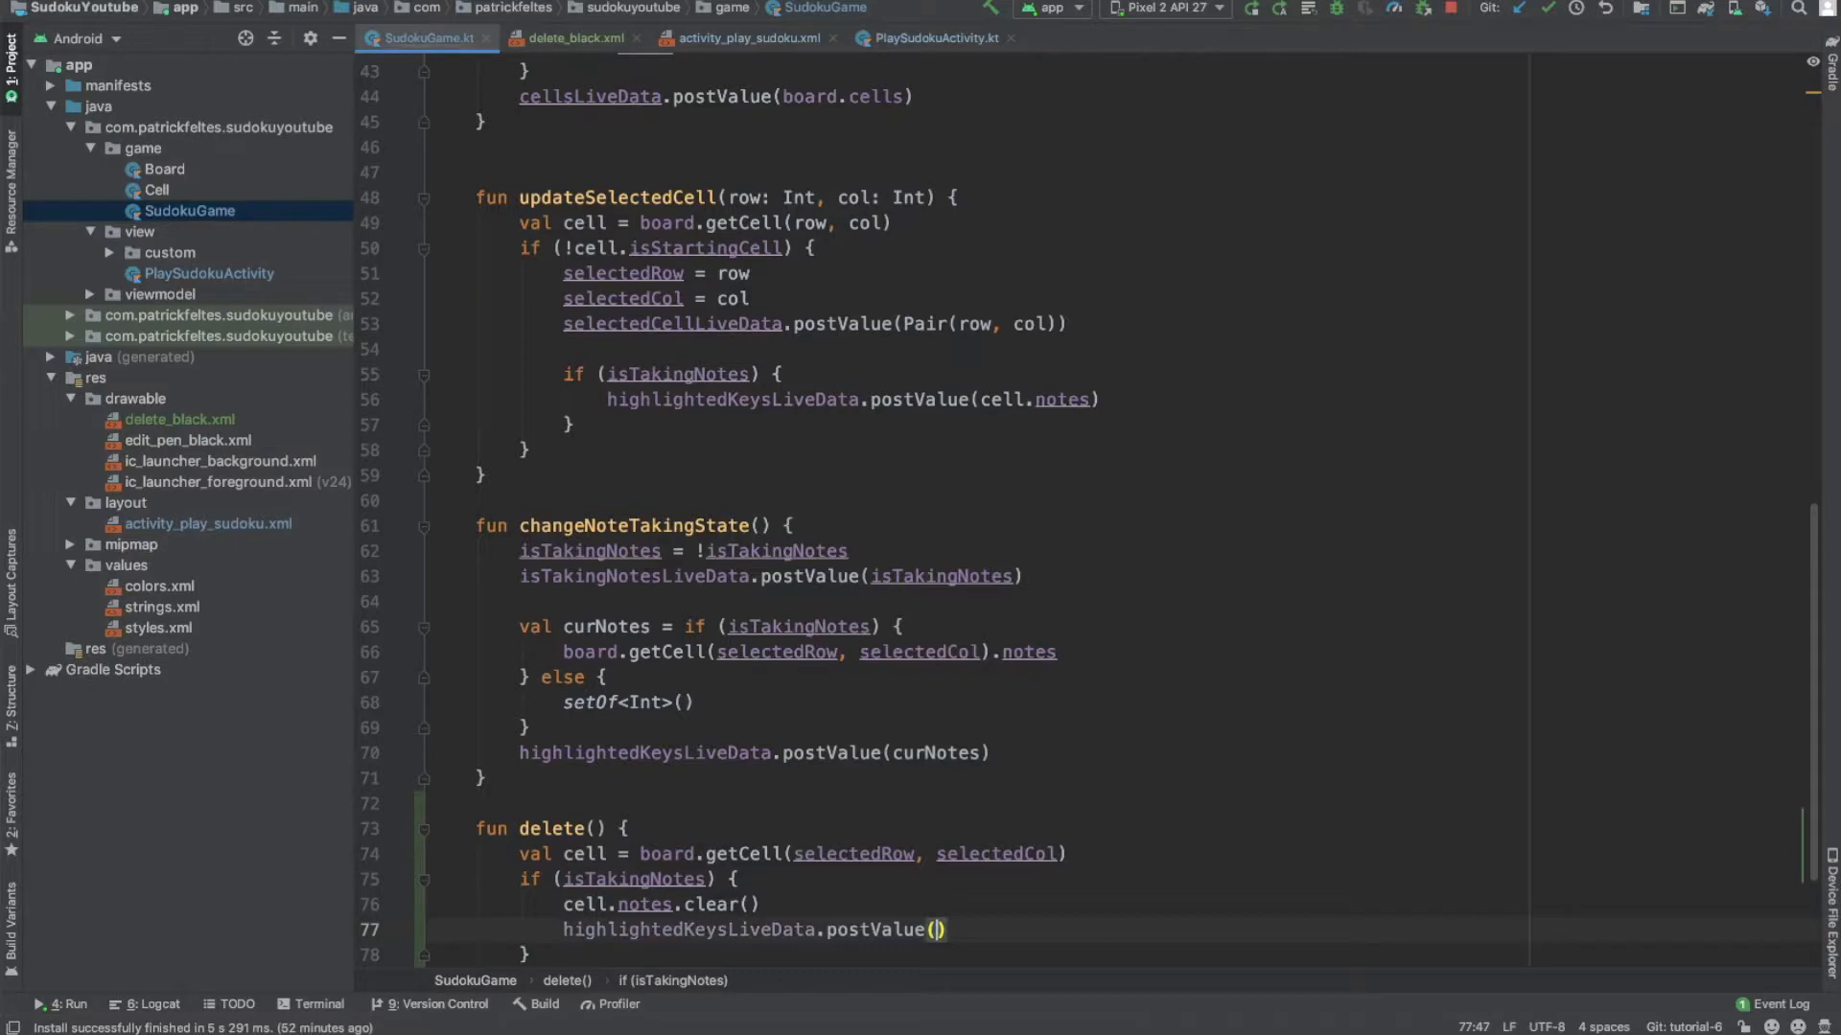
pyautogui.write('cell.notes')
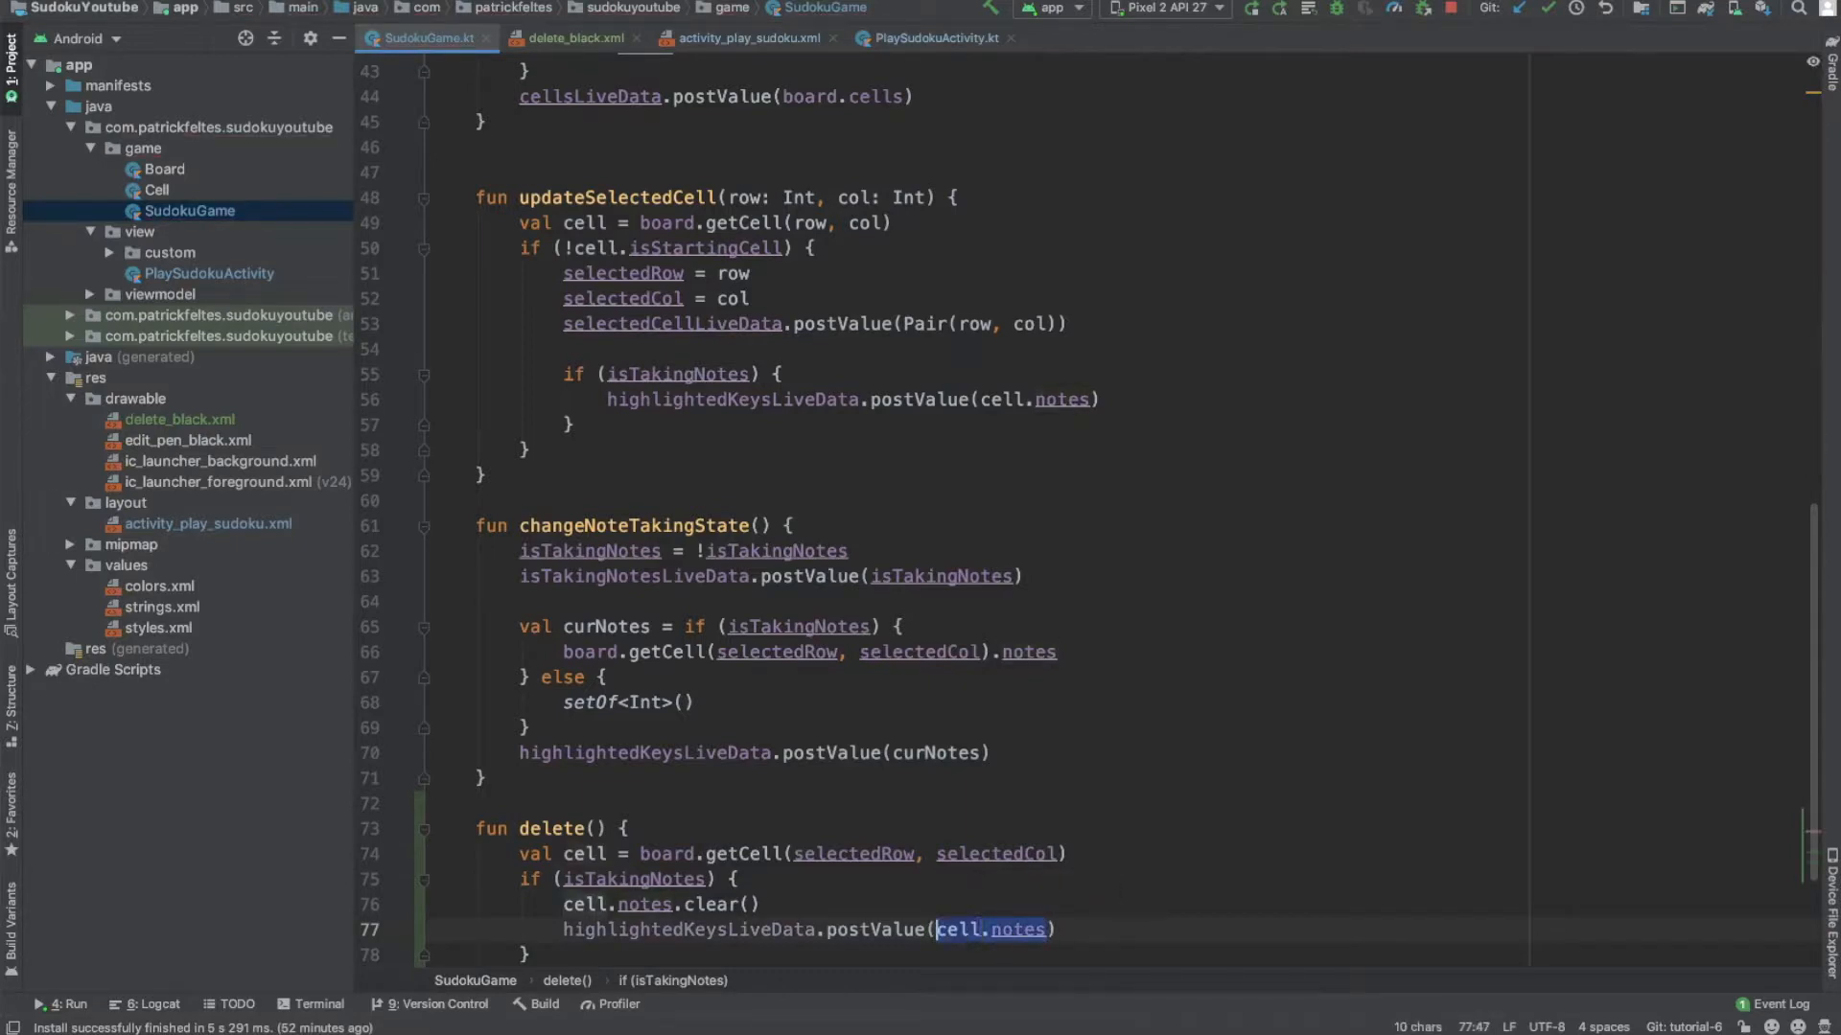
pyautogui.write('setOf()')
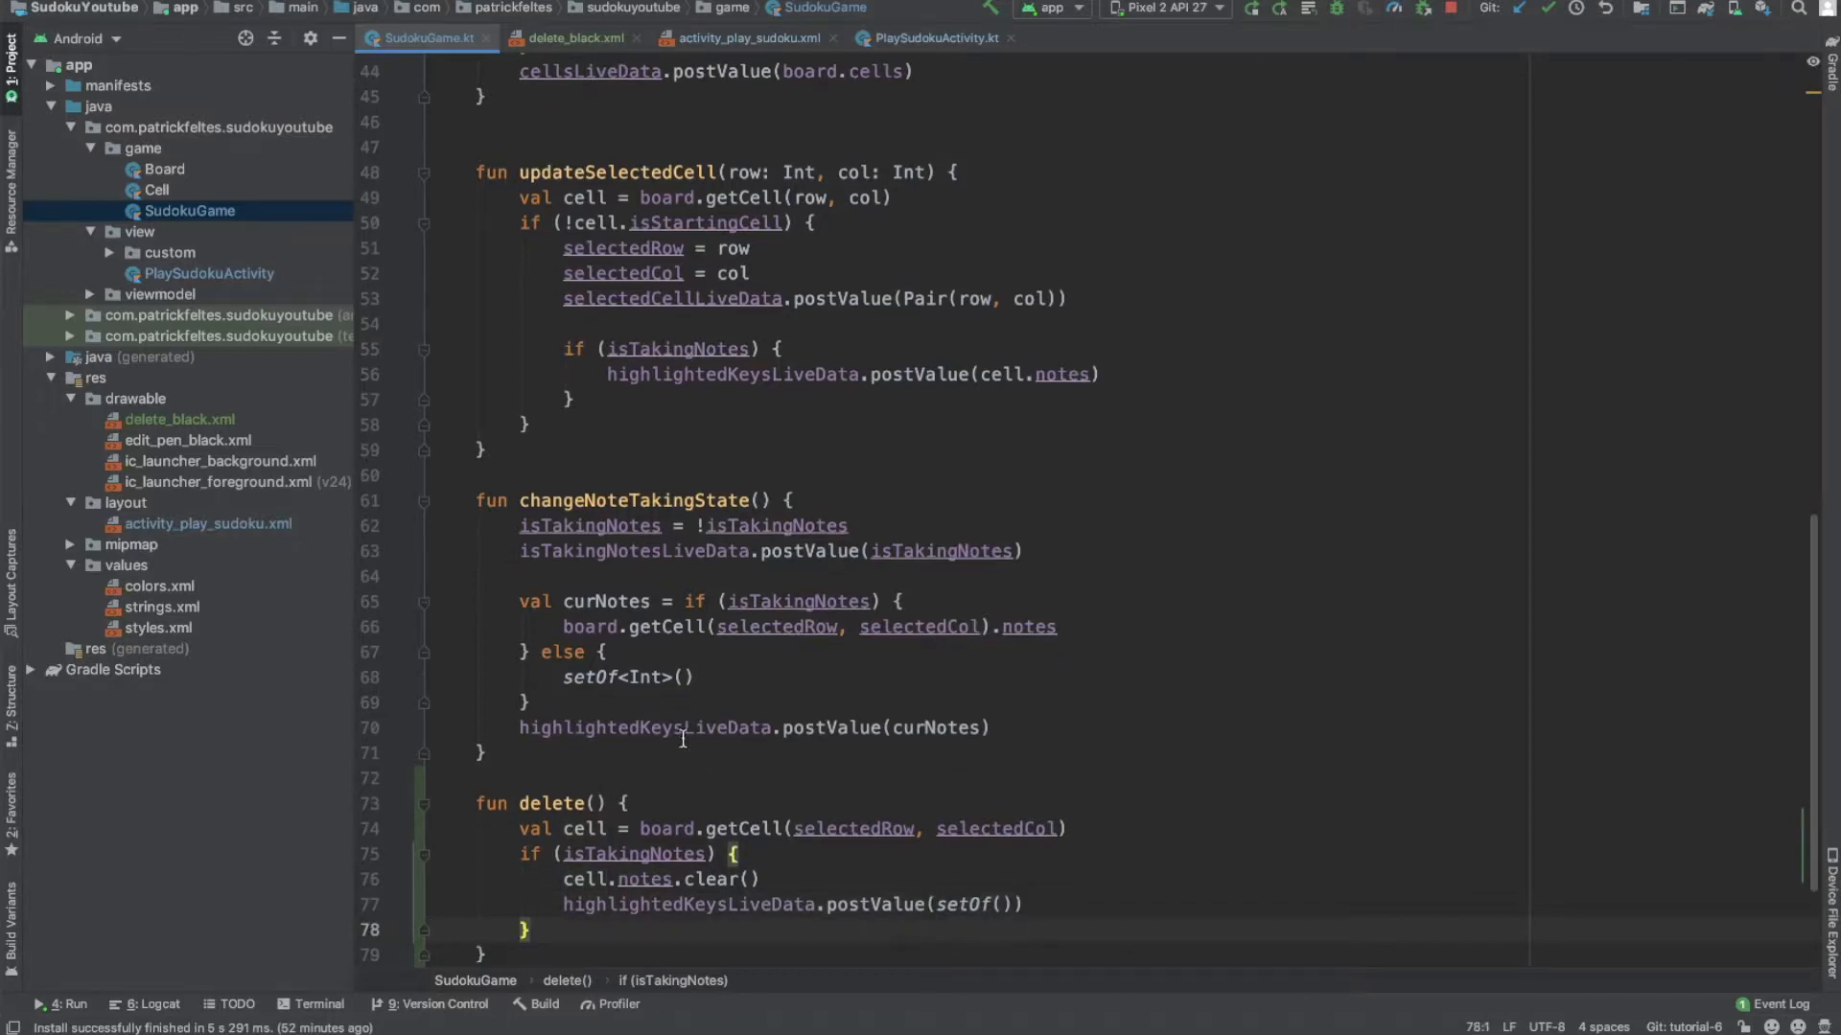
pyautogui.moveTo(640, 878)
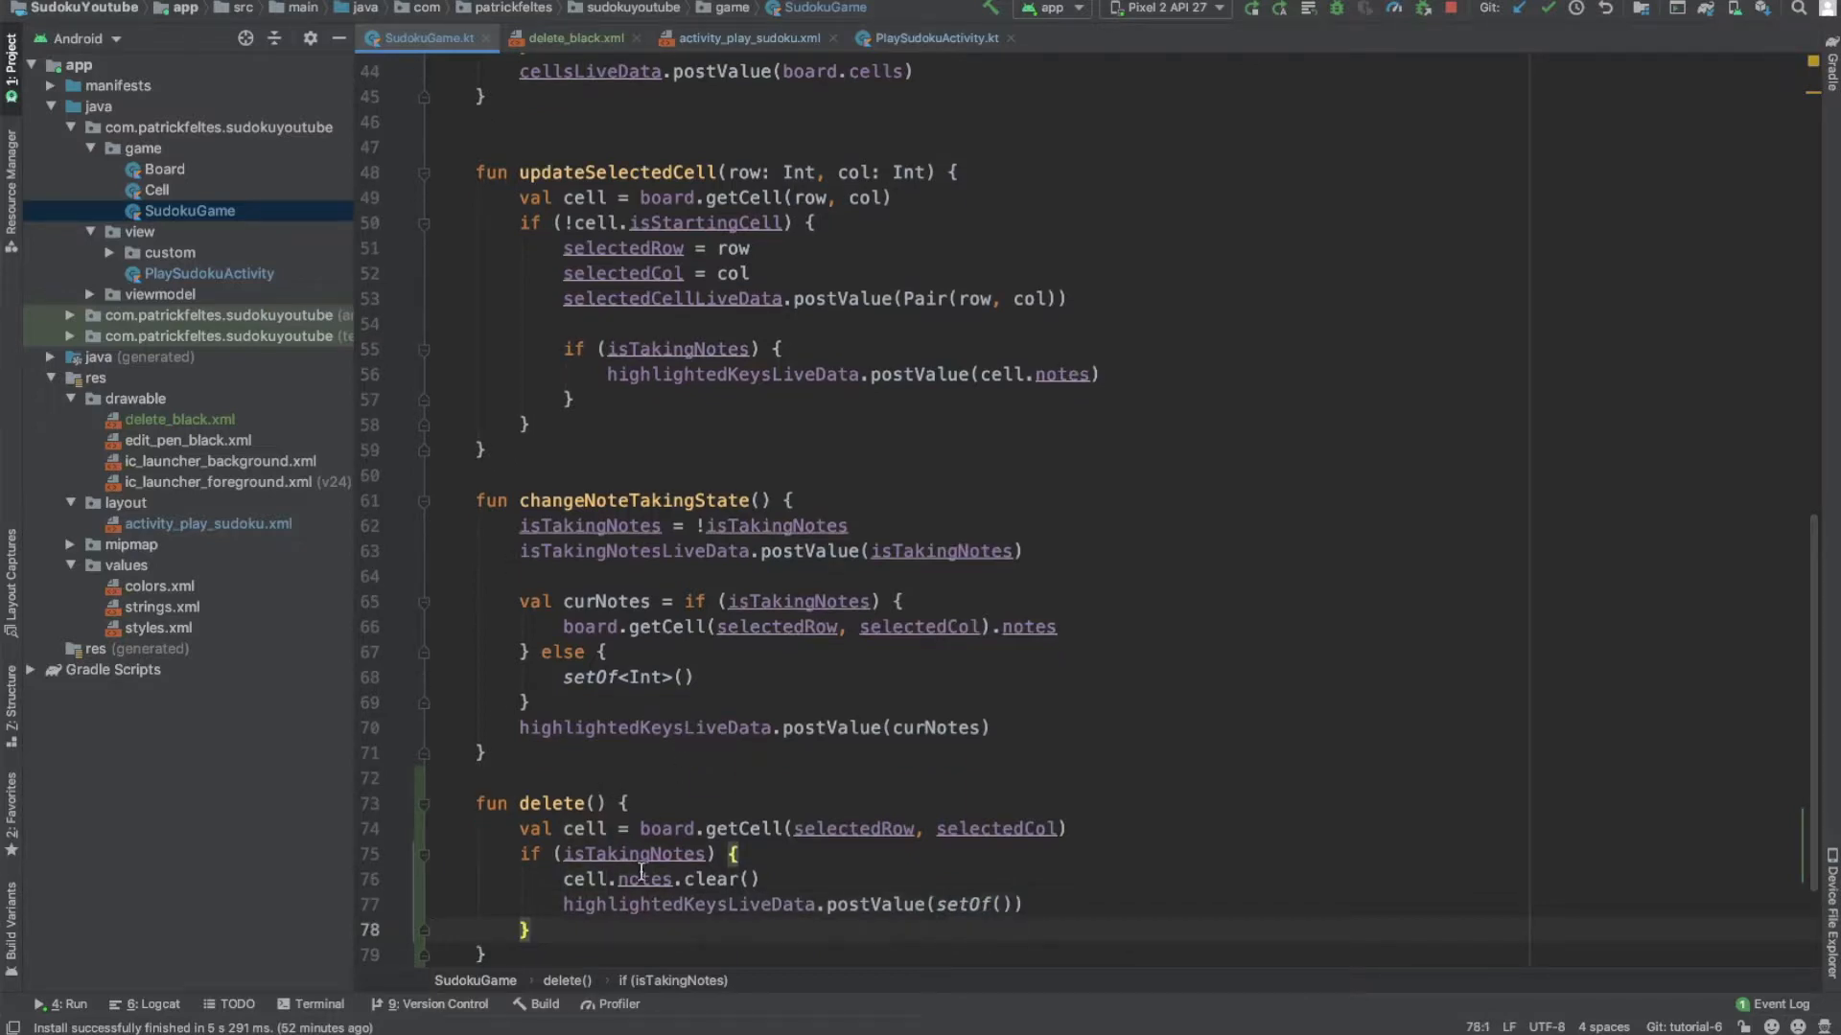
# Step: Otherwise set cell.value = 0, then cellsLiveData.postValue(board.cells)
pyautogui.write('el')
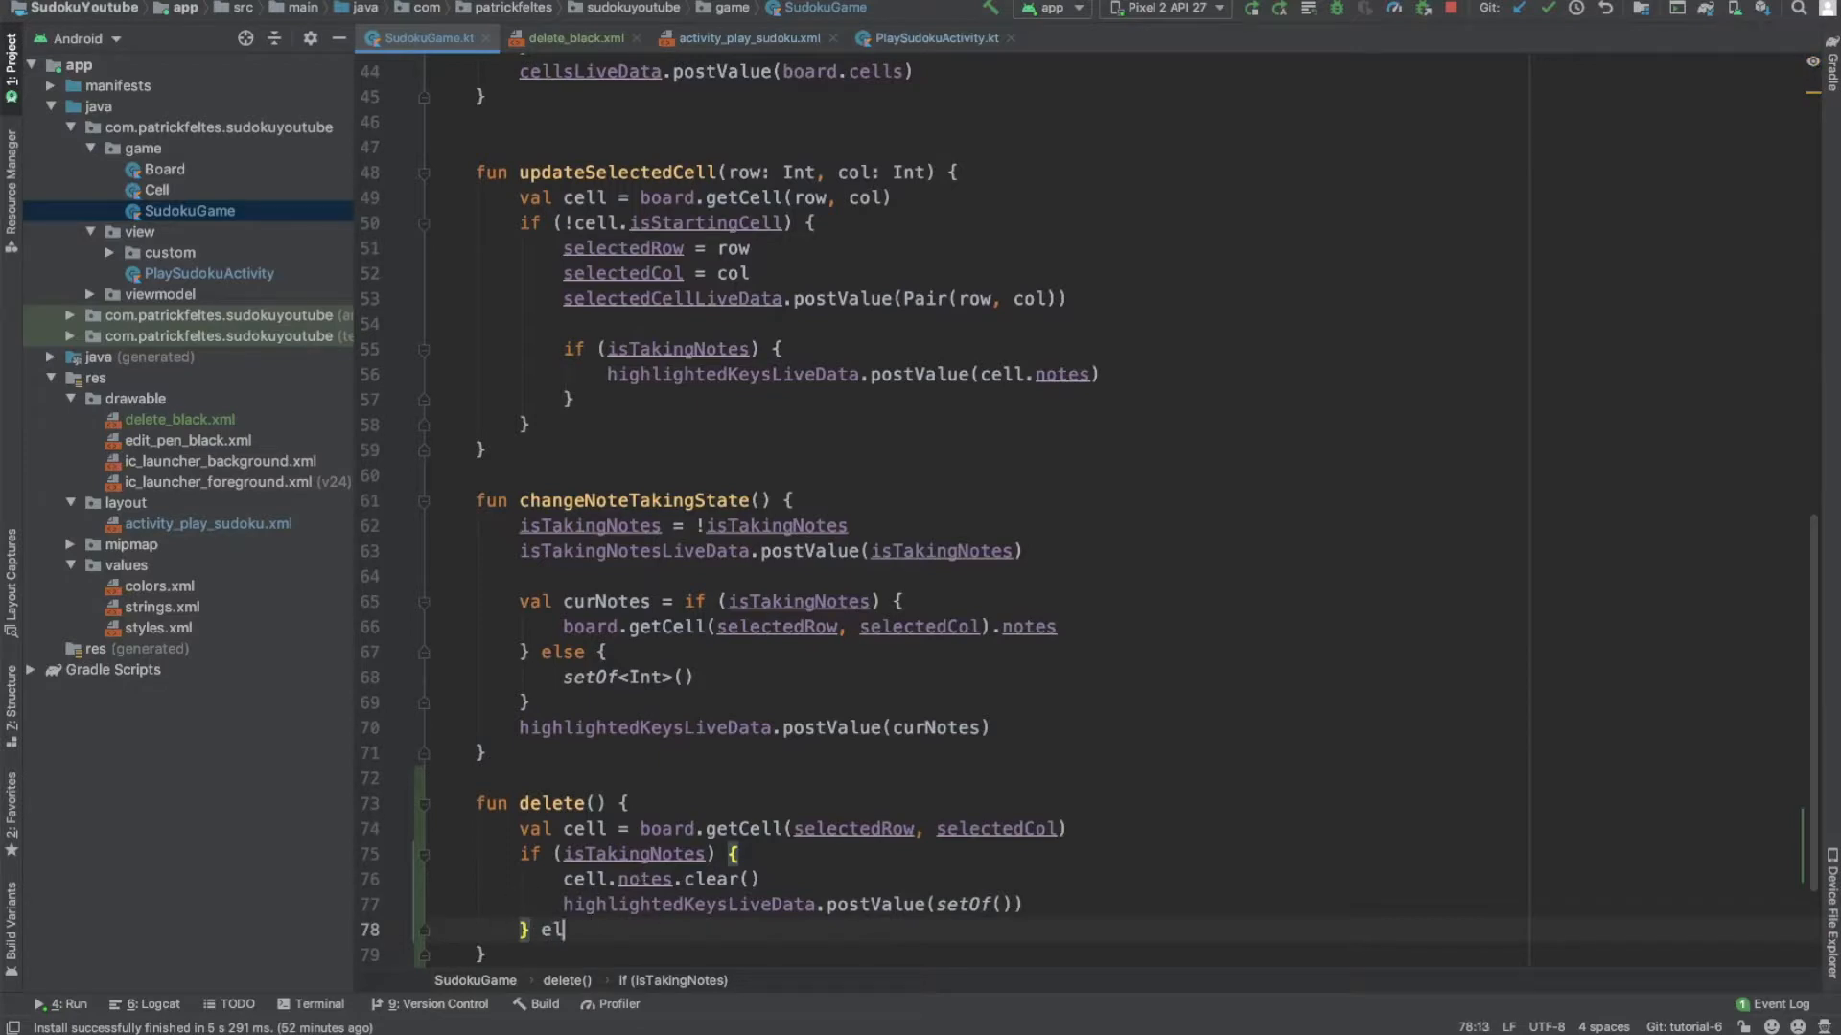
pyautogui.write('se {')
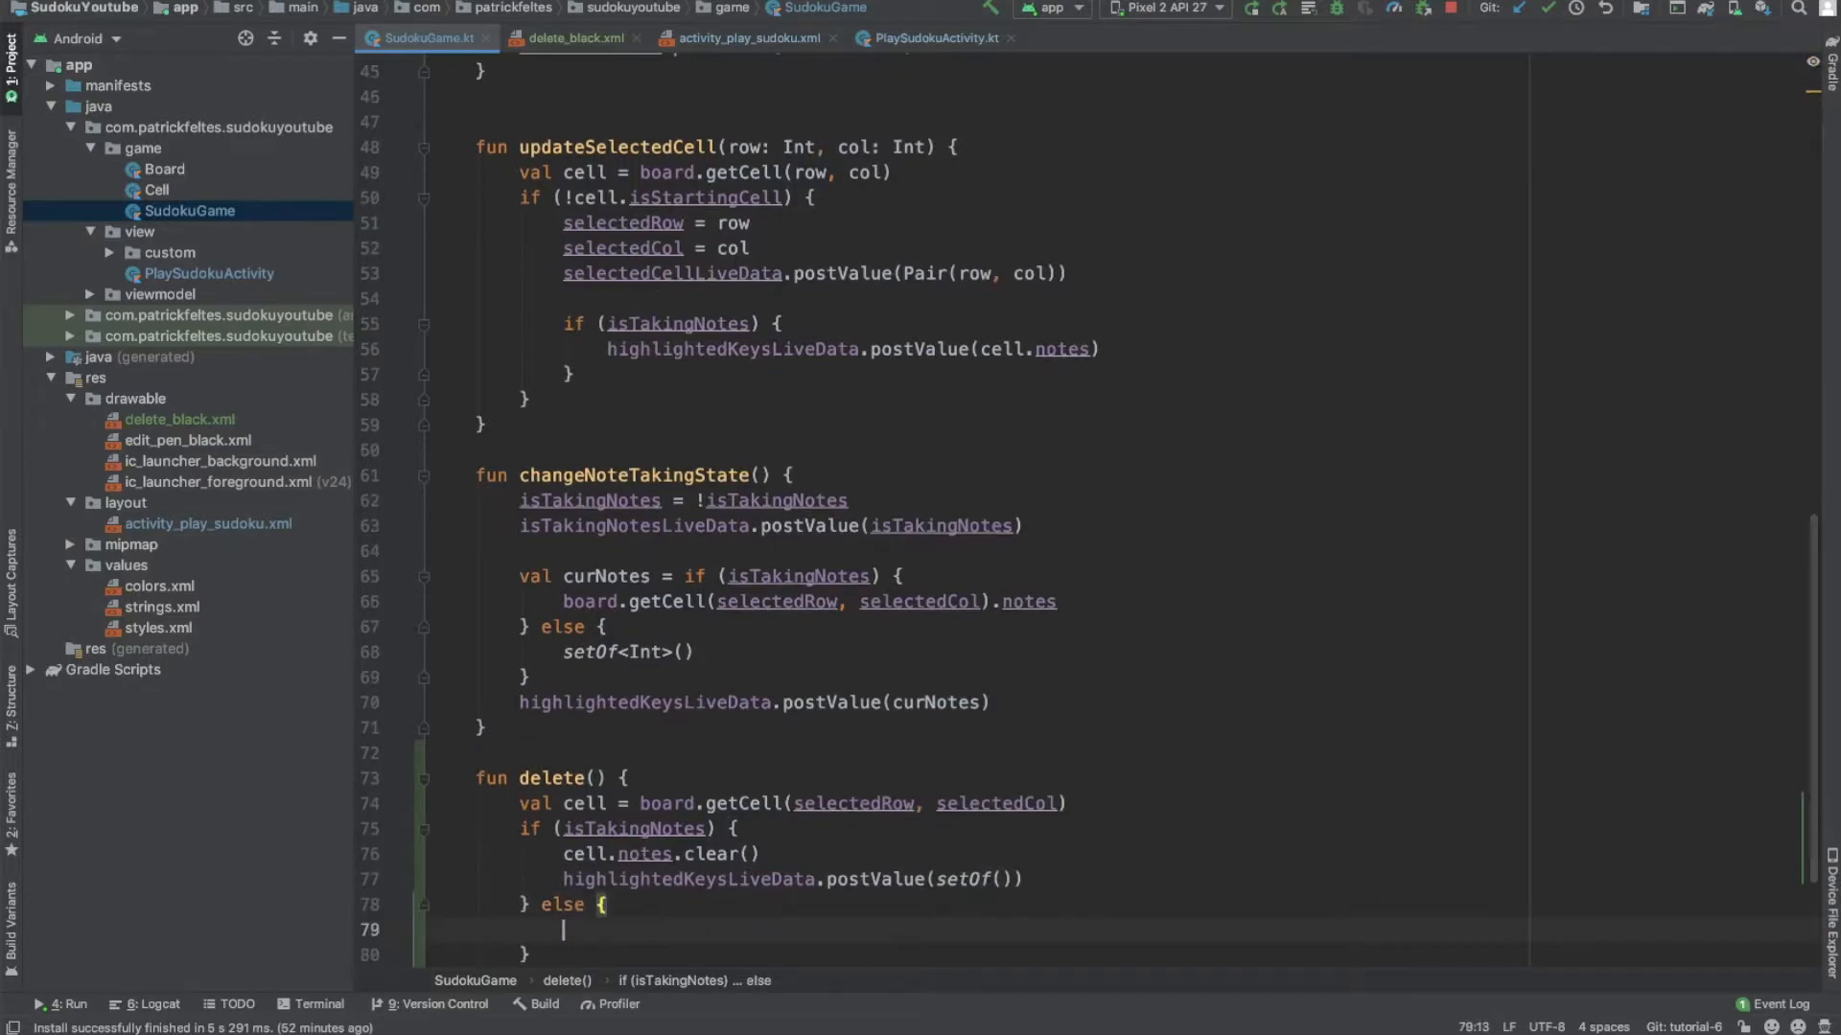
pyautogui.write('cell.')
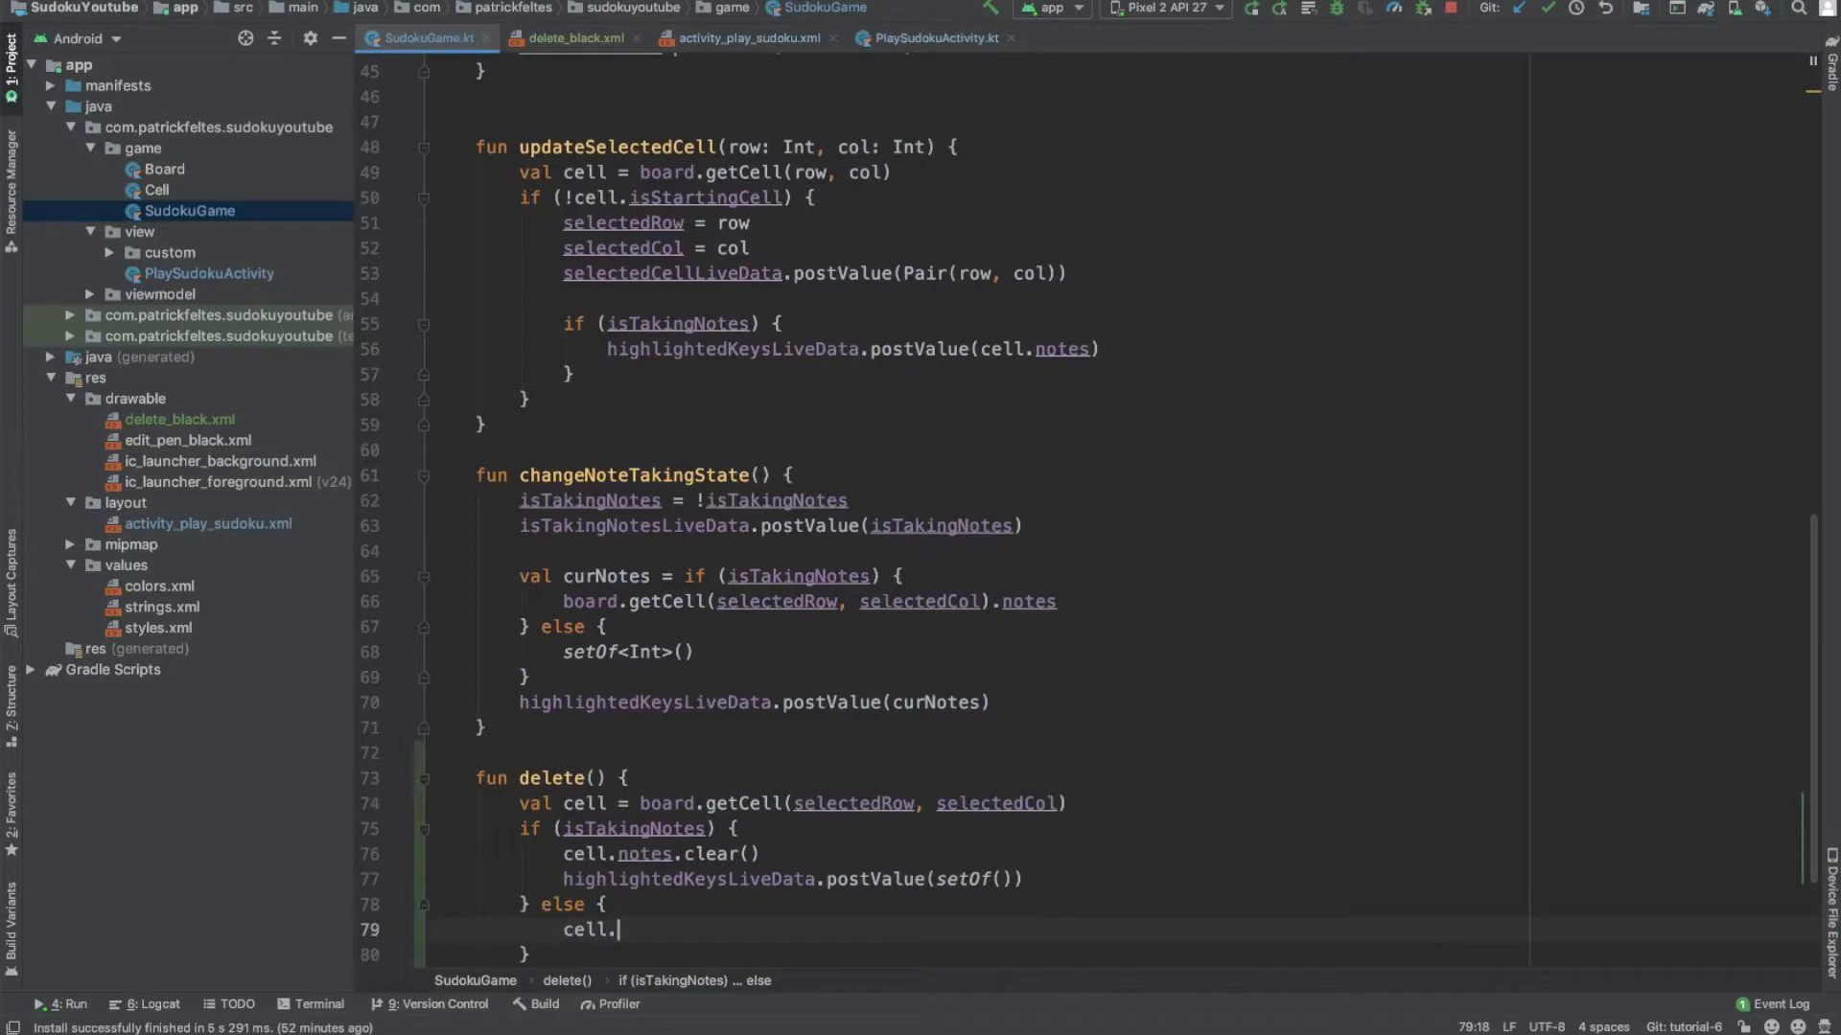
pyautogui.write('value')
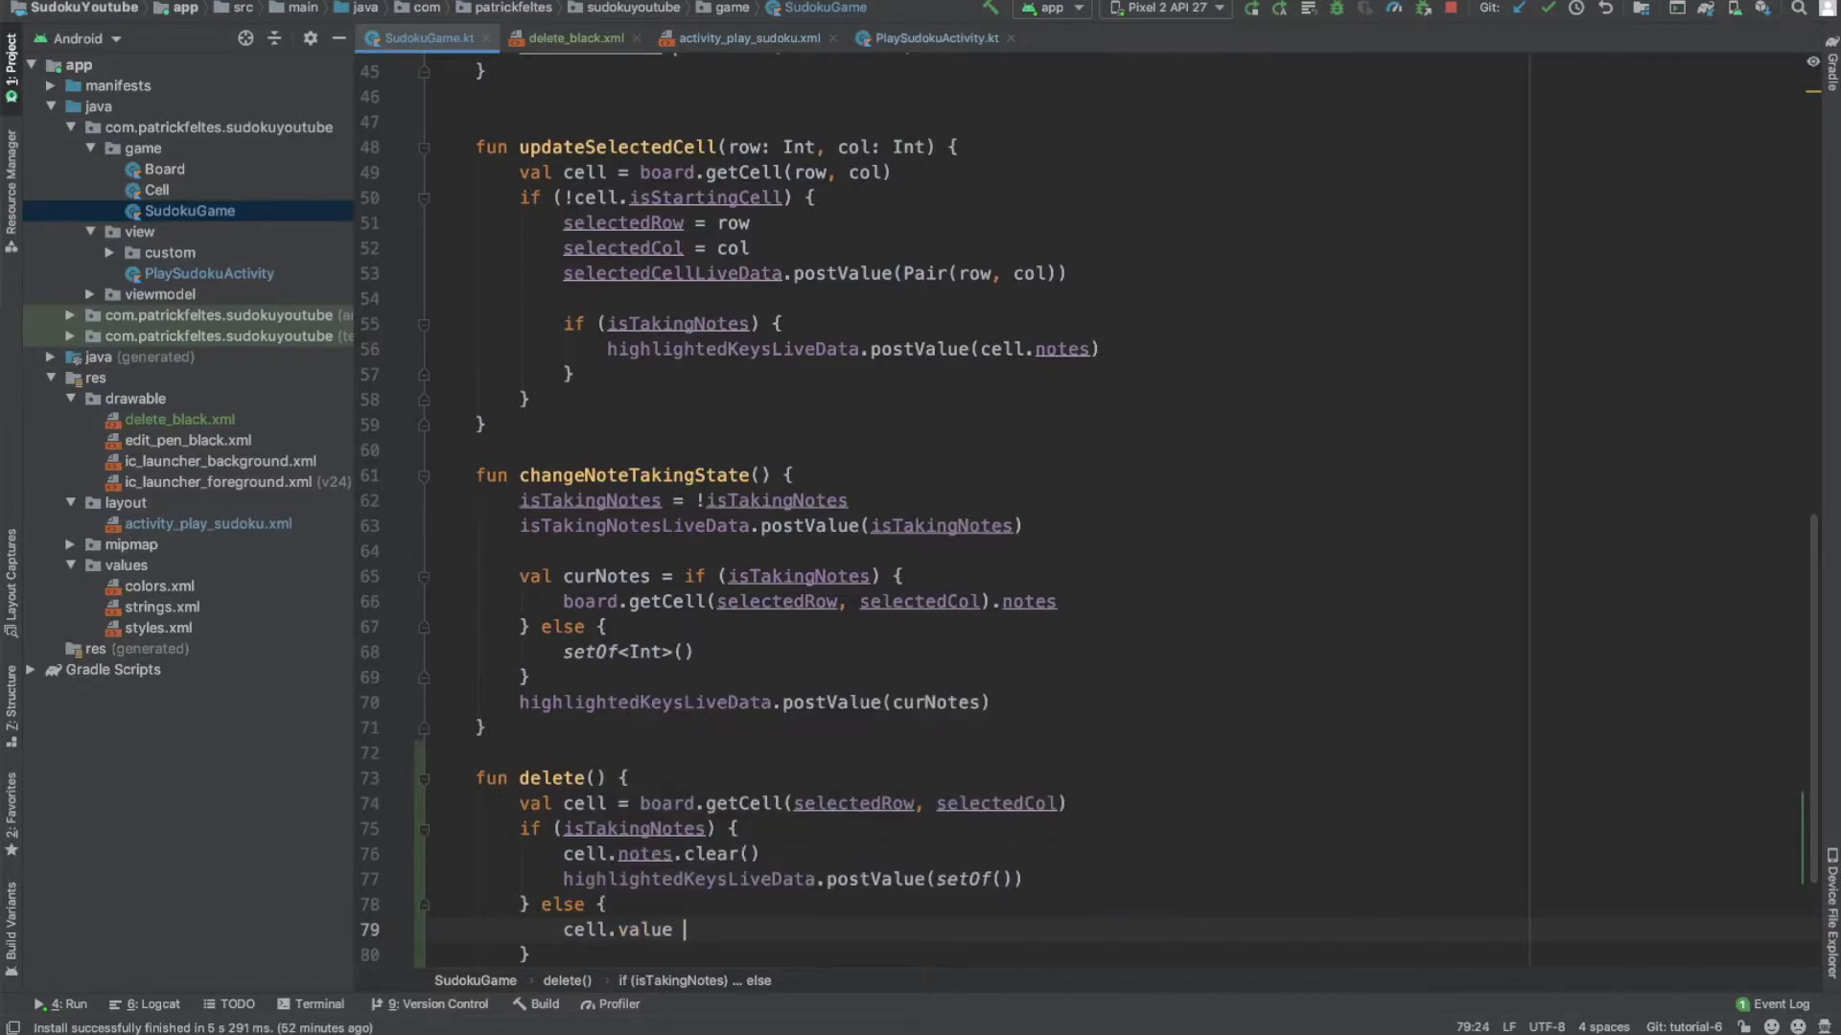
pyautogui.write('= 0')
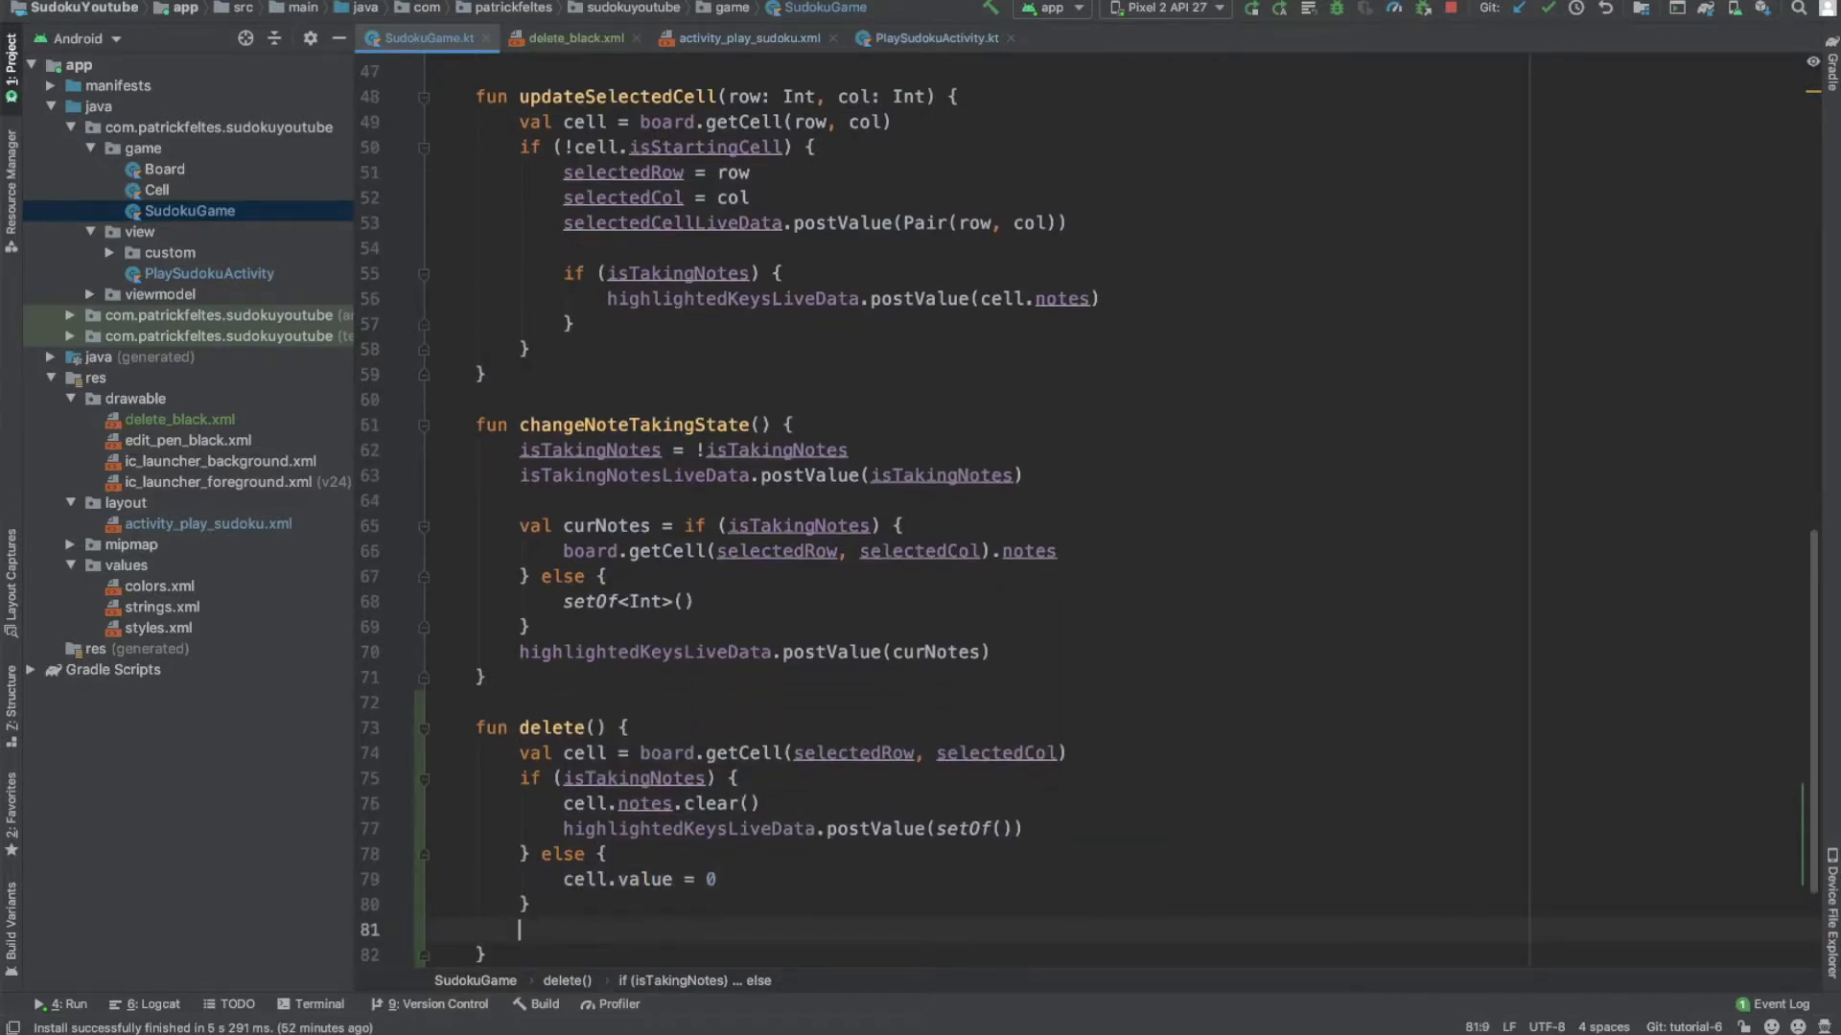
pyautogui.write('cellsLiveDat')
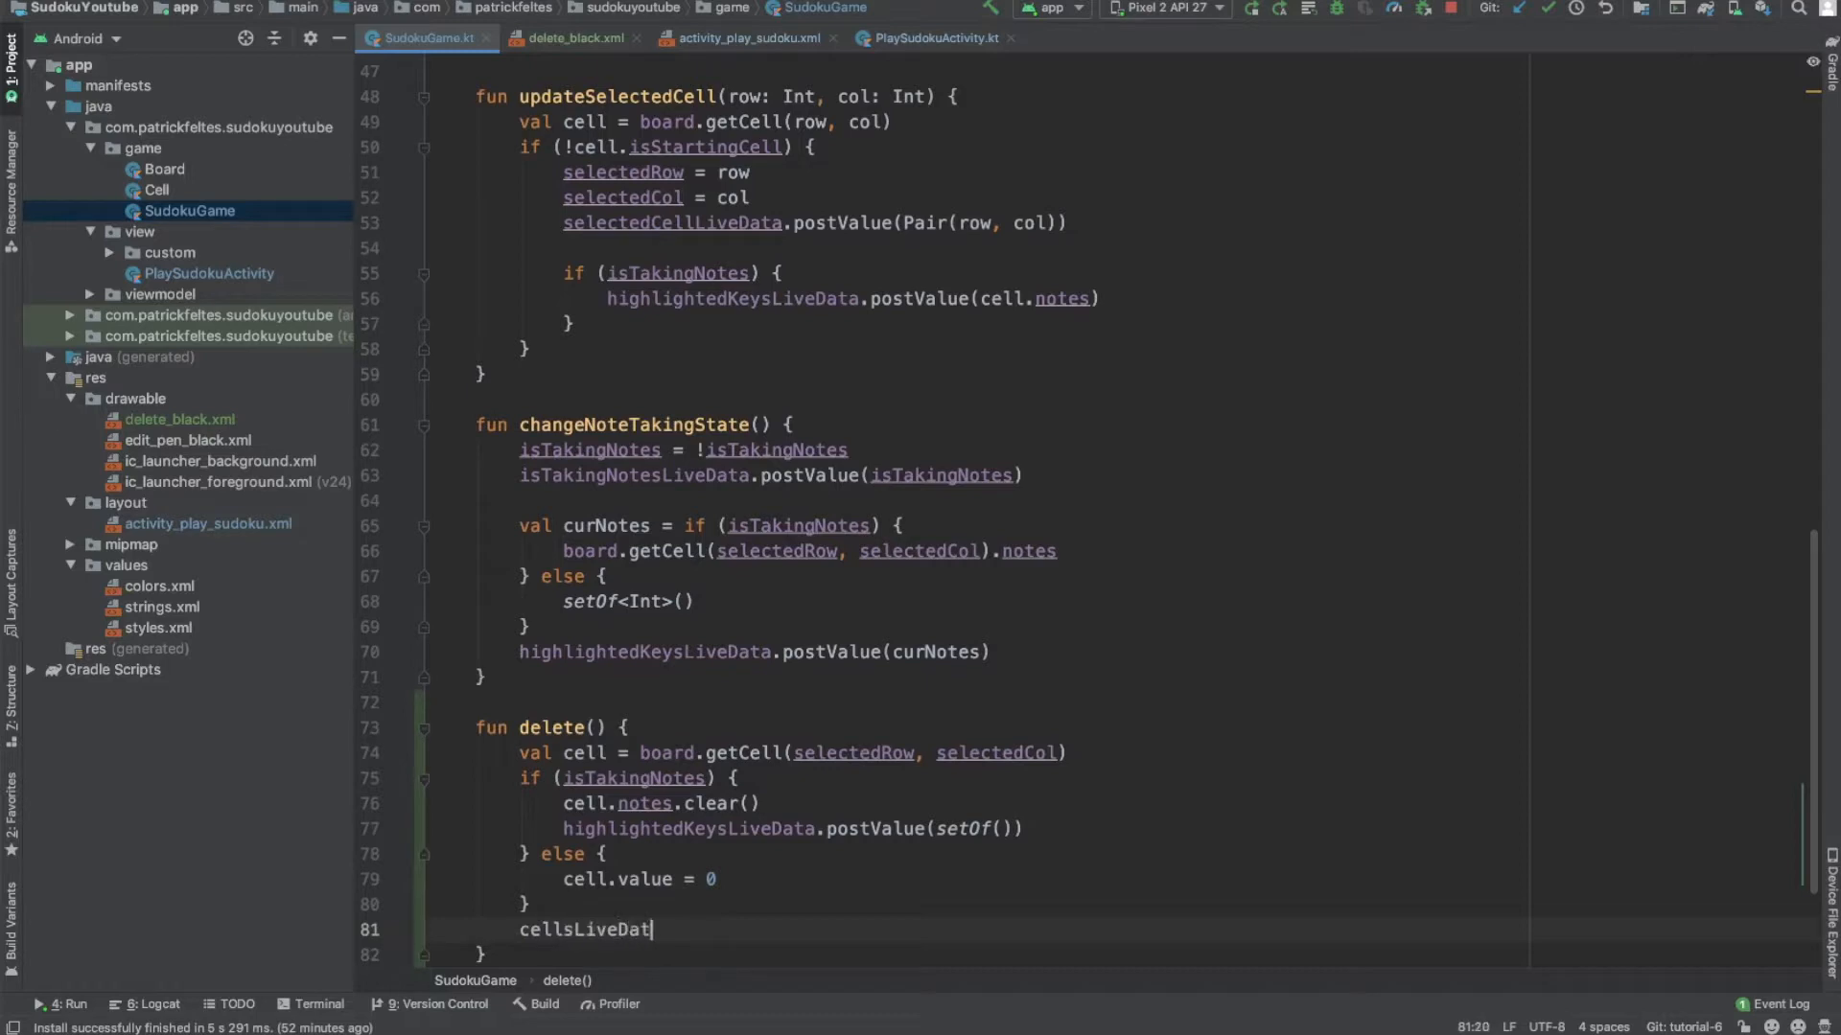
pyautogui.write('.postValue(')
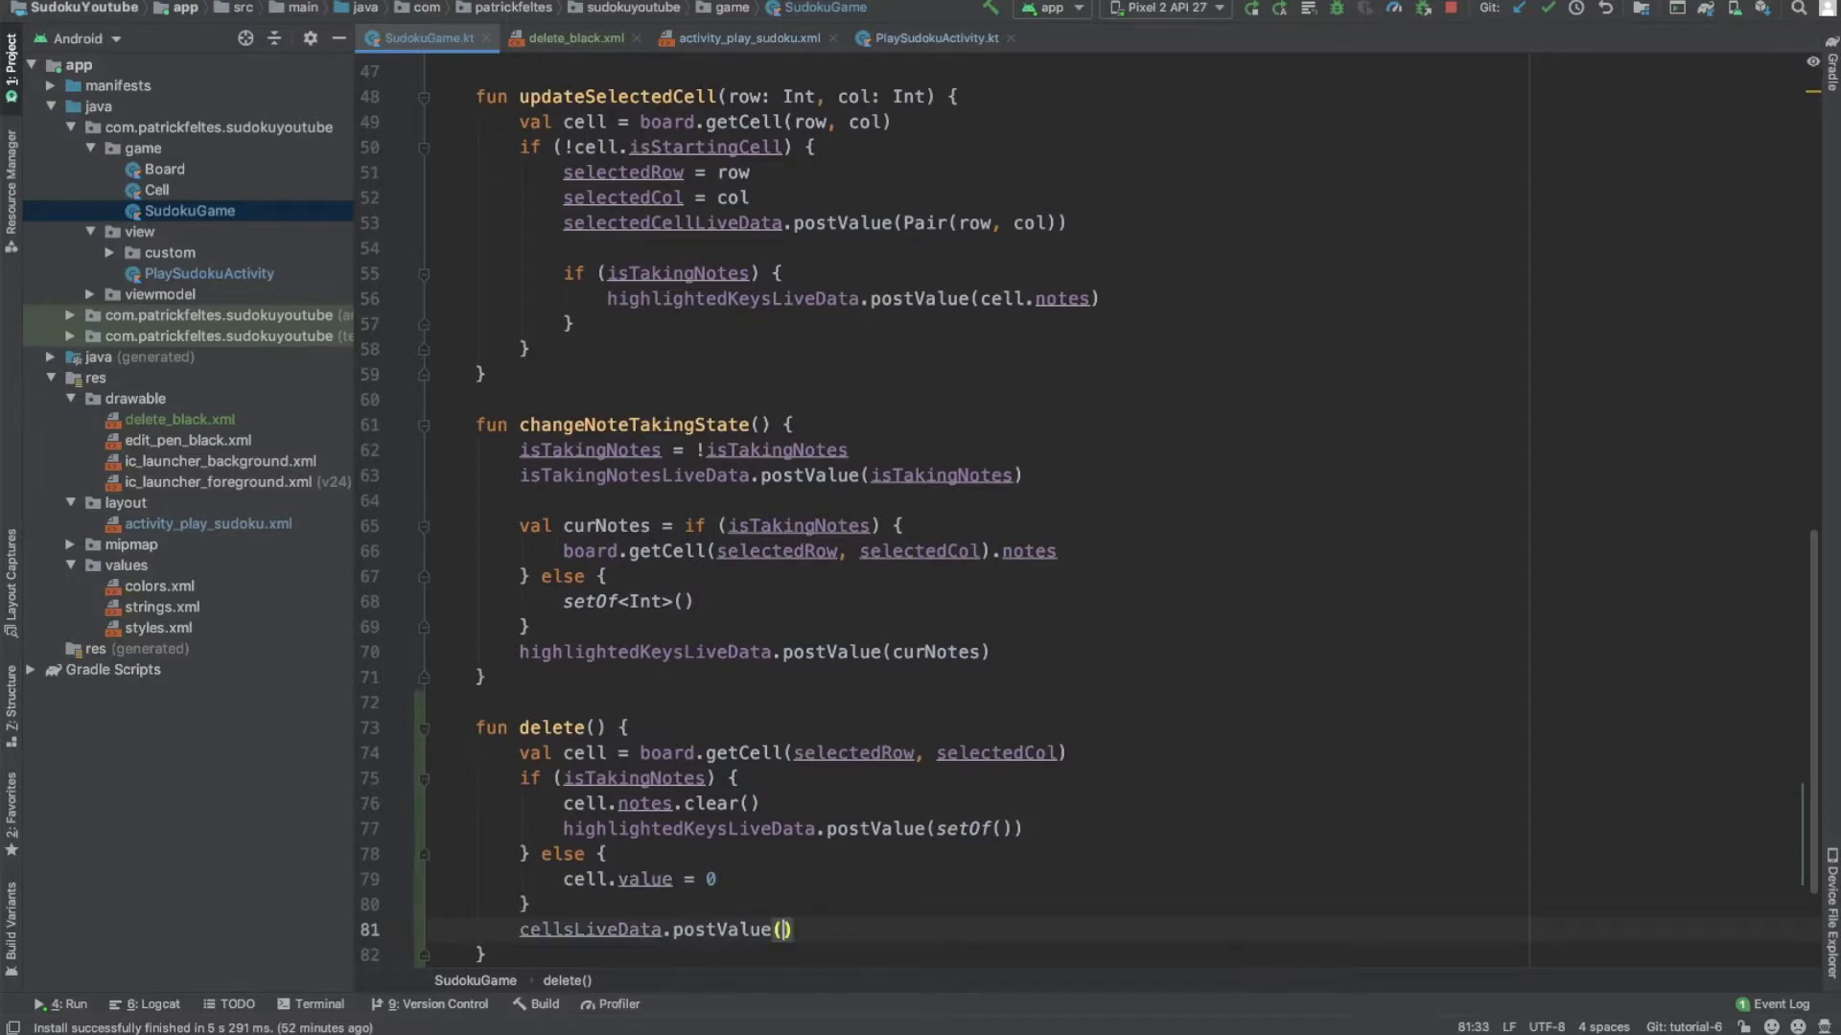
pyautogui.write('board.cells')
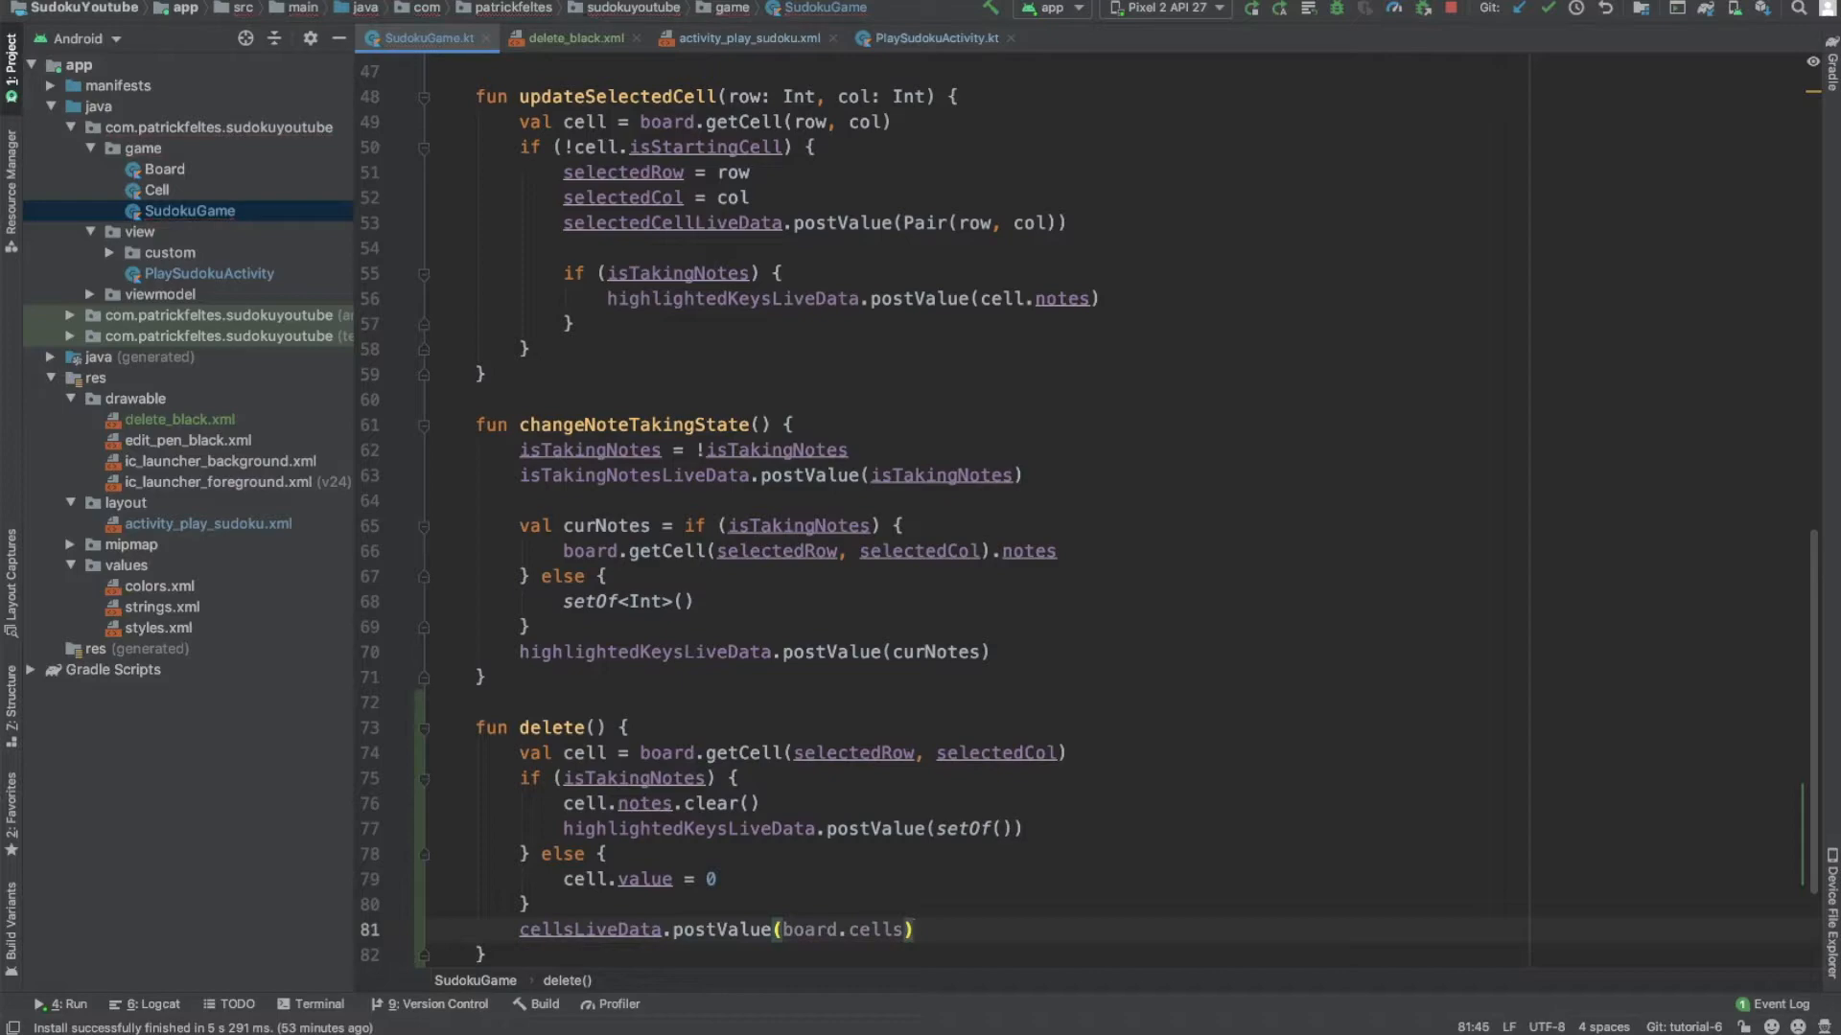
pyautogui.scroll(-3)
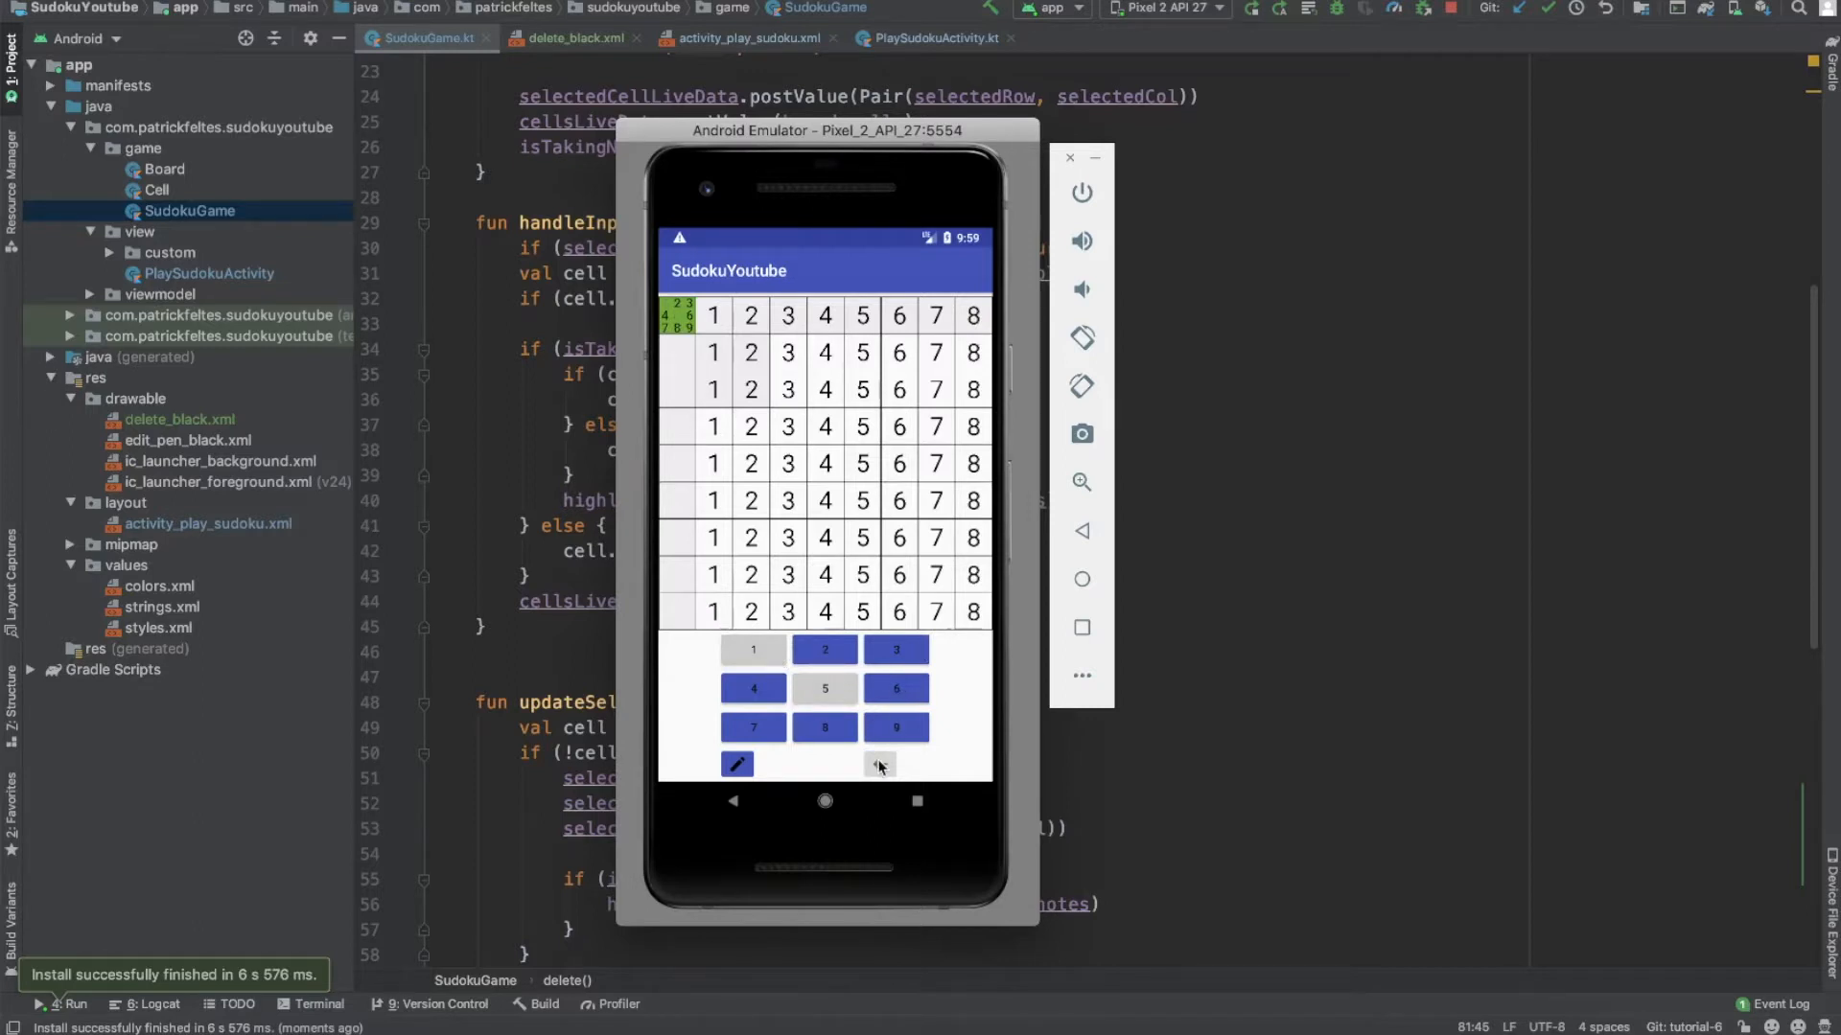
# Step: In the emulator delete a cell's notes and an entered 4, then return to the code
pyautogui.click(737, 763)
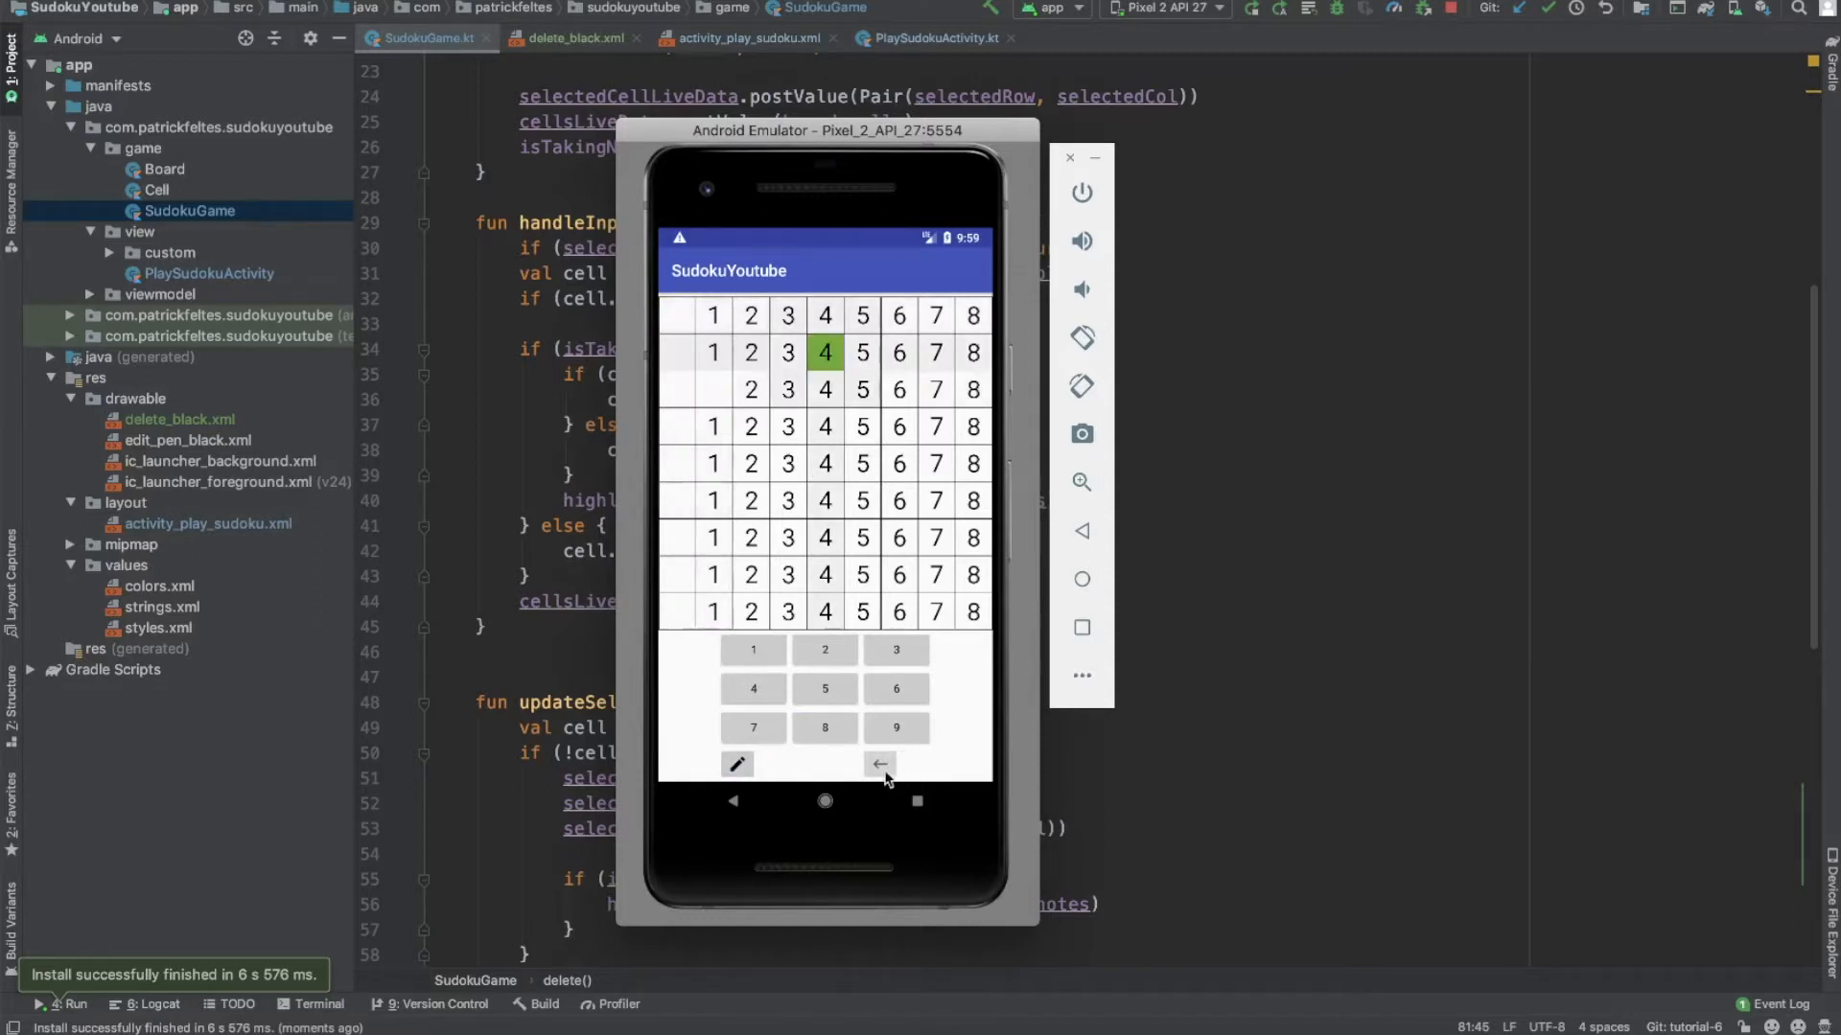
pyautogui.click(882, 763)
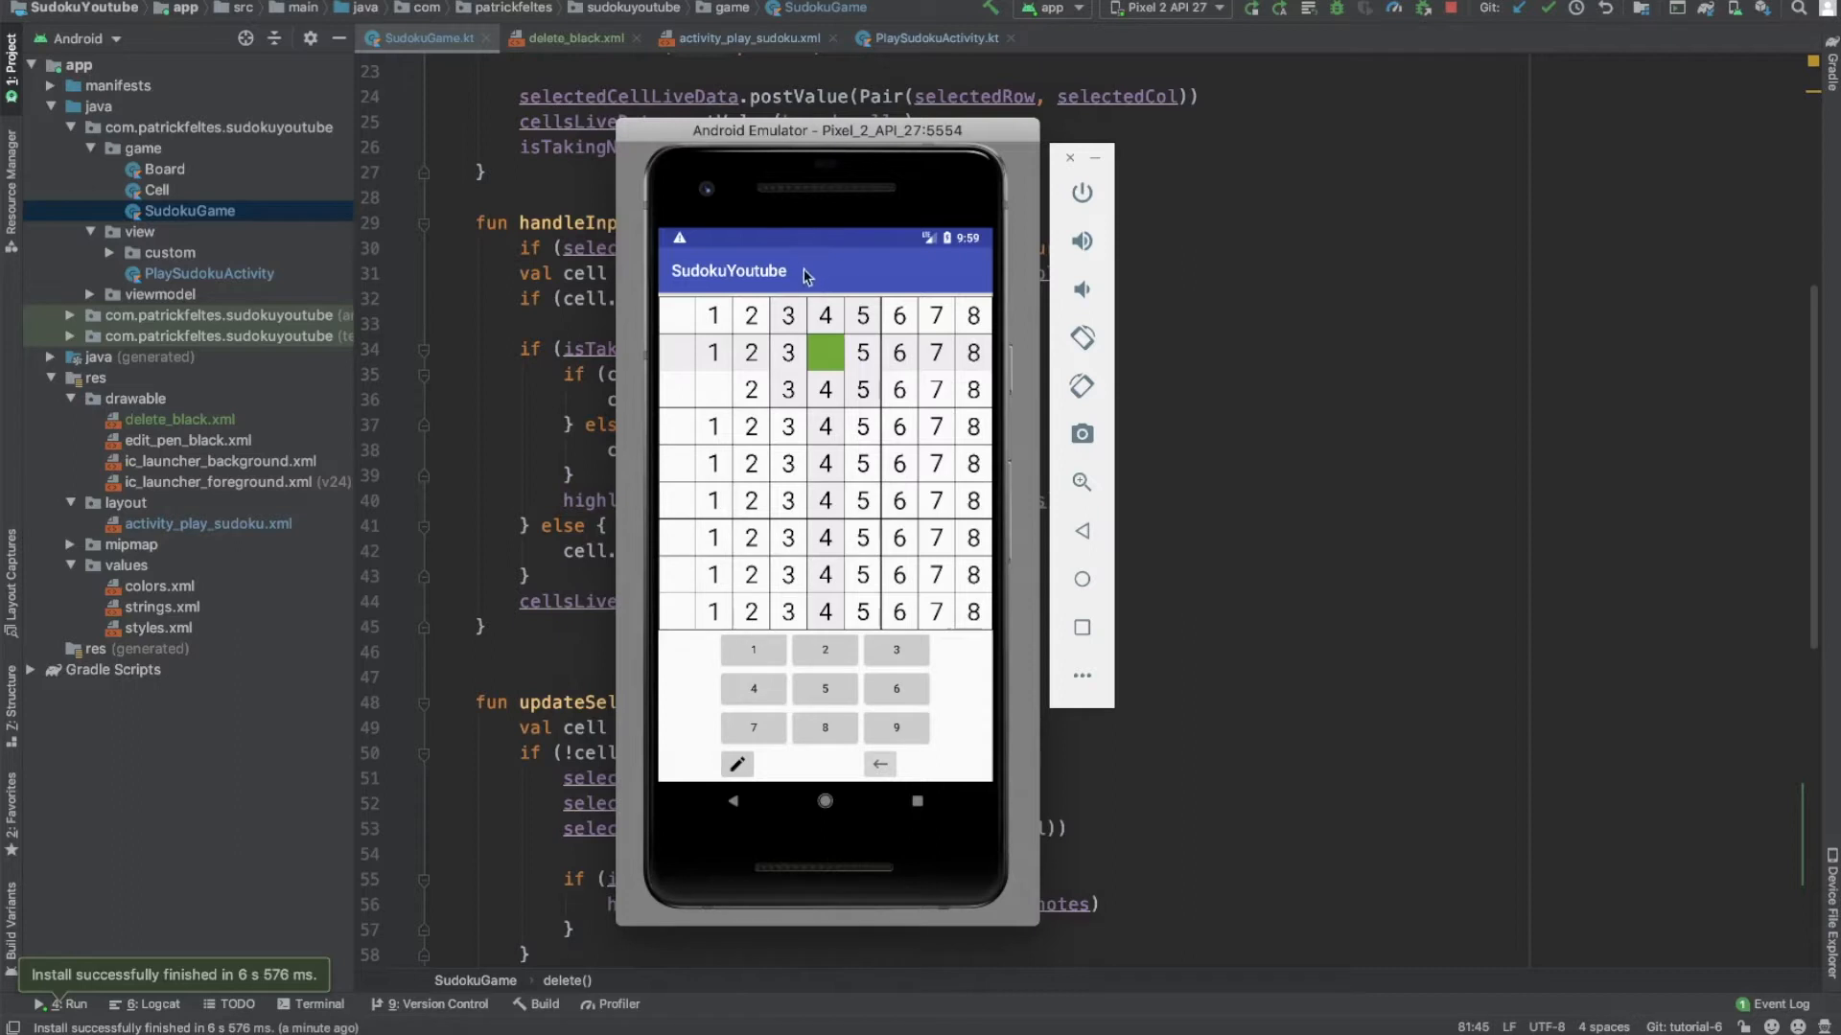
pyautogui.moveTo(809, 284)
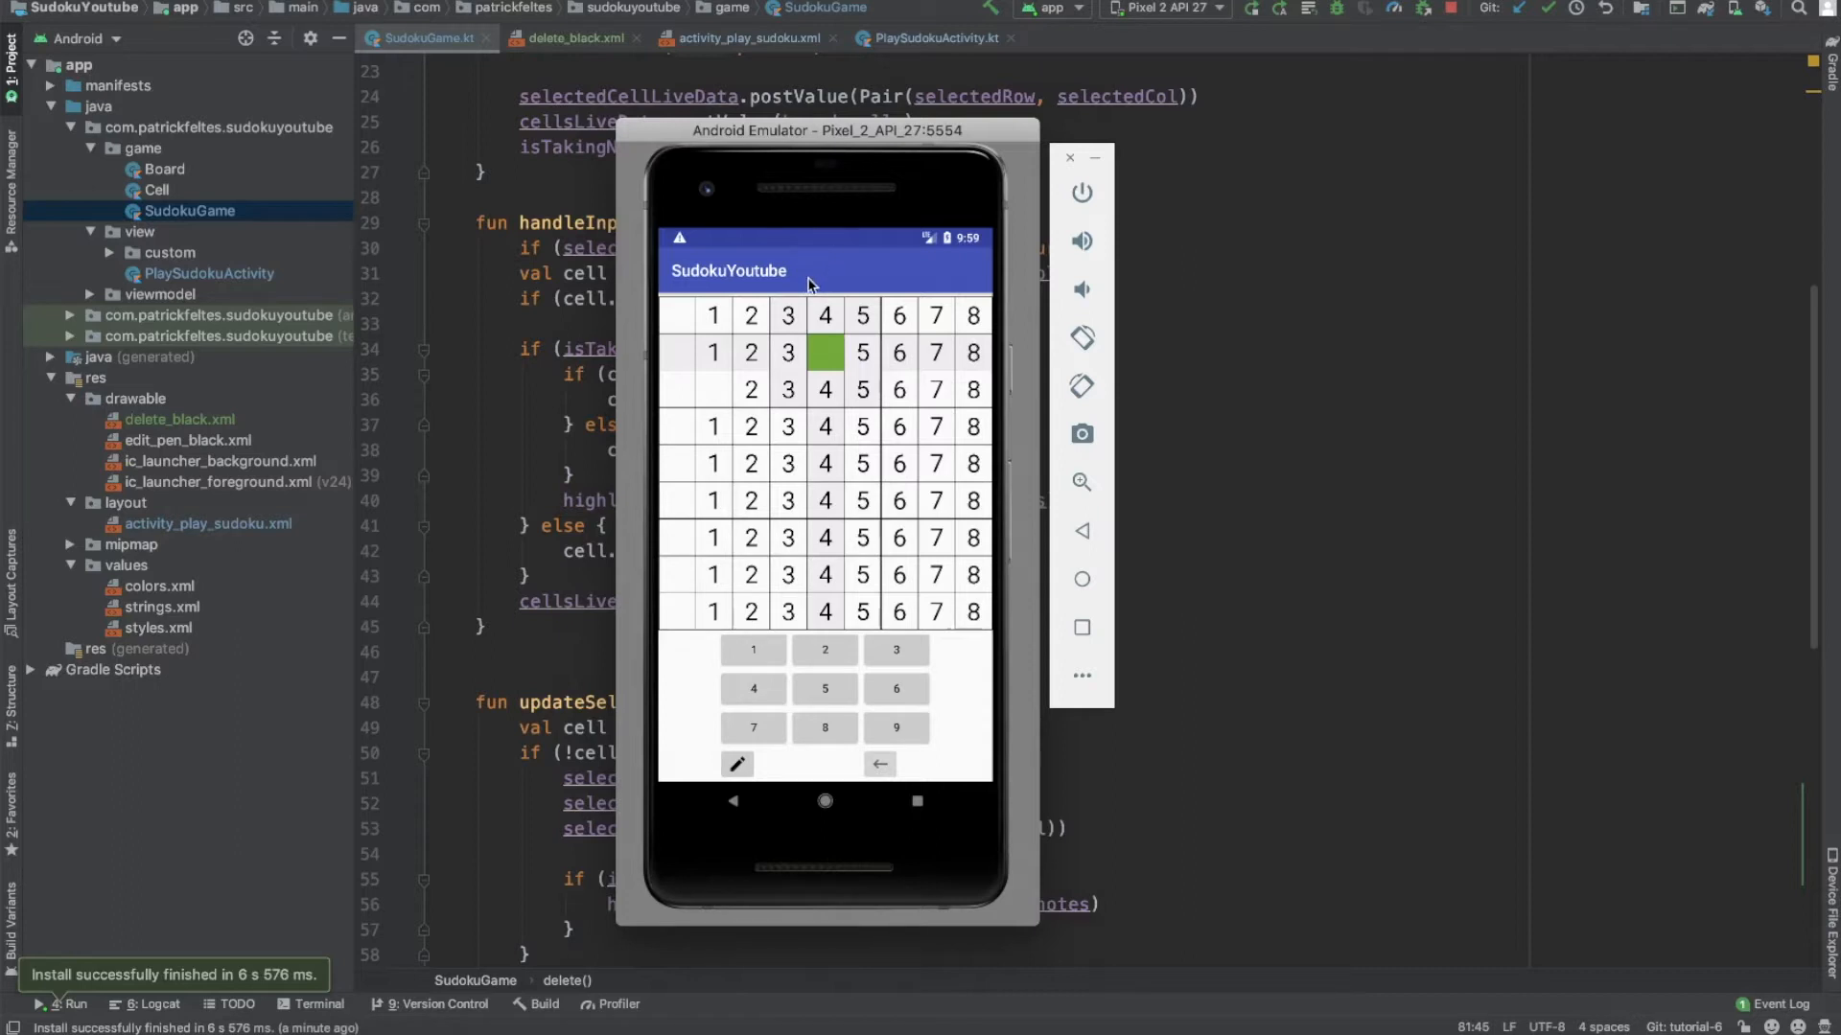
pyautogui.moveTo(790, 238)
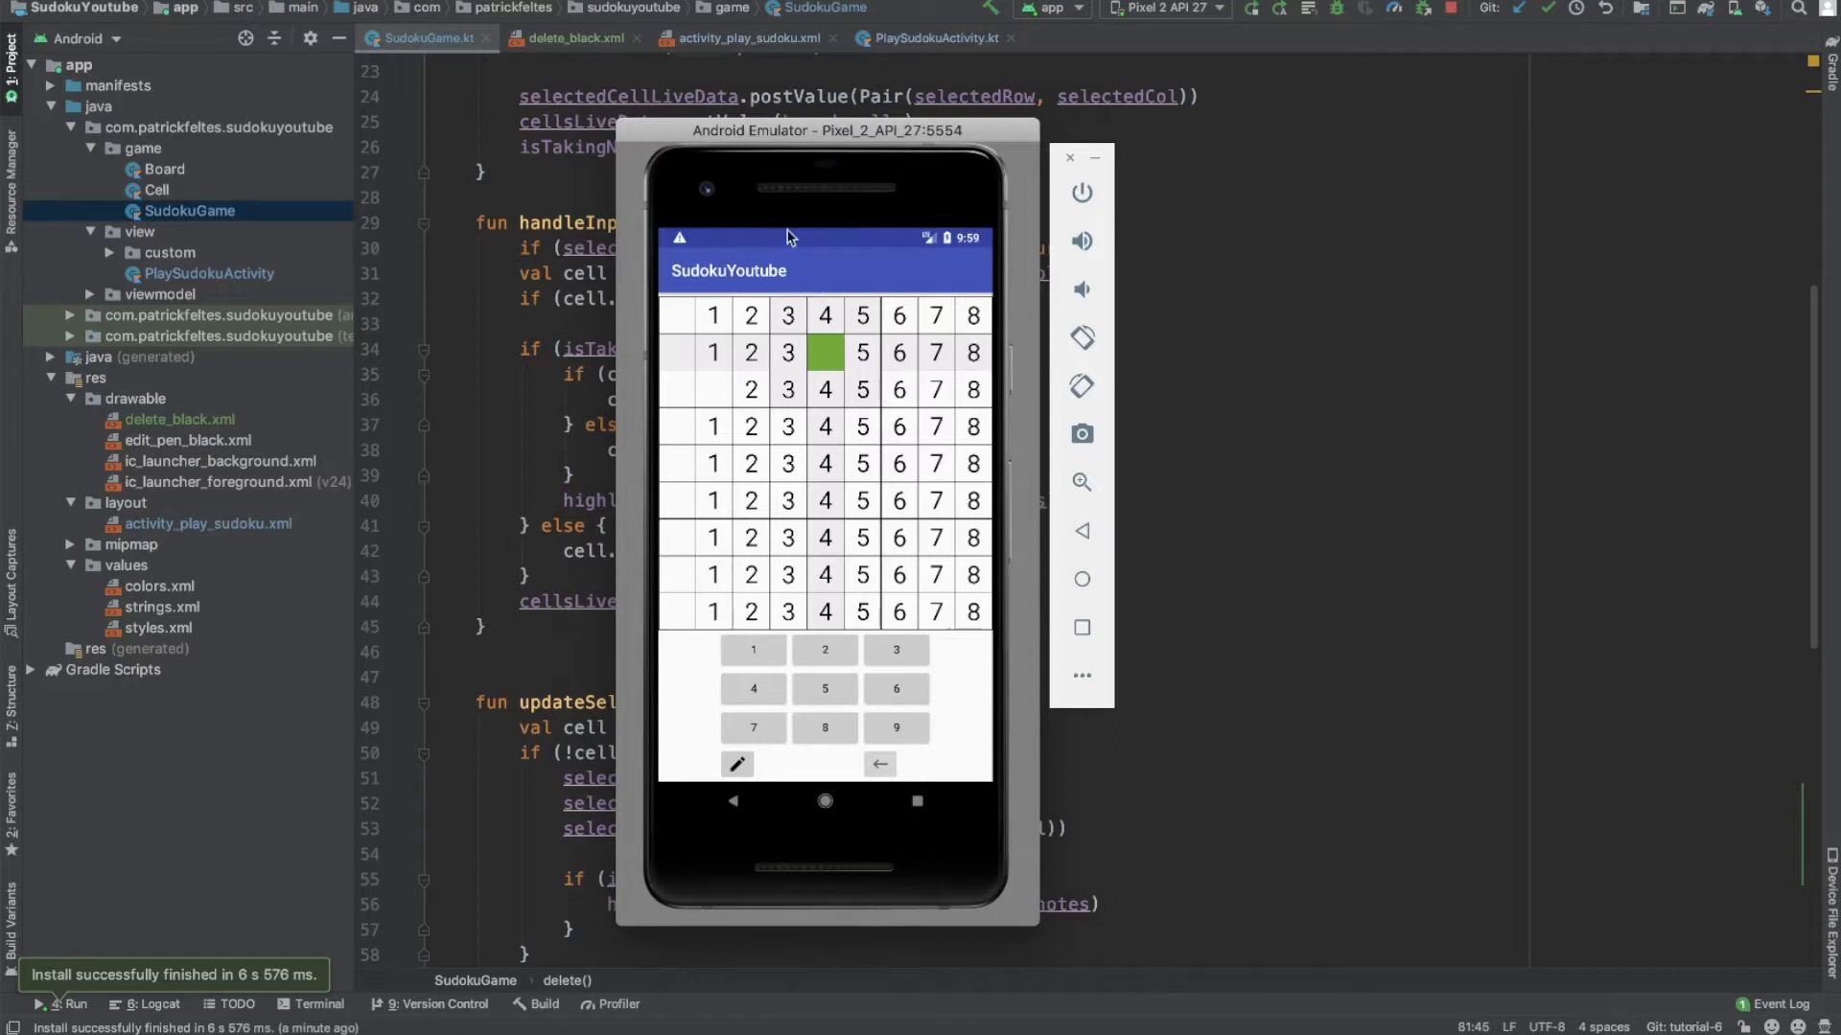
pyautogui.moveTo(825, 314)
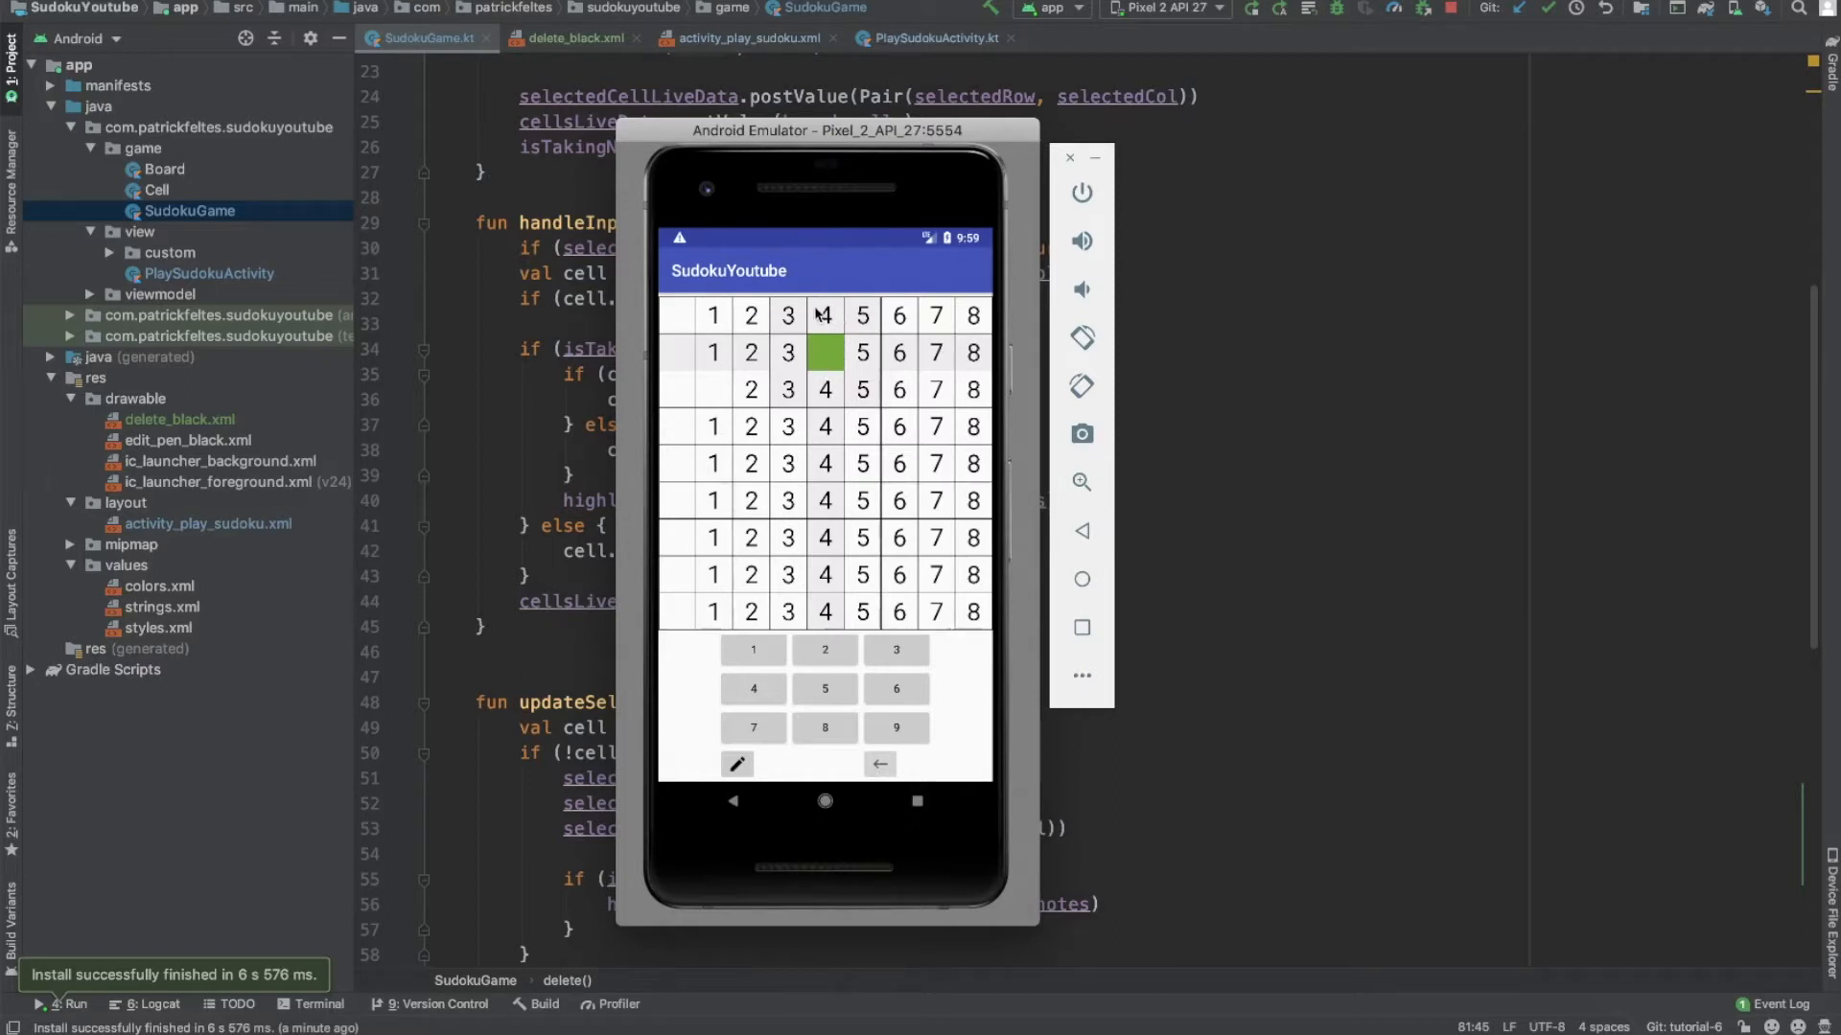
pyautogui.click(786, 315)
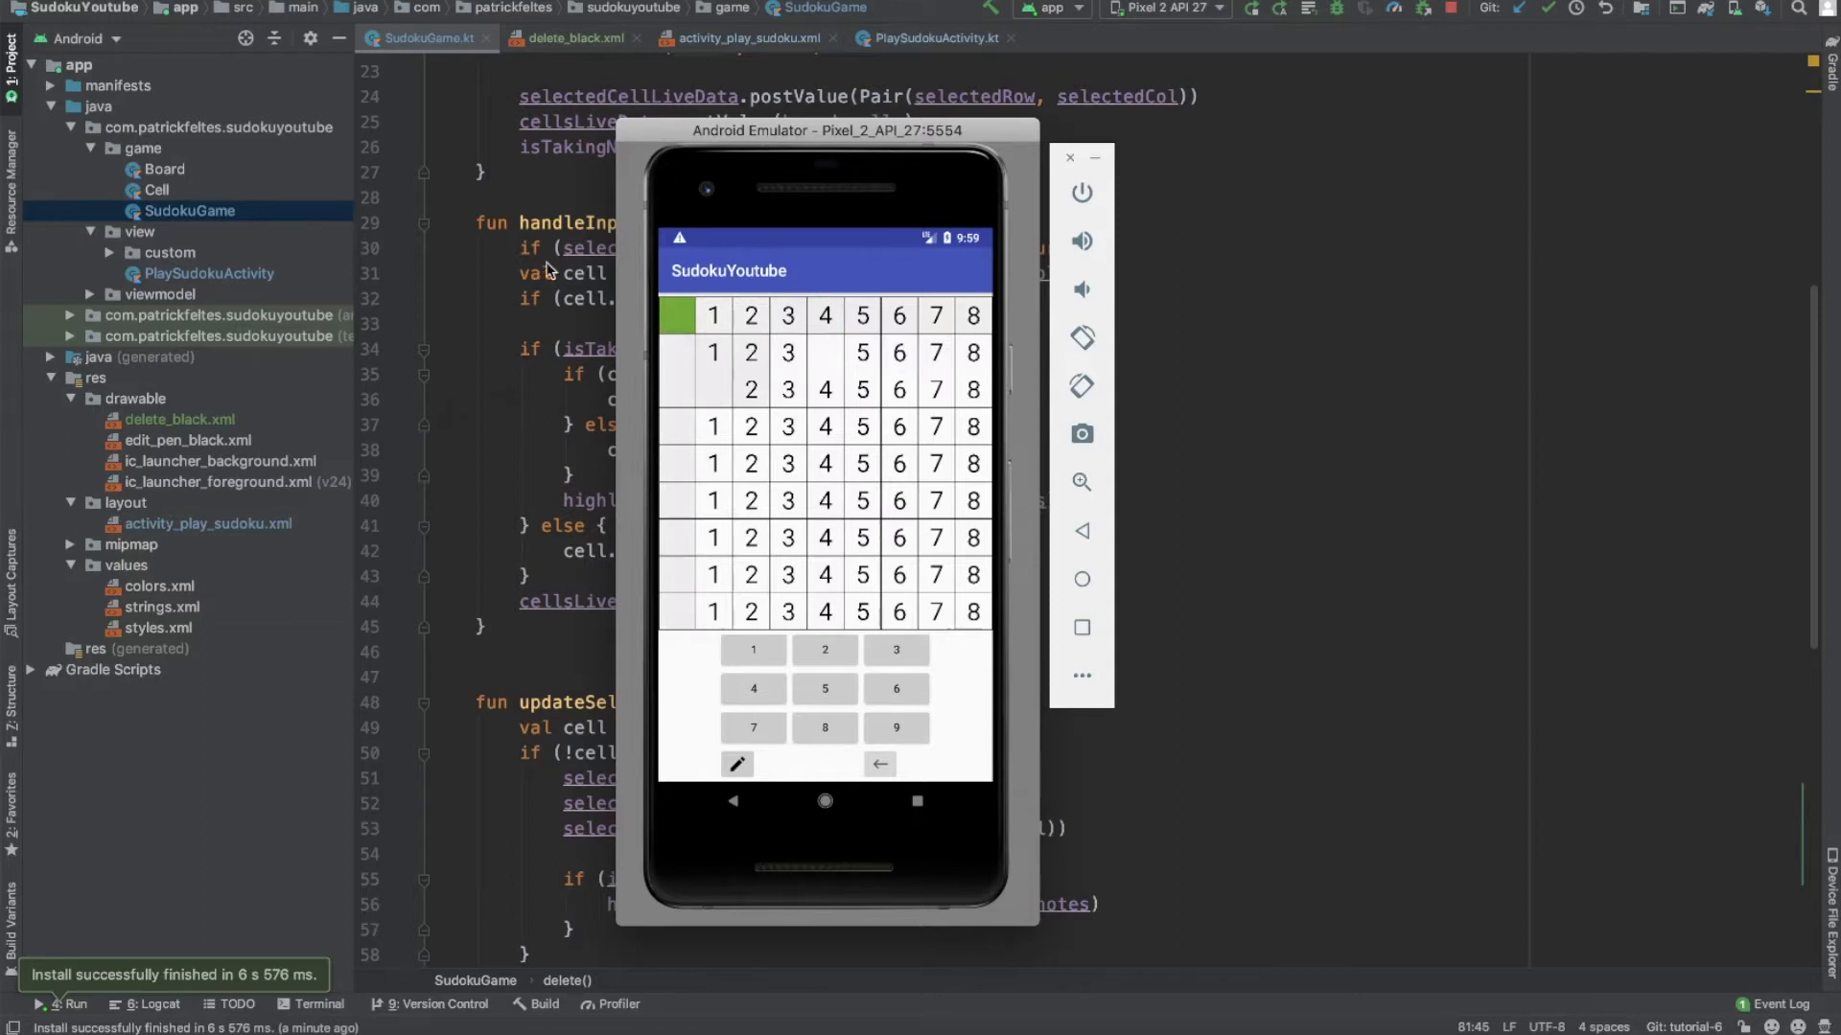
pyautogui.click(1070, 157)
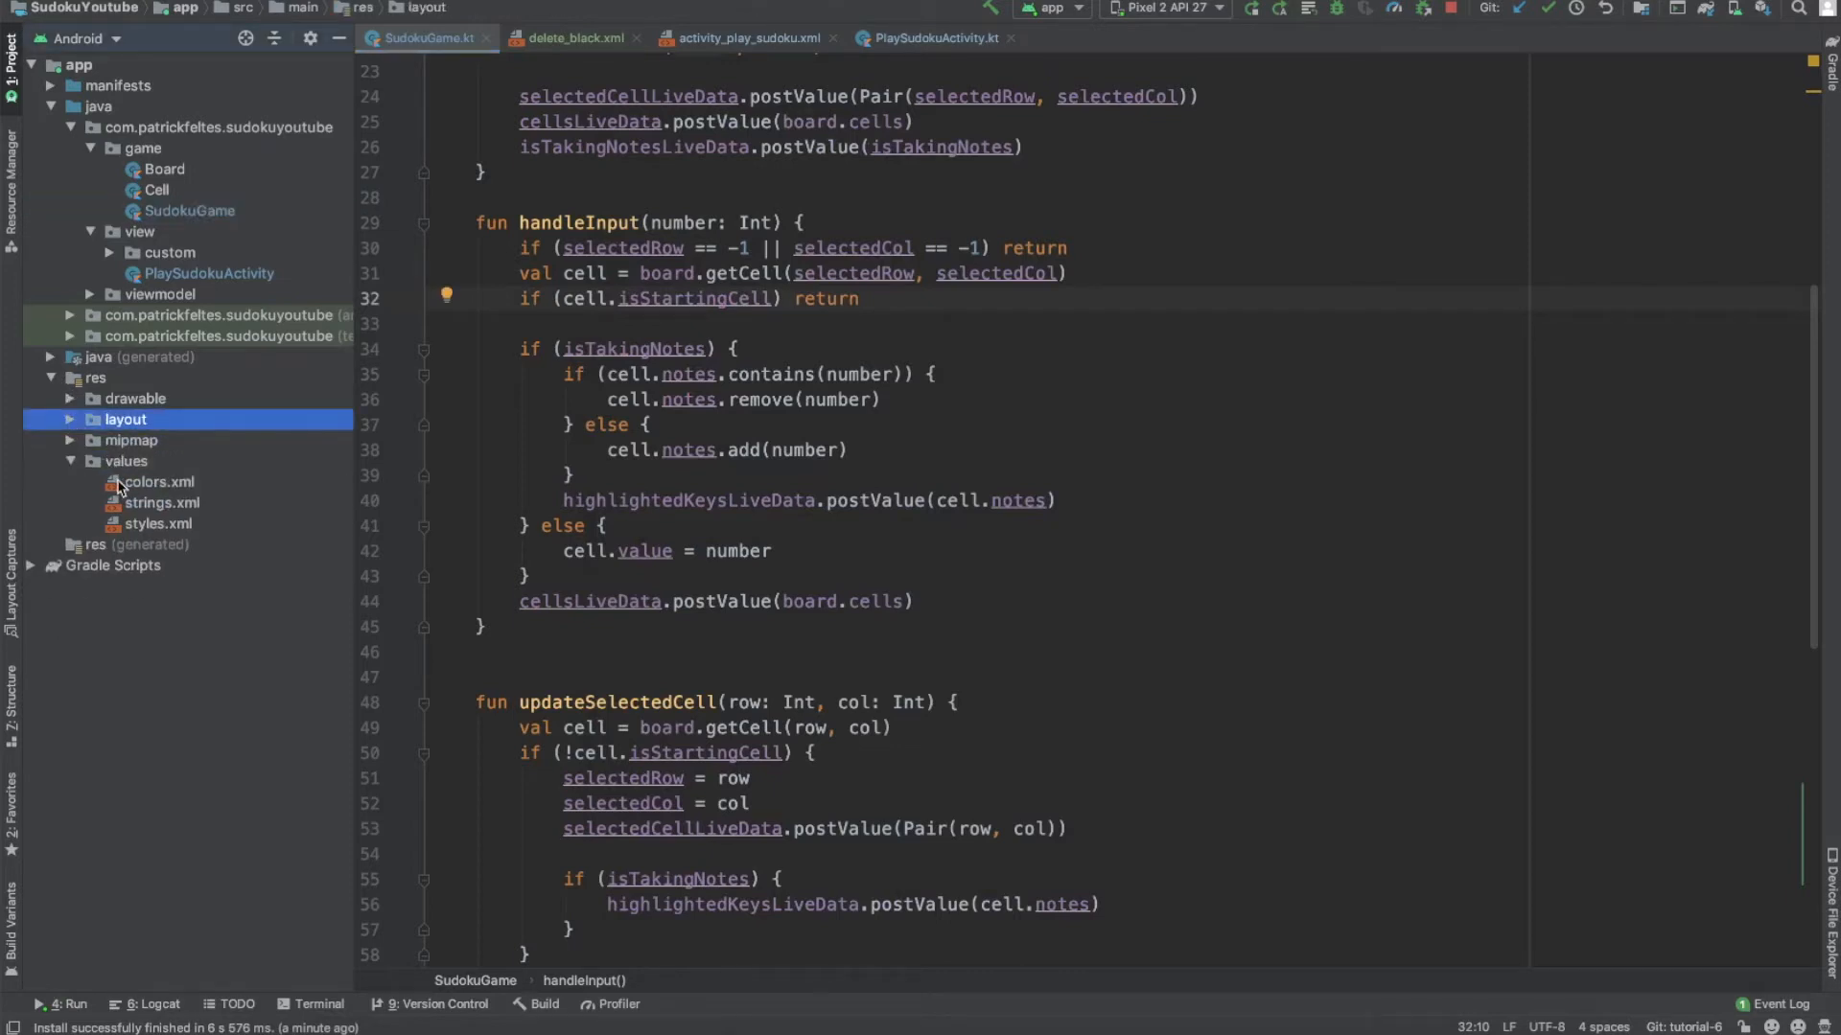
pyautogui.moveTo(169, 495)
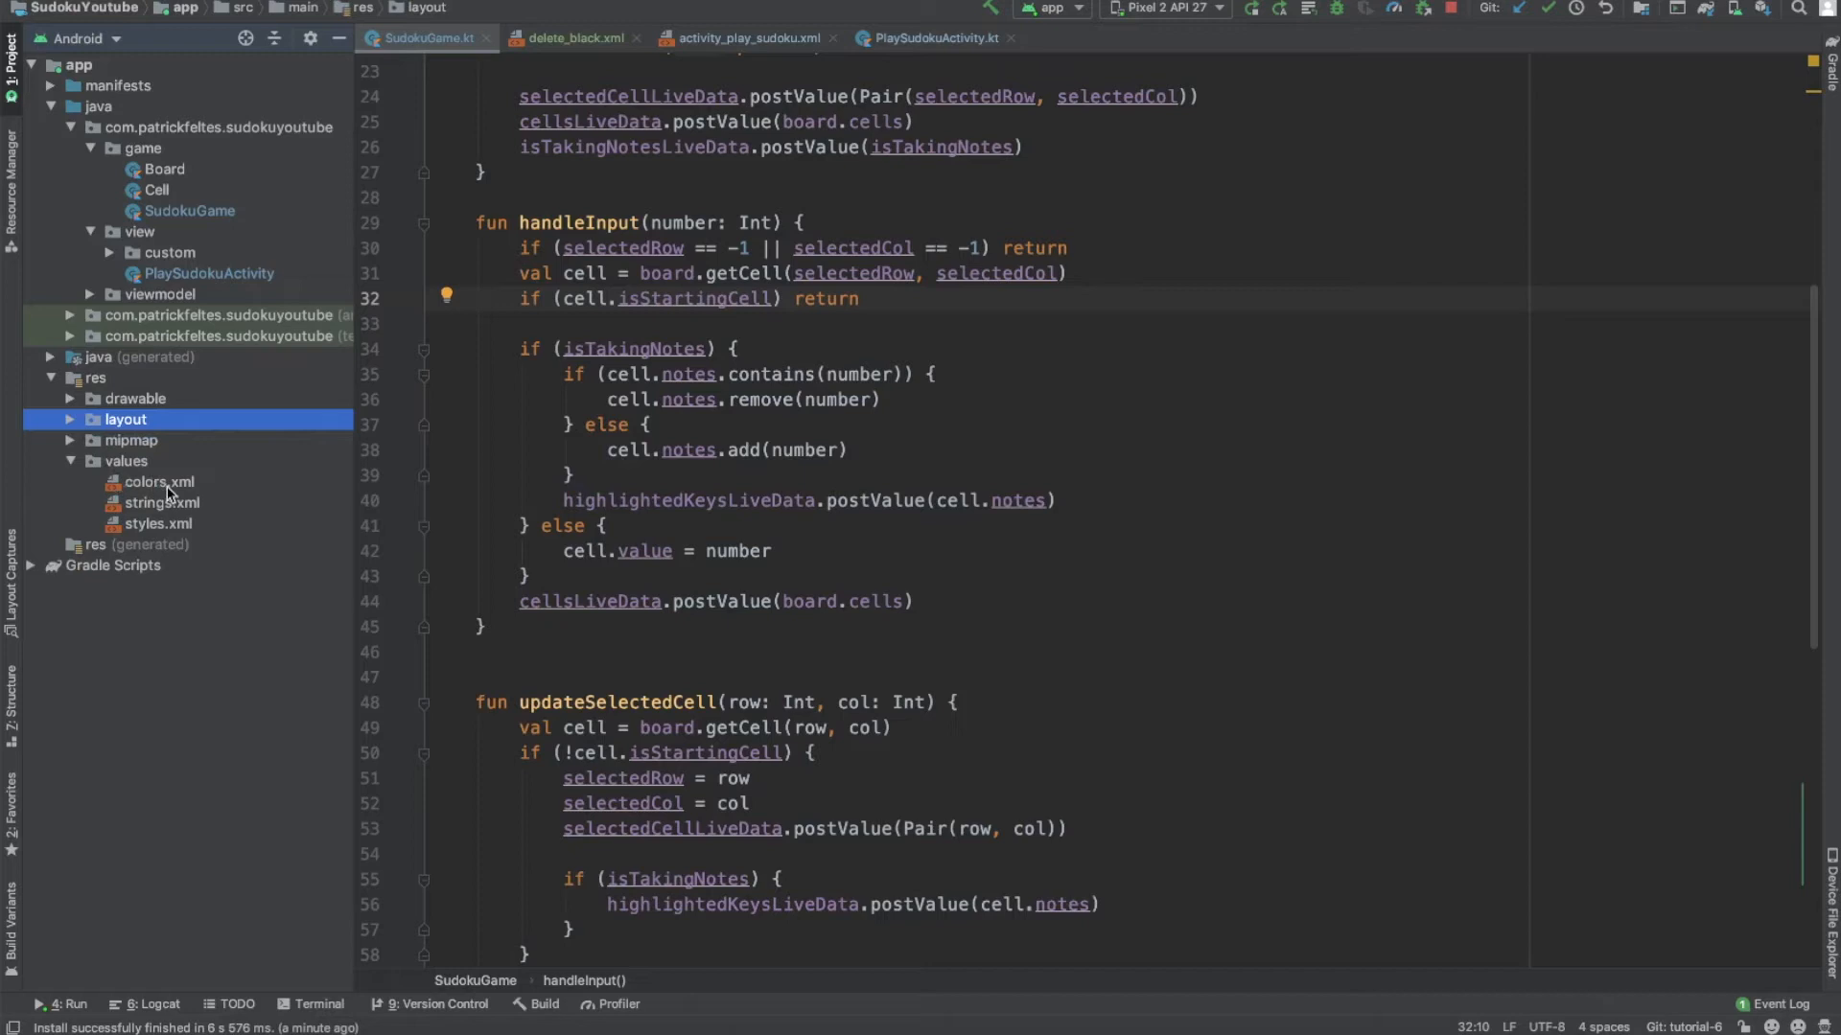
# Step: Set colorPrimary #6ead3a, colorPrimaryDark #236416 and colorAccent #793aad in colors.xml
pyautogui.doubleClick(161, 481)
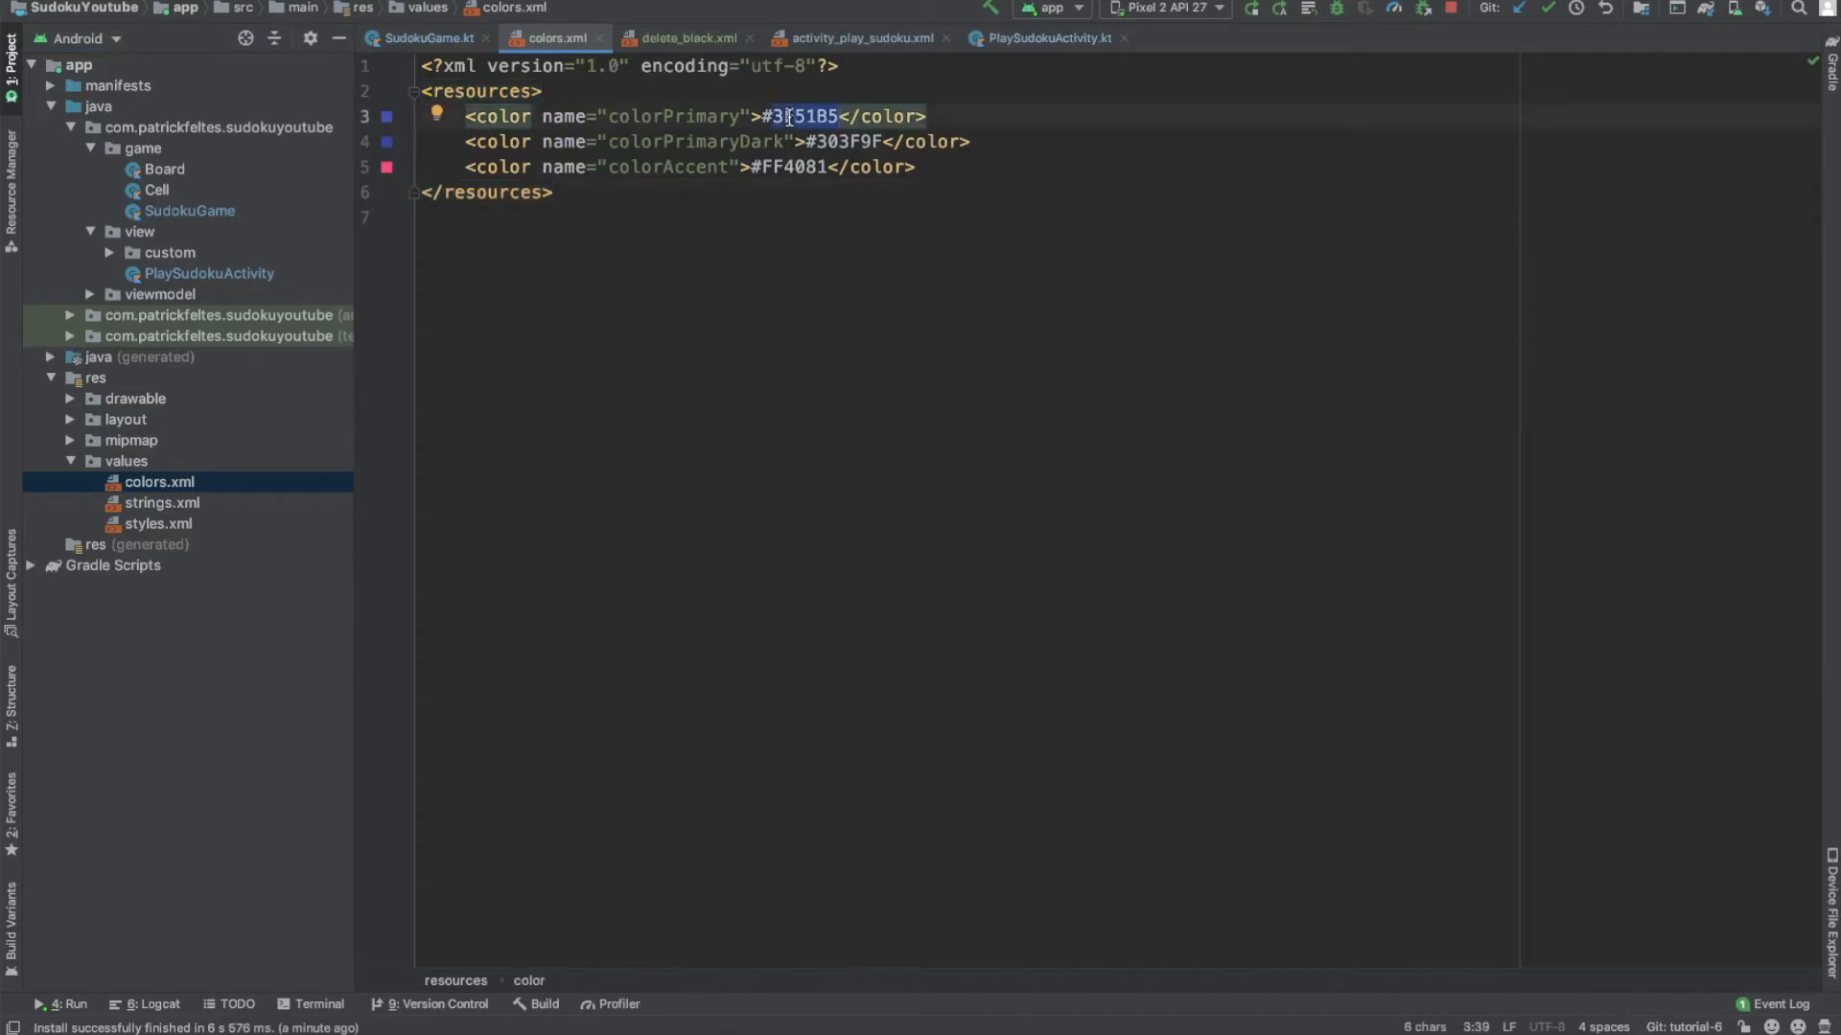
pyautogui.write('6ead3a')
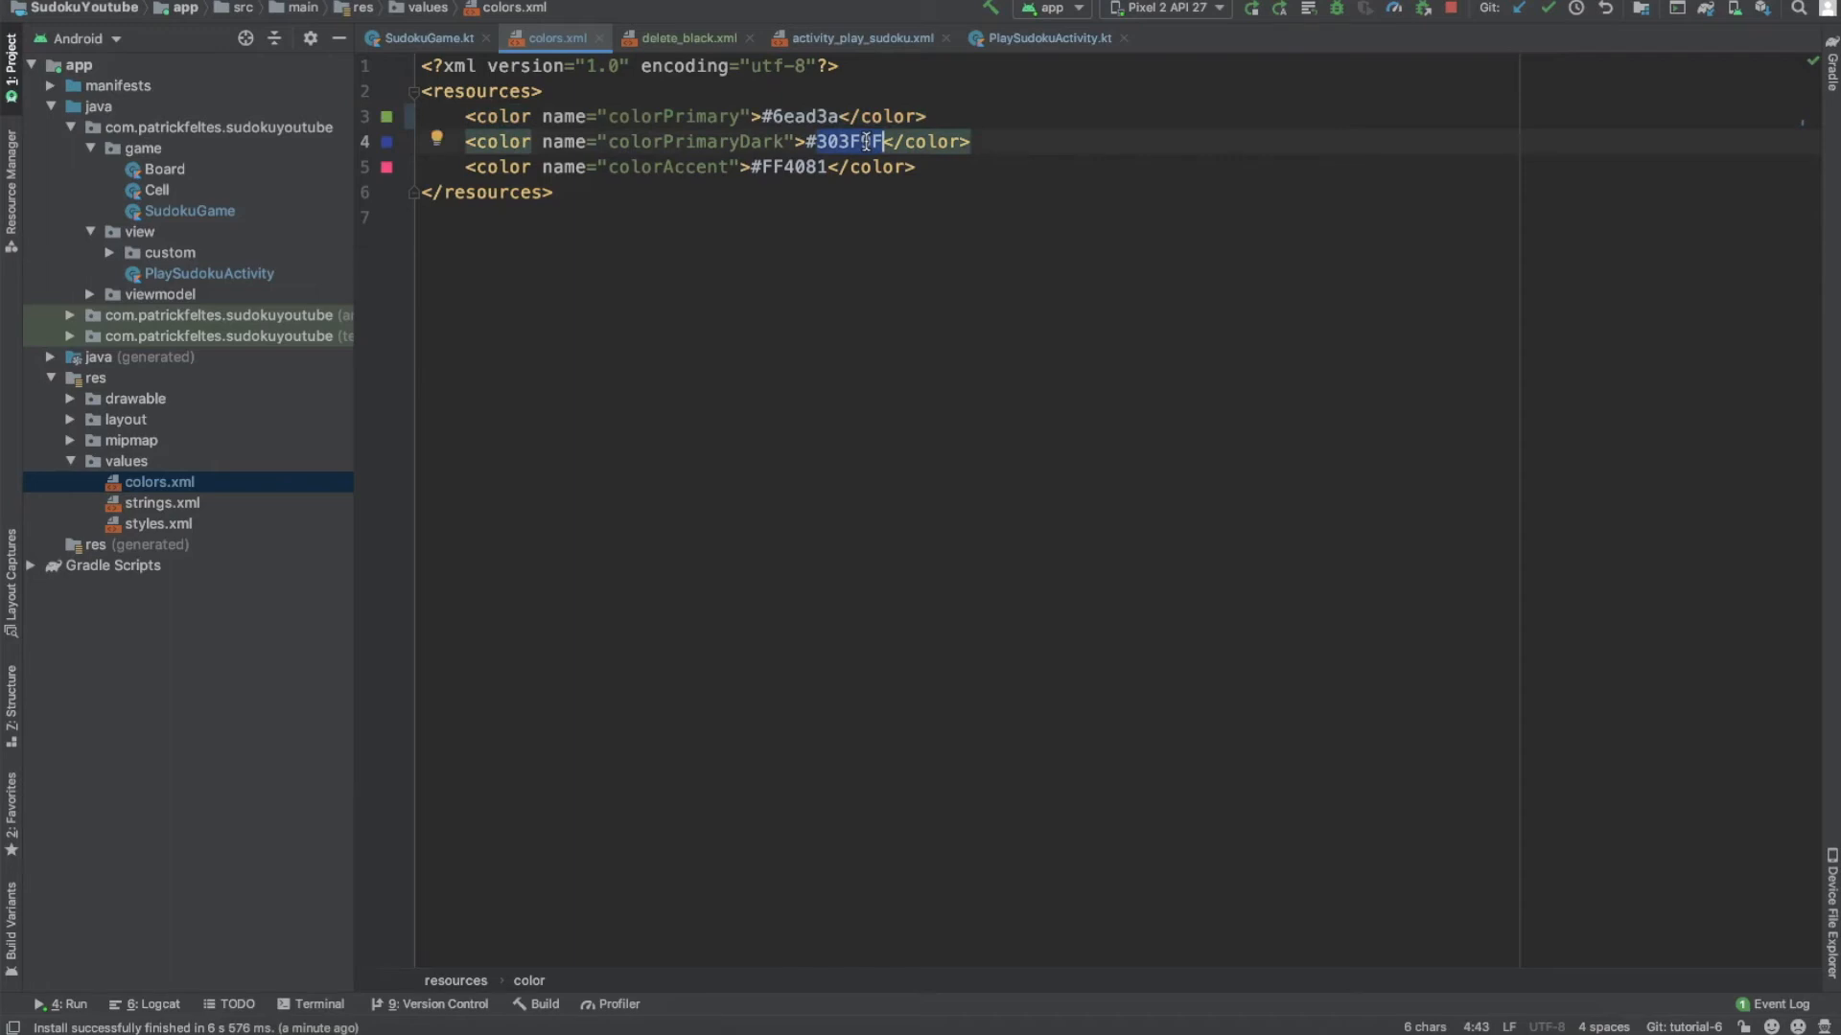
pyautogui.write('236')
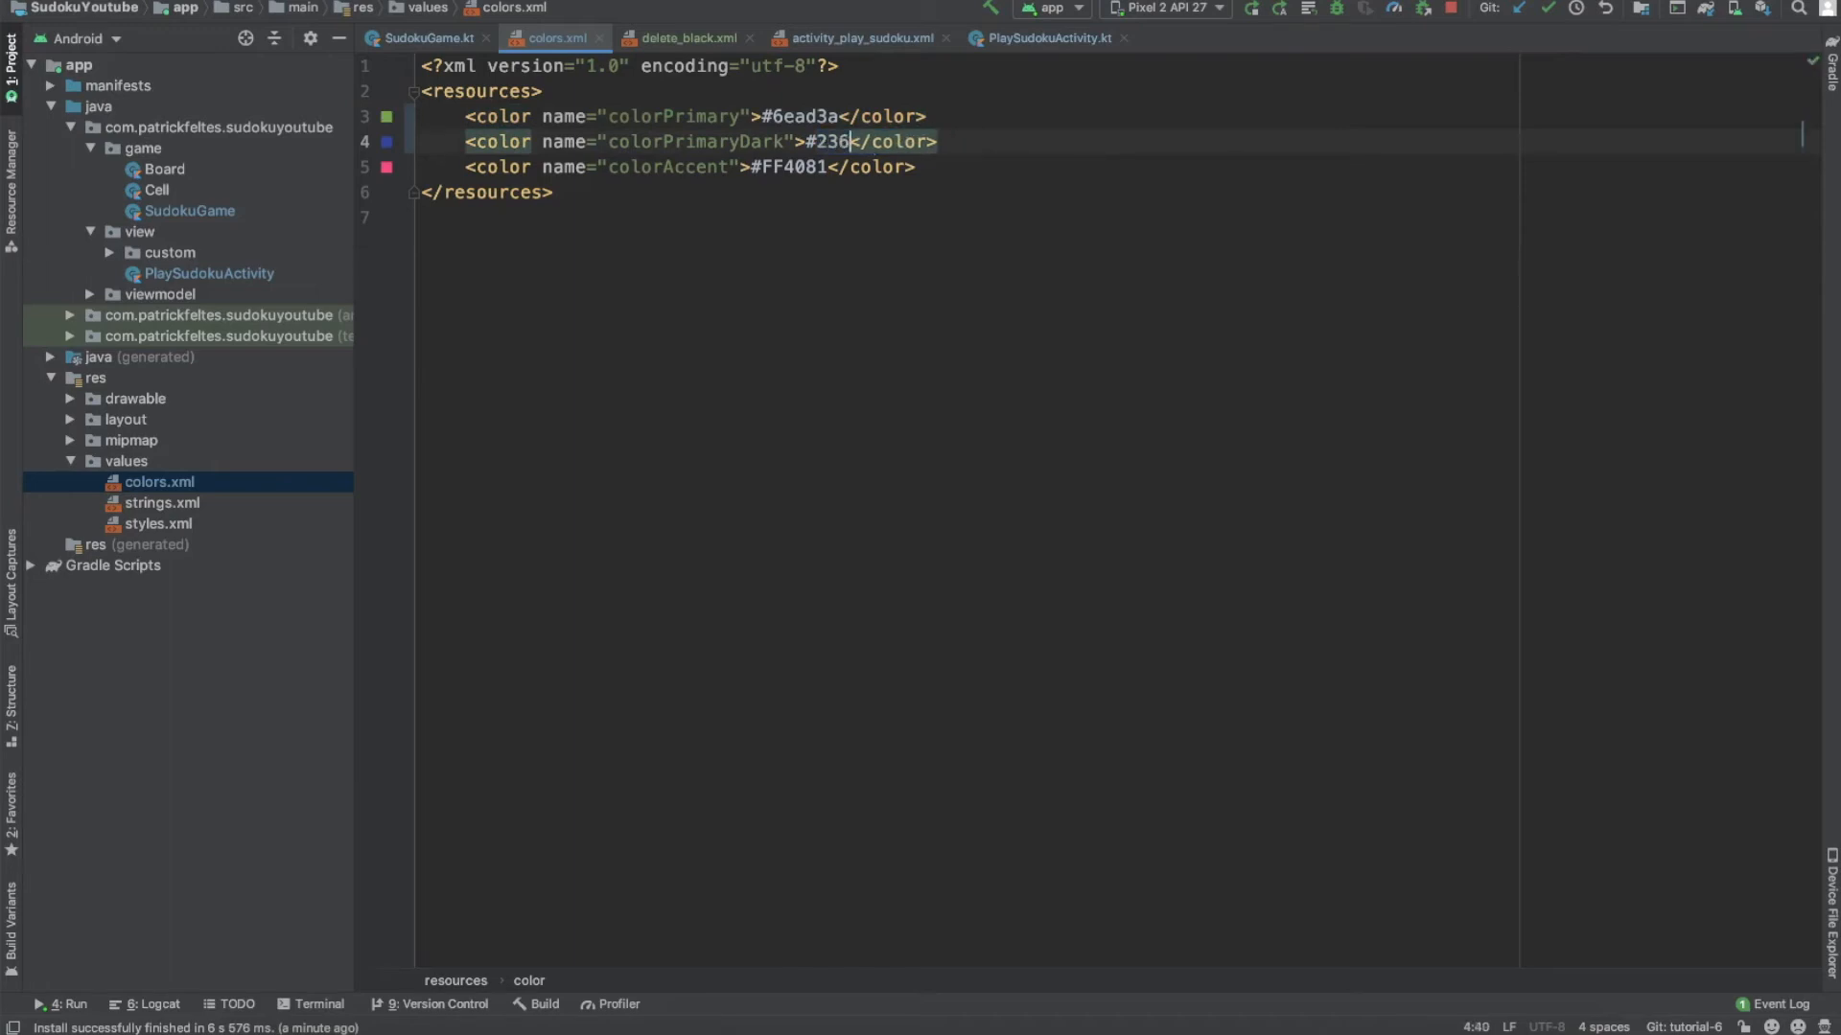
pyautogui.write('416')
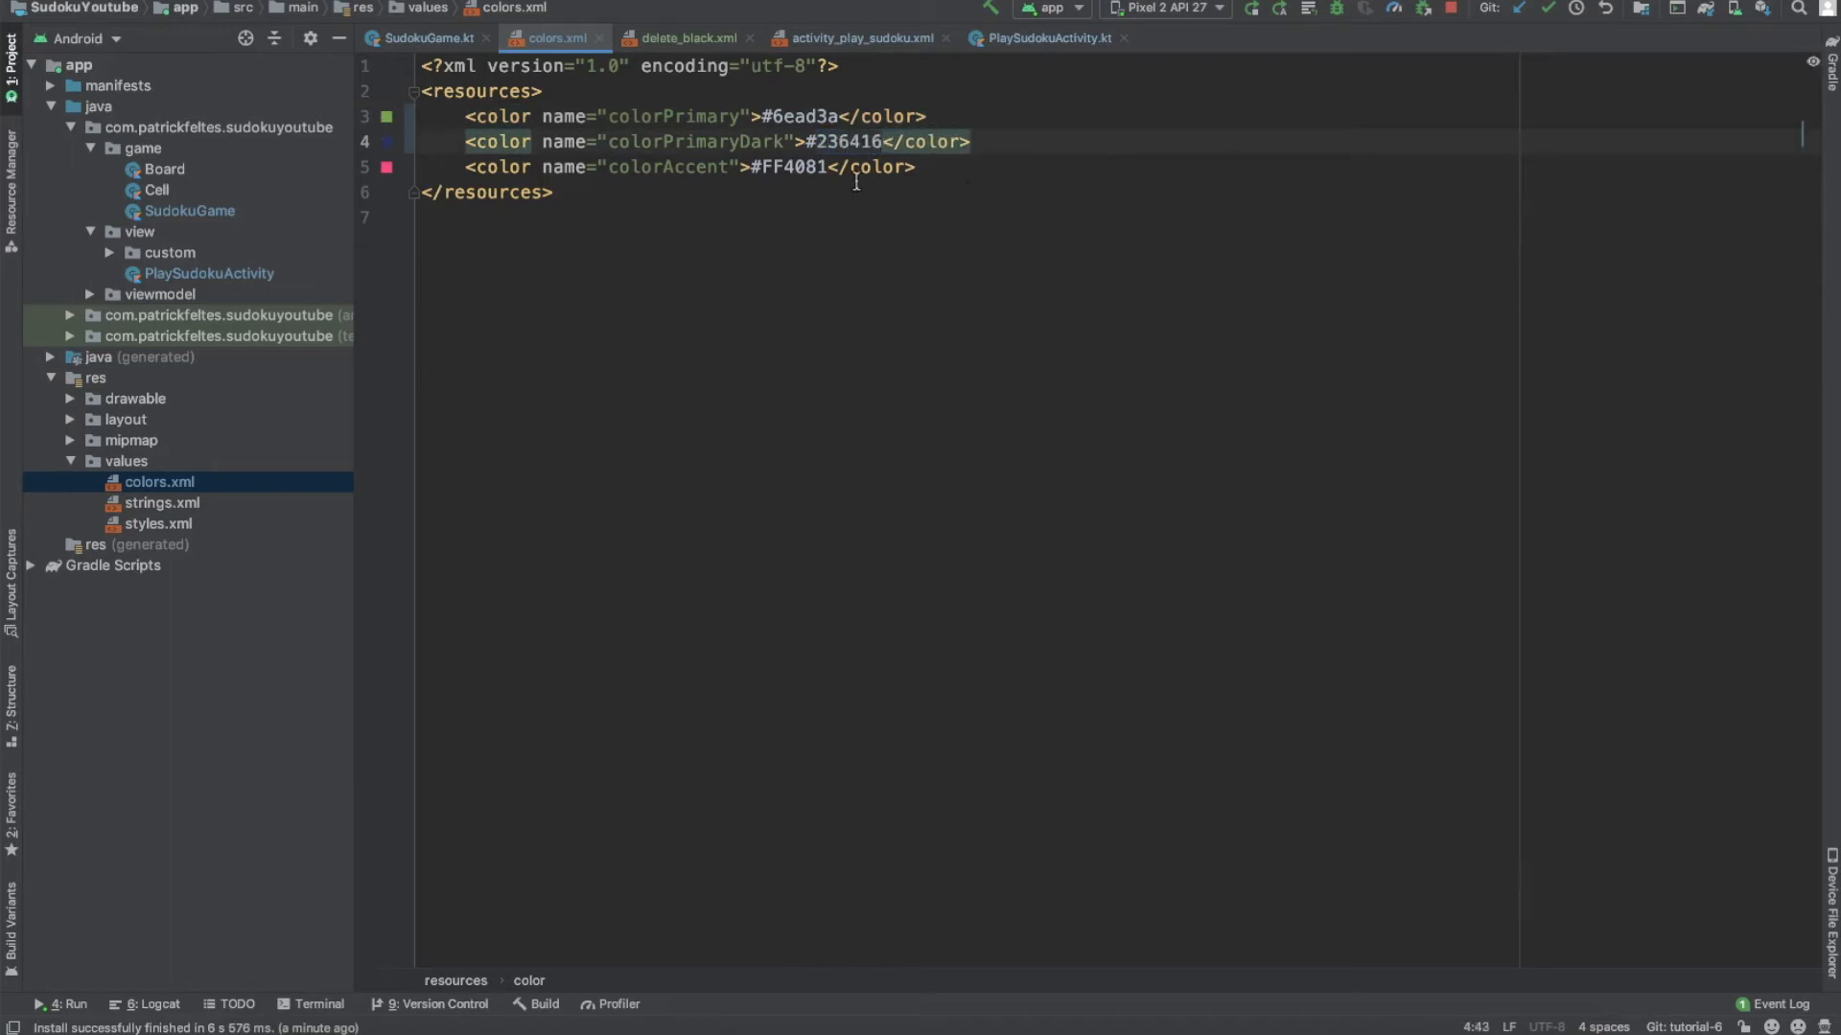
pyautogui.doubleClick(794, 167)
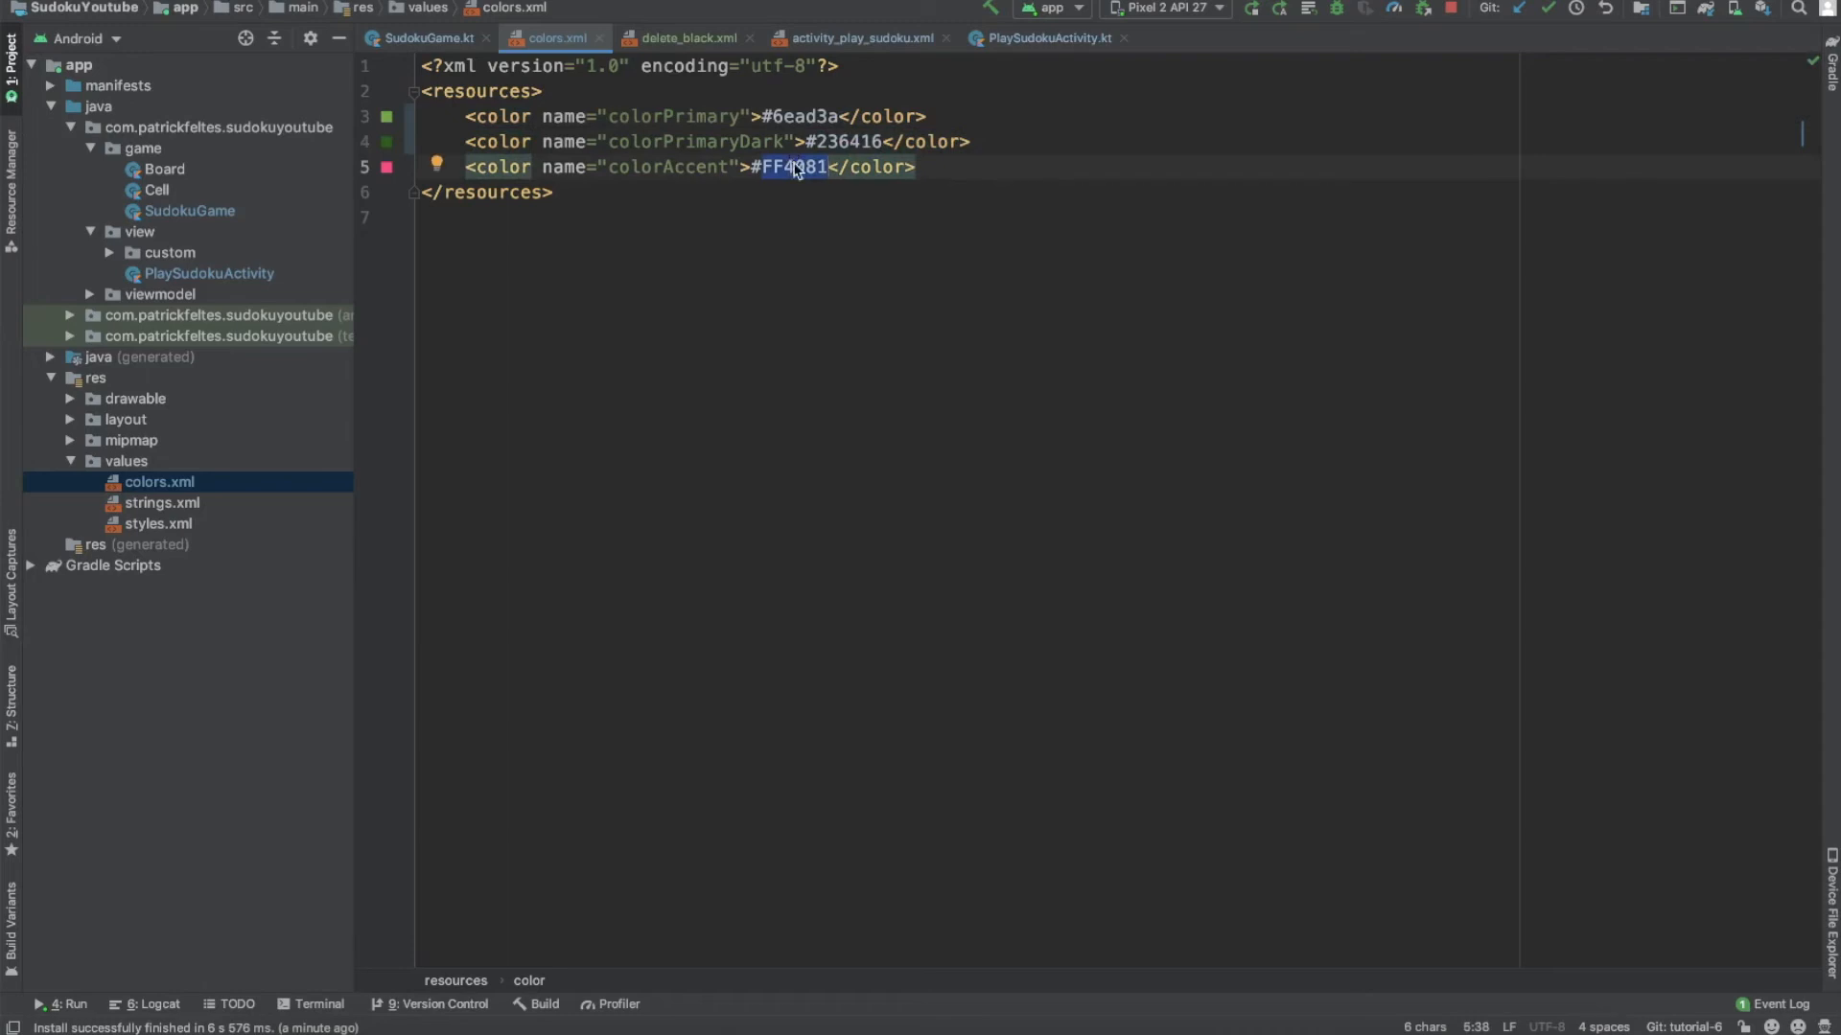
pyautogui.write('793')
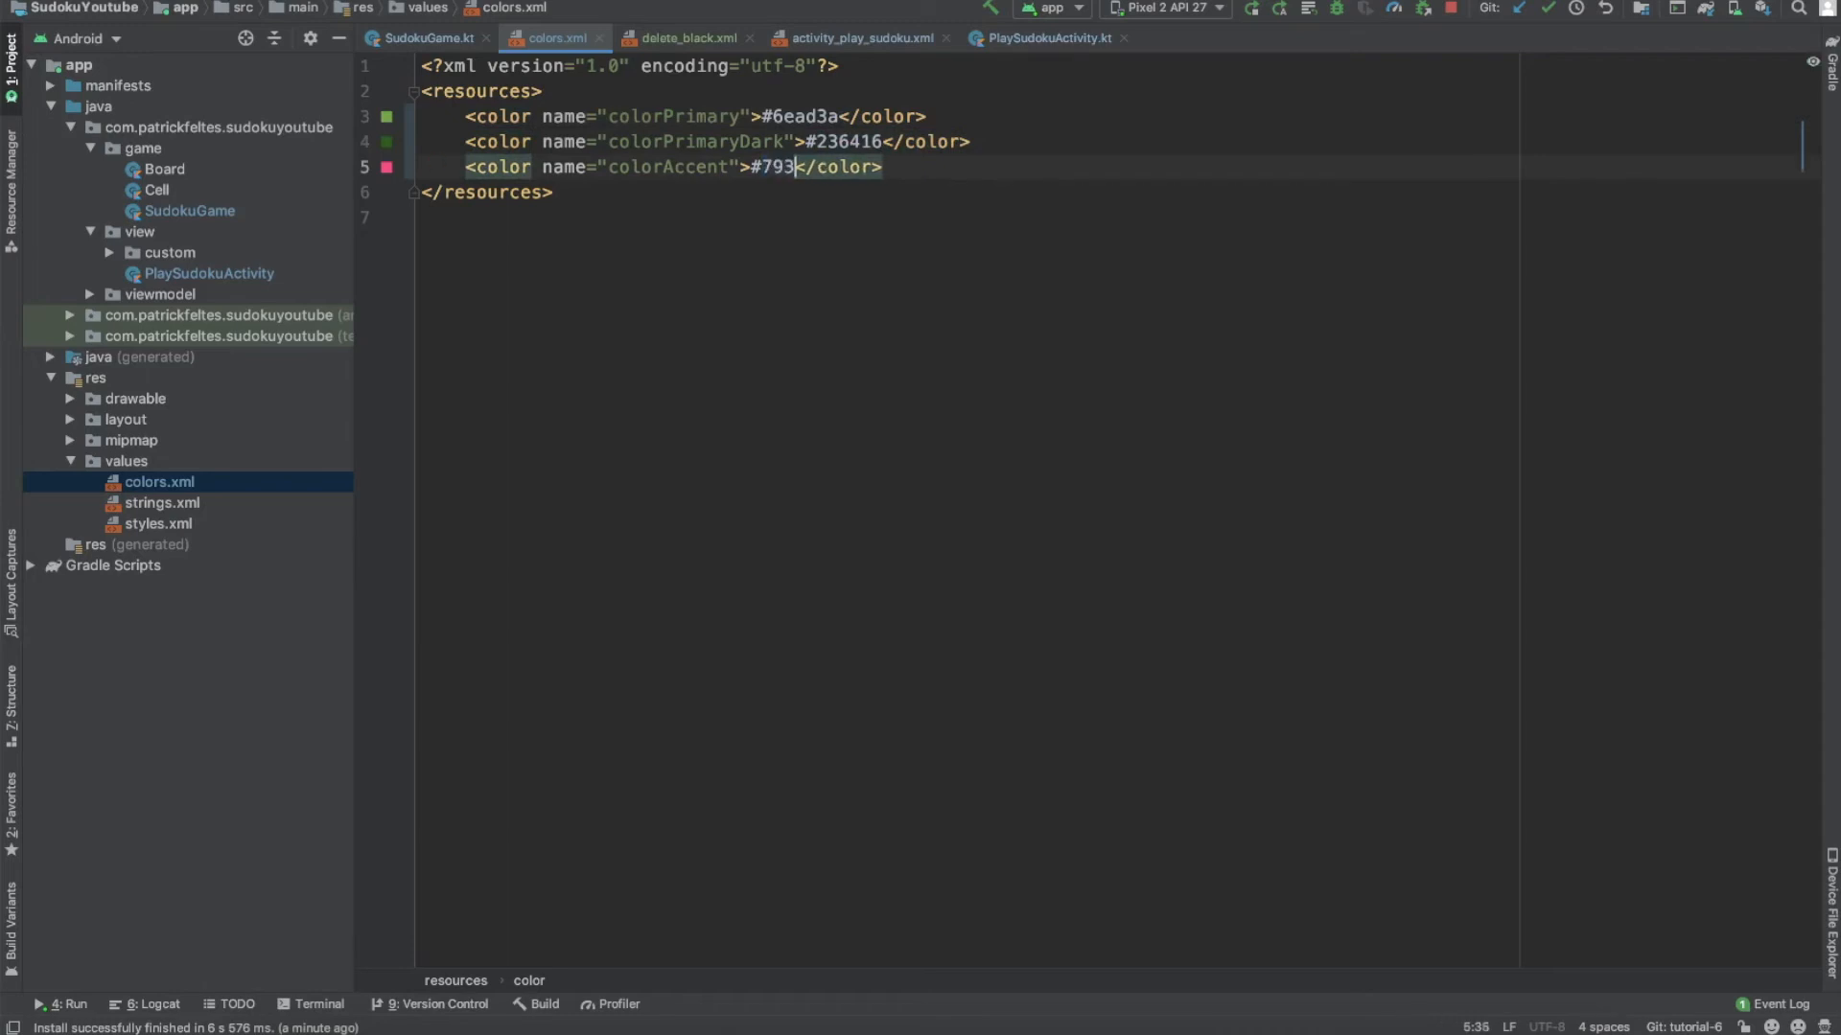
pyautogui.write('aad')
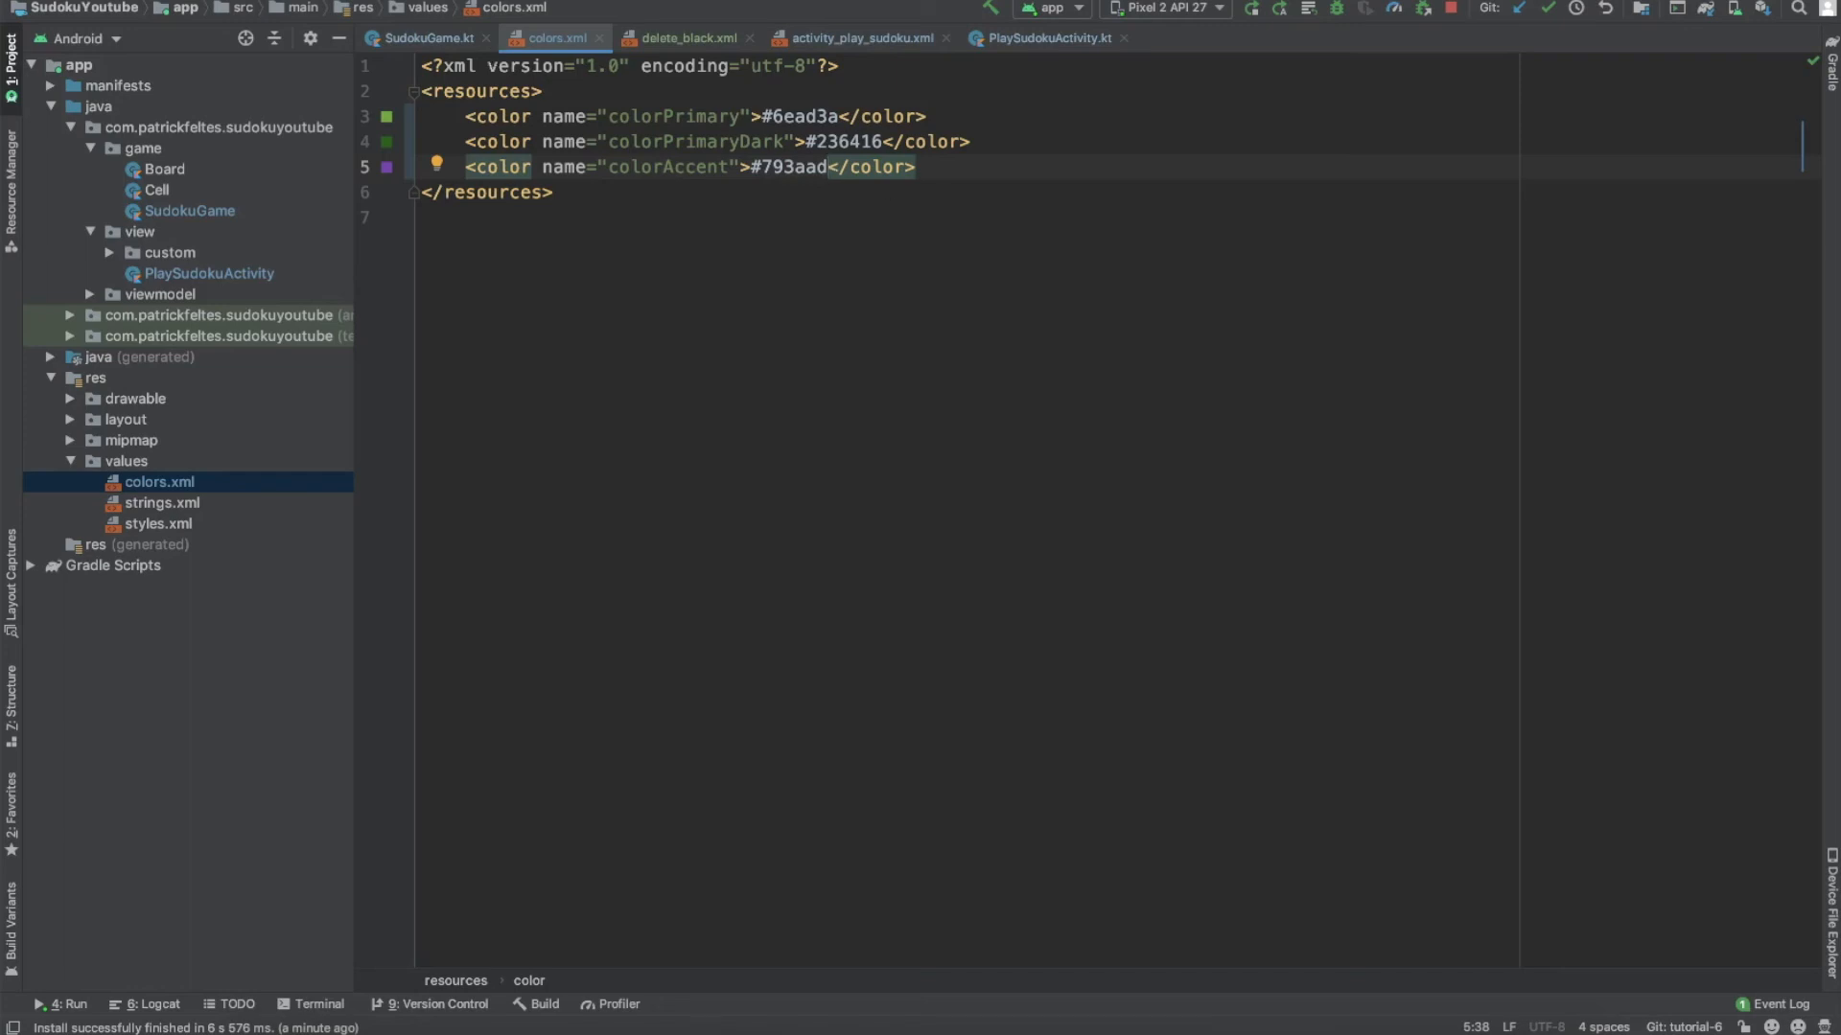
pyautogui.click(1047, 37)
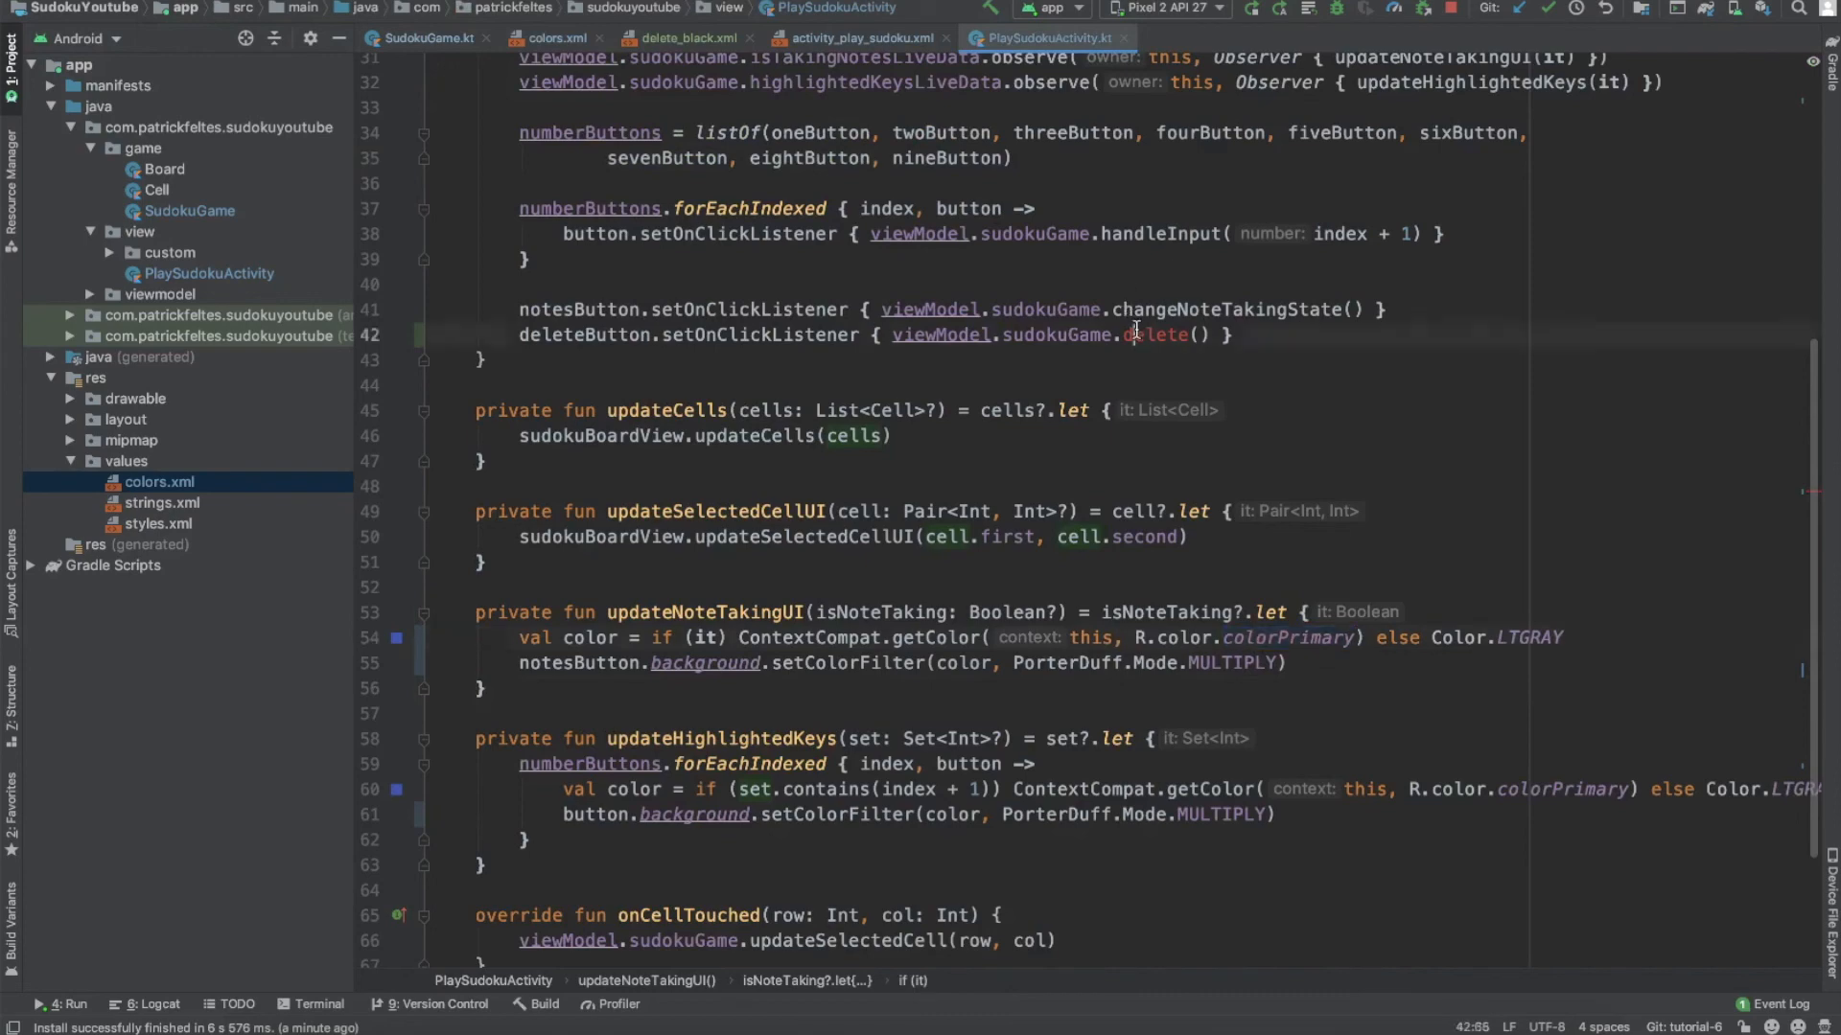
# Step: Review the deleteButton click listener calling viewModel.sudokuGame.delete()
pyautogui.click(1177, 234)
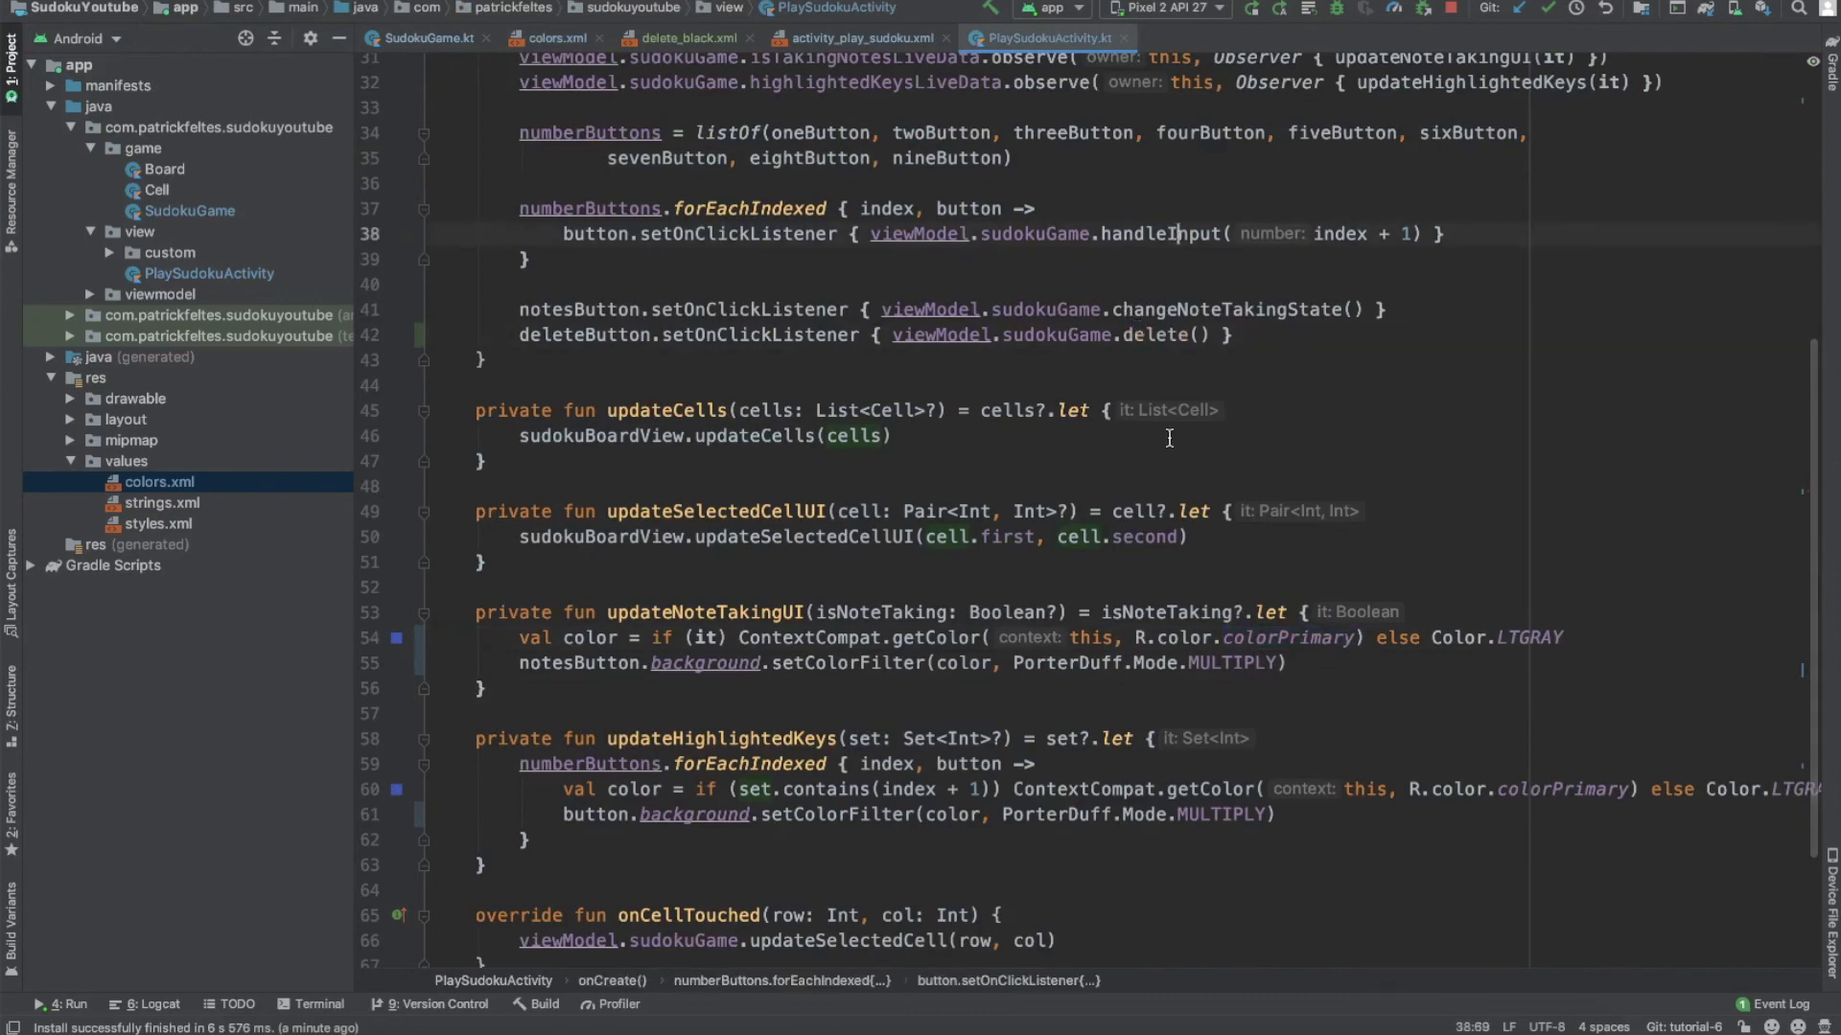
pyautogui.moveTo(1267, 596)
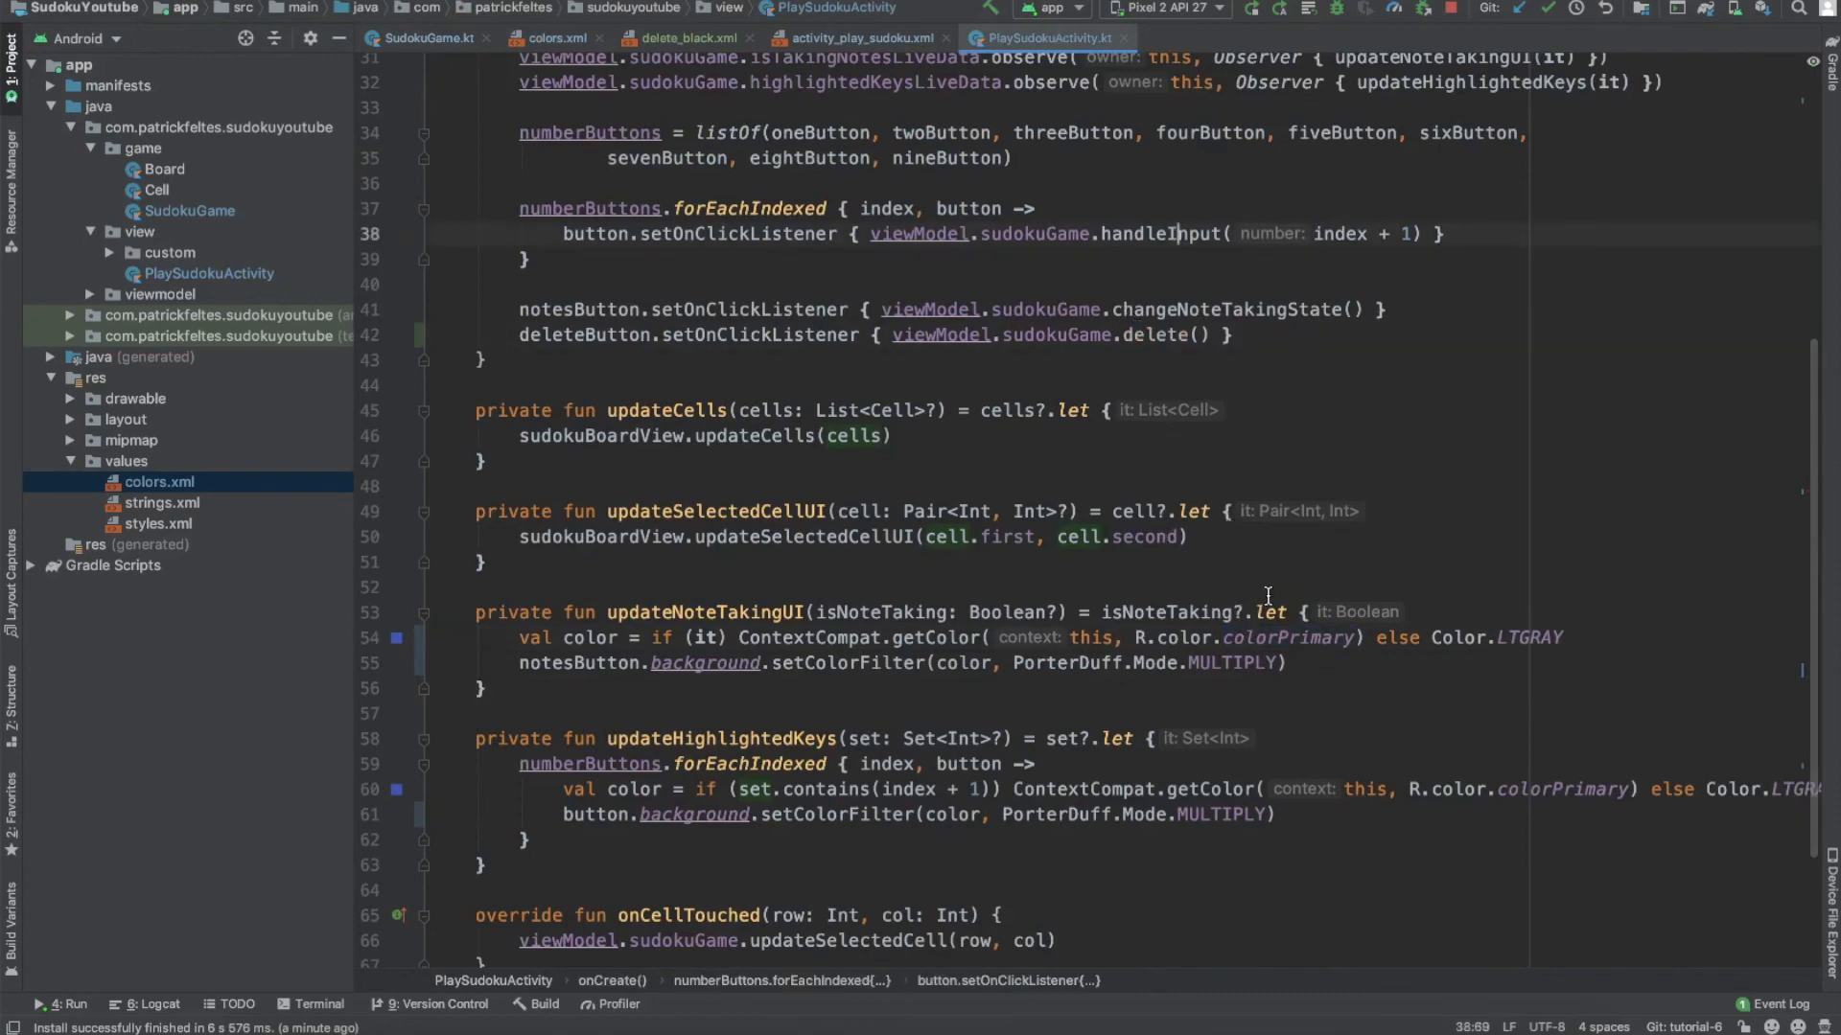